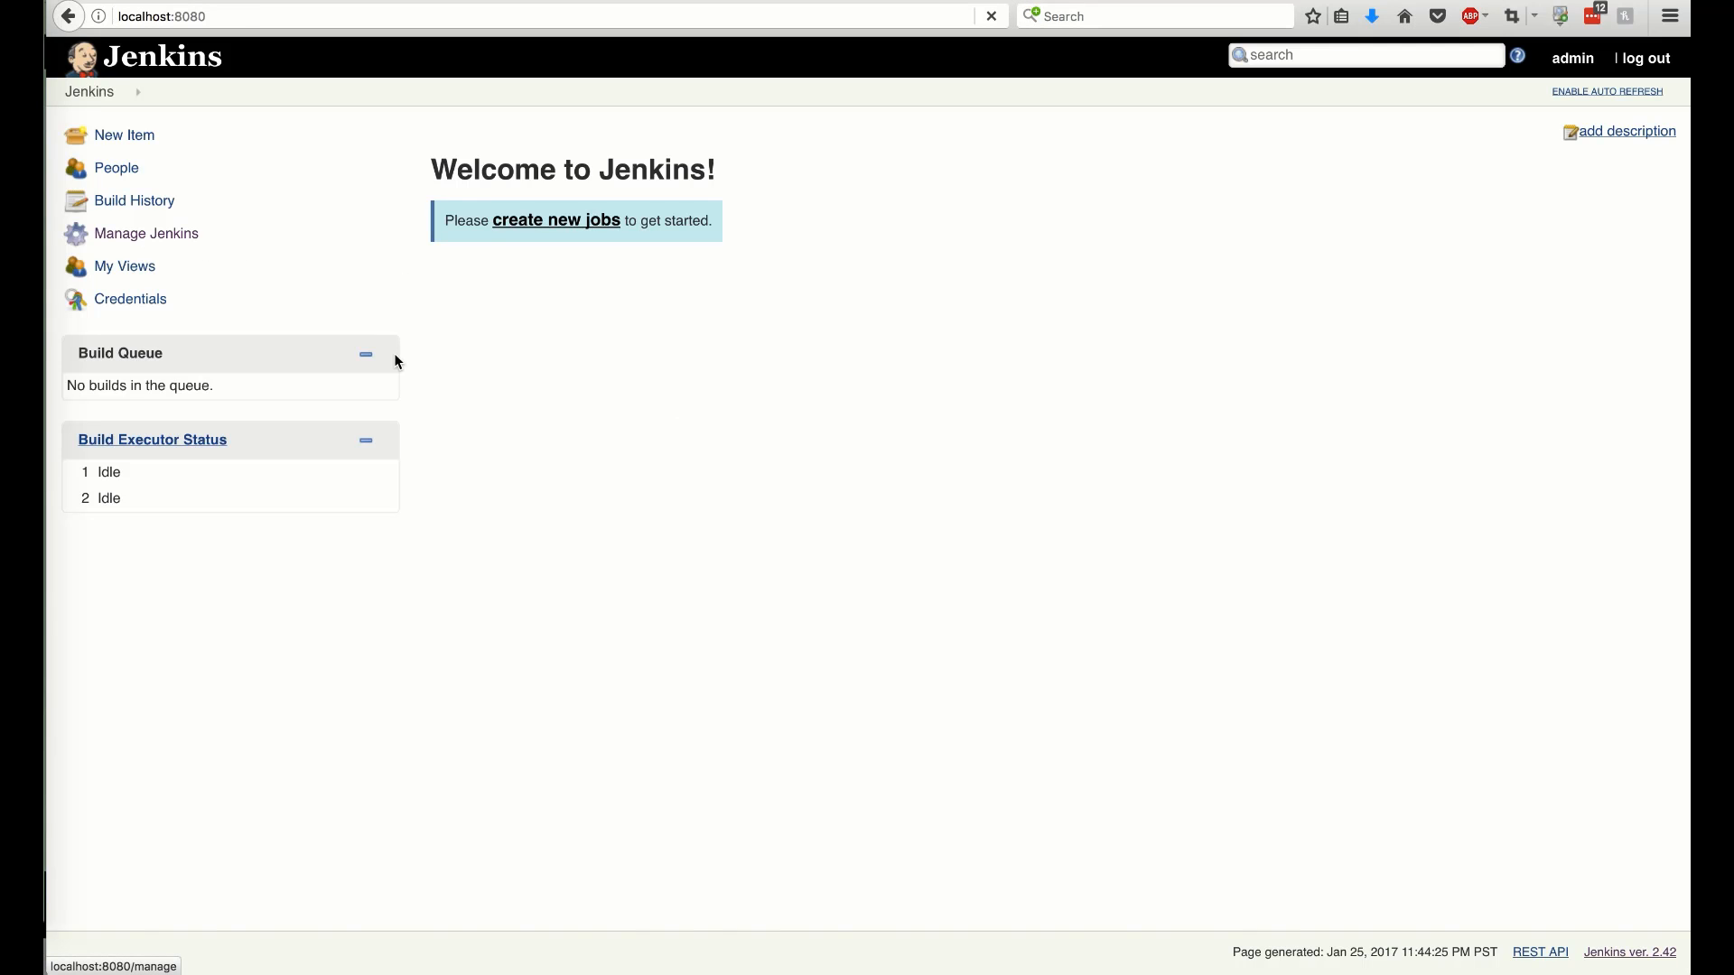
Open the Manage Jenkins page from the sidebar and head to Manage Plugins
left_click(146, 233)
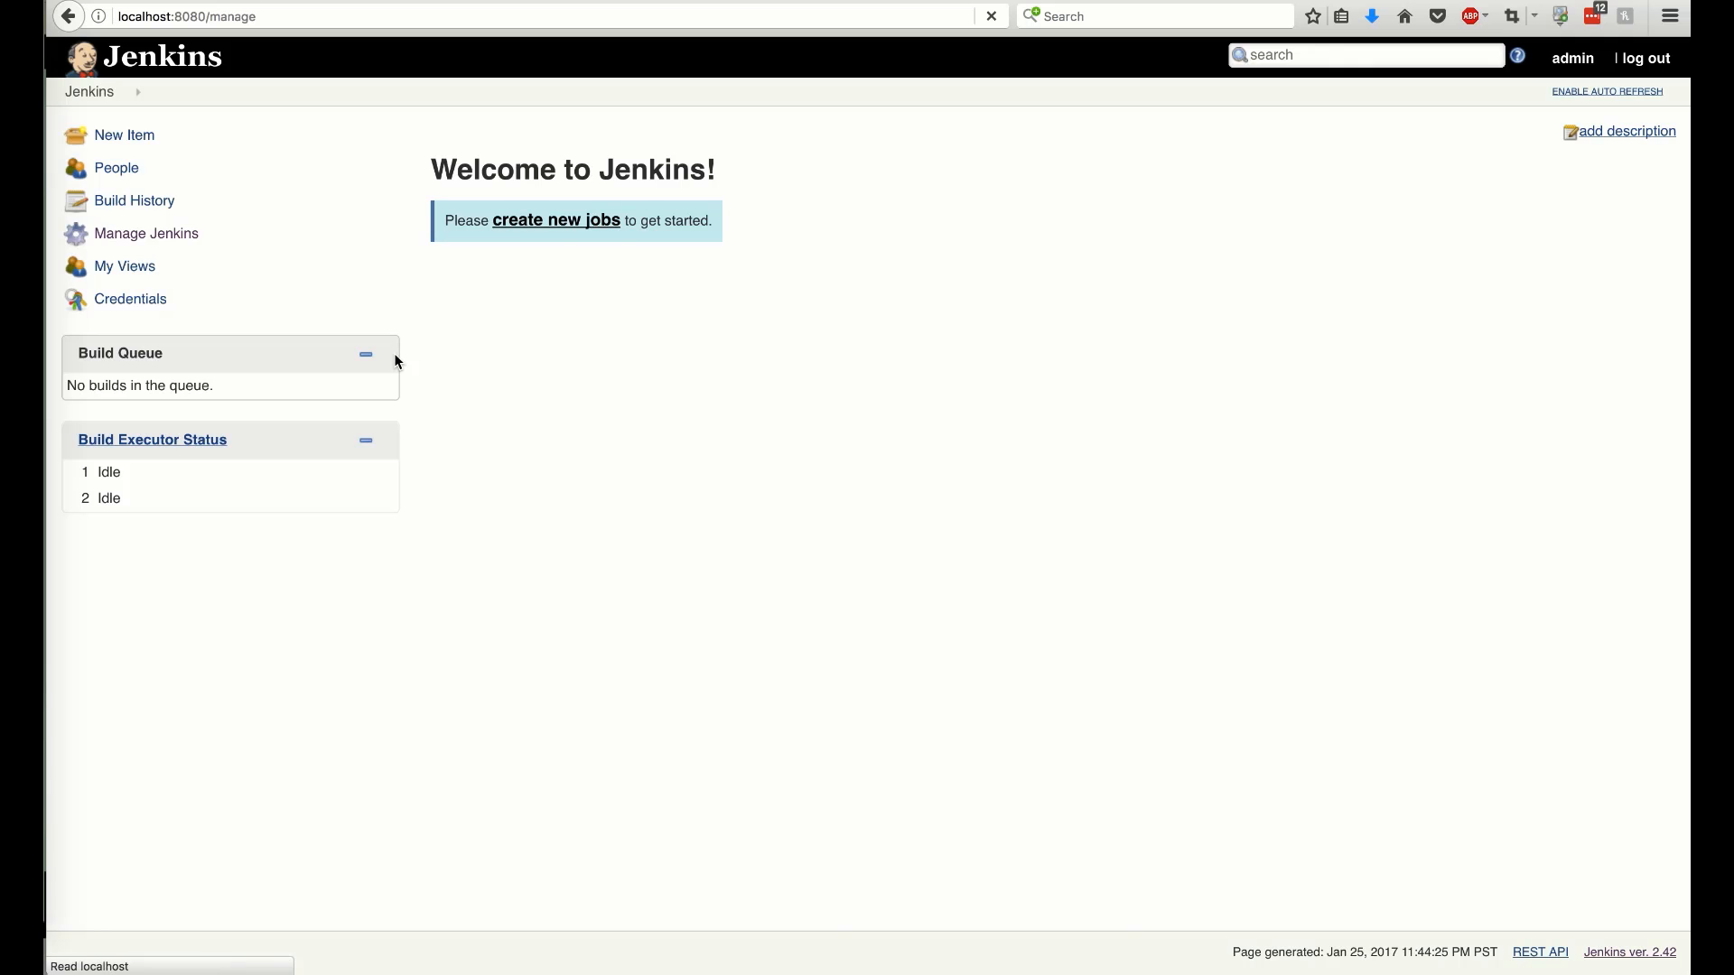
left_click(146, 233)
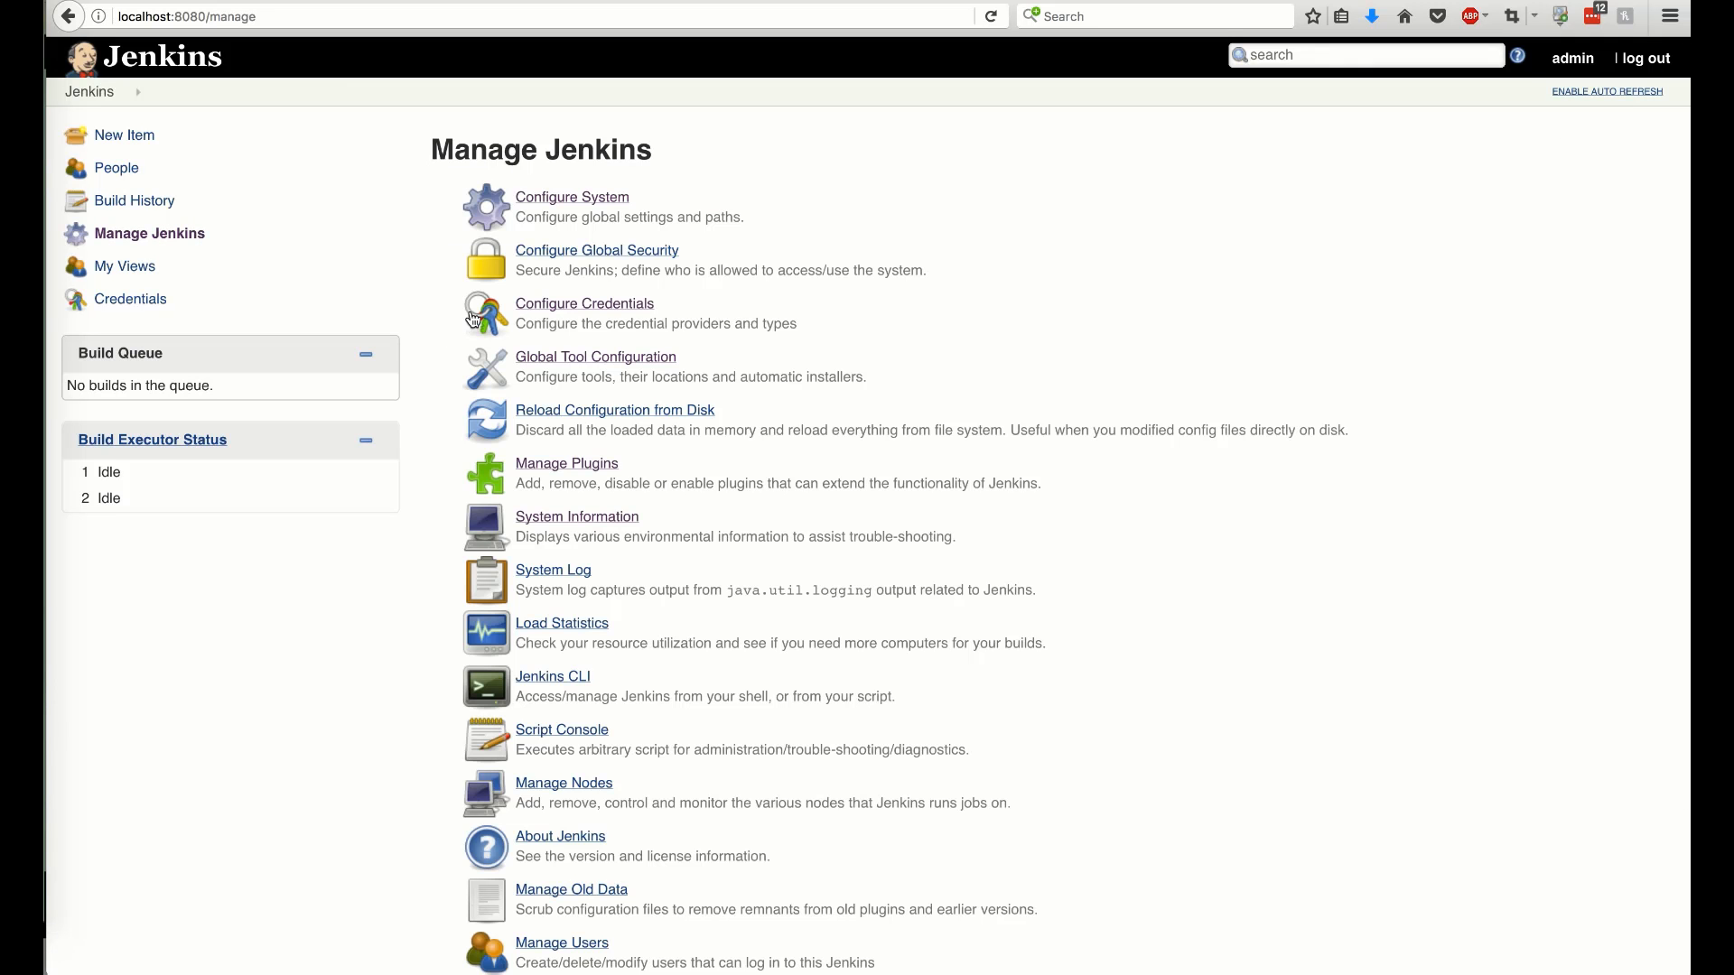
mouse_move(538, 473)
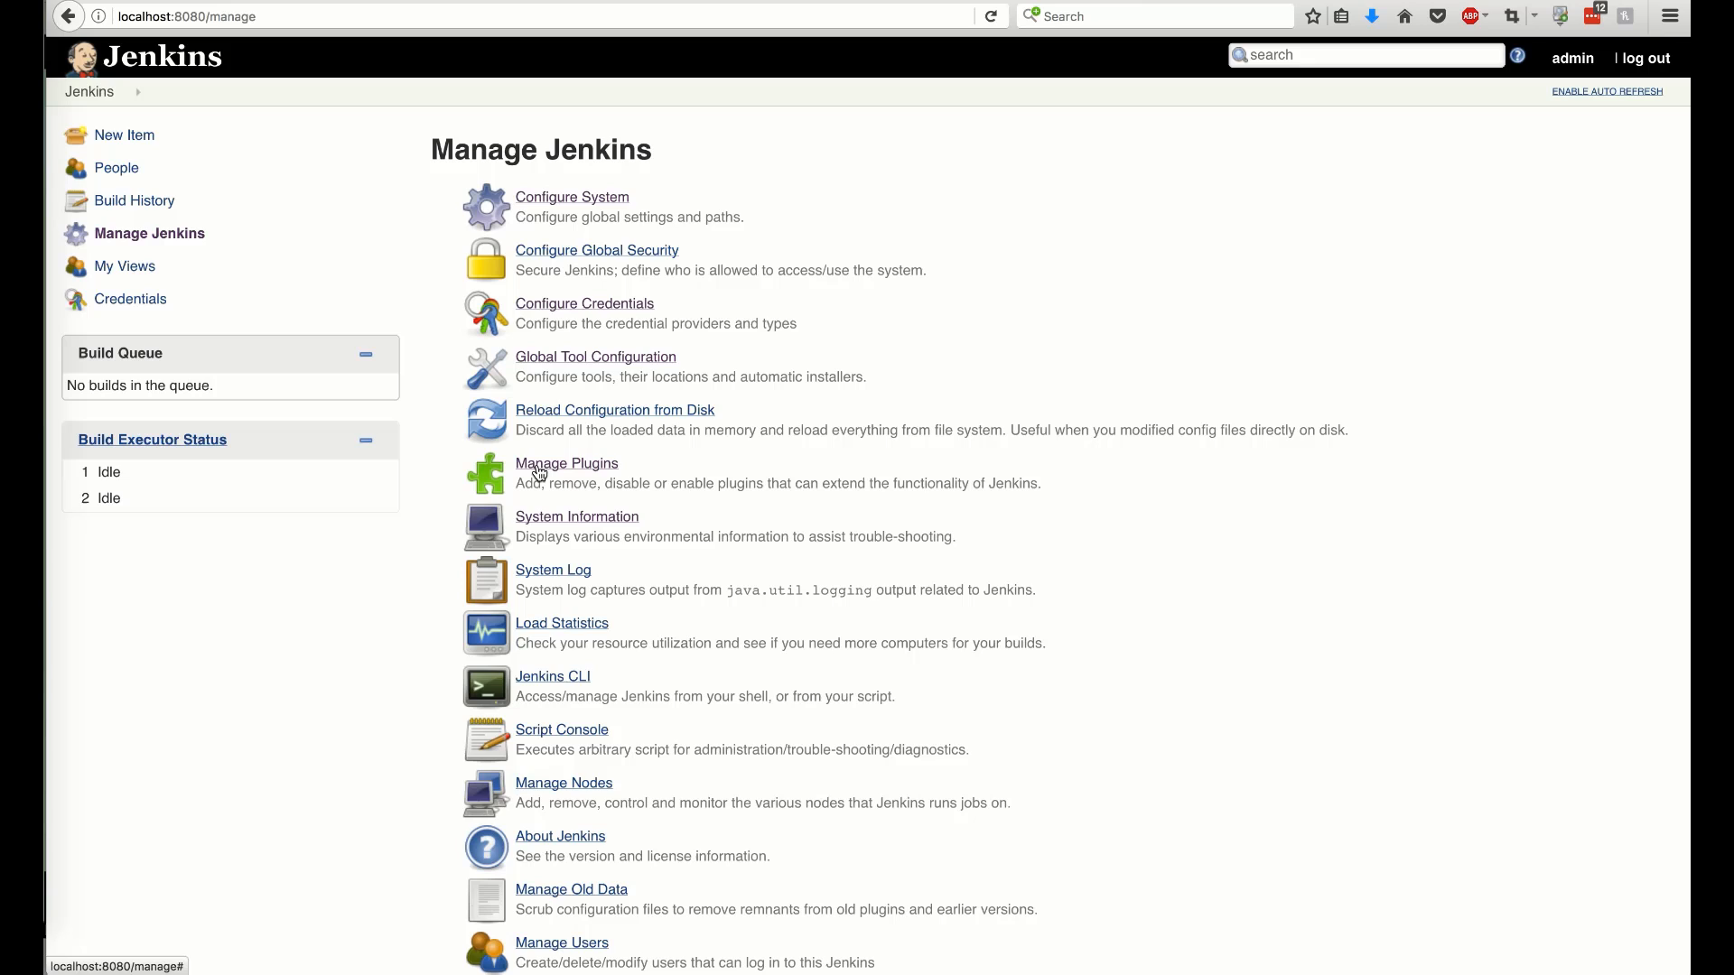
left_click(566, 463)
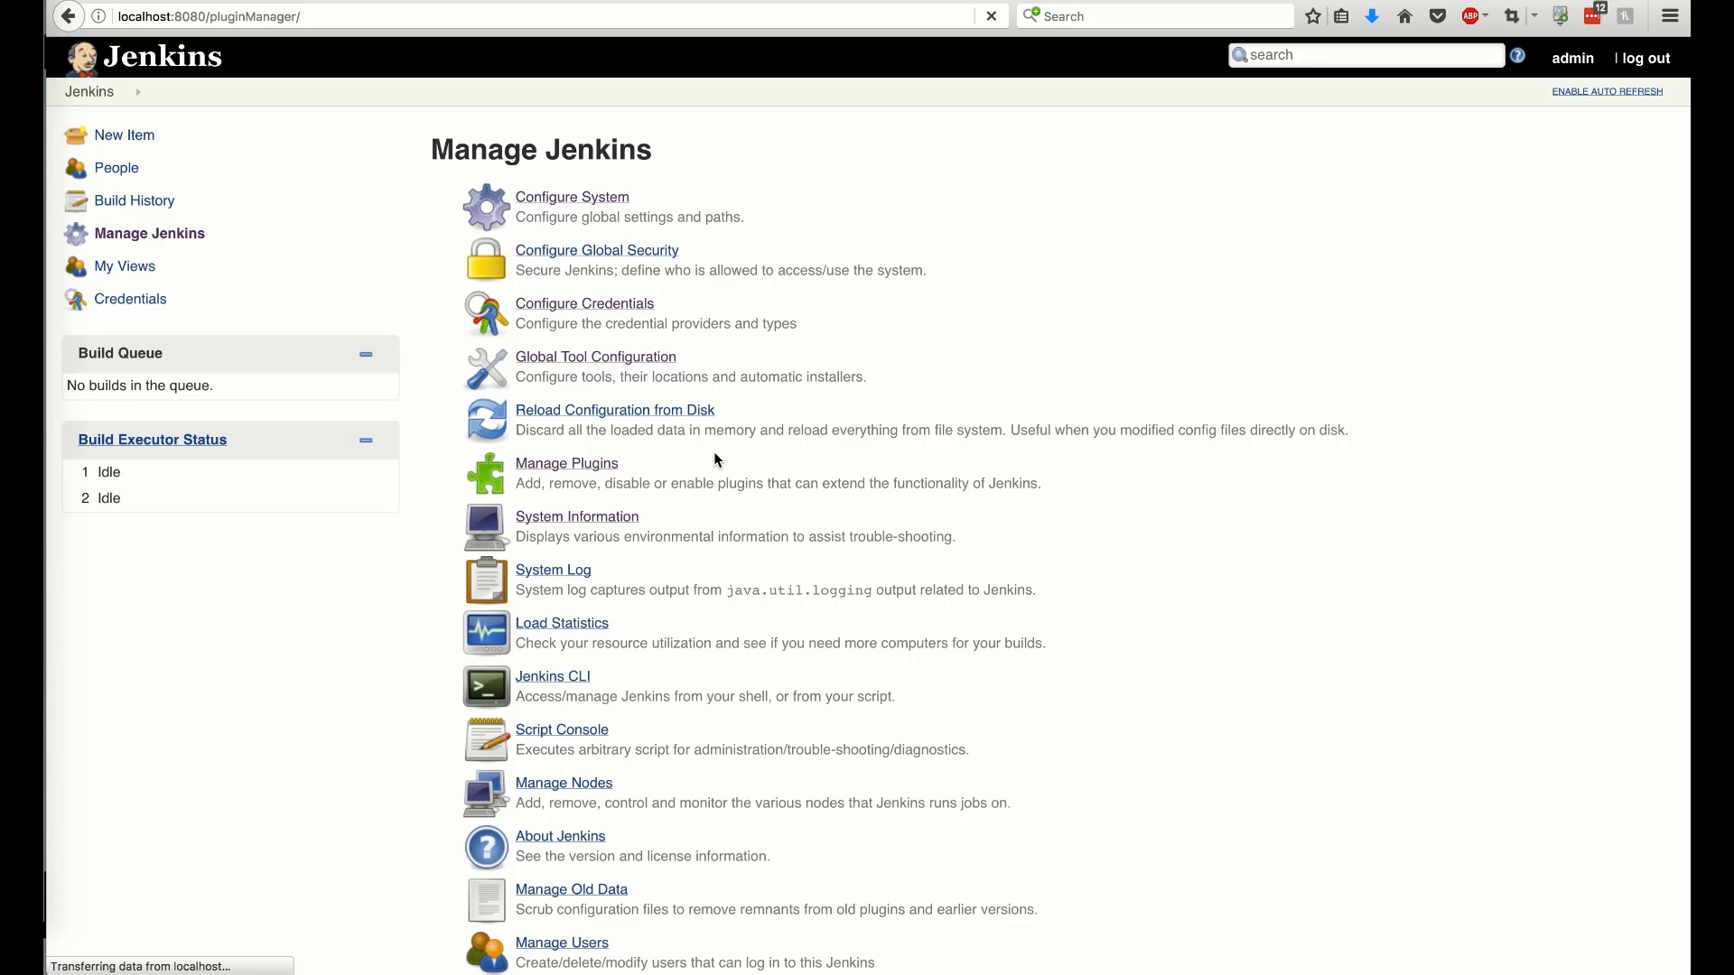
Filter available plugins for 'artifactory' and install the Artifactory Plugin without restart
left_click(566, 462)
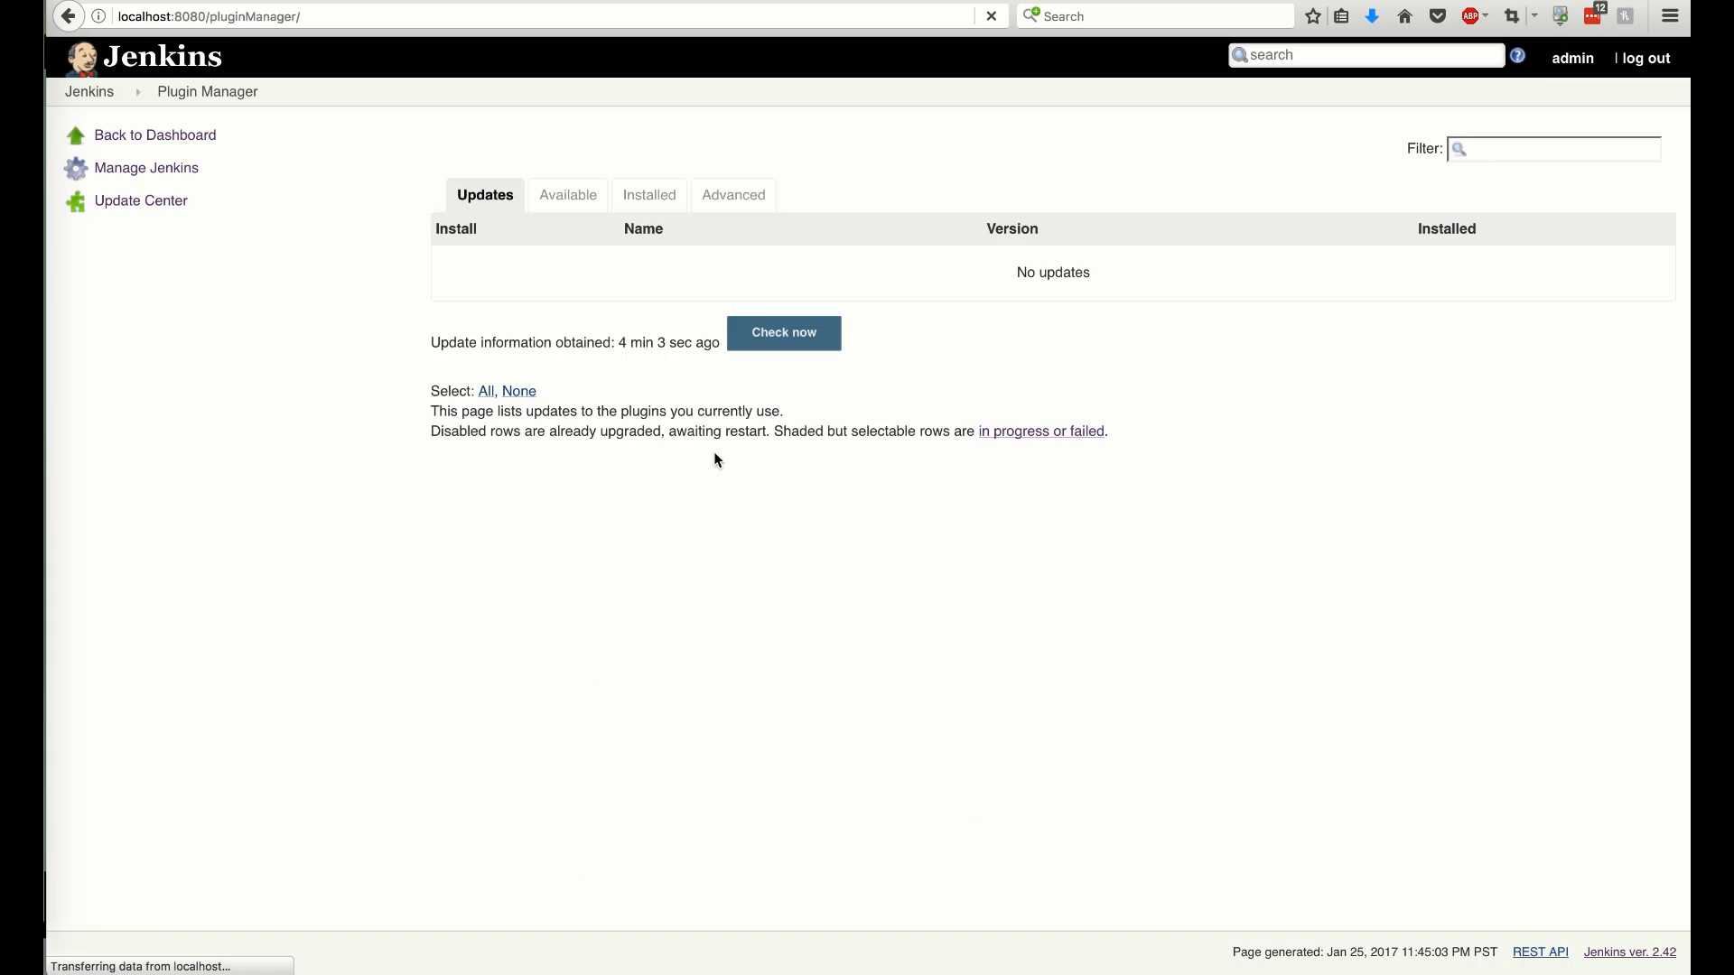
left_click(567, 195)
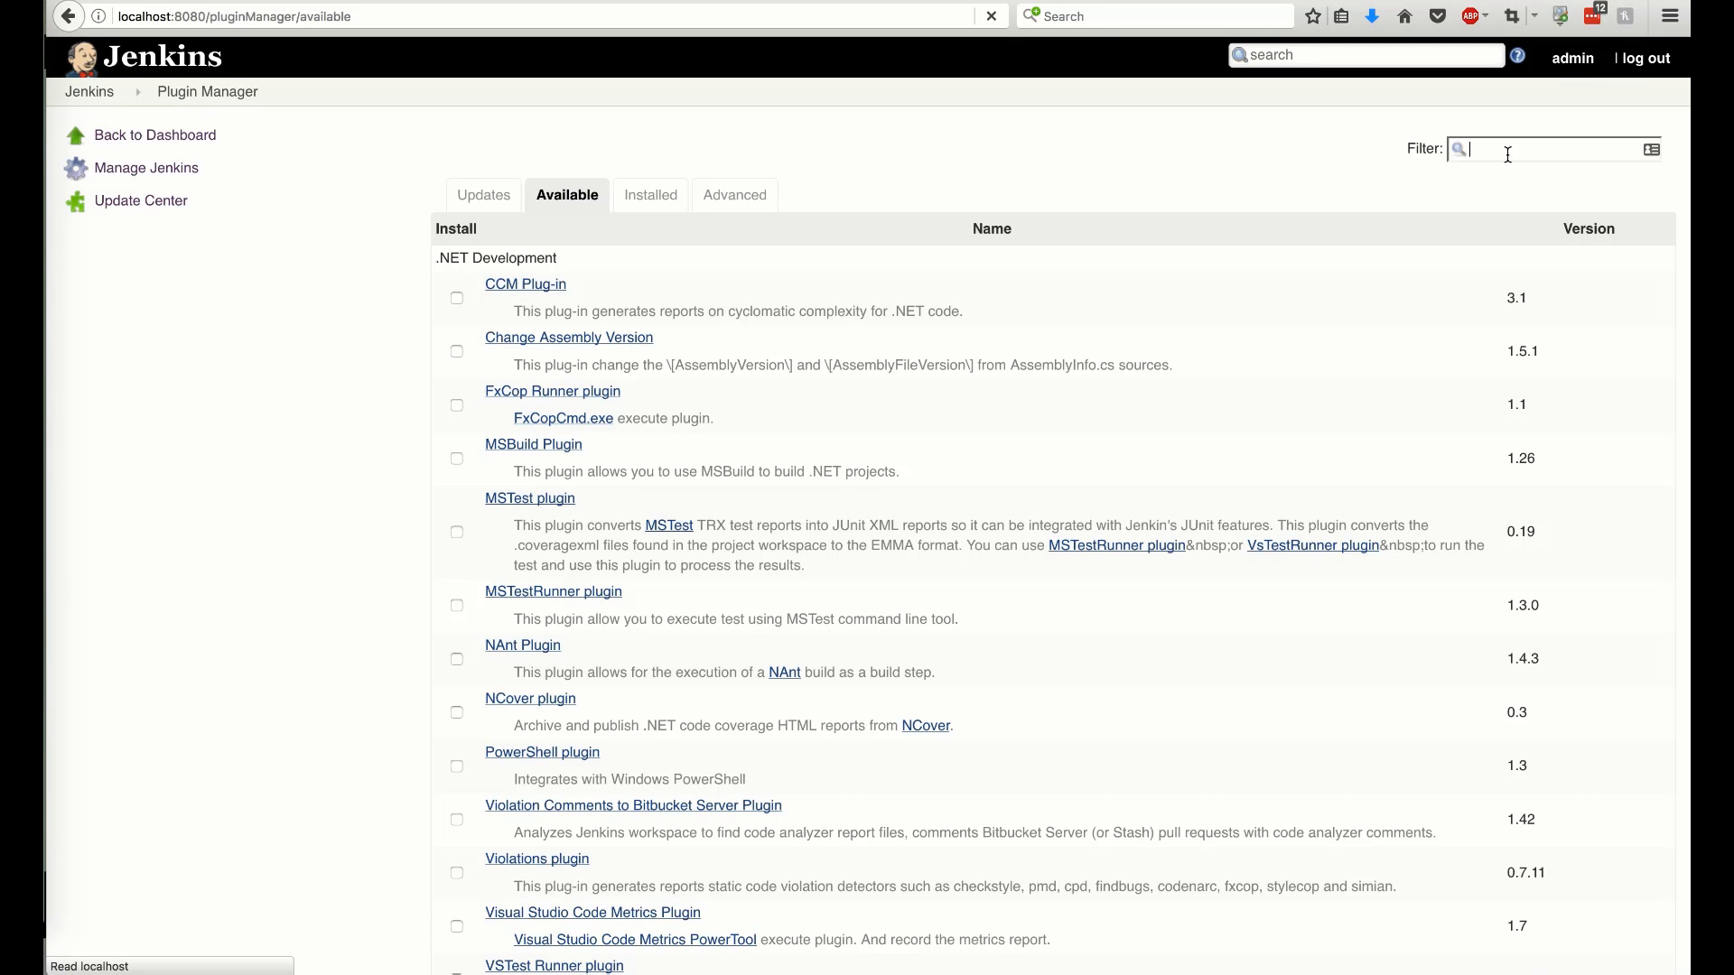
type("artifactory")
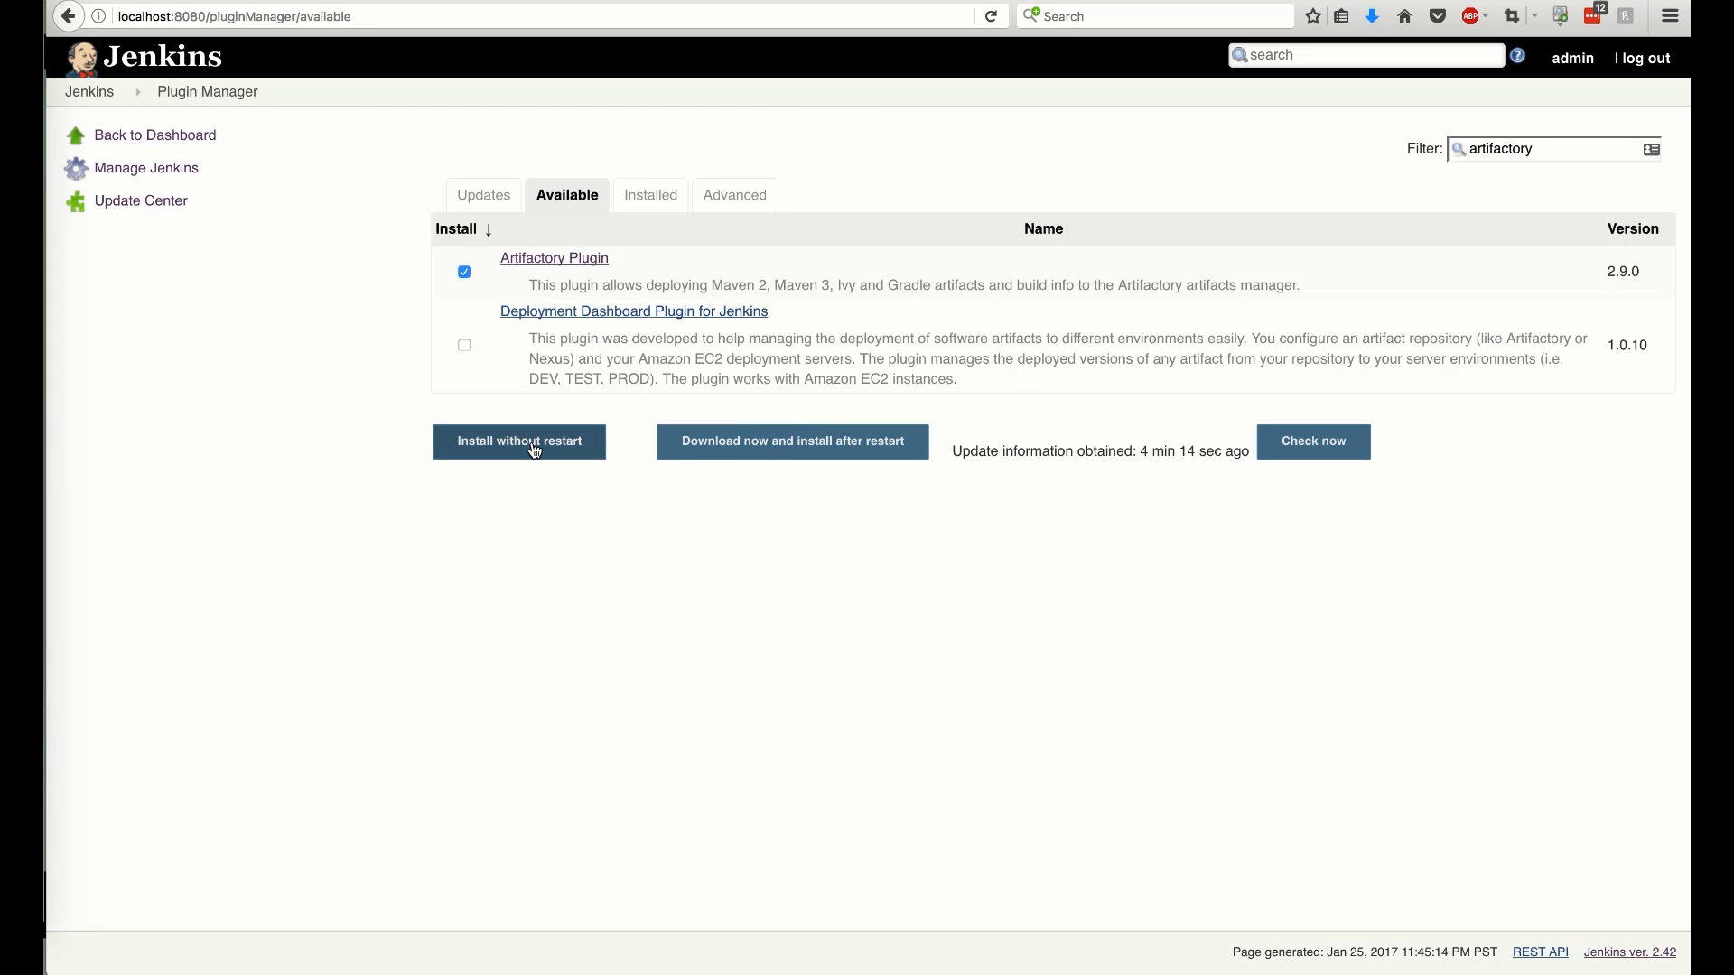
left_click(520, 442)
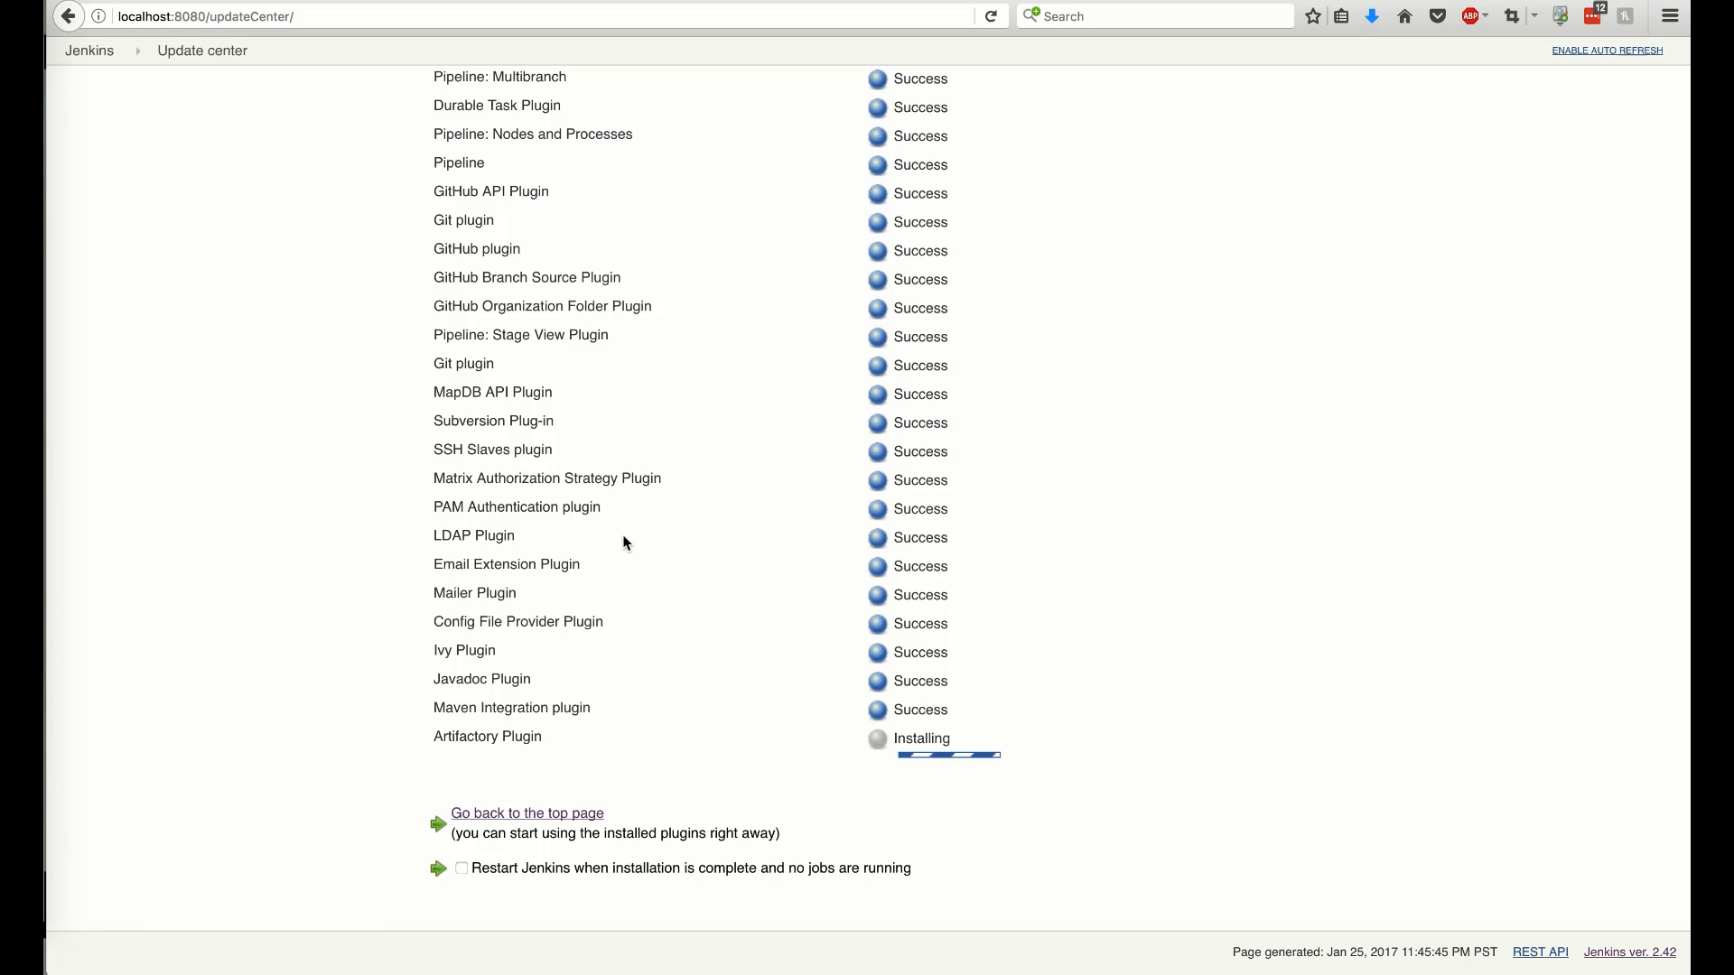
scroll("down", 3)
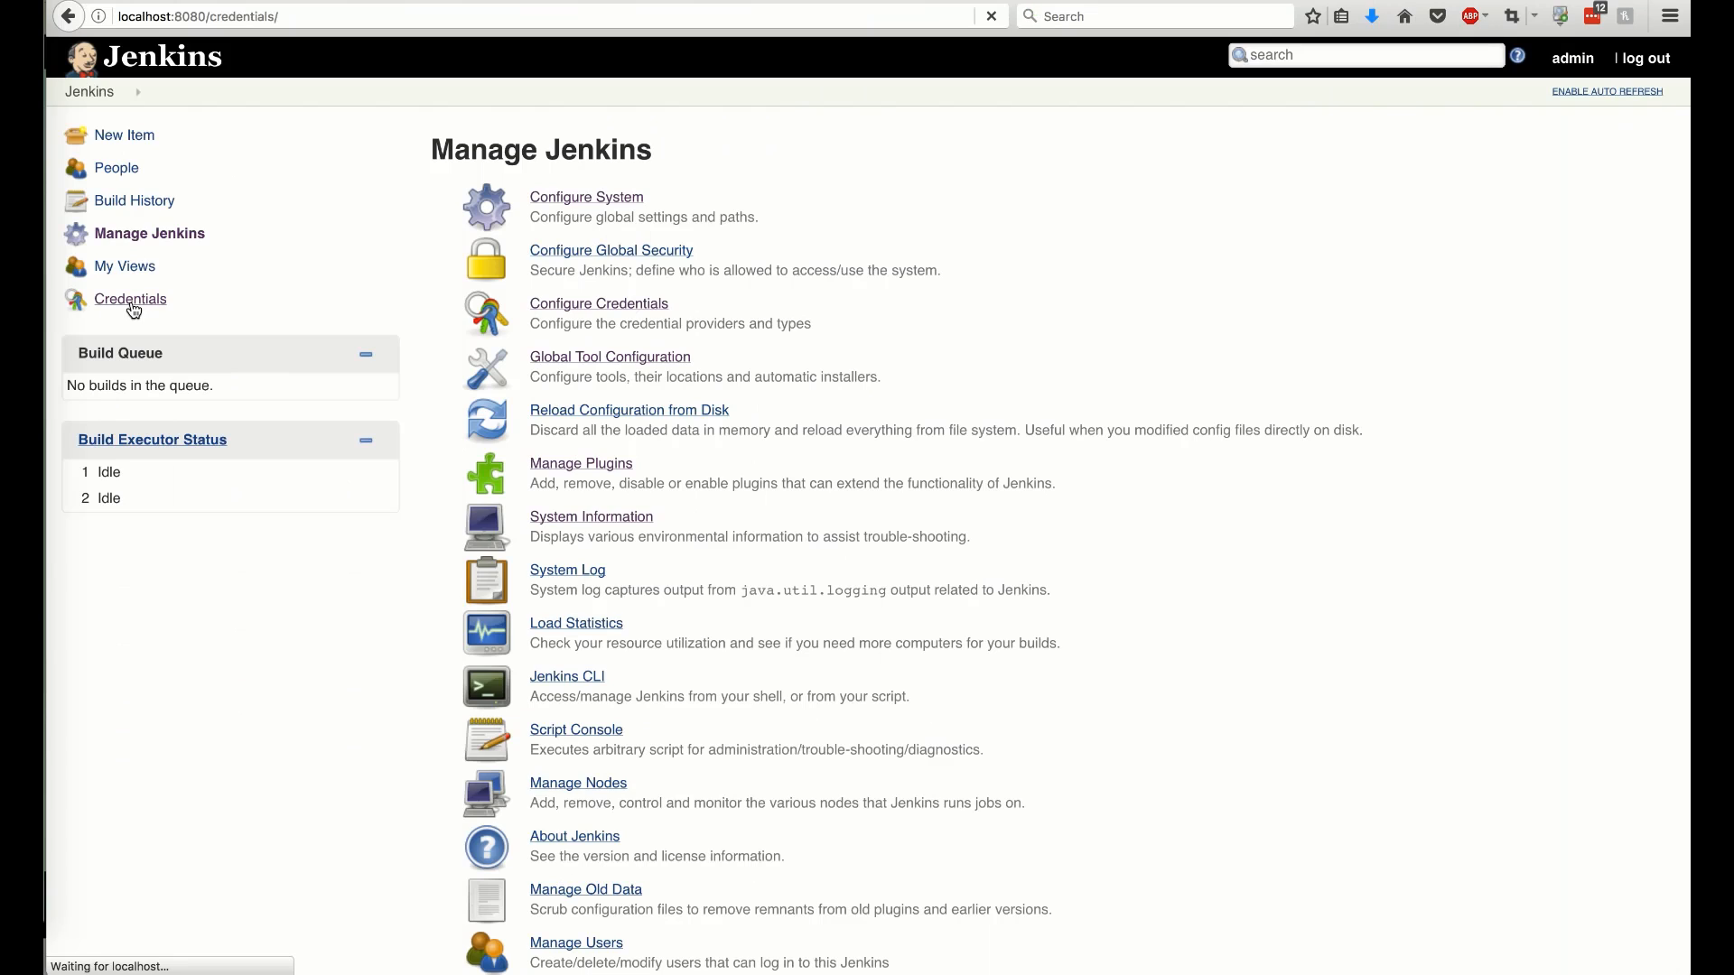
Add a global username/password credential 'jbaruch' for jbaruch.jfrog.io
left_click(130, 300)
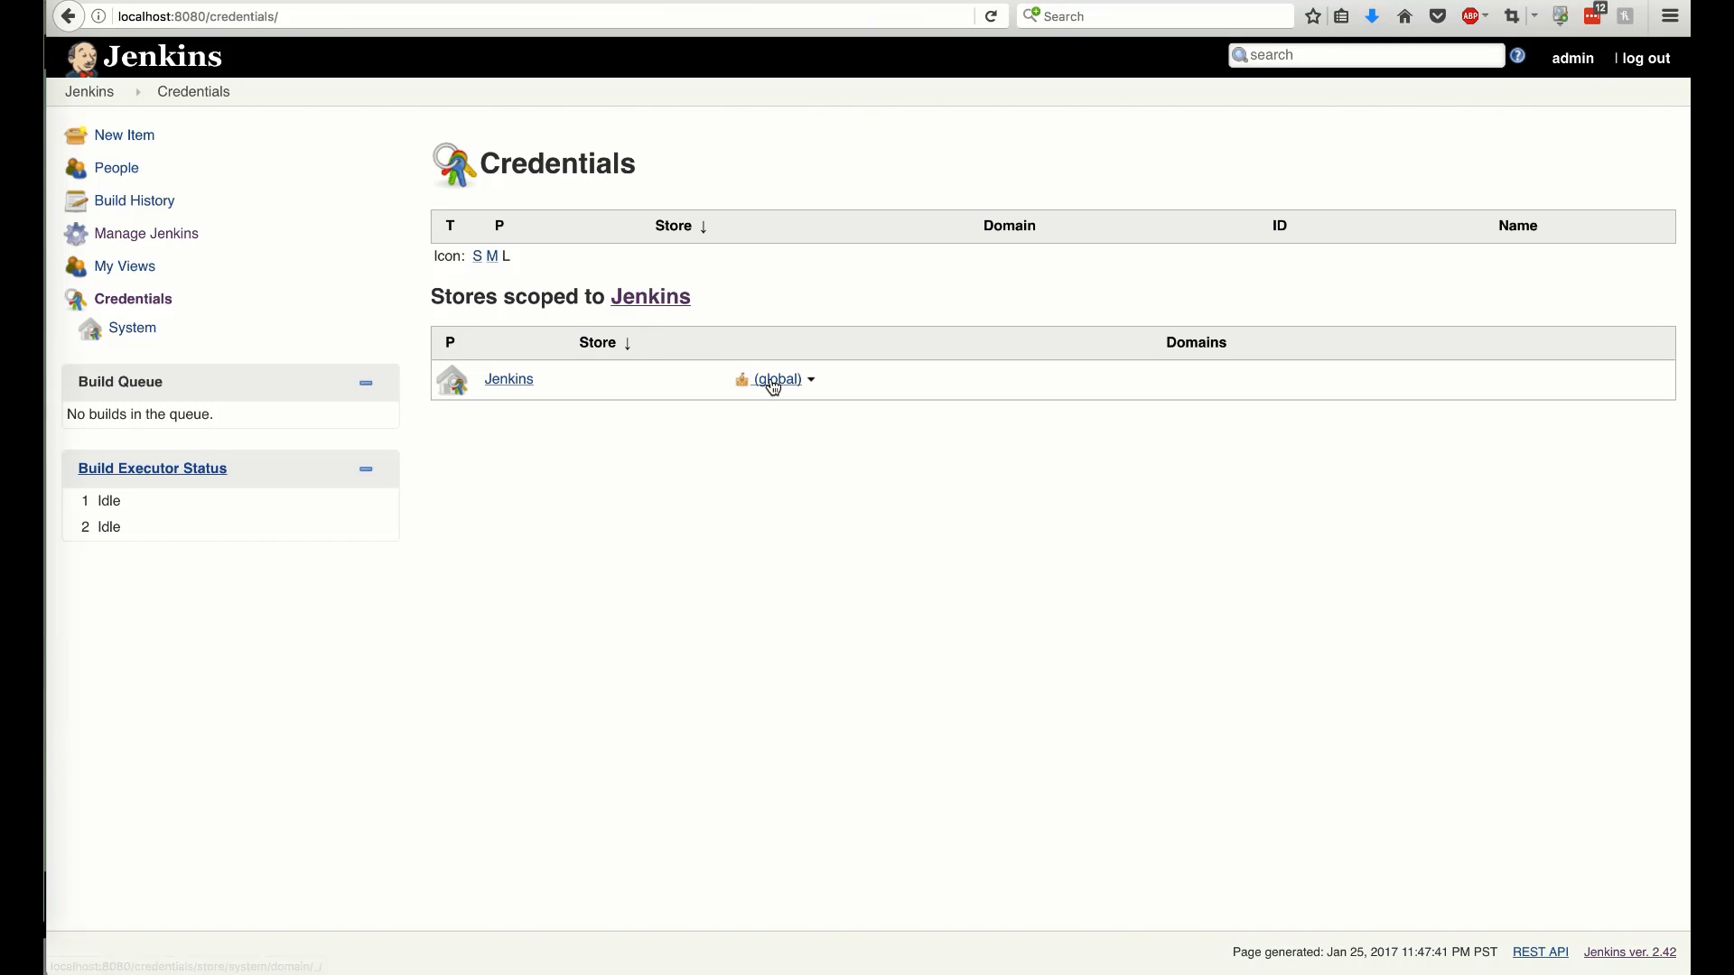
left_click(774, 379)
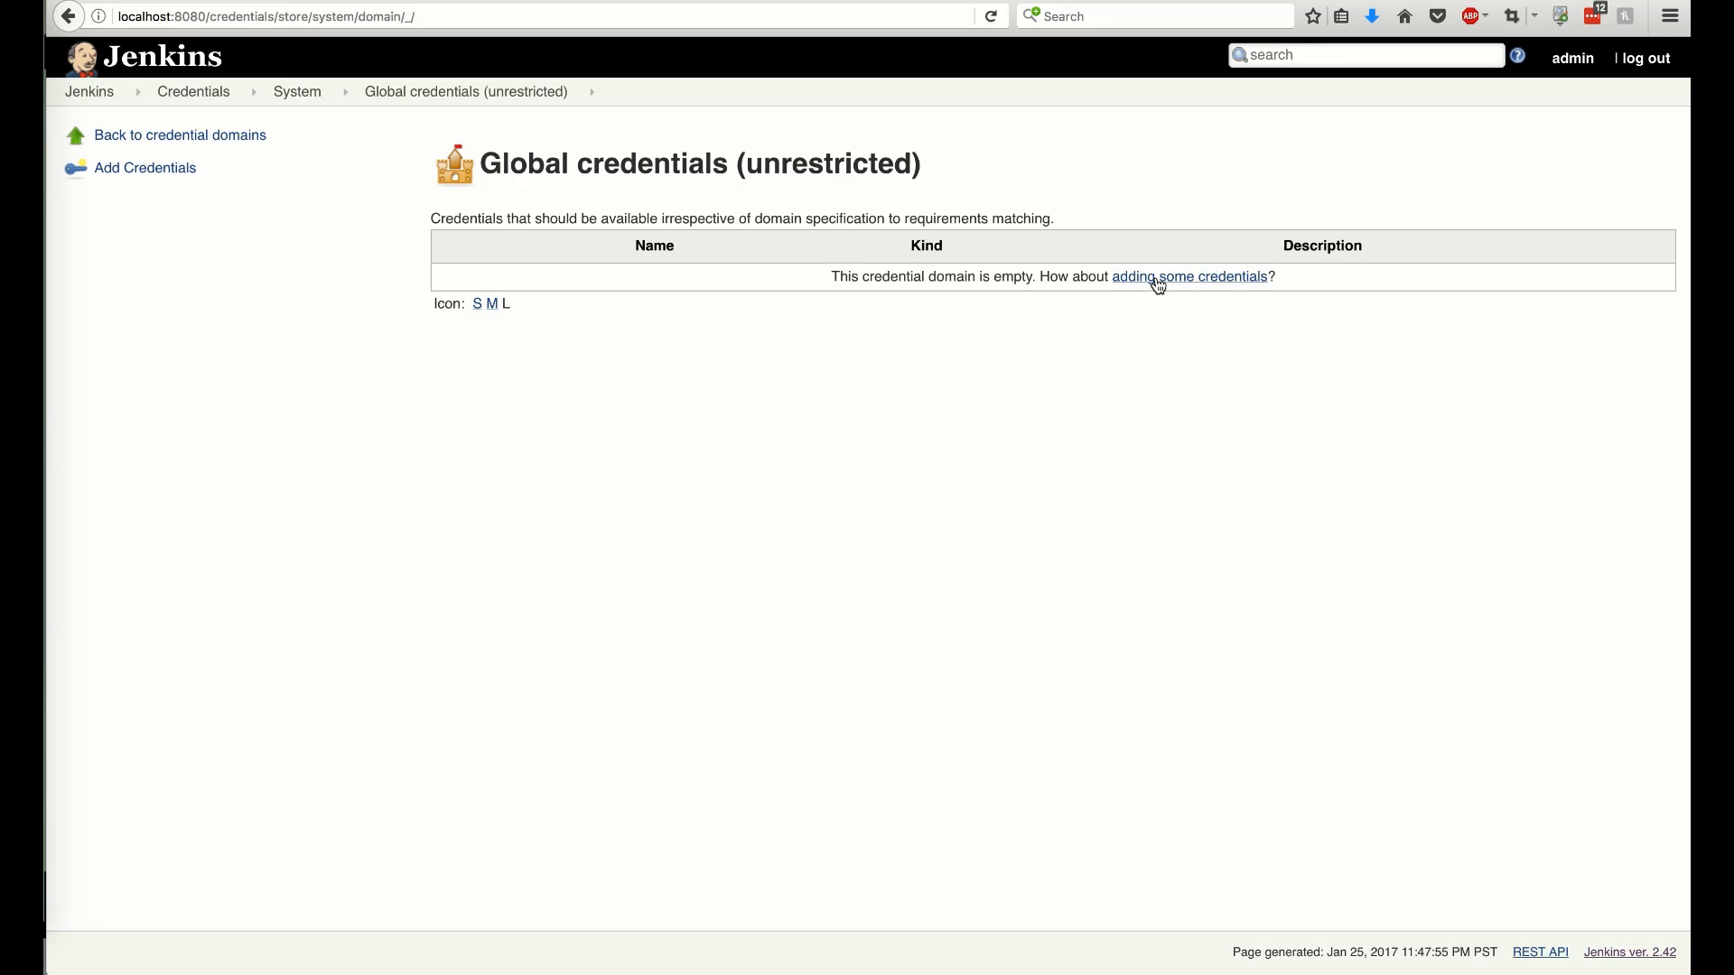
left_click(1188, 276)
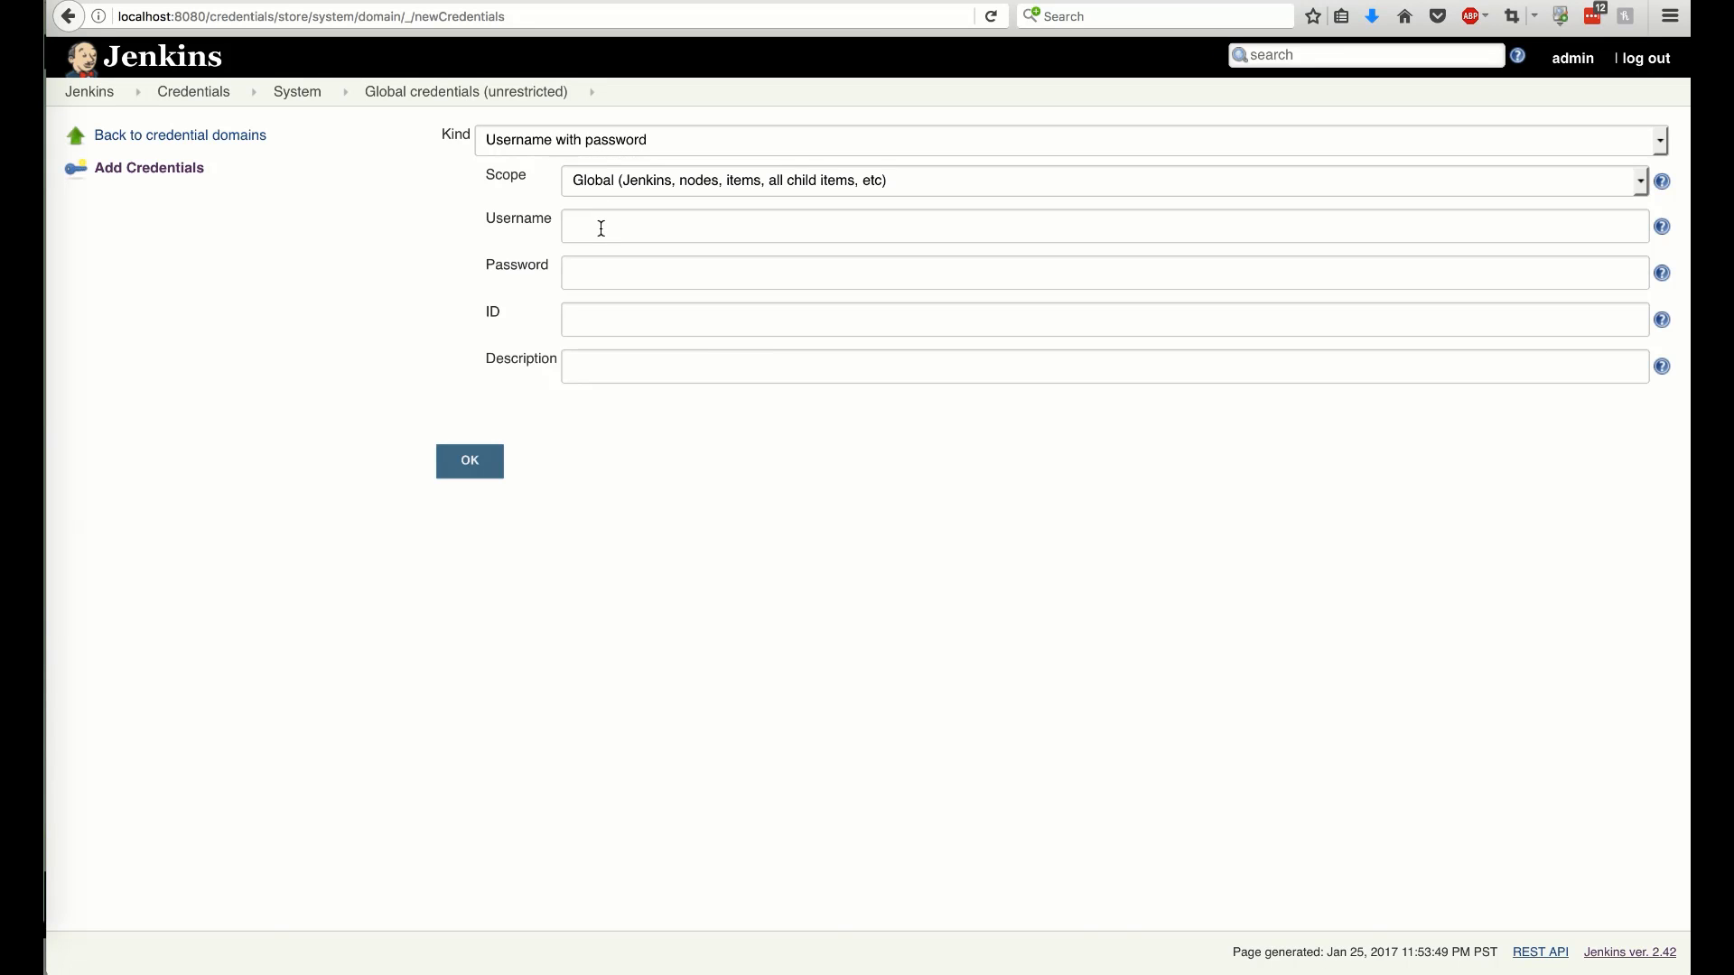
type("jbaruch")
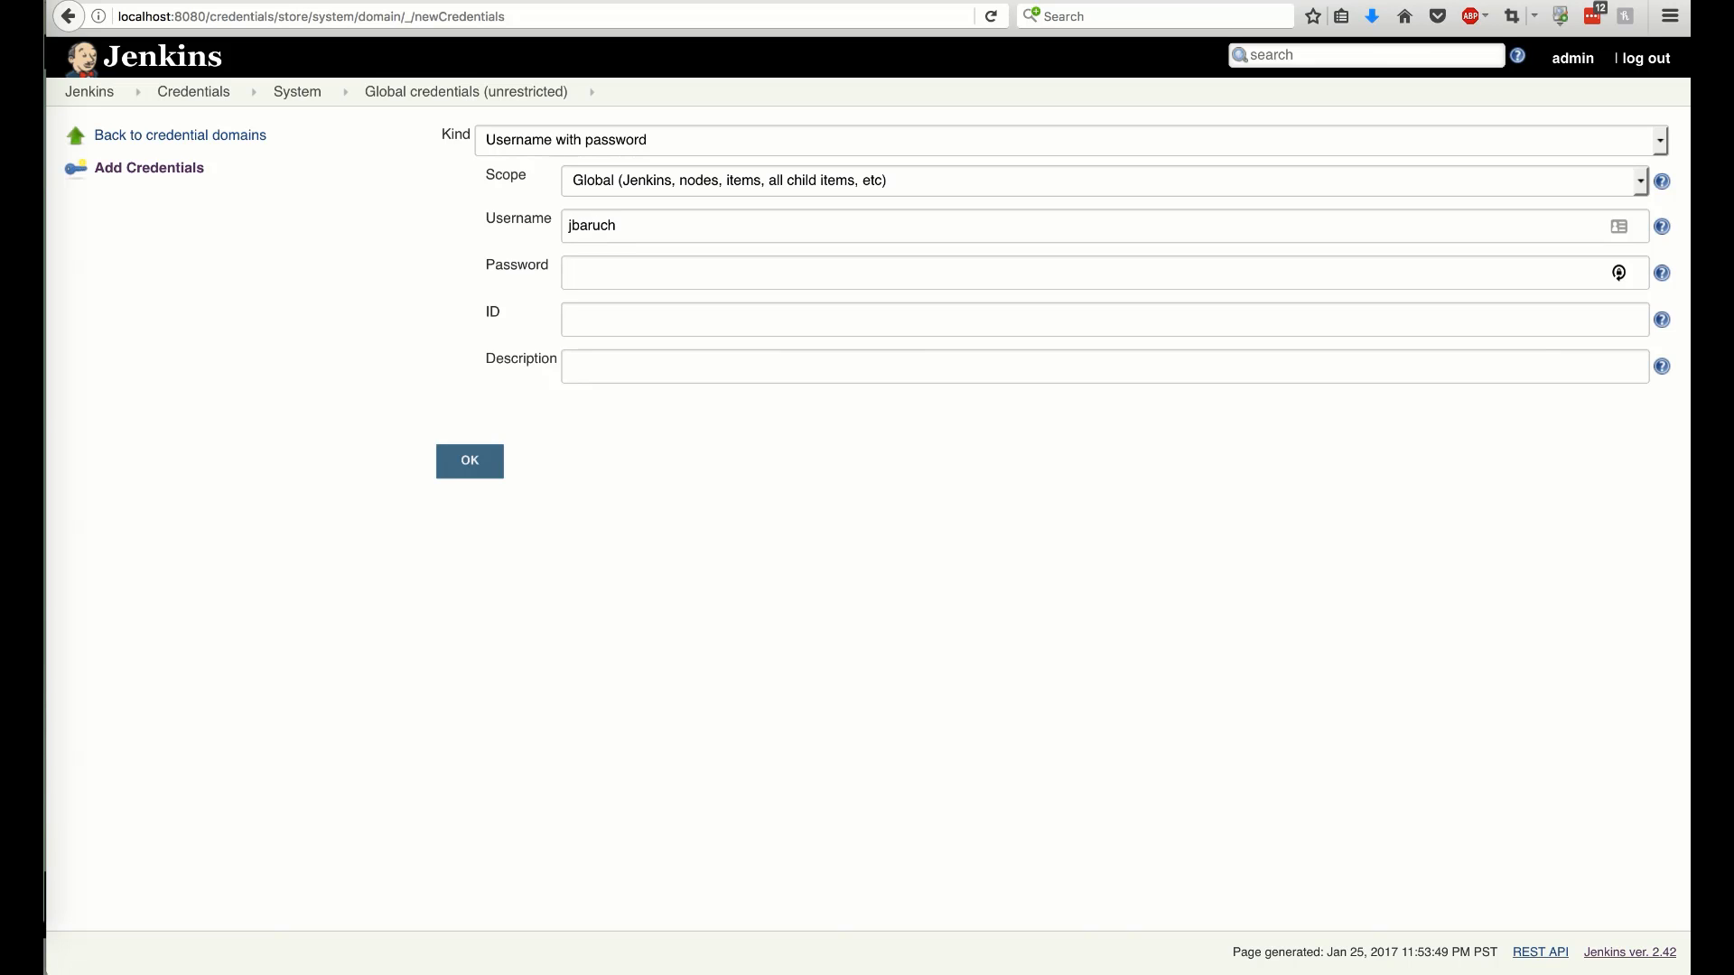
type("jbaruch.jfrog.io")
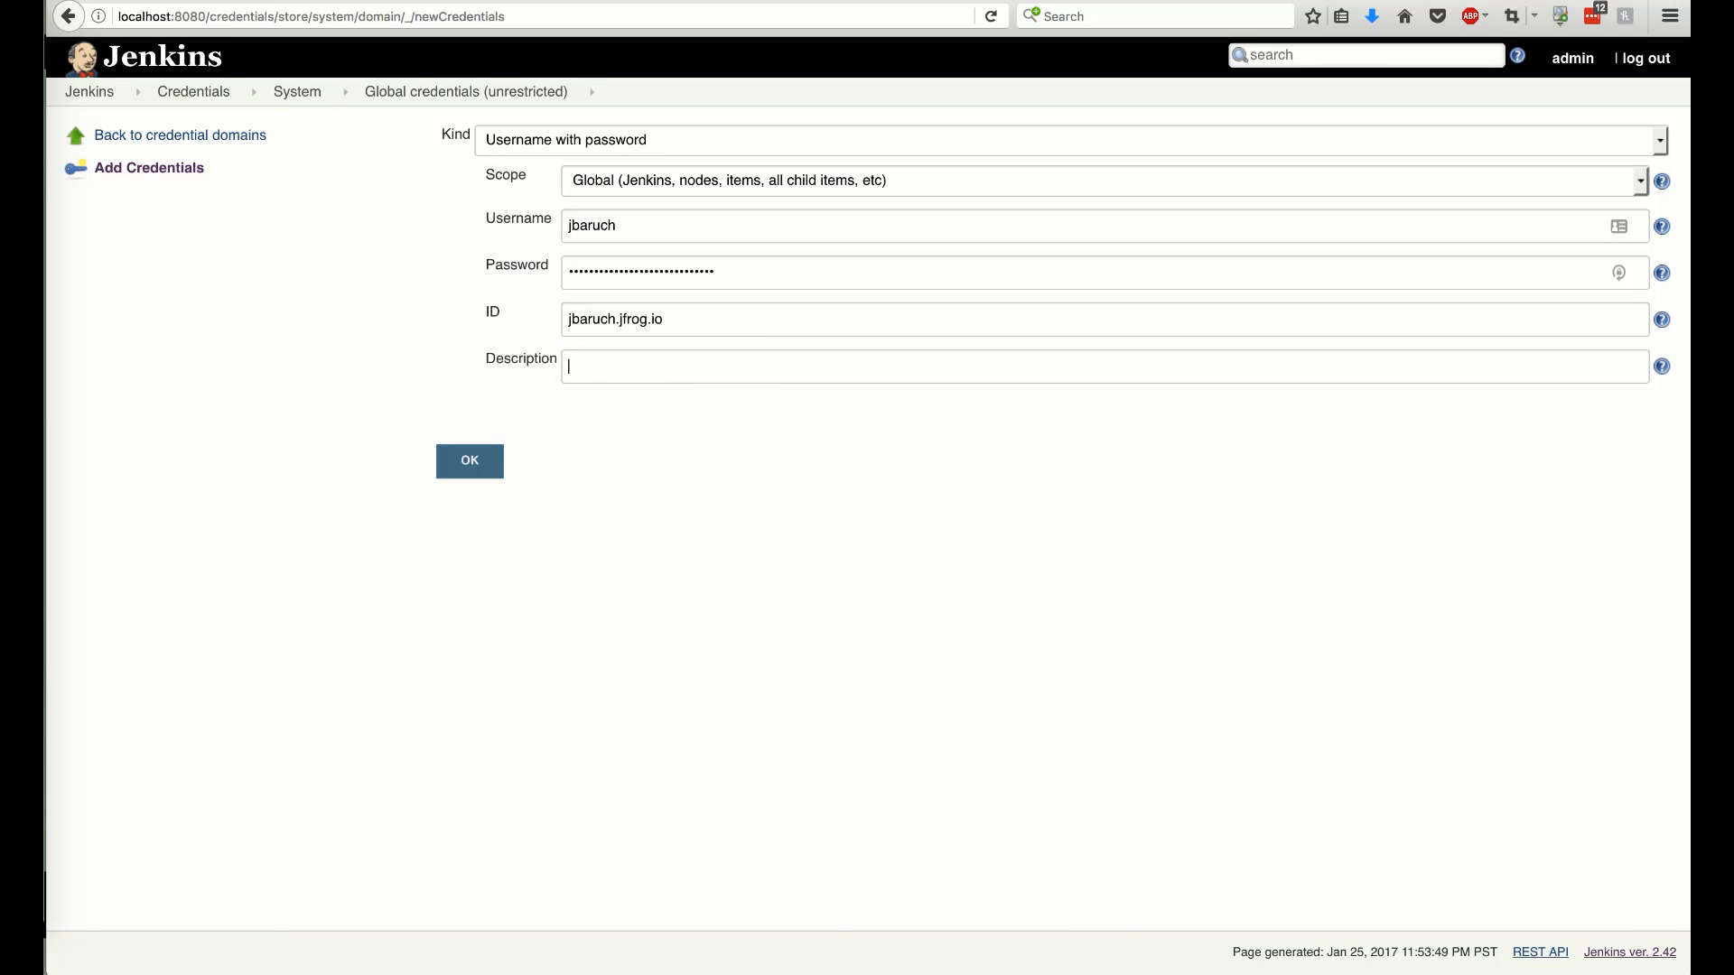
type("jbaruch.j")
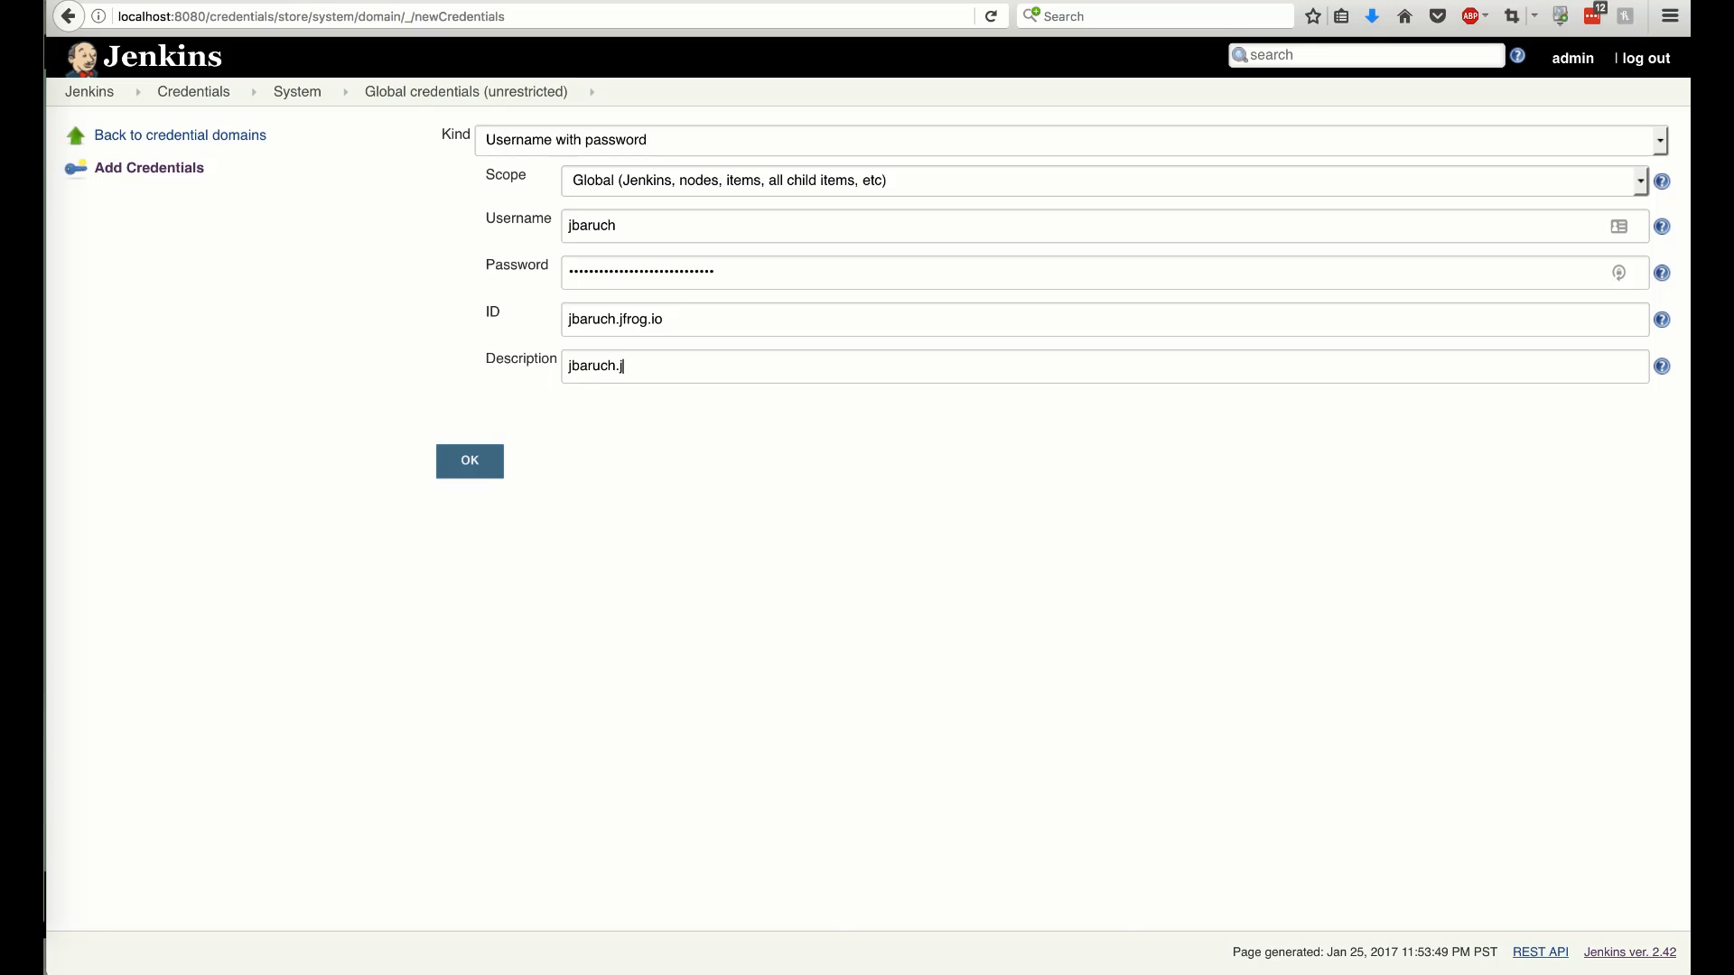
type("frog.io")
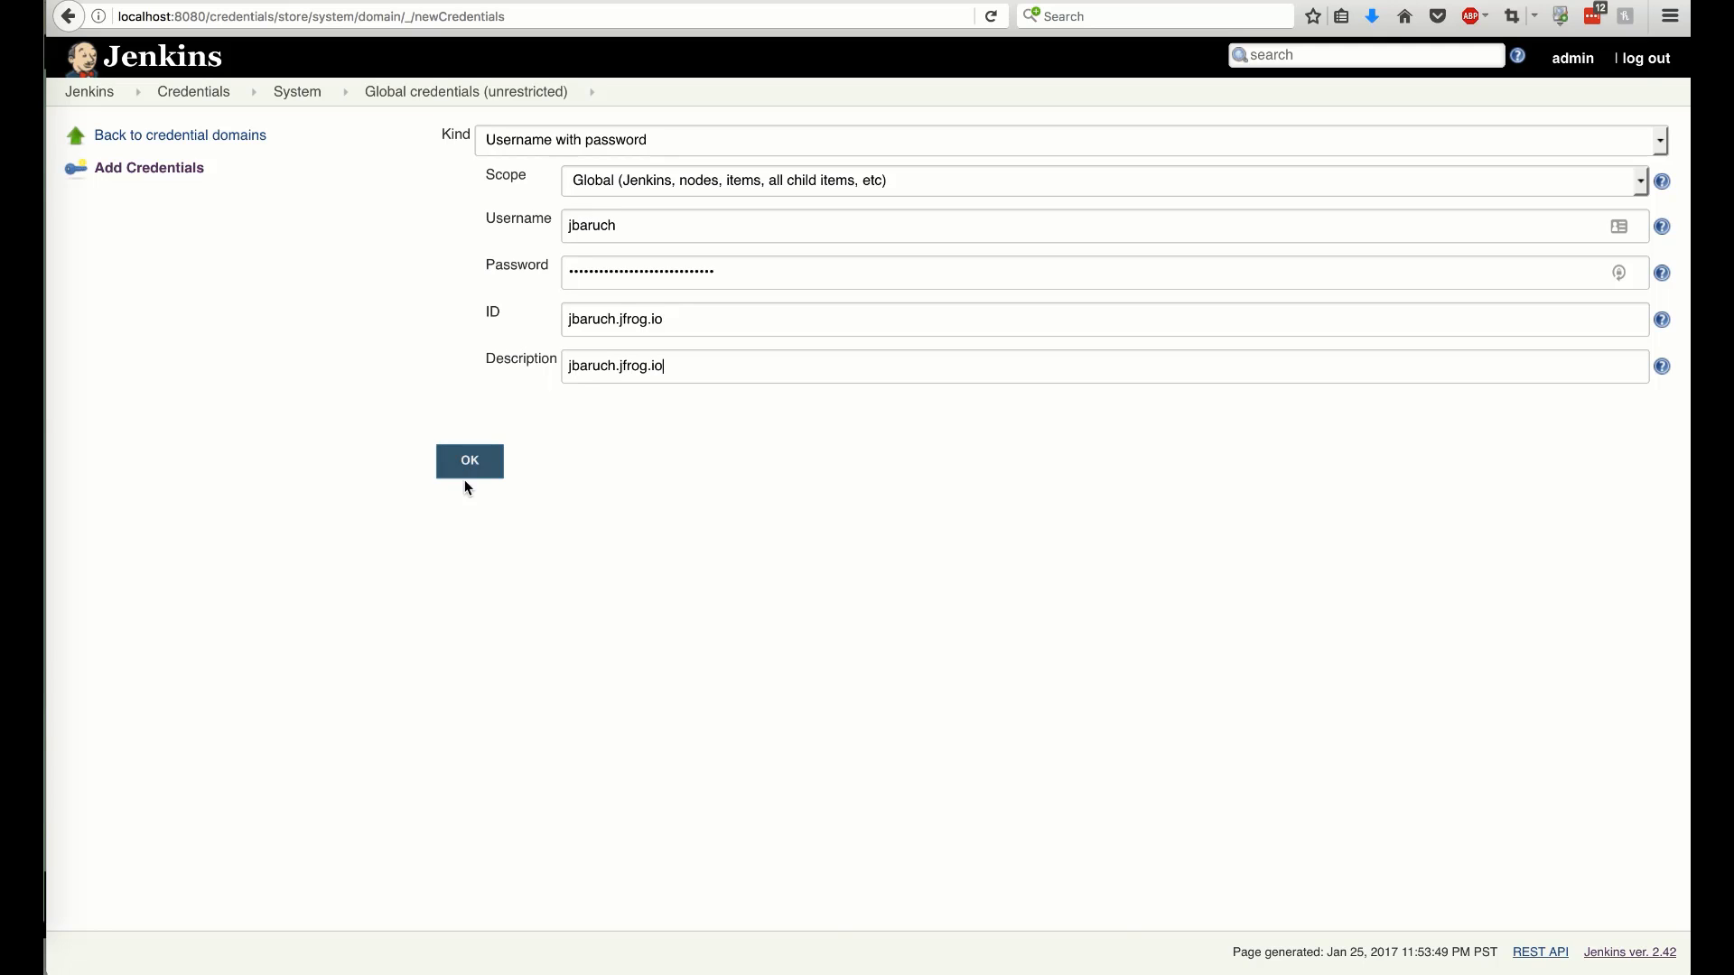
left_click(468, 460)
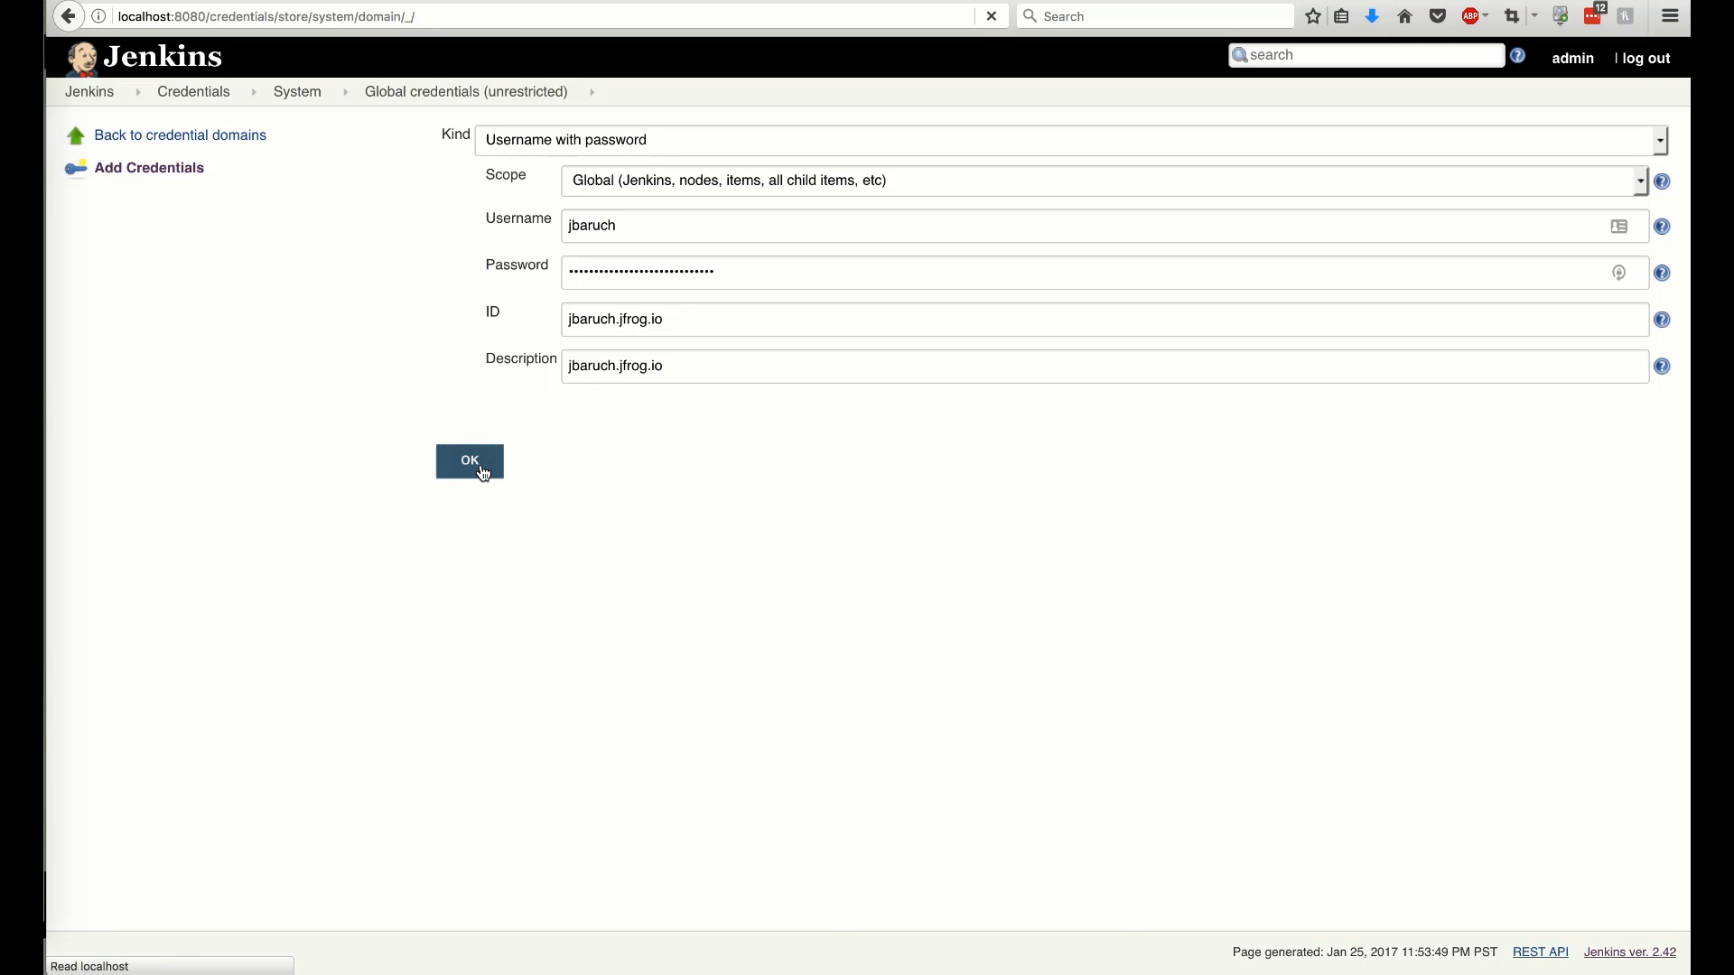
left_click(468, 461)
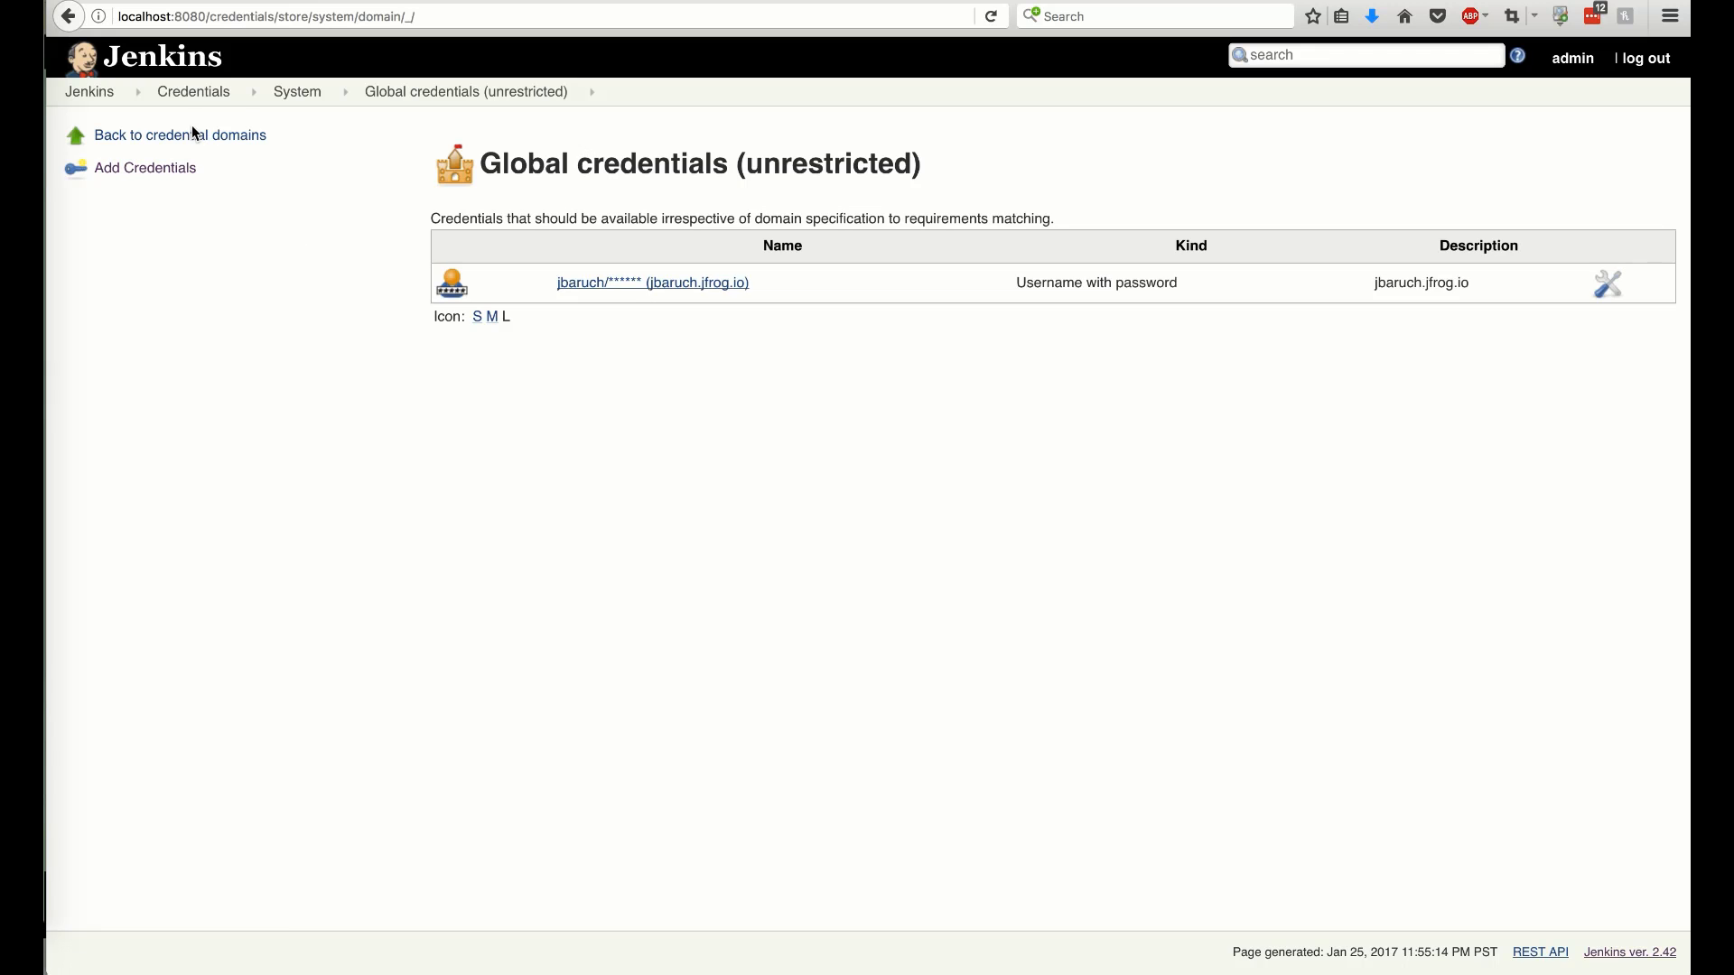
In Global Tool Configuration, add an auto-installing JDK named Java8
left_click(89, 92)
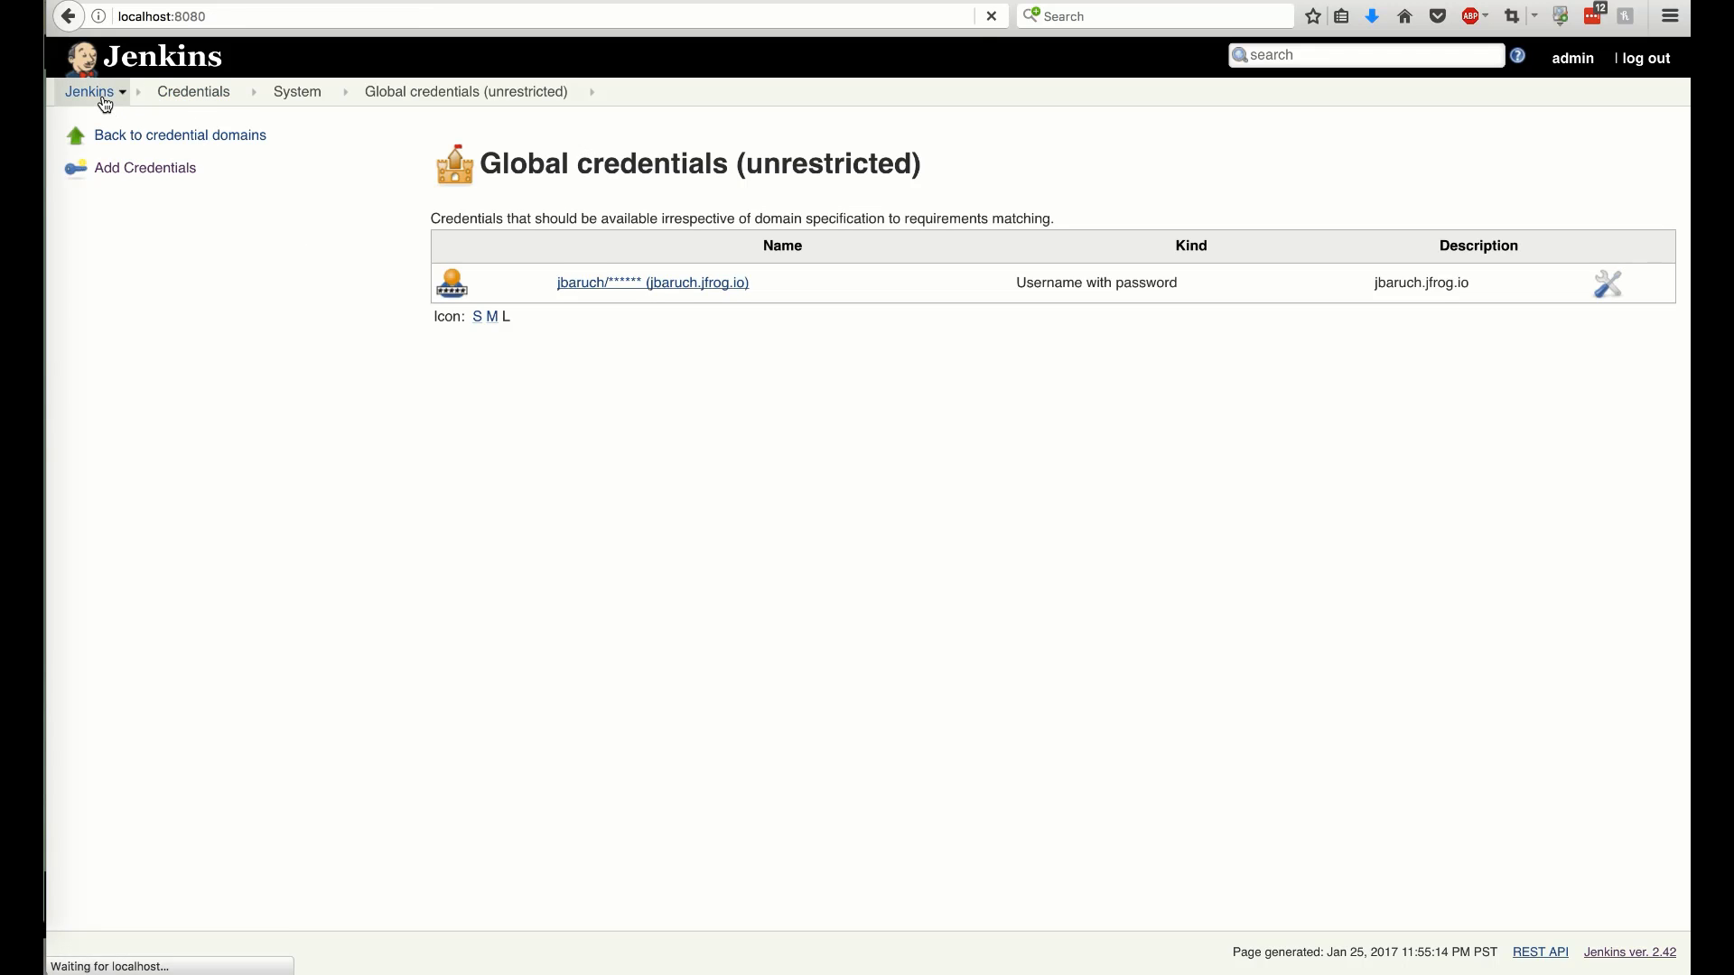
left_click(88, 92)
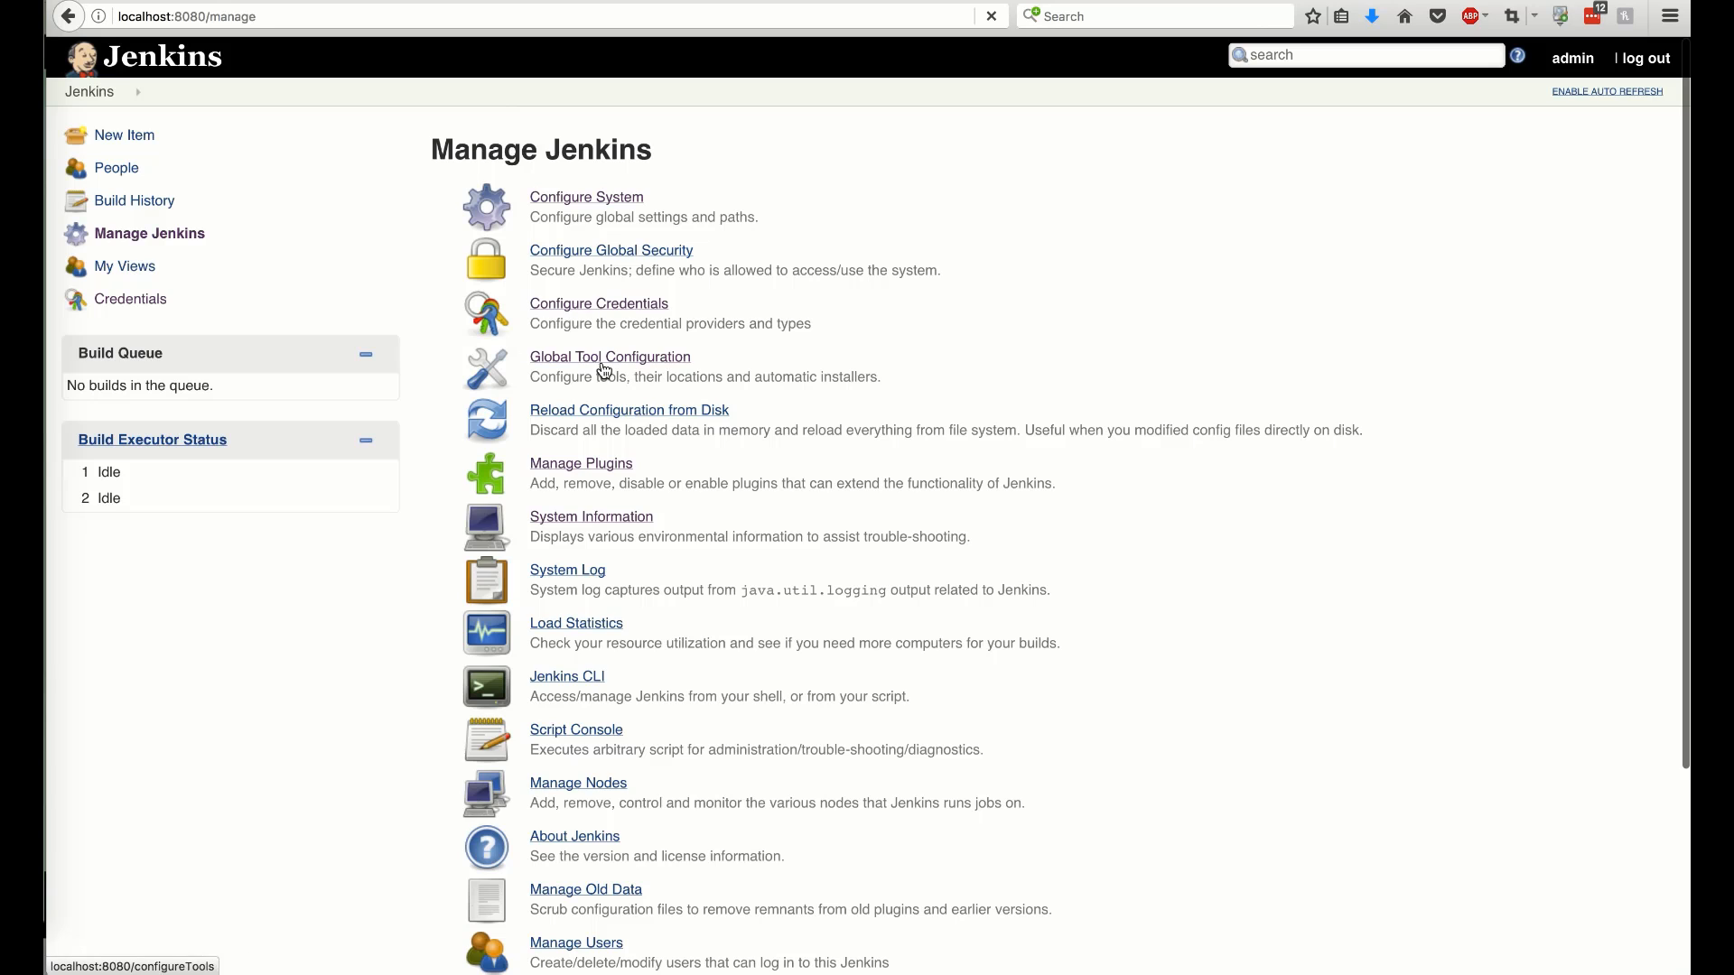
left_click(609, 356)
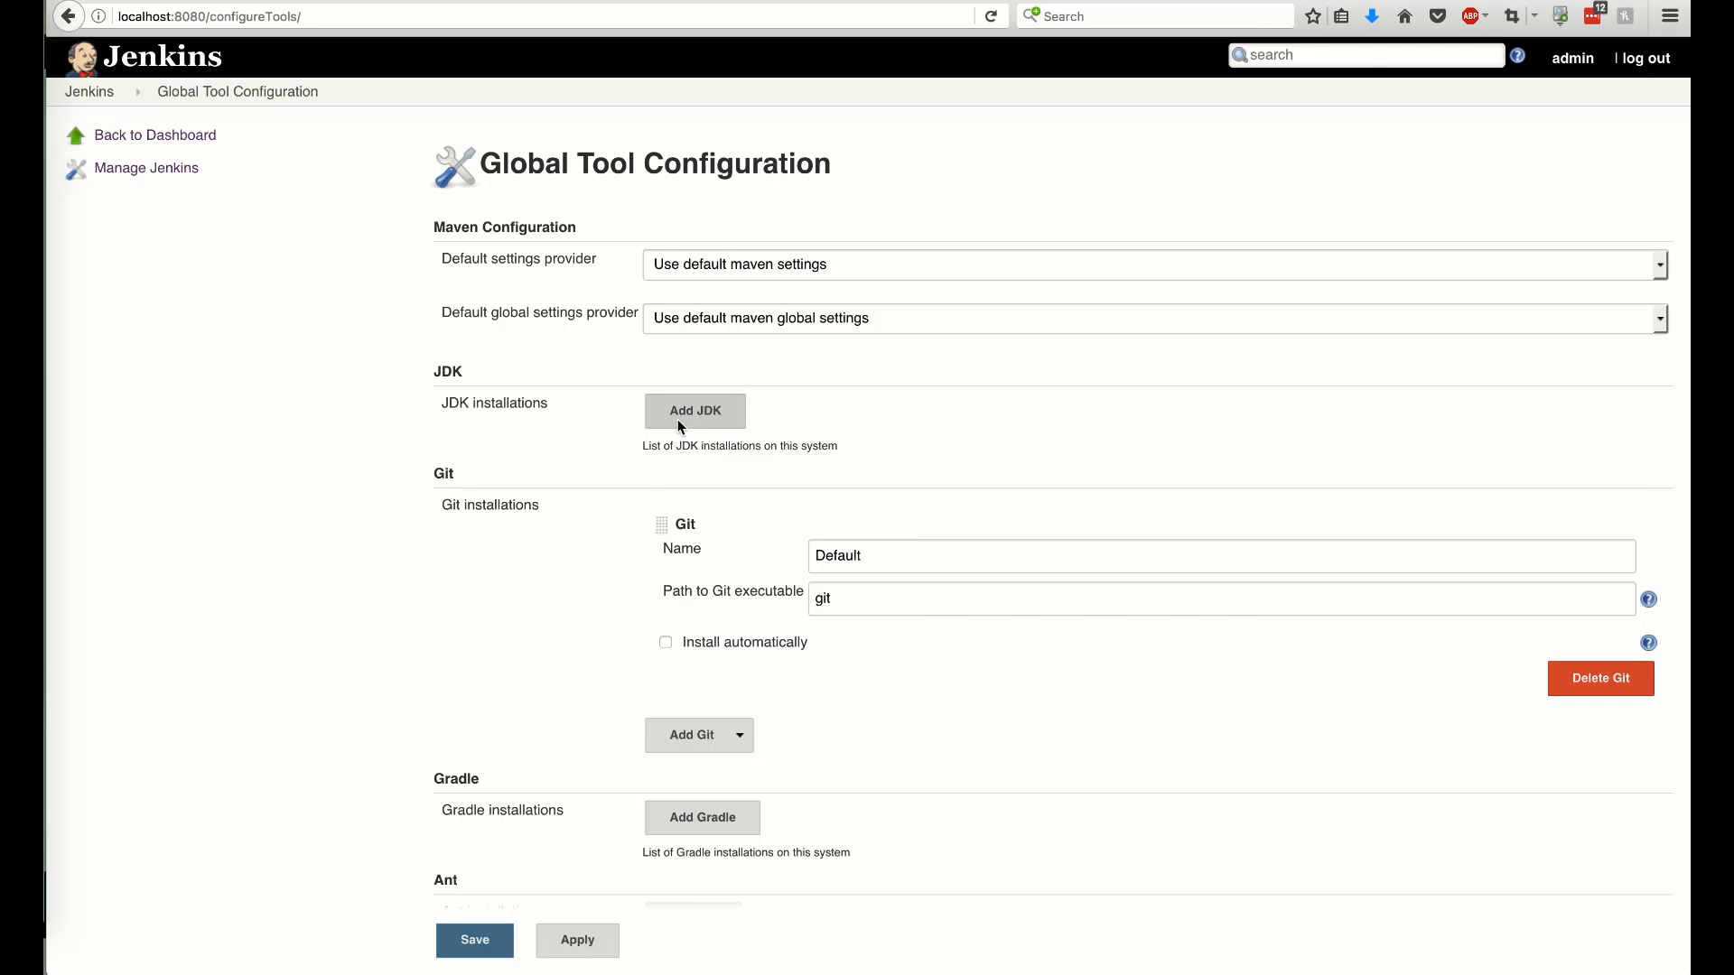
left_click(694, 410)
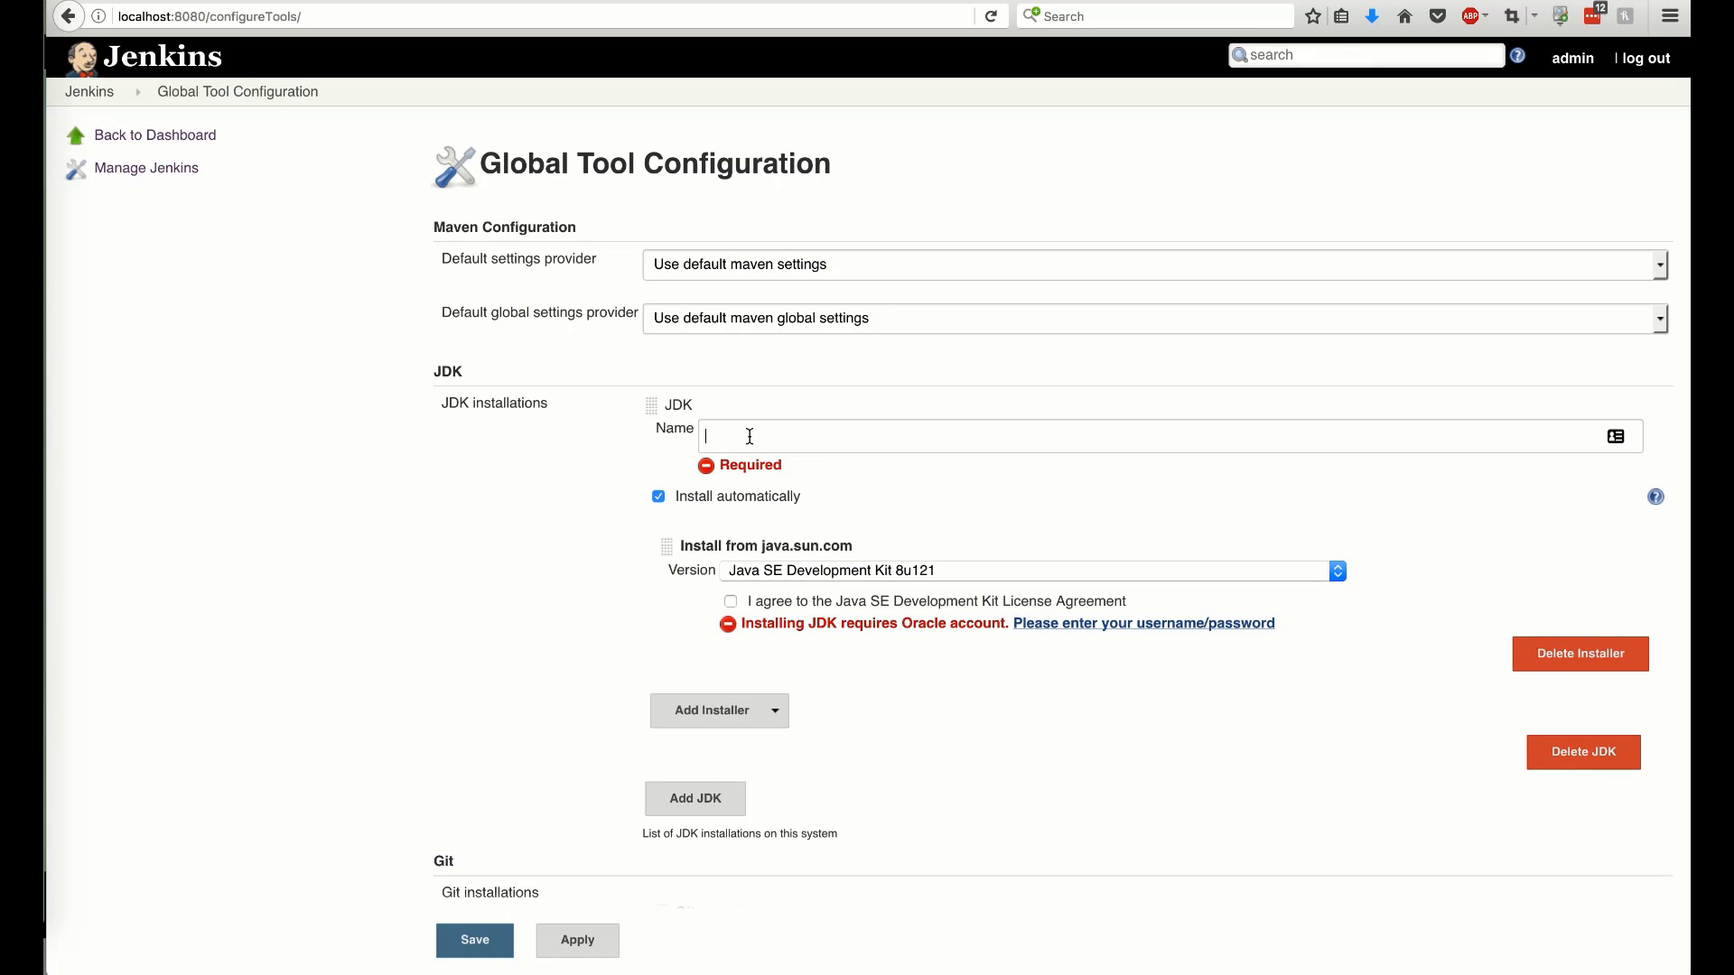
type("Java8")
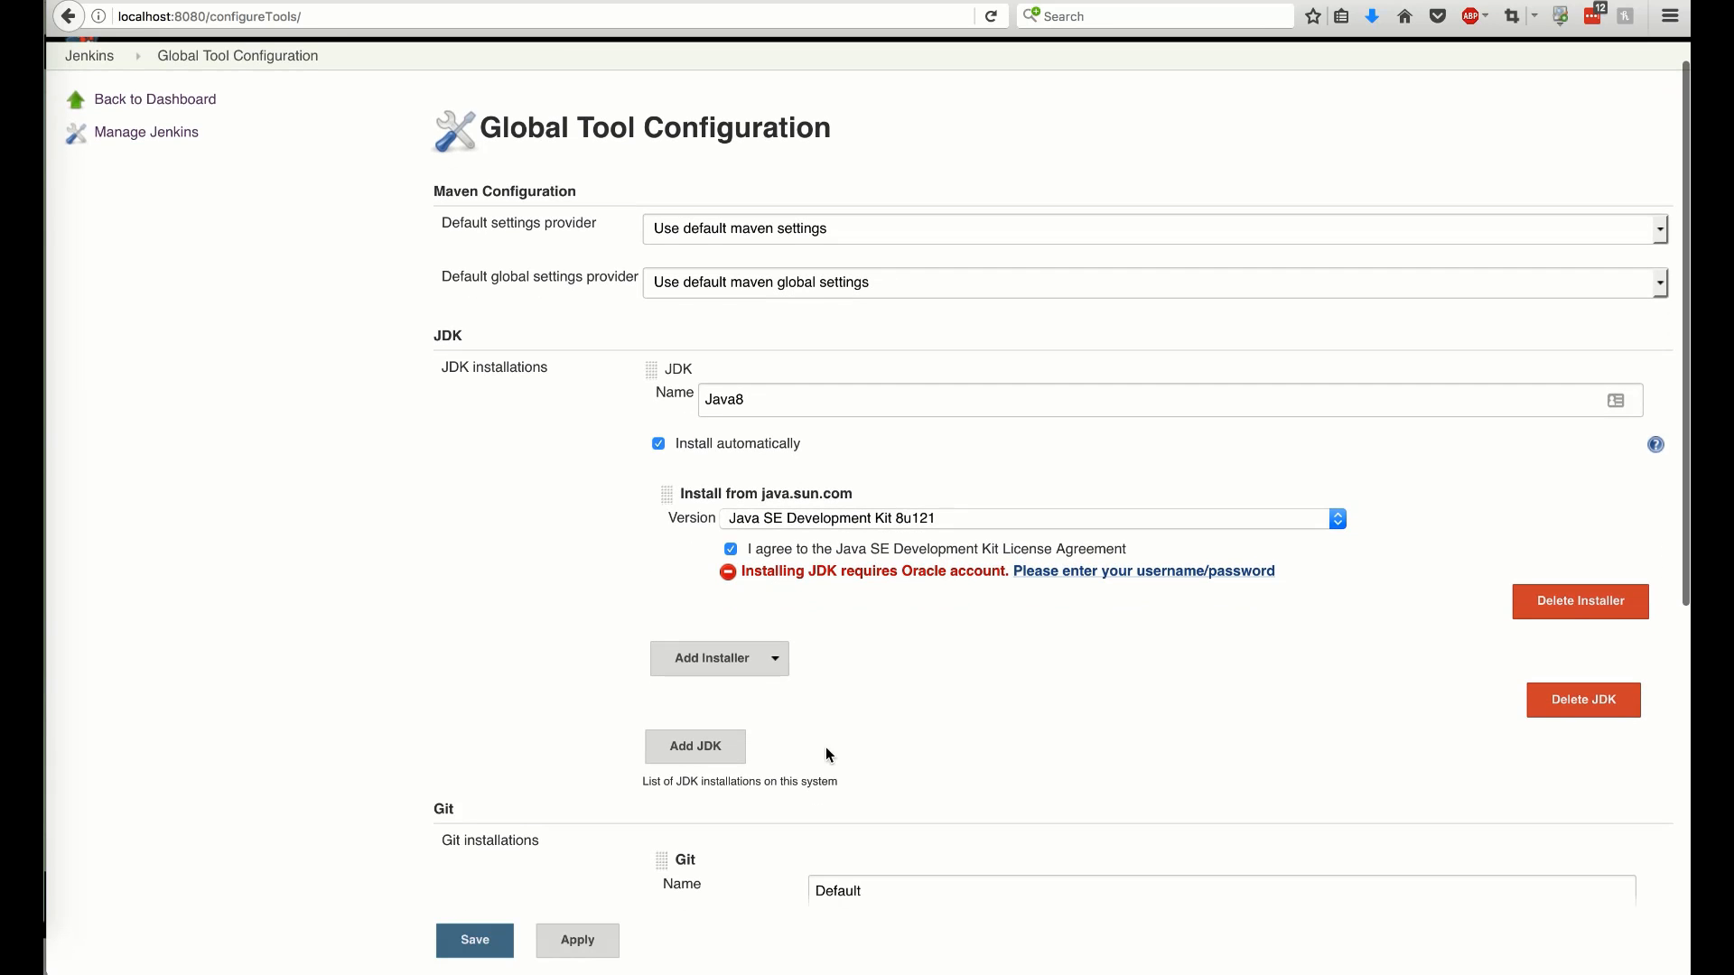
Add a Maven installation named M3 and save the tool configuration
scroll("down", 3)
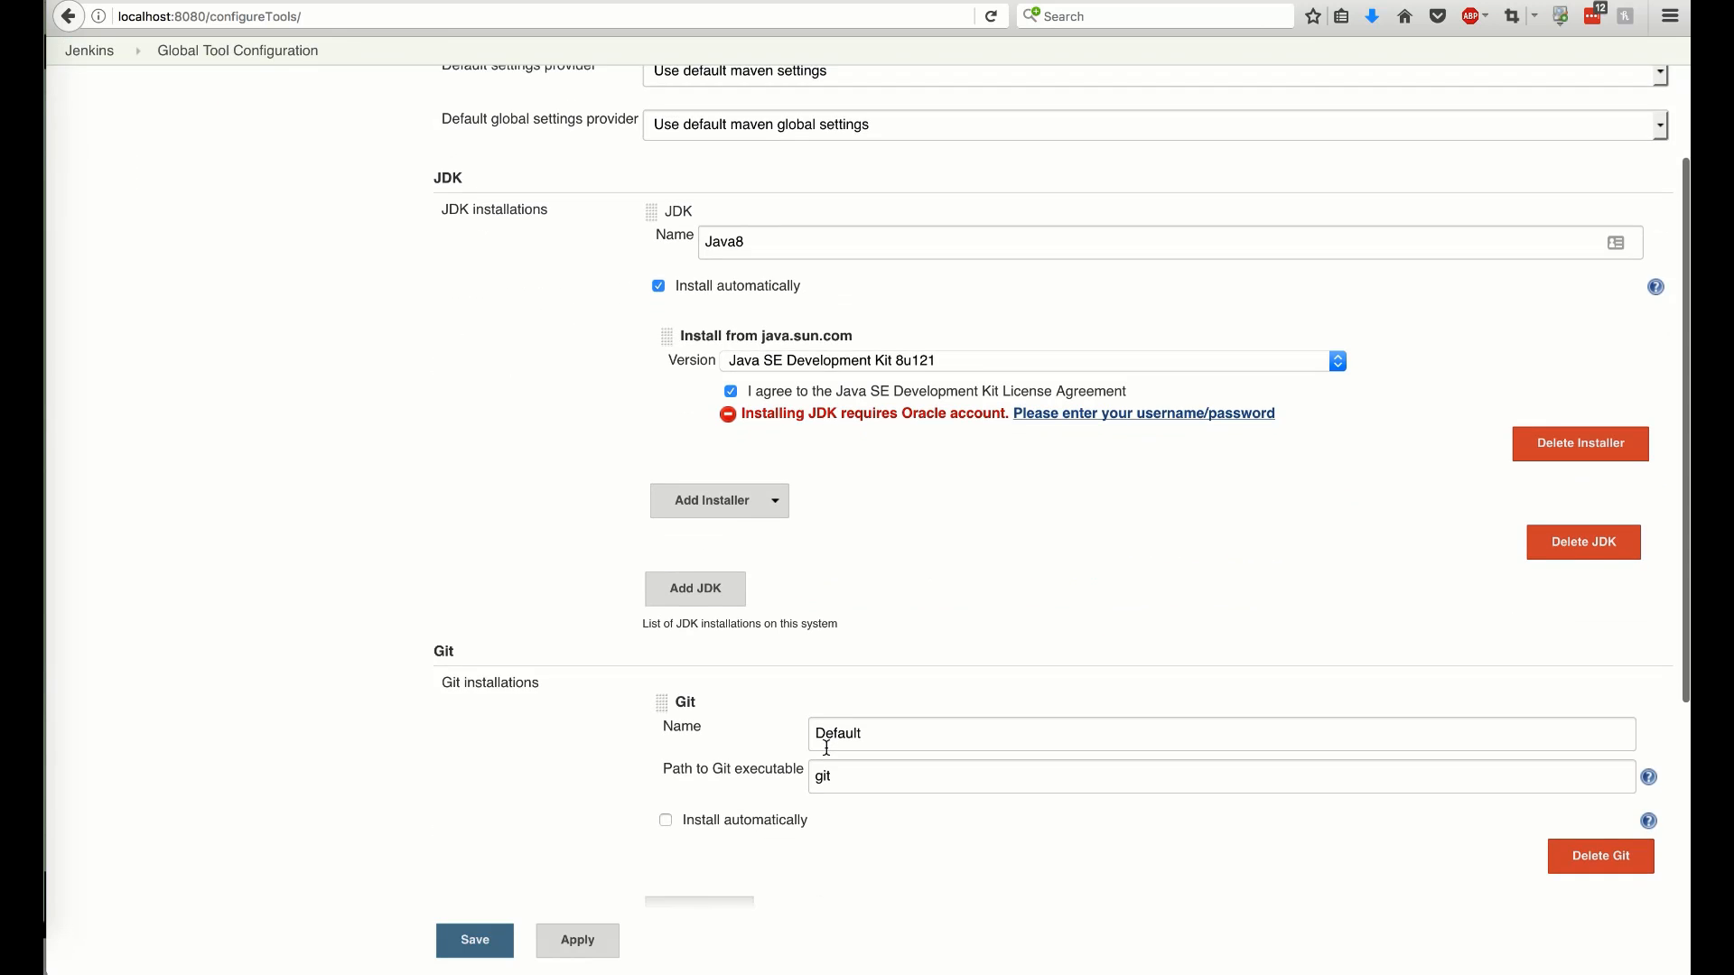
scroll("down", 3)
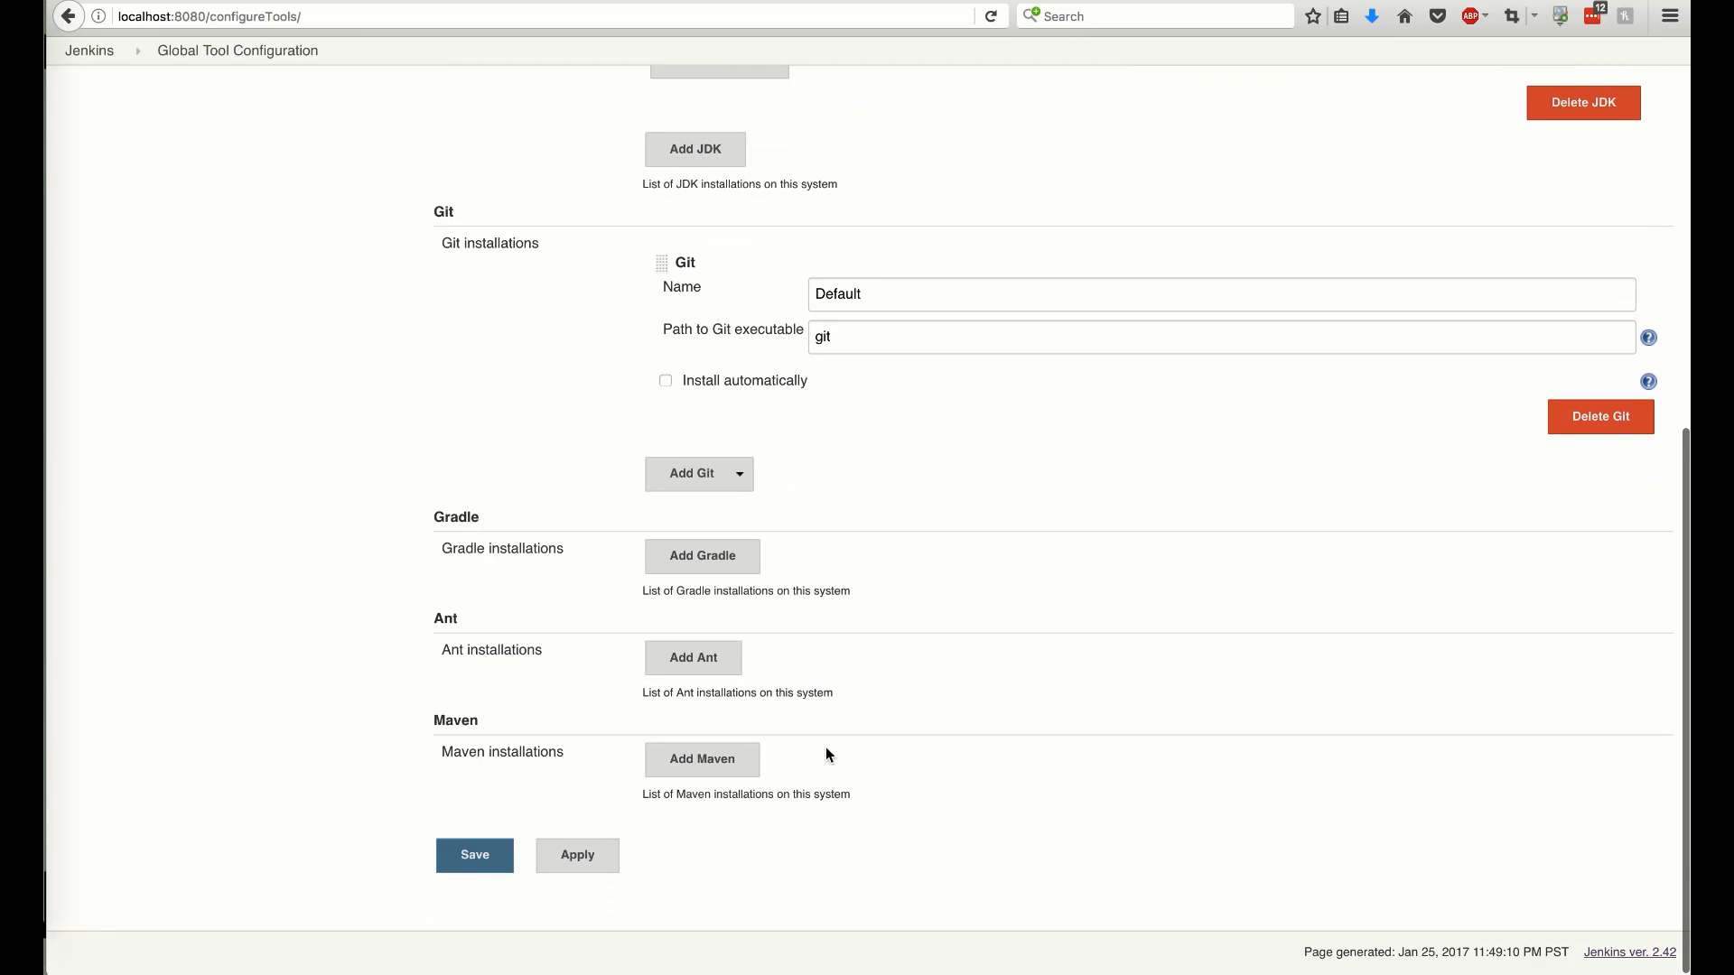
left_click(703, 759)
type("M3")
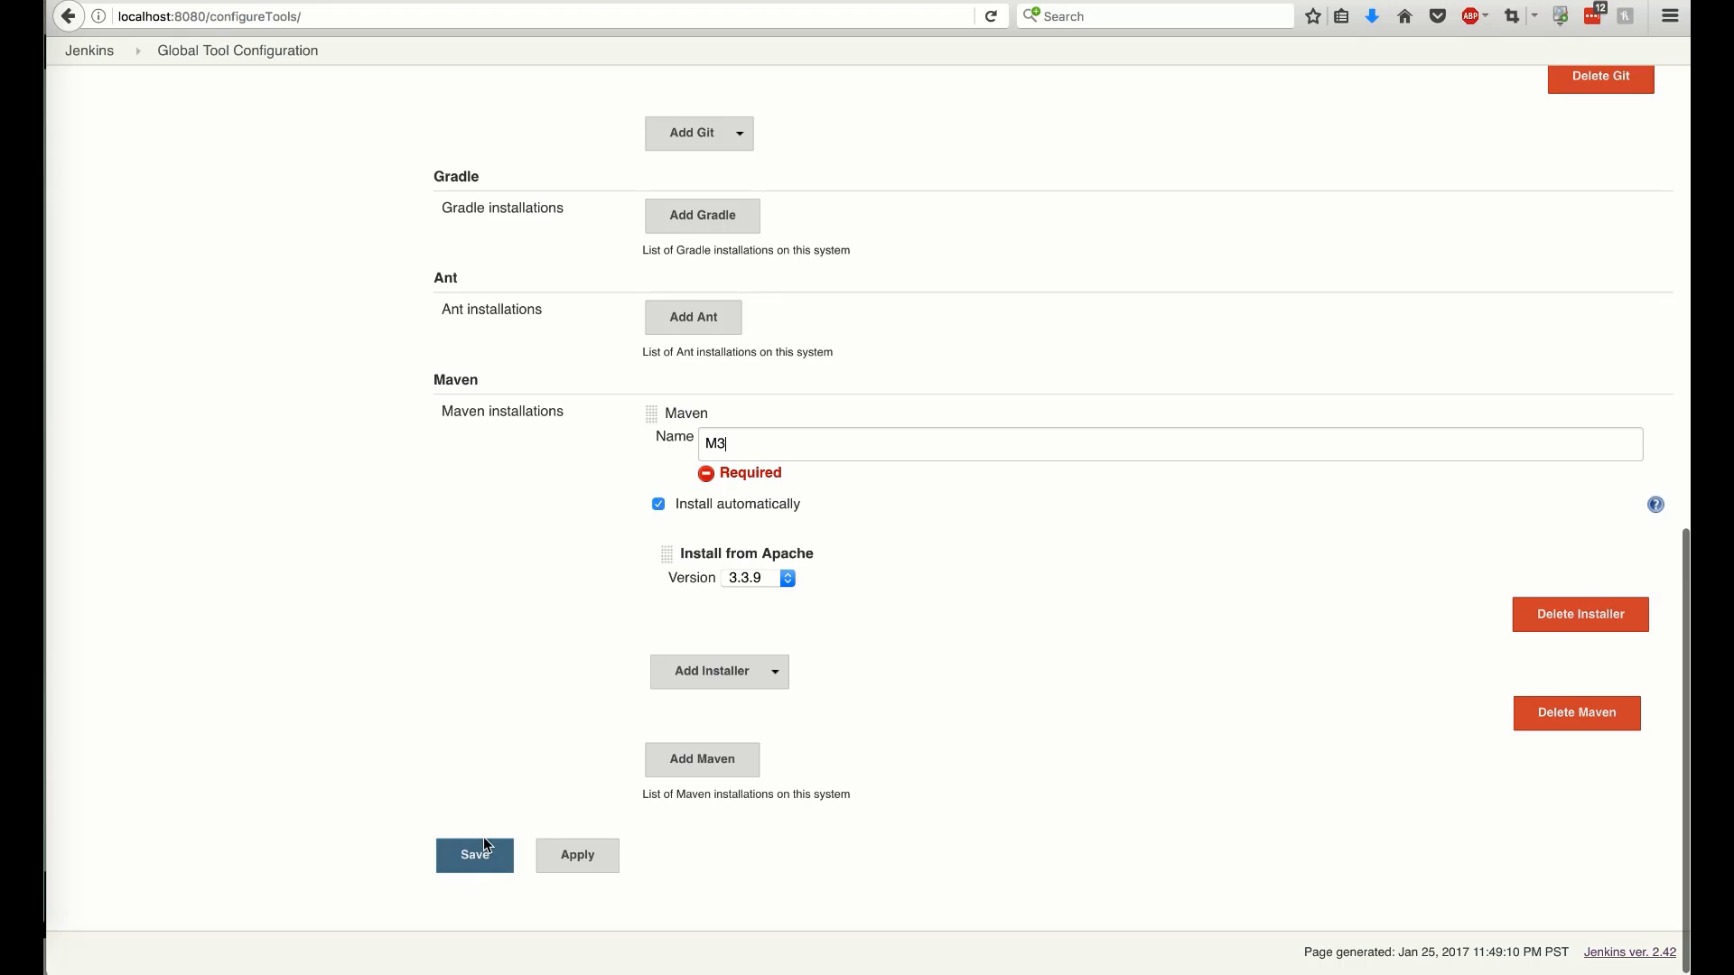
left_click(474, 855)
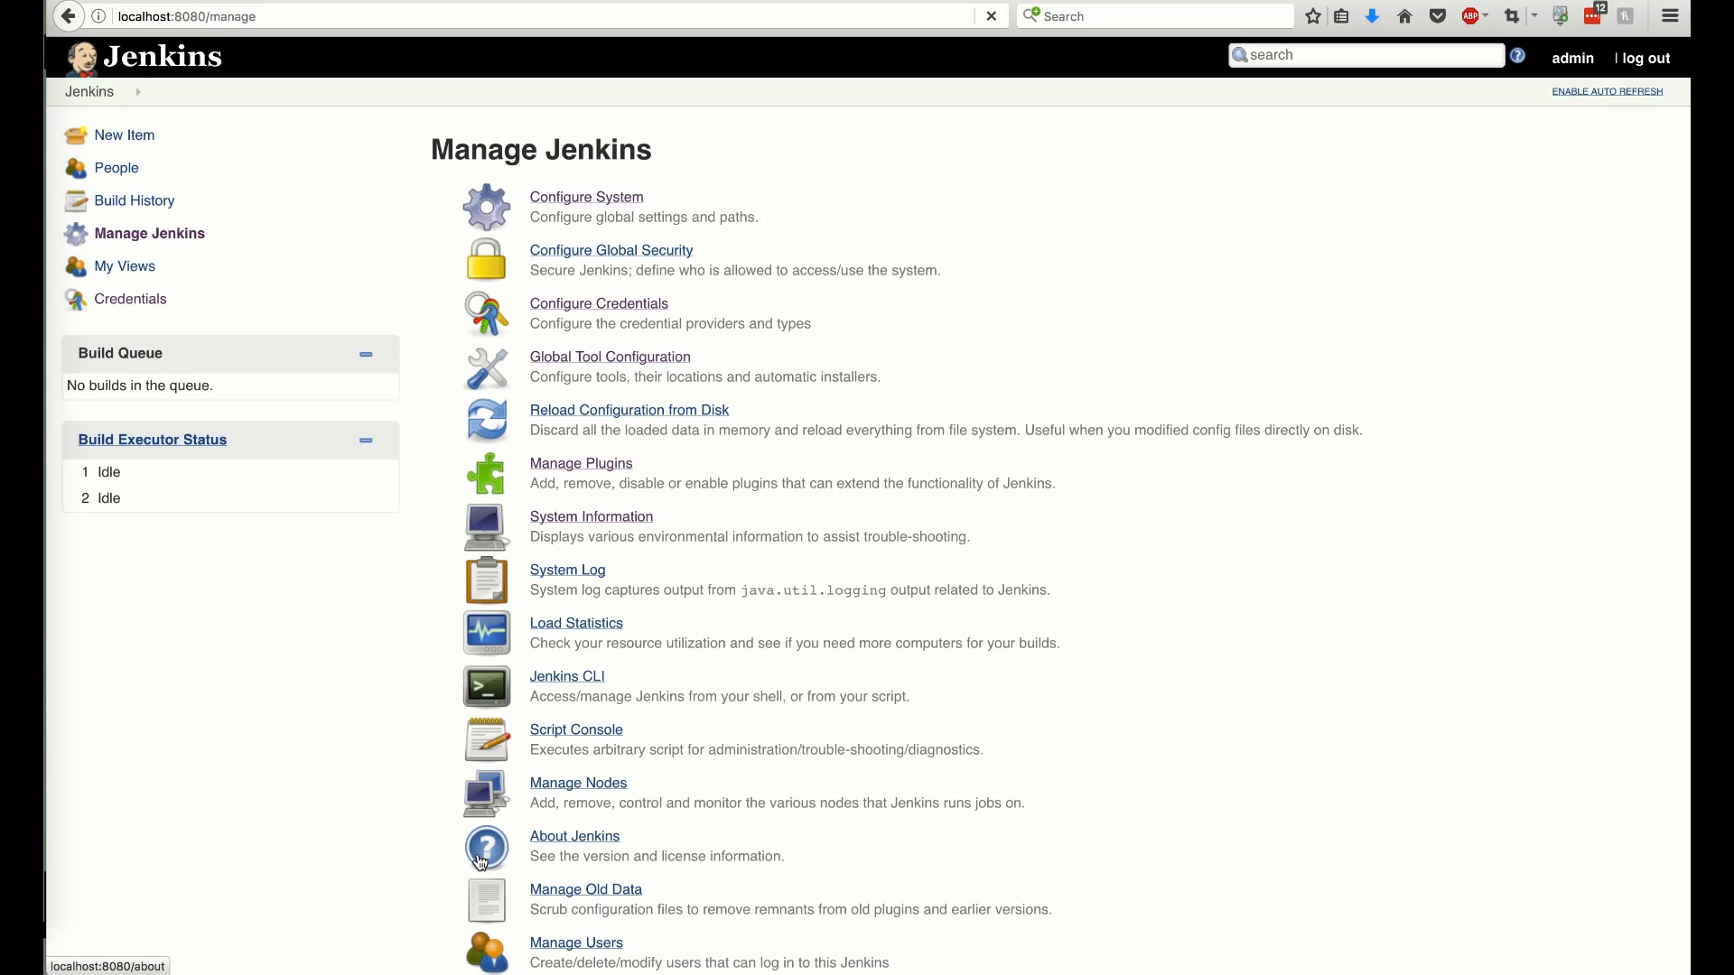
mouse_move(628, 323)
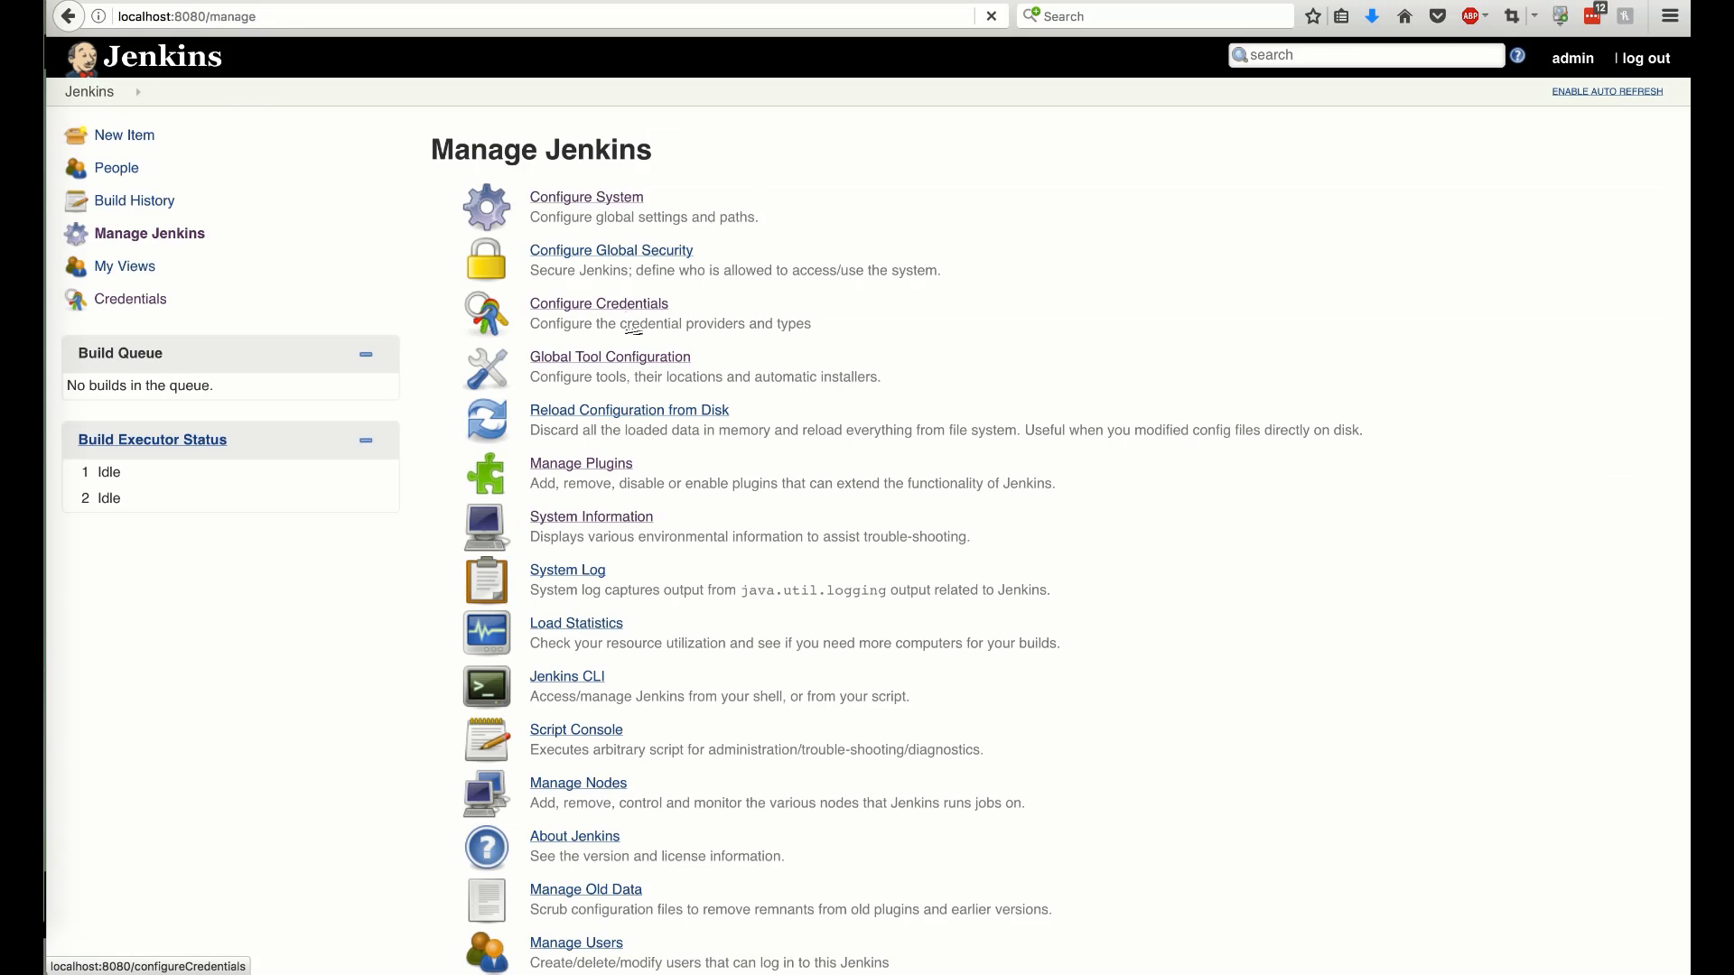
In Configure System, set Local Maven Repository to 'Local to the workspace'
left_click(586, 197)
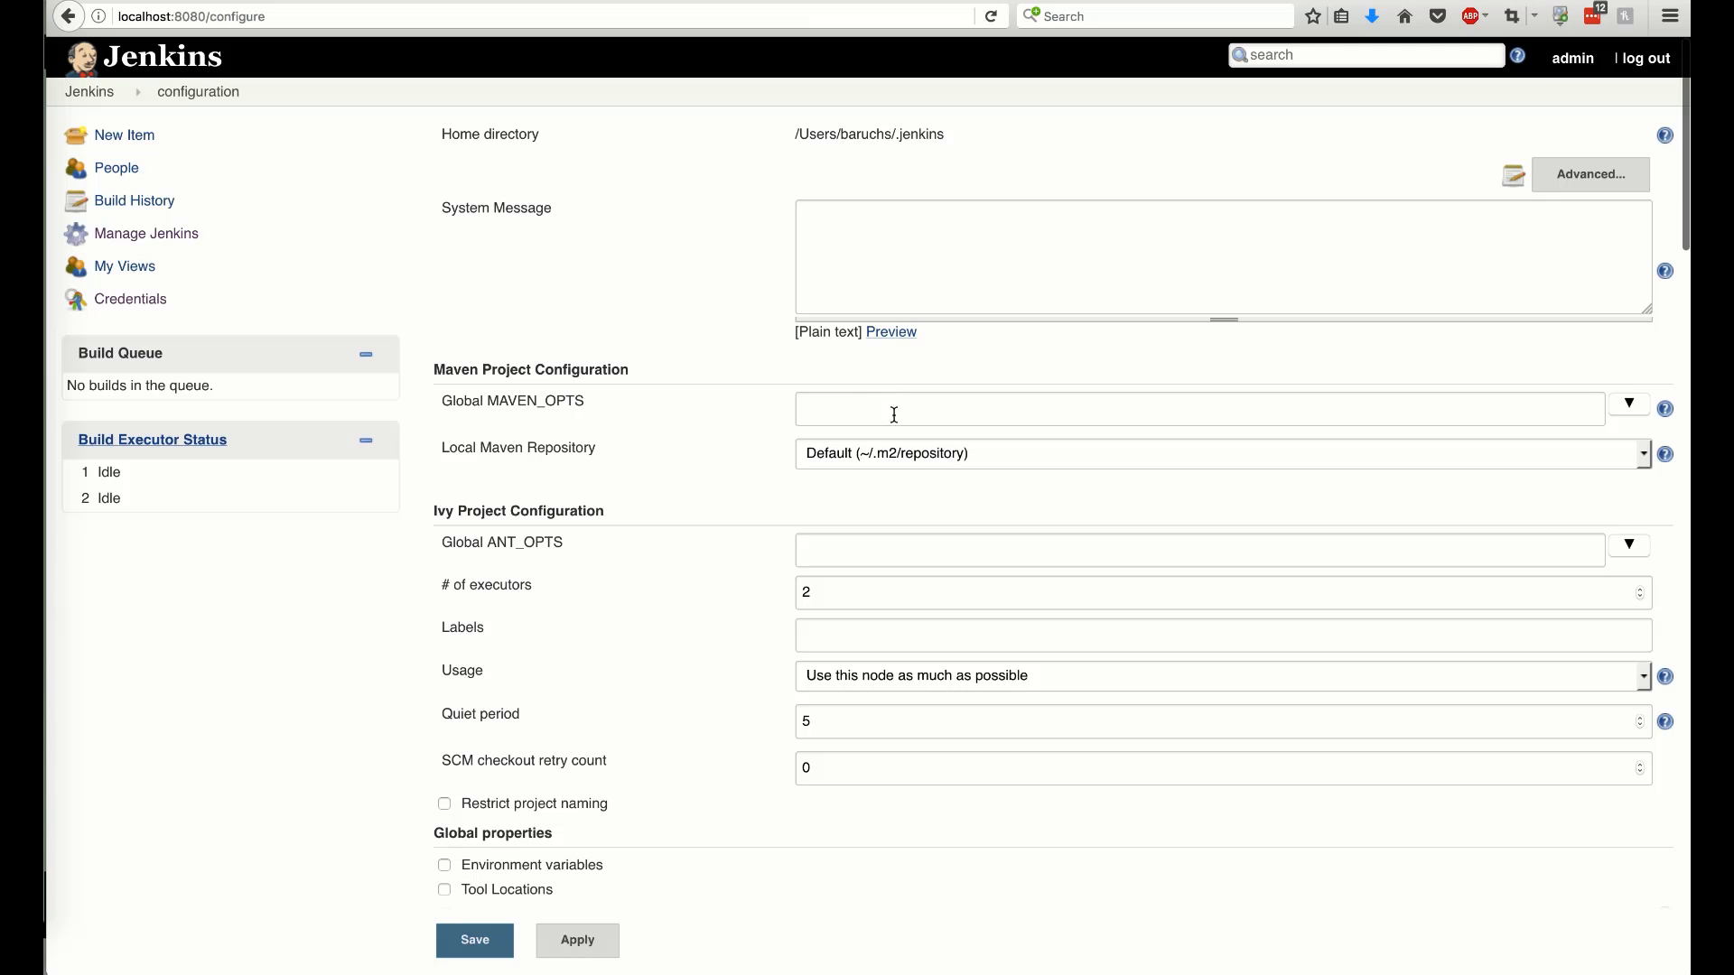
left_click(1216, 454)
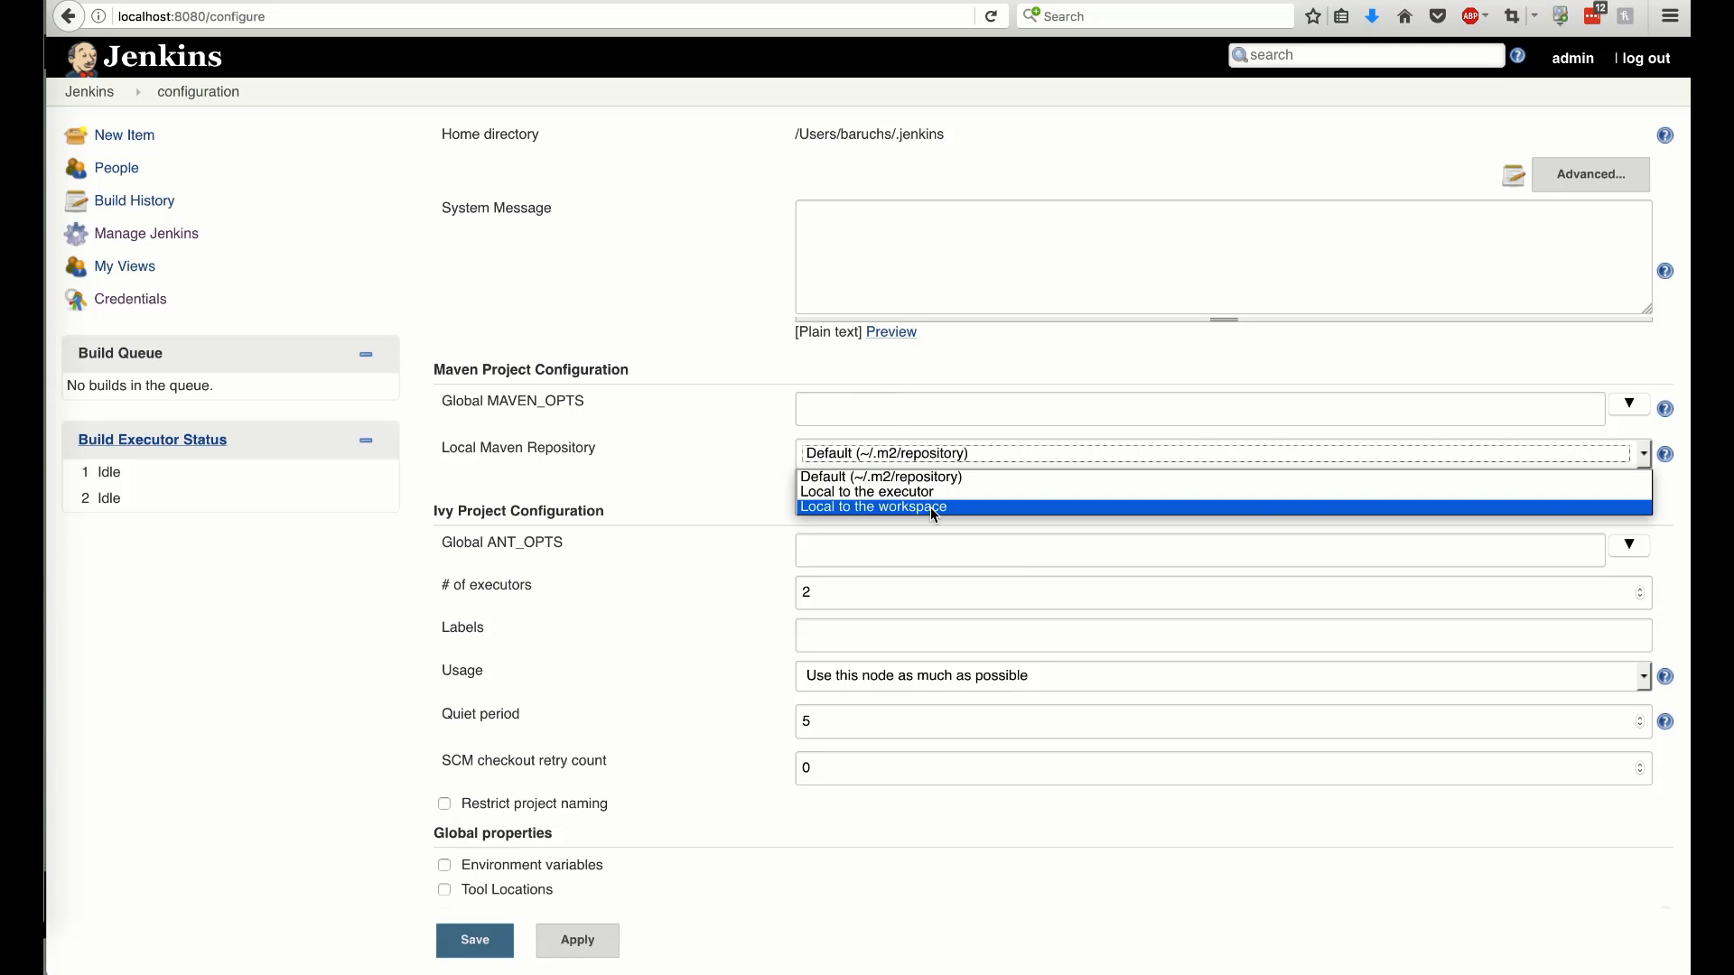
left_click(873, 506)
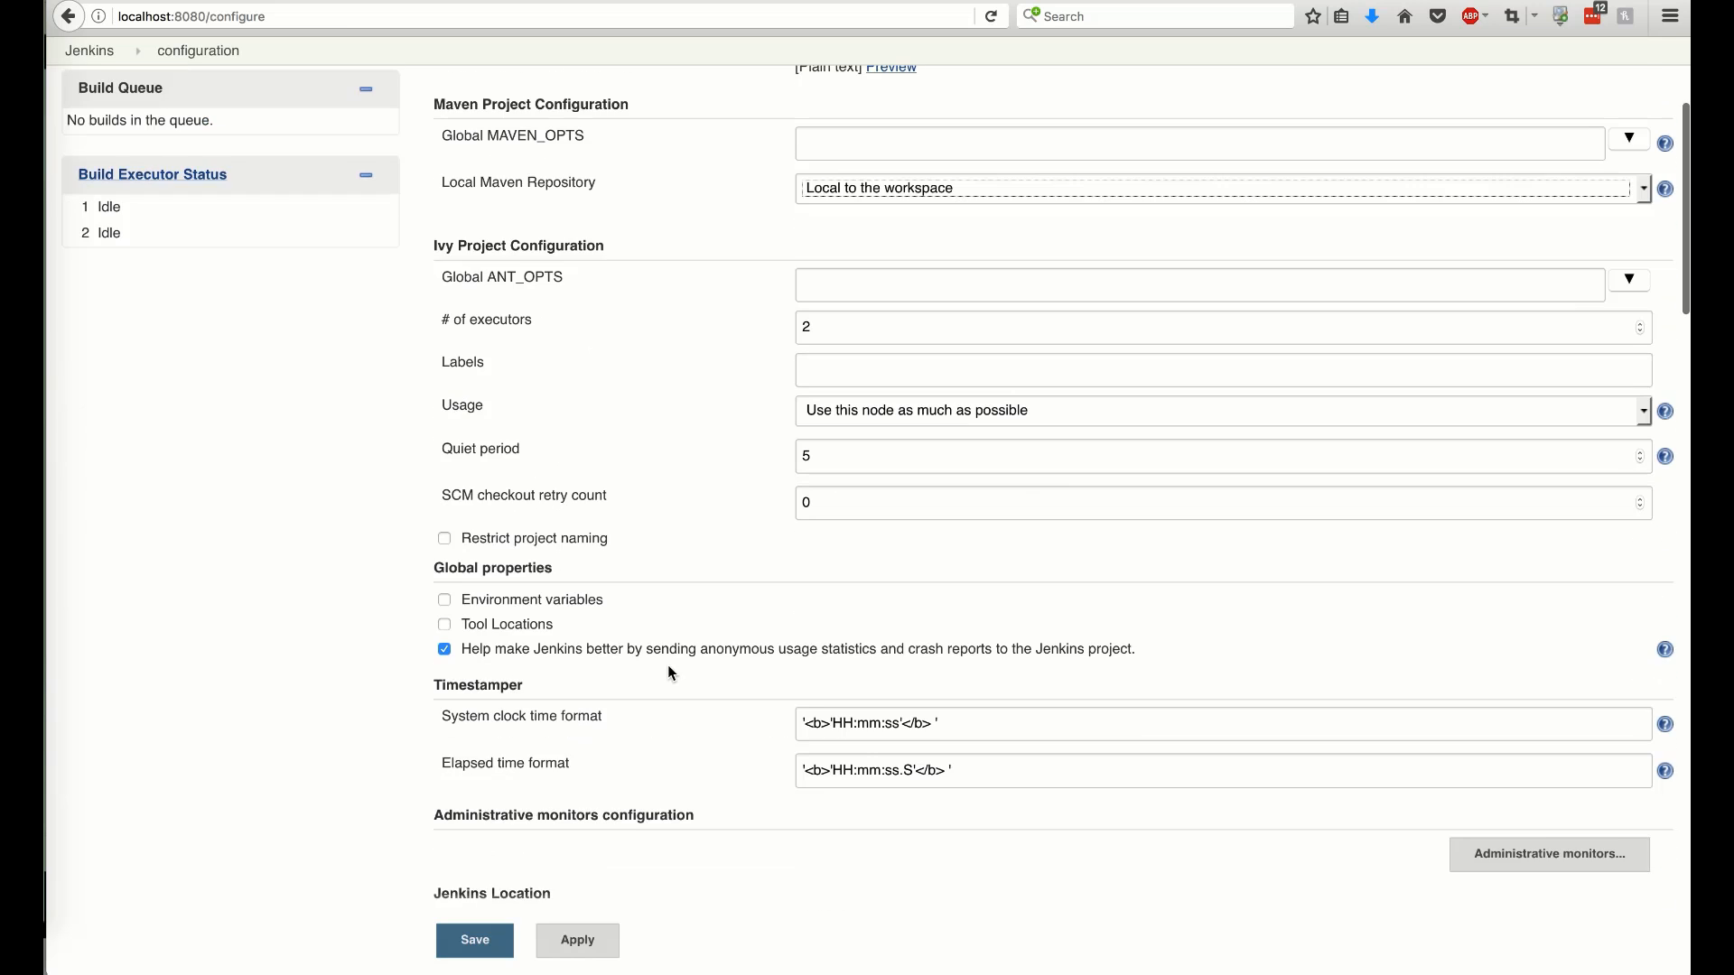
scroll("down", 3)
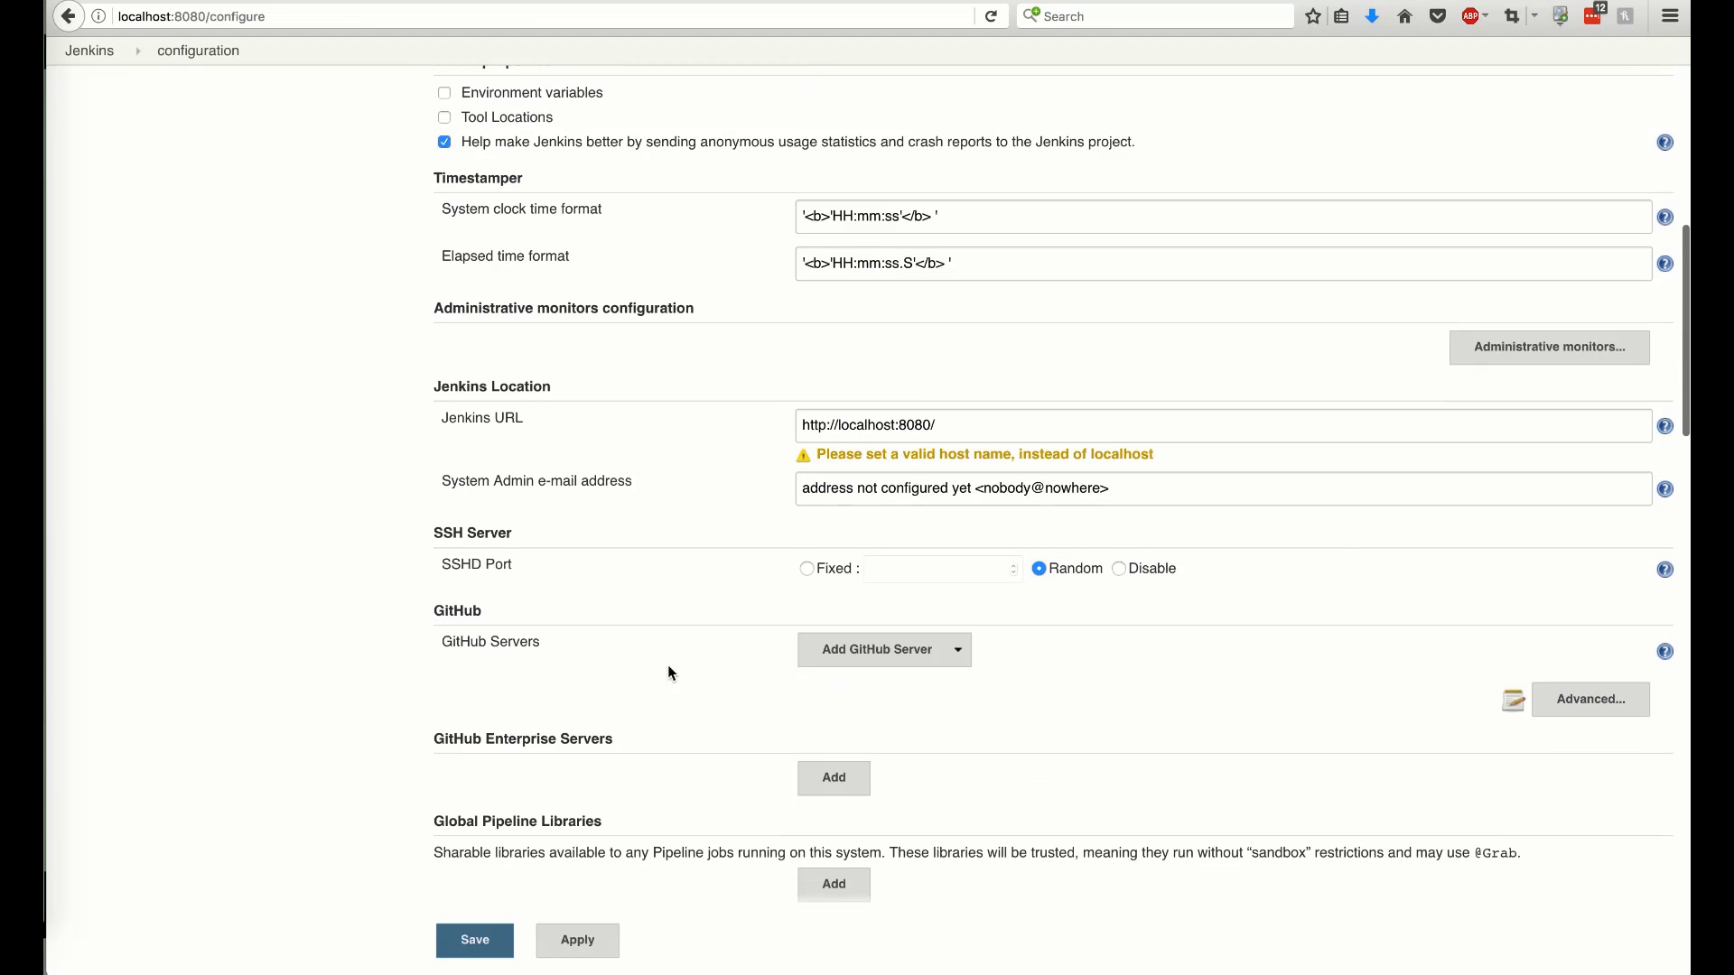
scroll("down", 3)
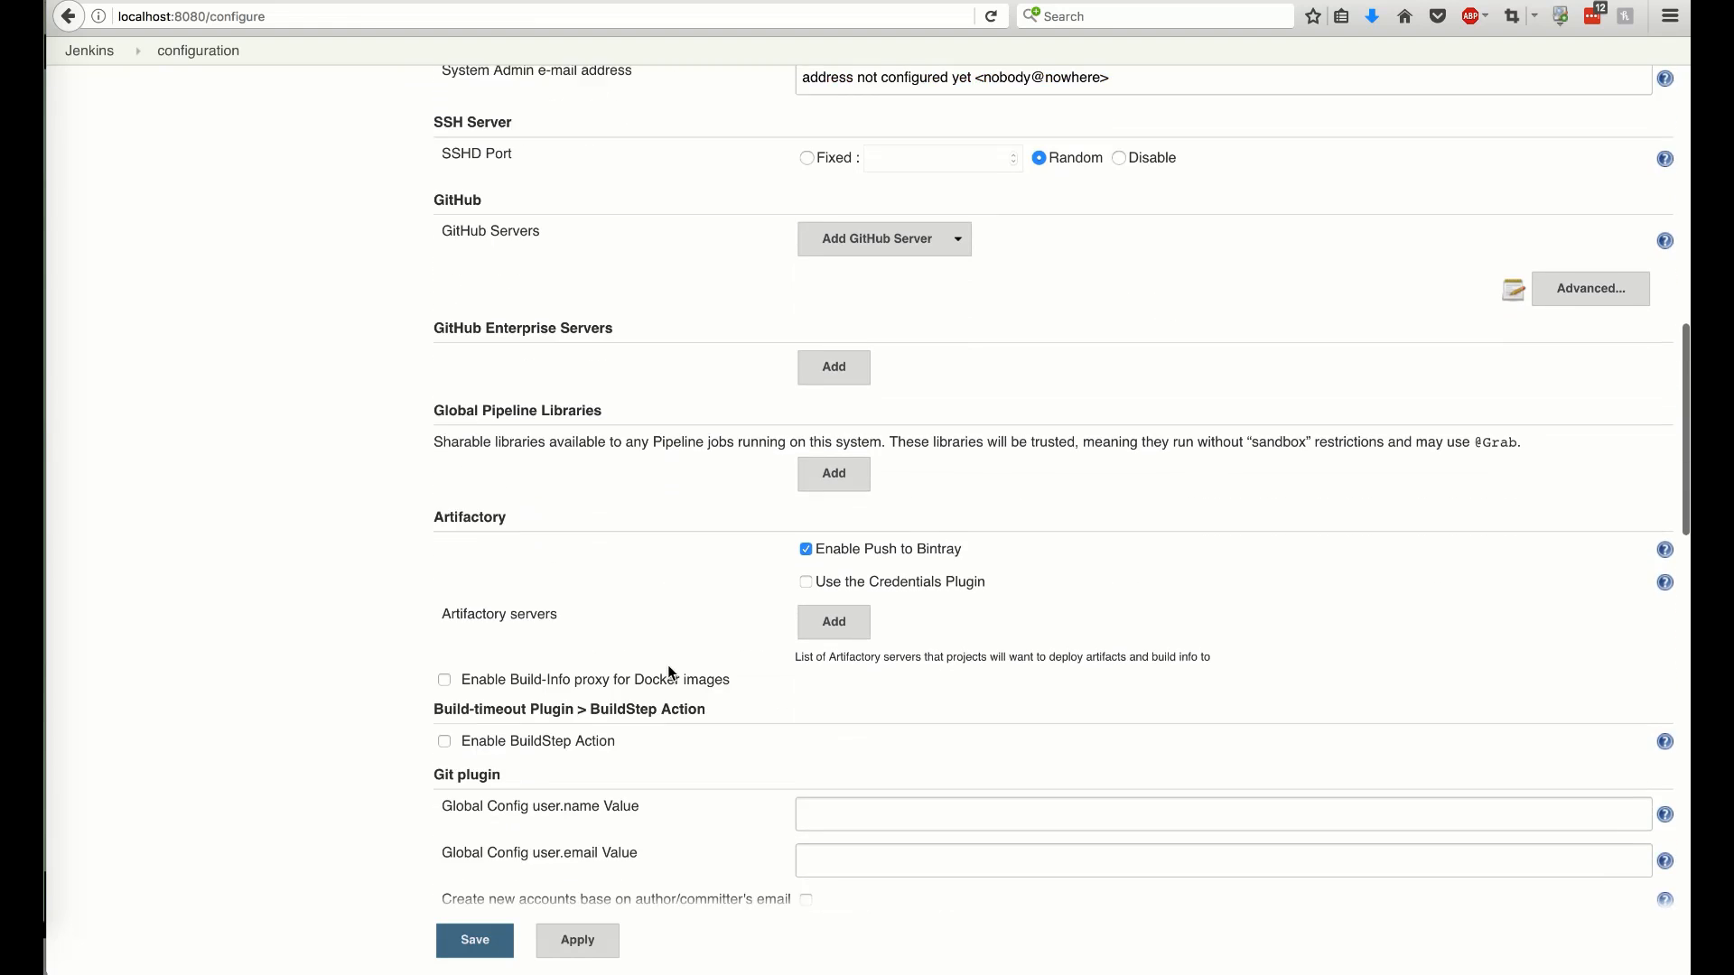
Add Artifactory server ART at the jbaruch jfrog.io URL with stored credentials, test, and save
left_click(807, 581)
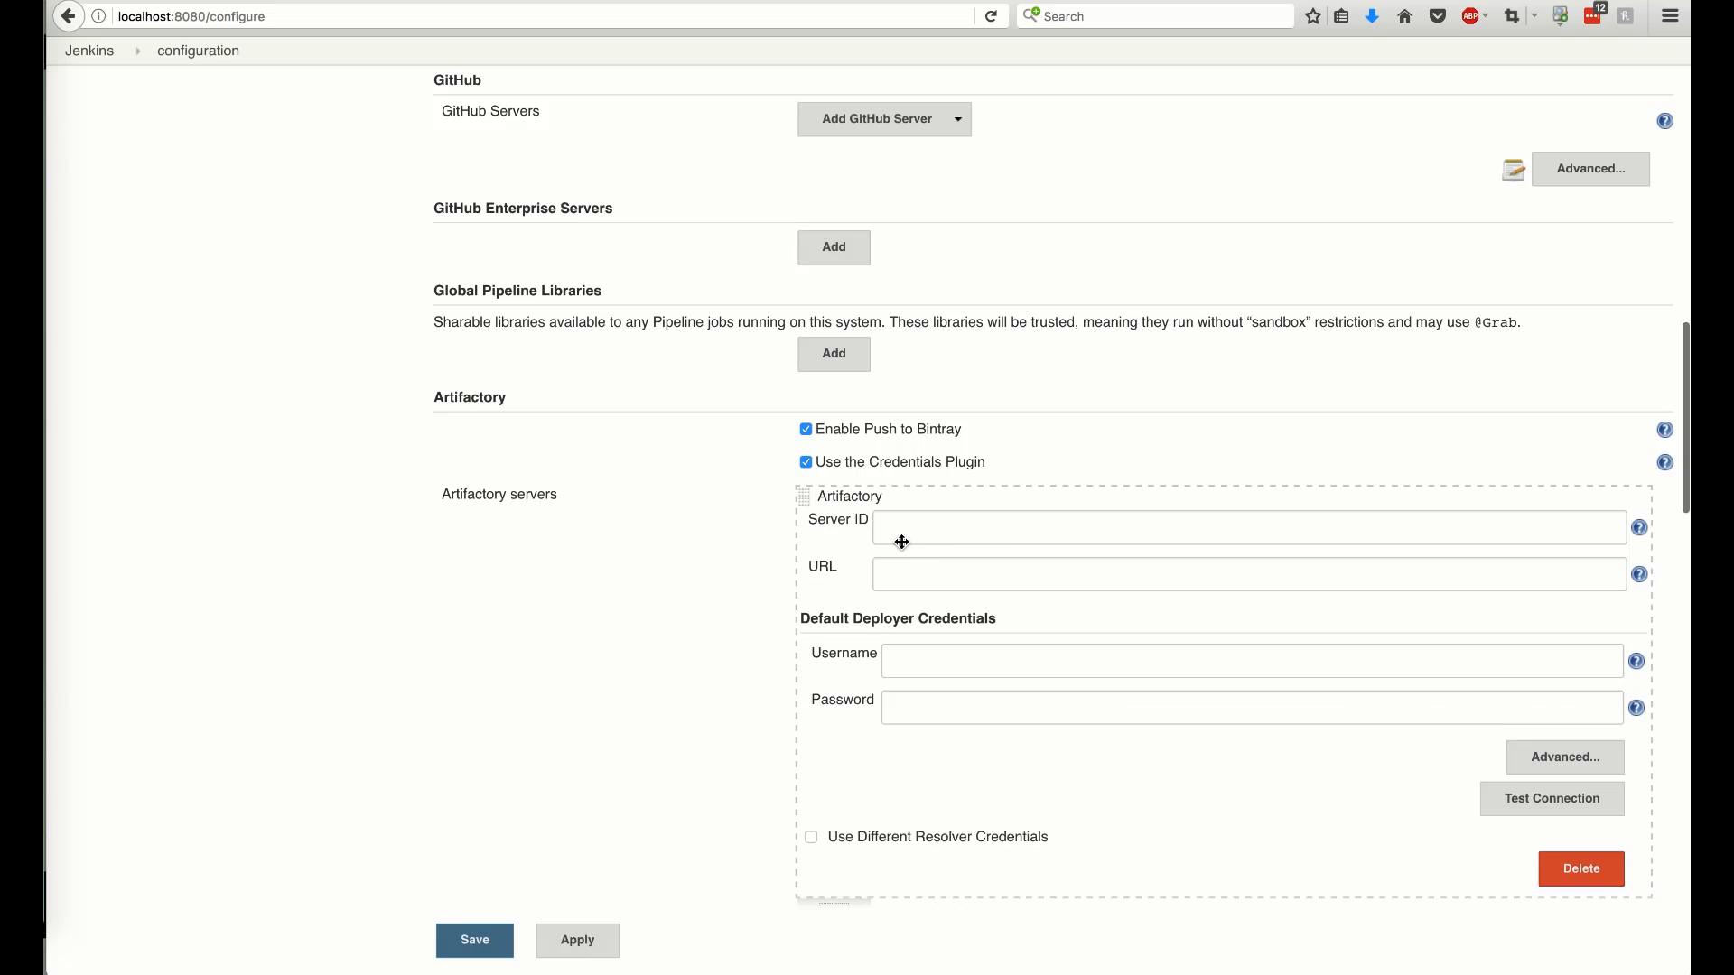
type("ART")
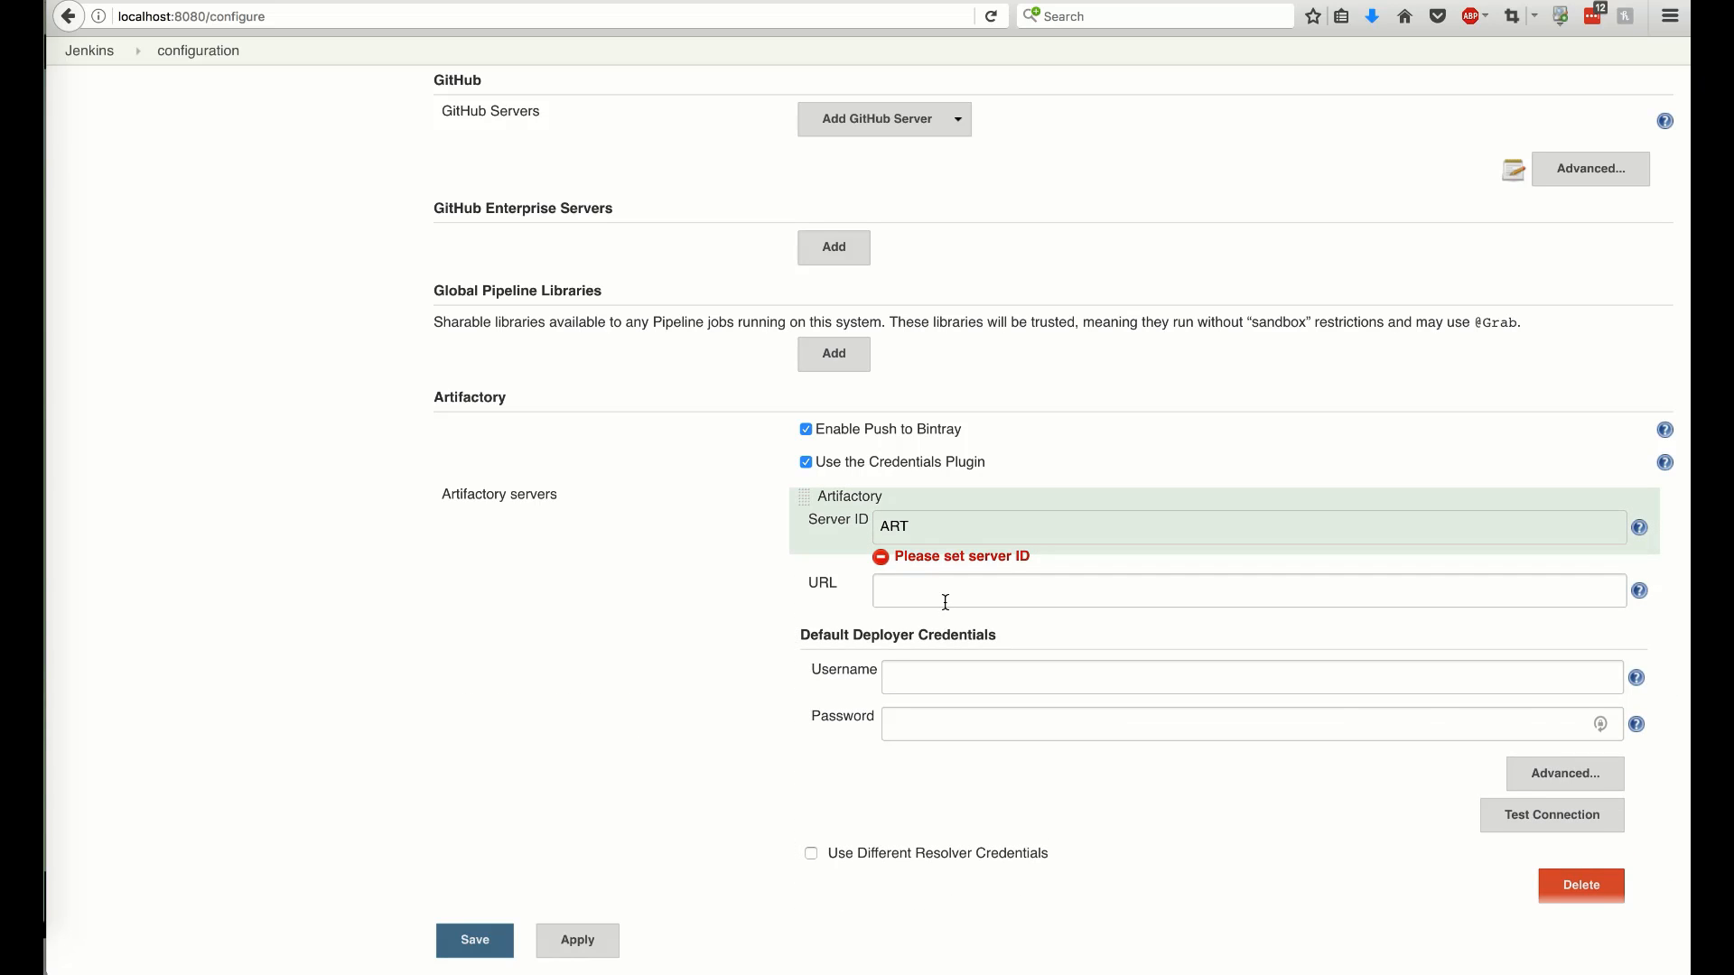
type("https://jbaruch.jfrog.io/")
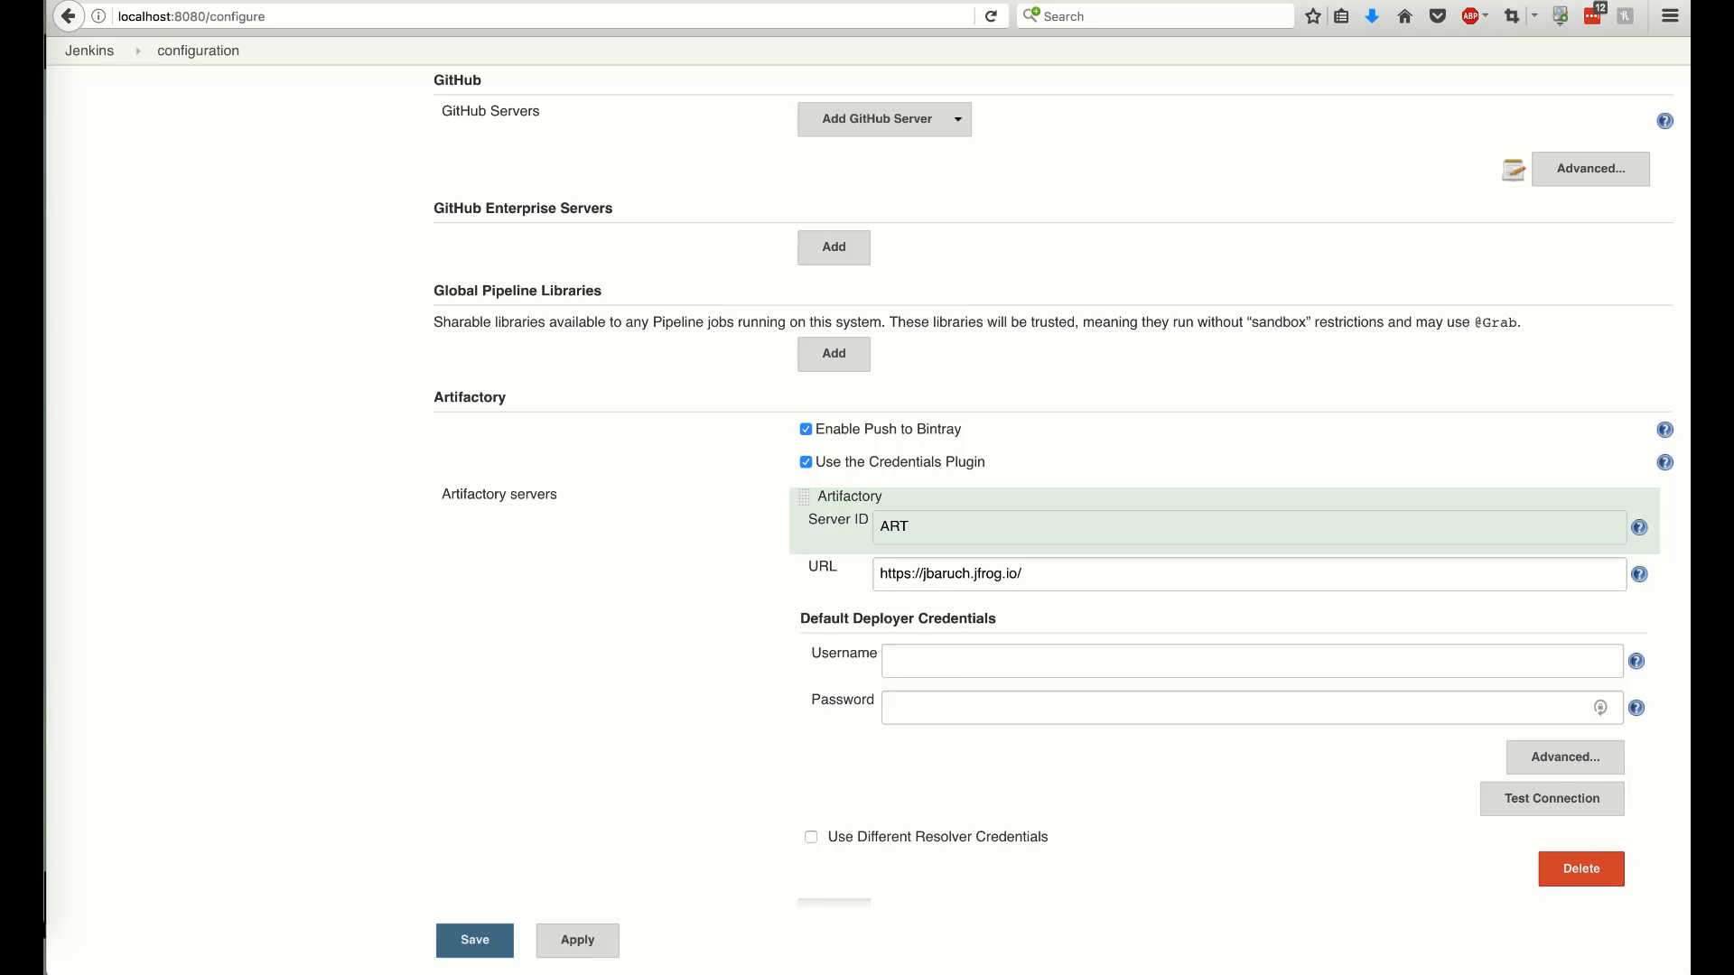
type("jbaruch")
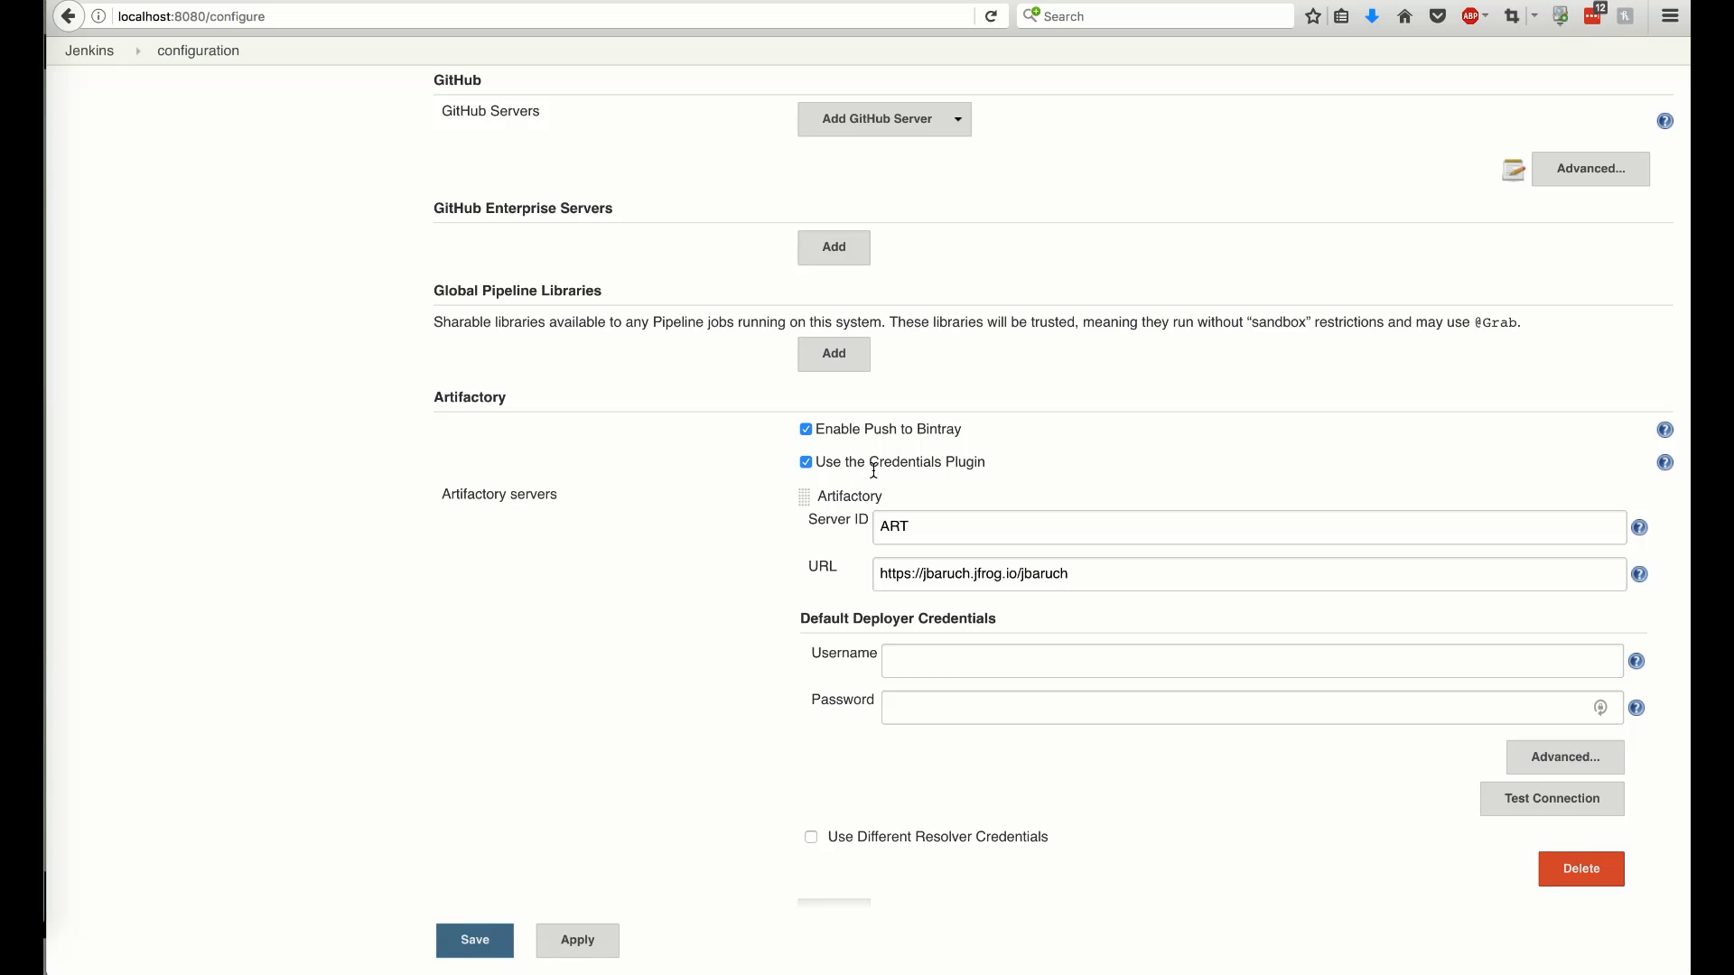
left_click(804, 462)
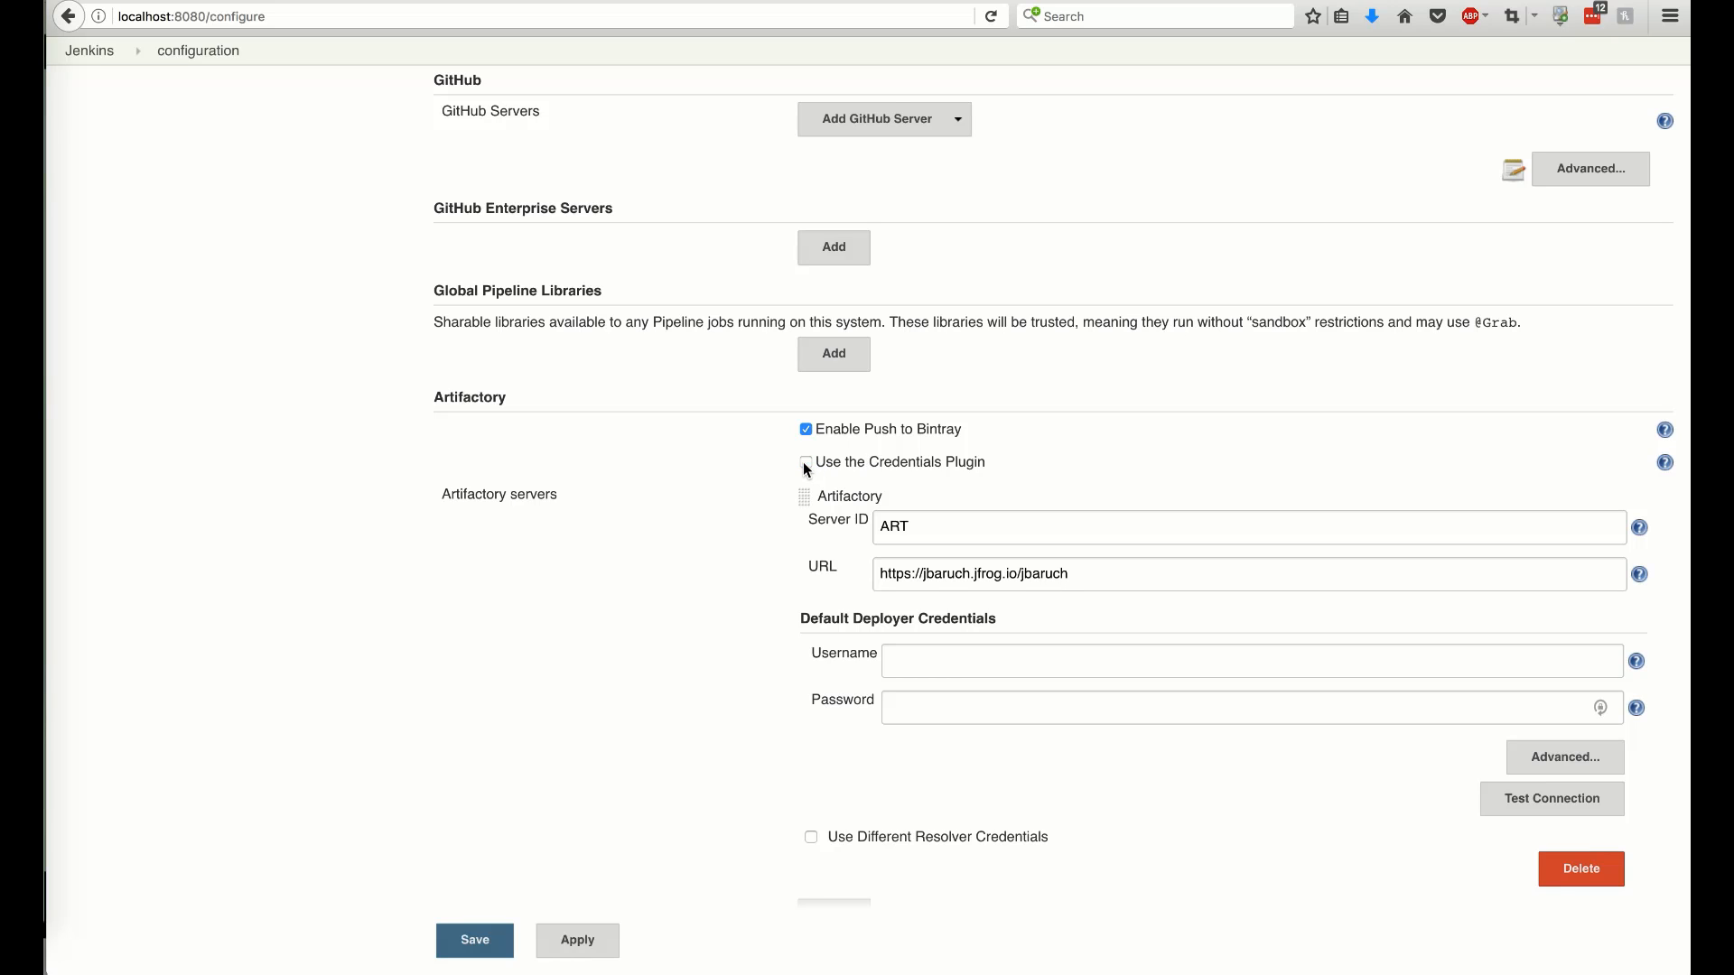
left_click(805, 461)
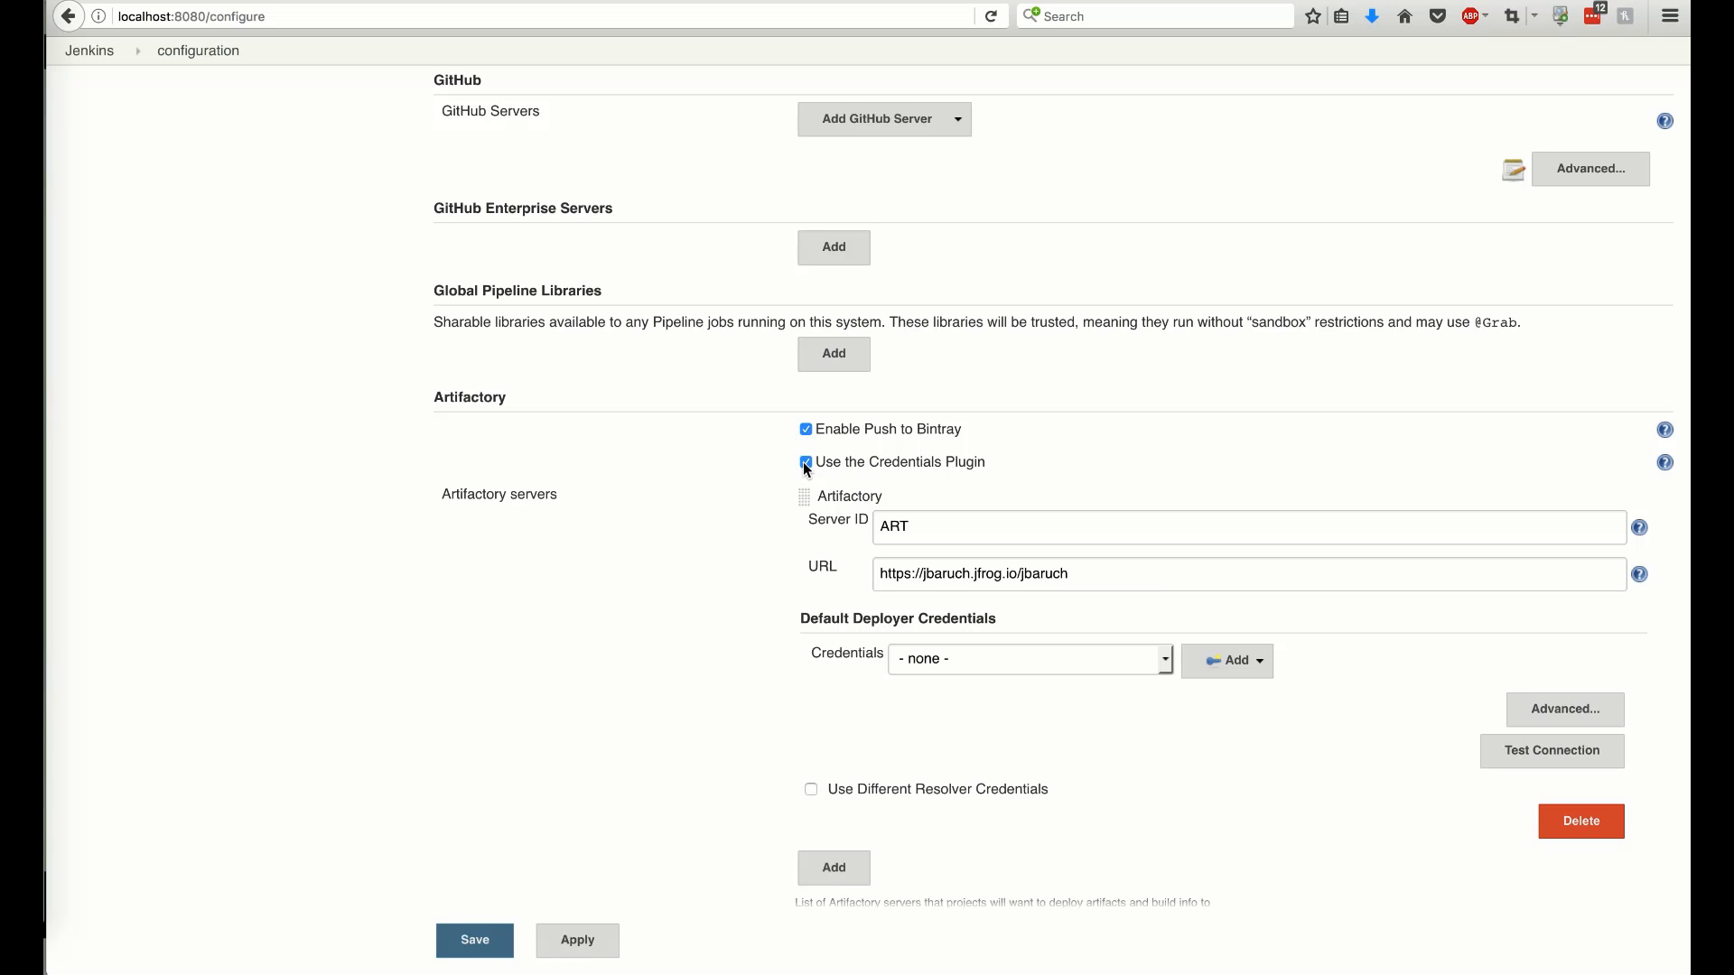
left_click(1029, 658)
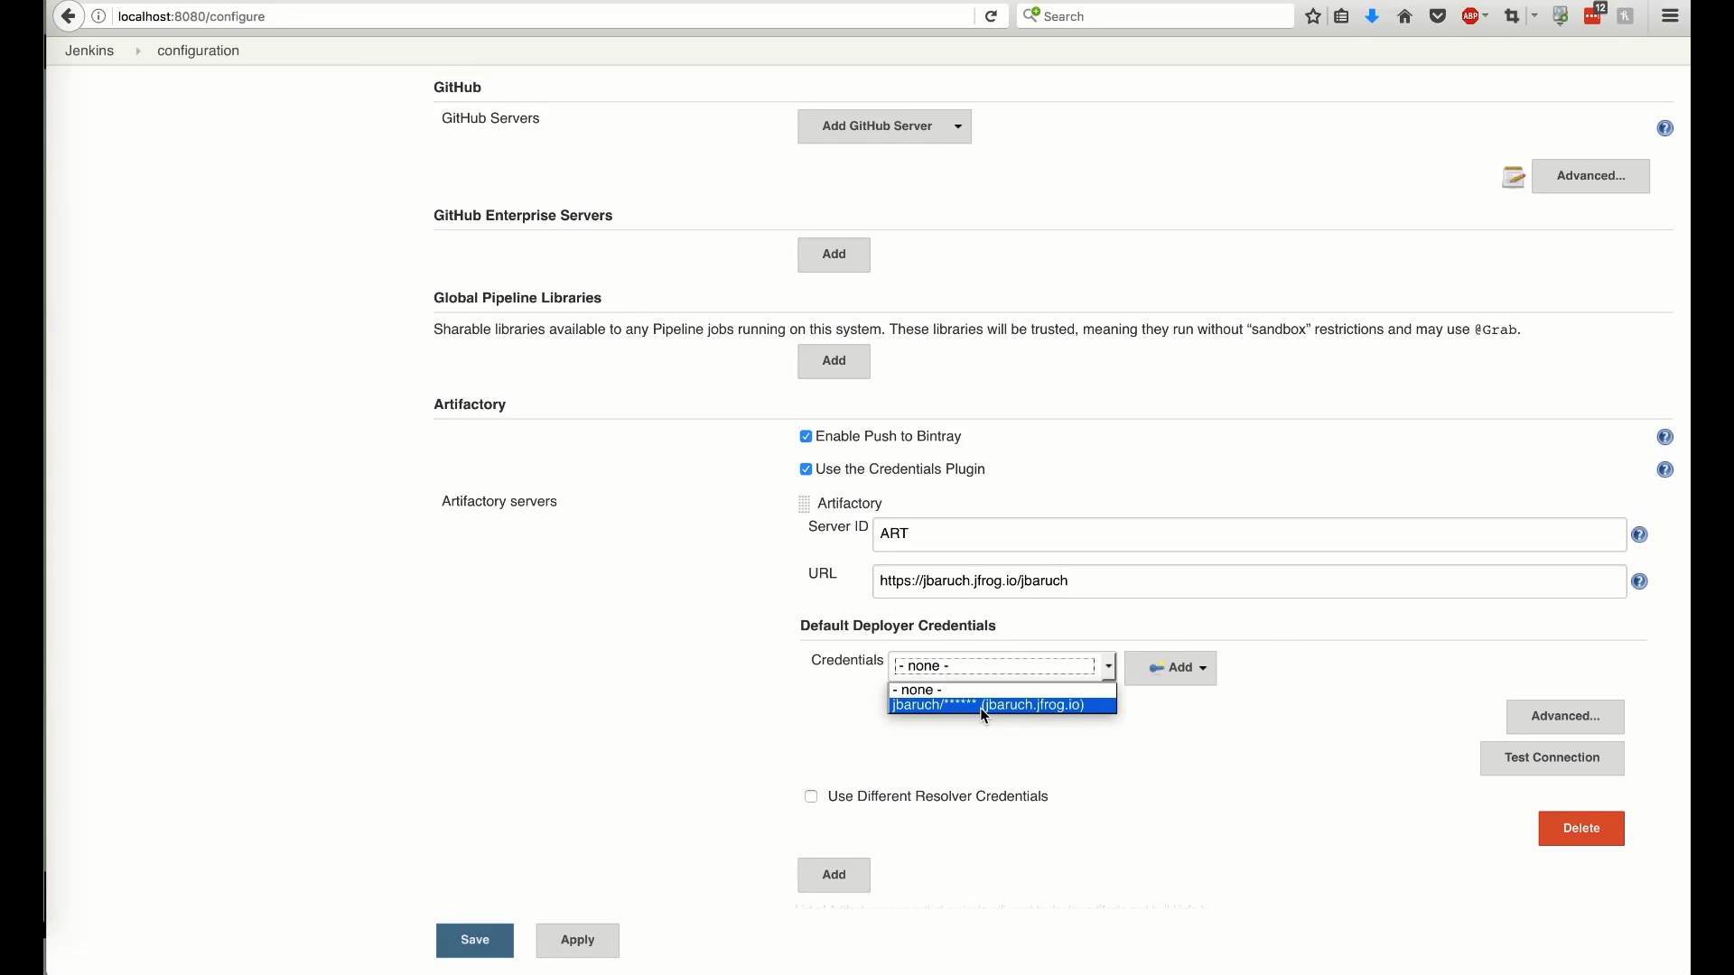
left_click(1000, 705)
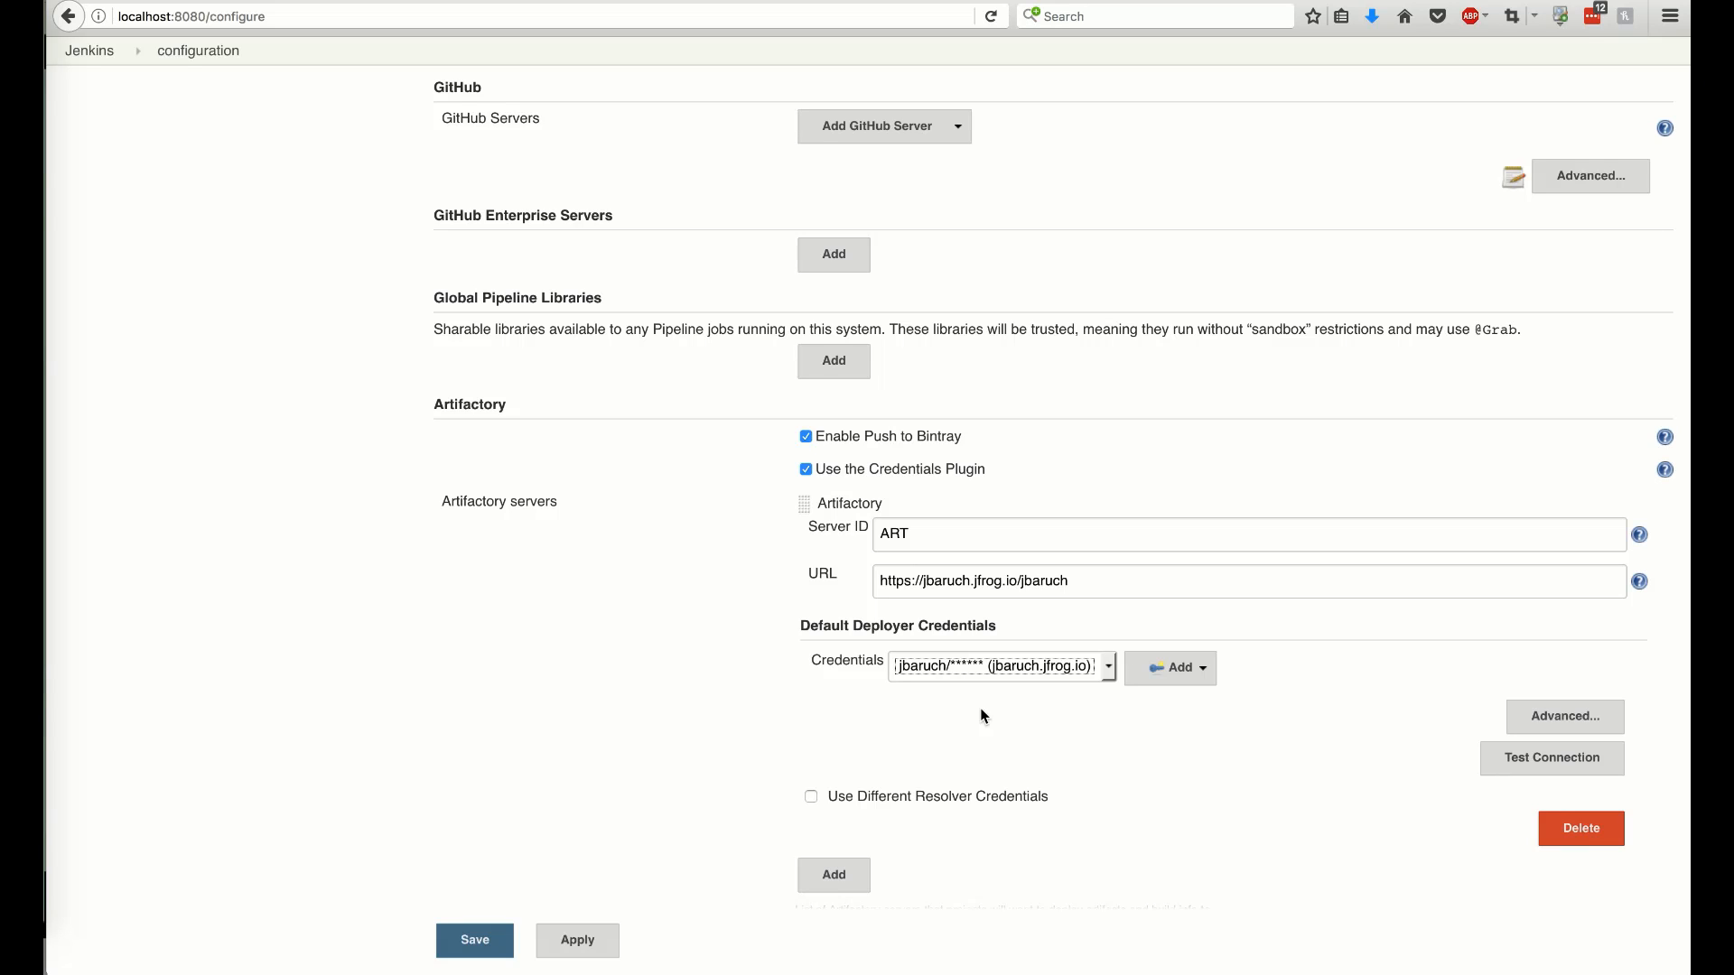
mouse_move(1528, 778)
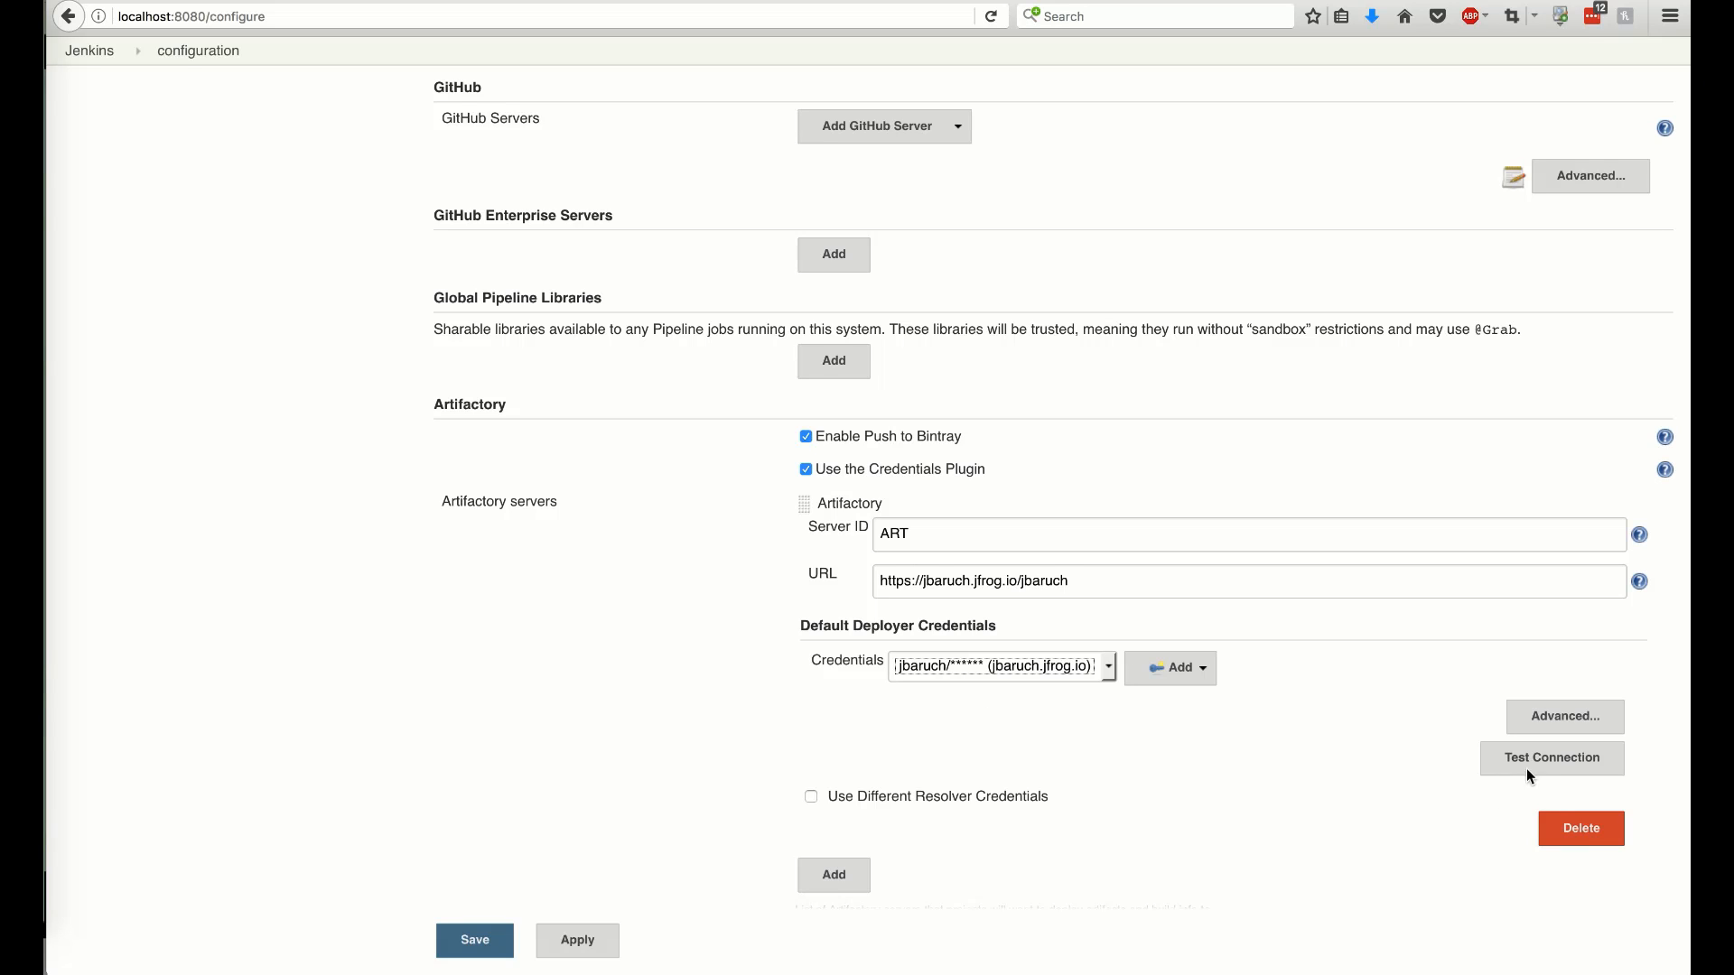
left_click(1551, 758)
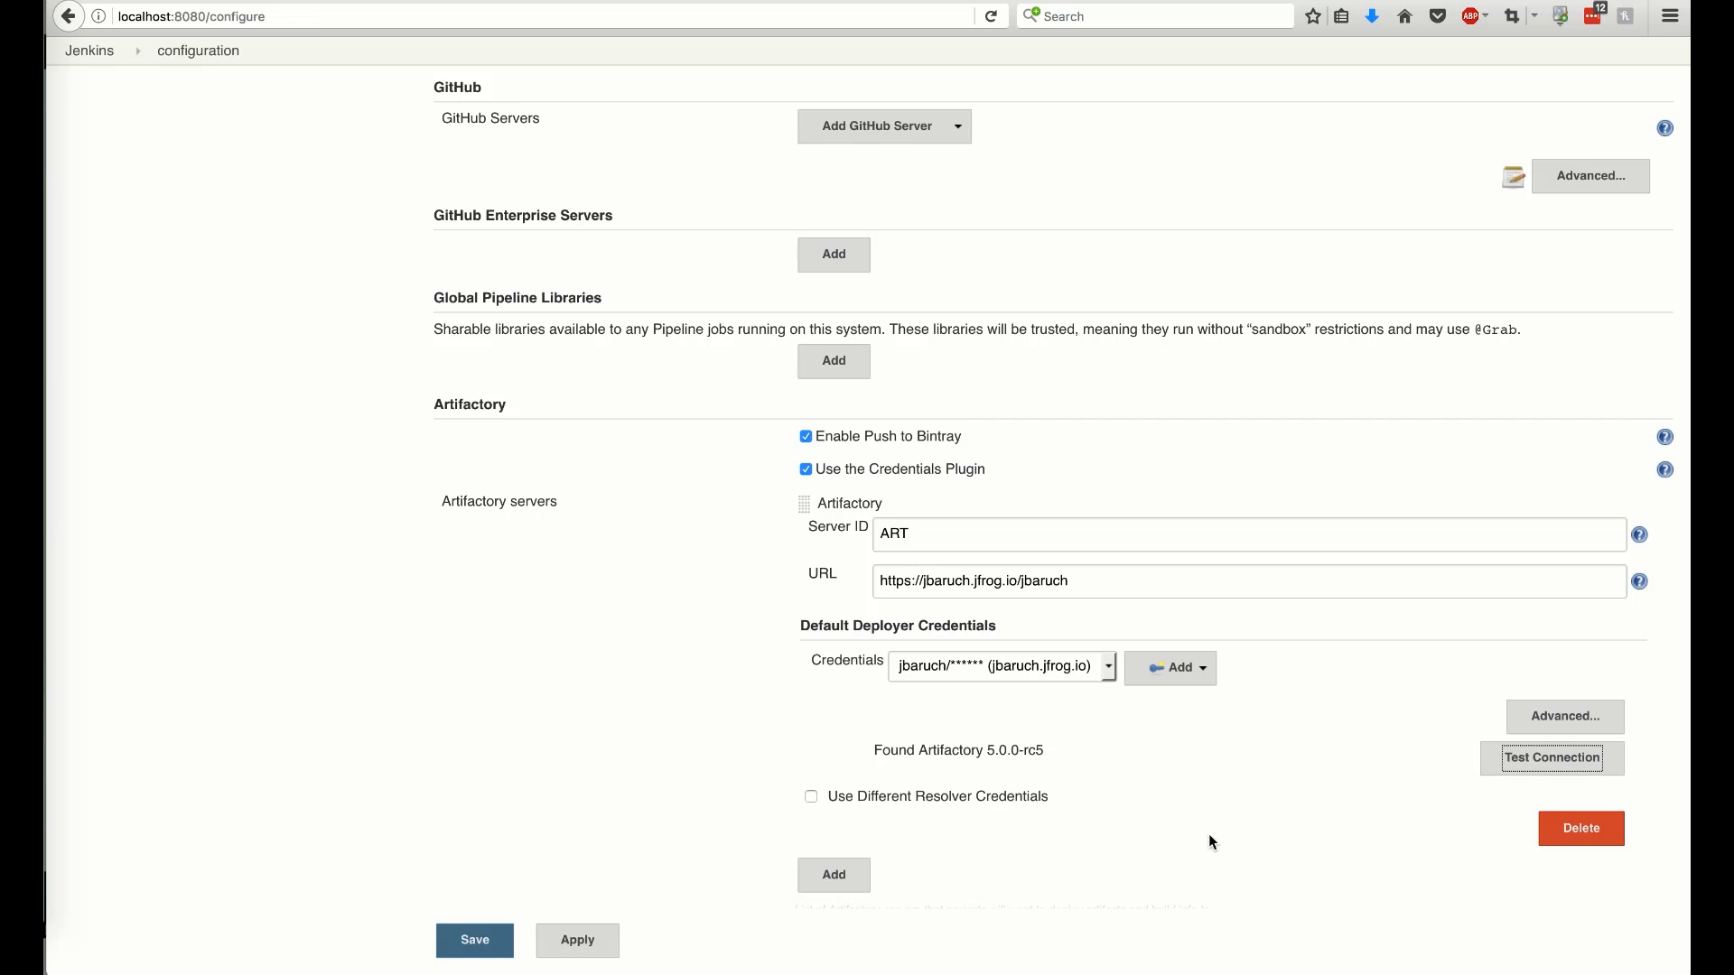
scroll("down", 3)
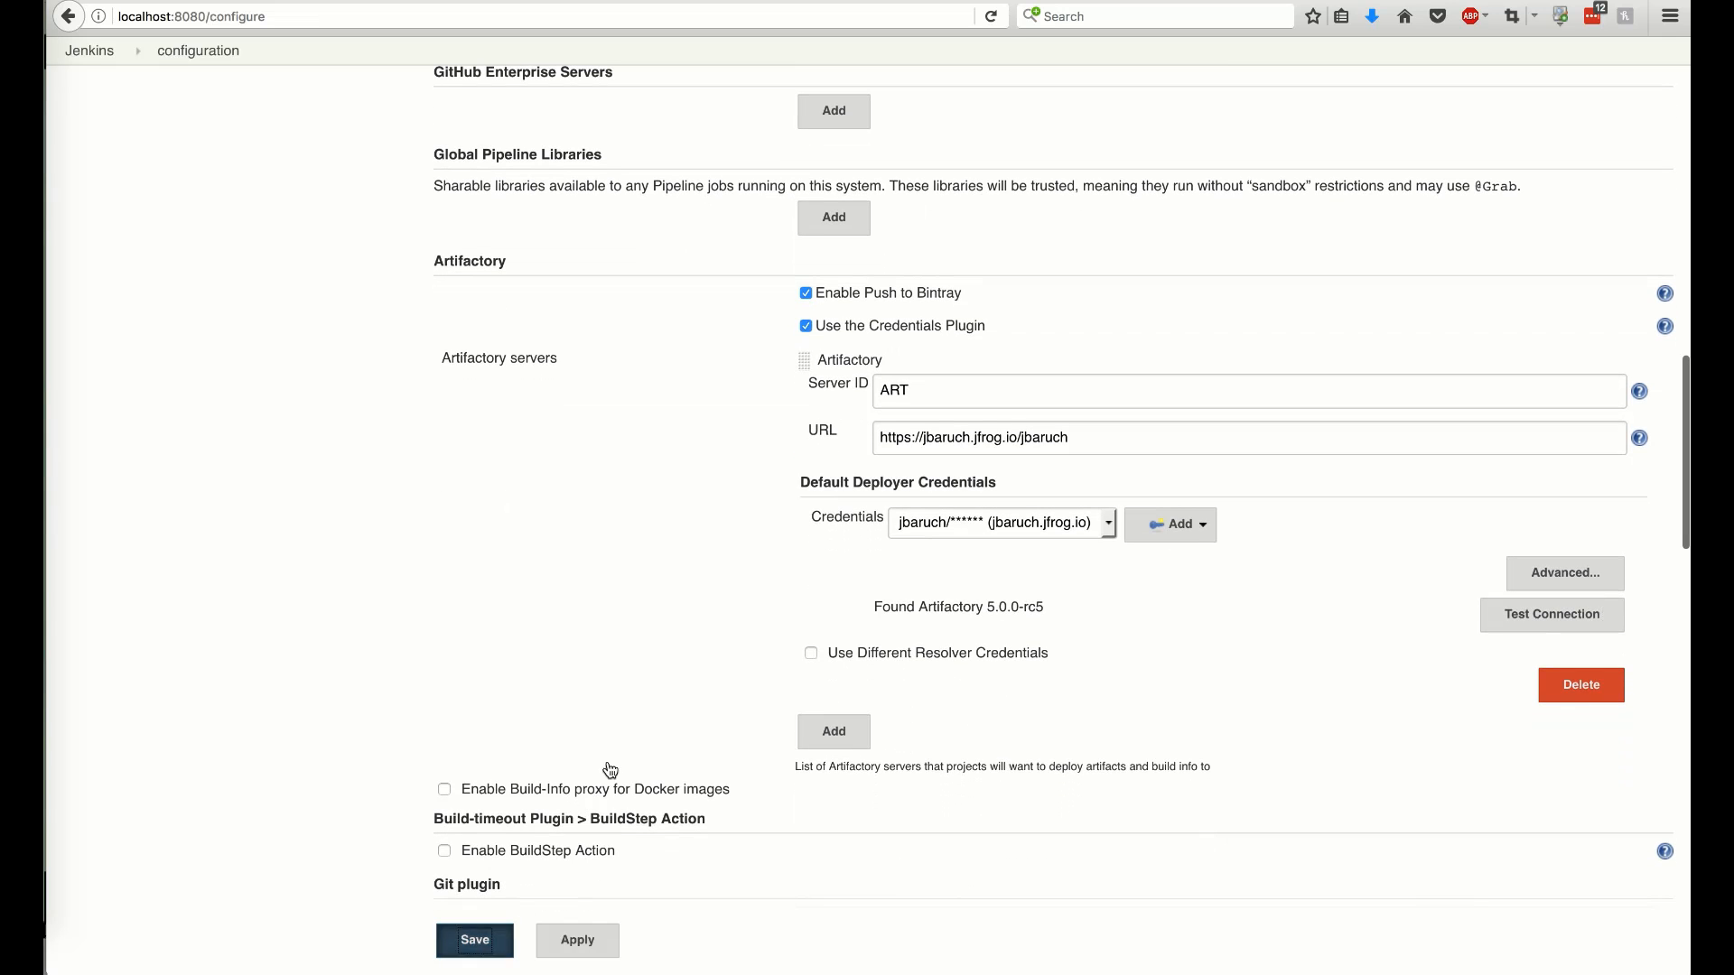
left_click(473, 940)
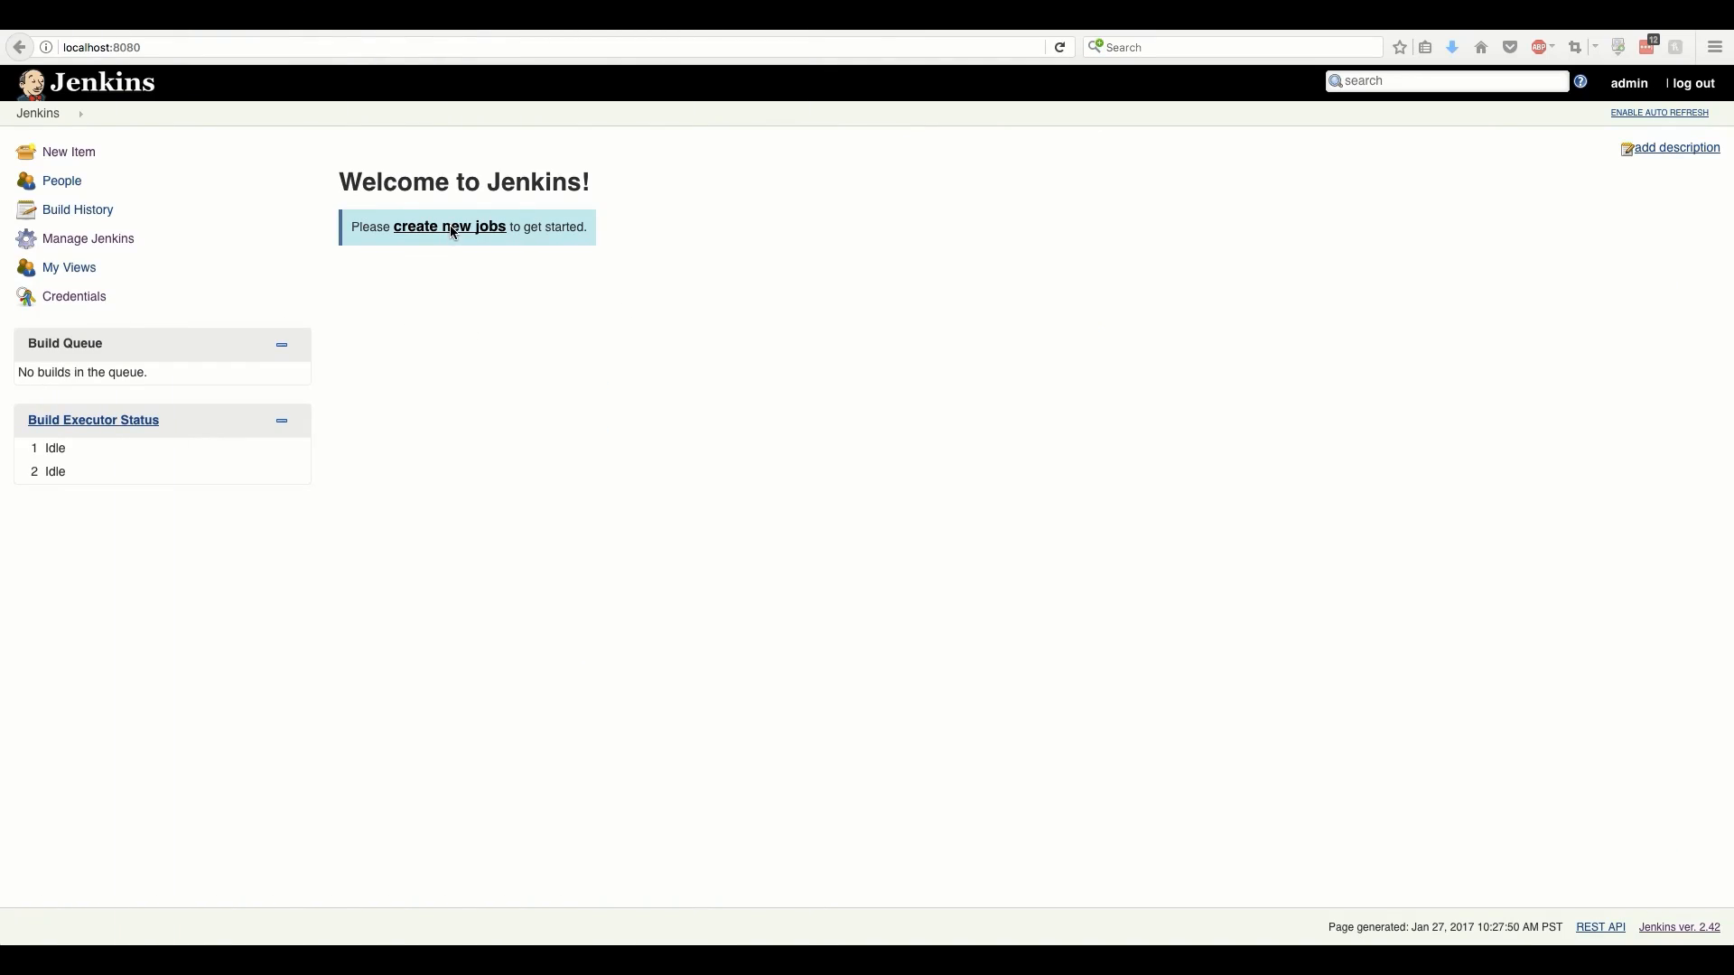
Start a new Jenkins item named maven-example
left_click(448, 227)
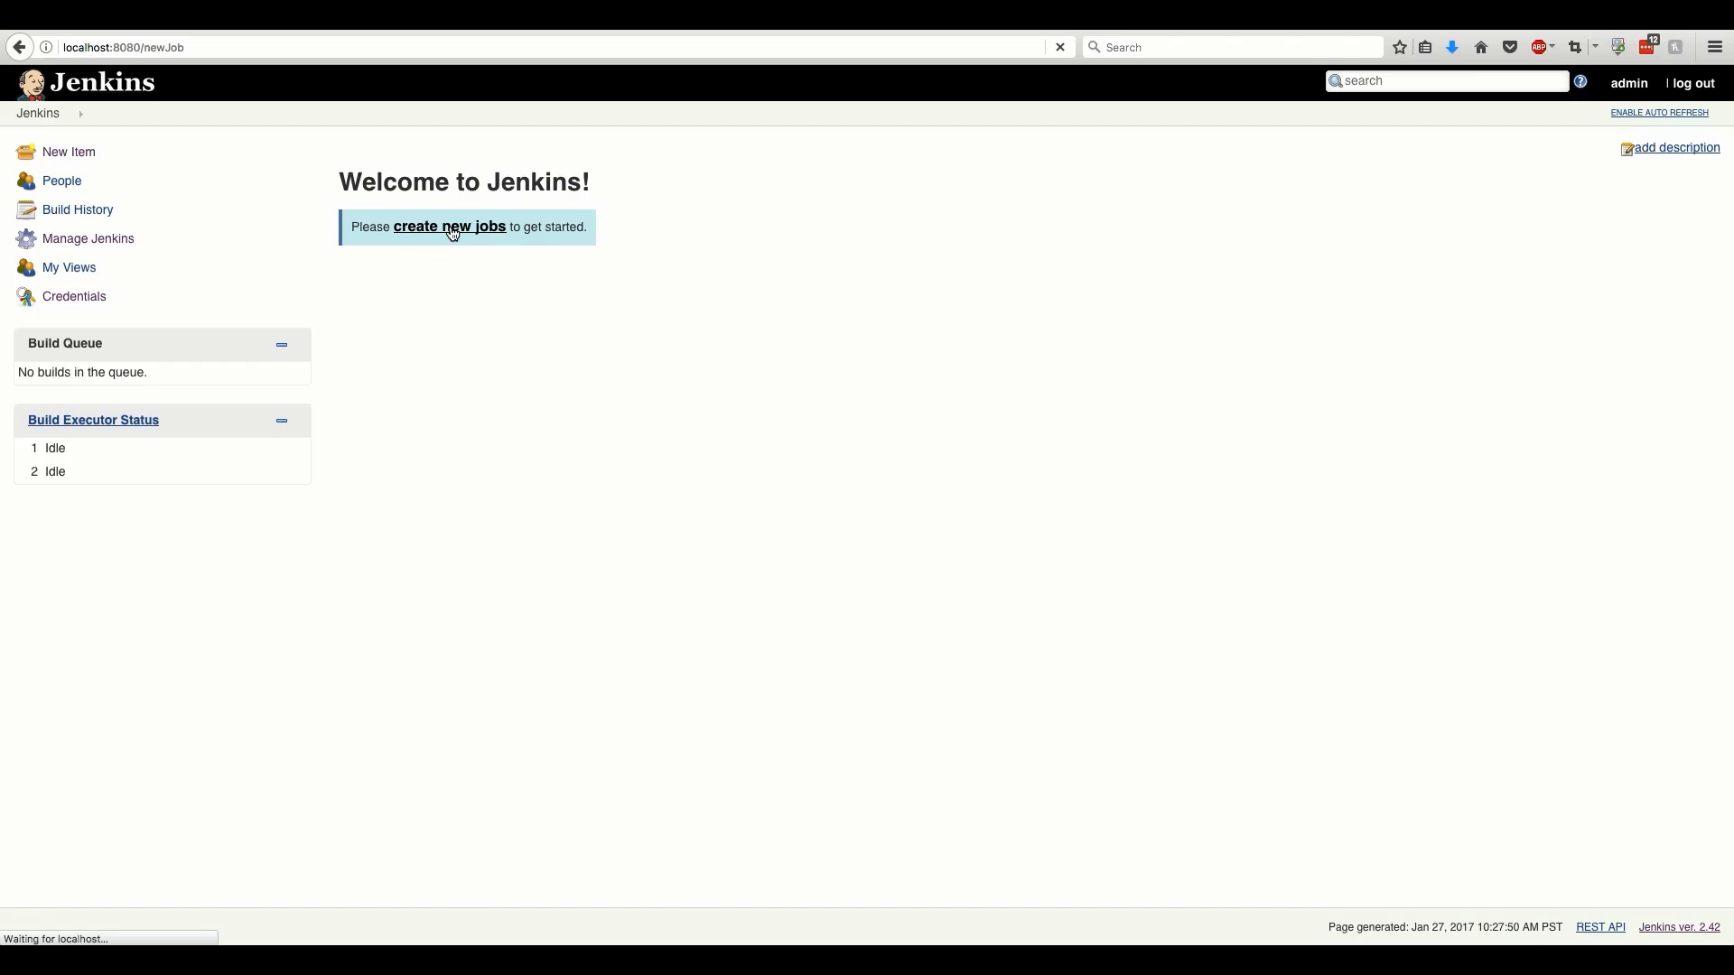
left_click(448, 227)
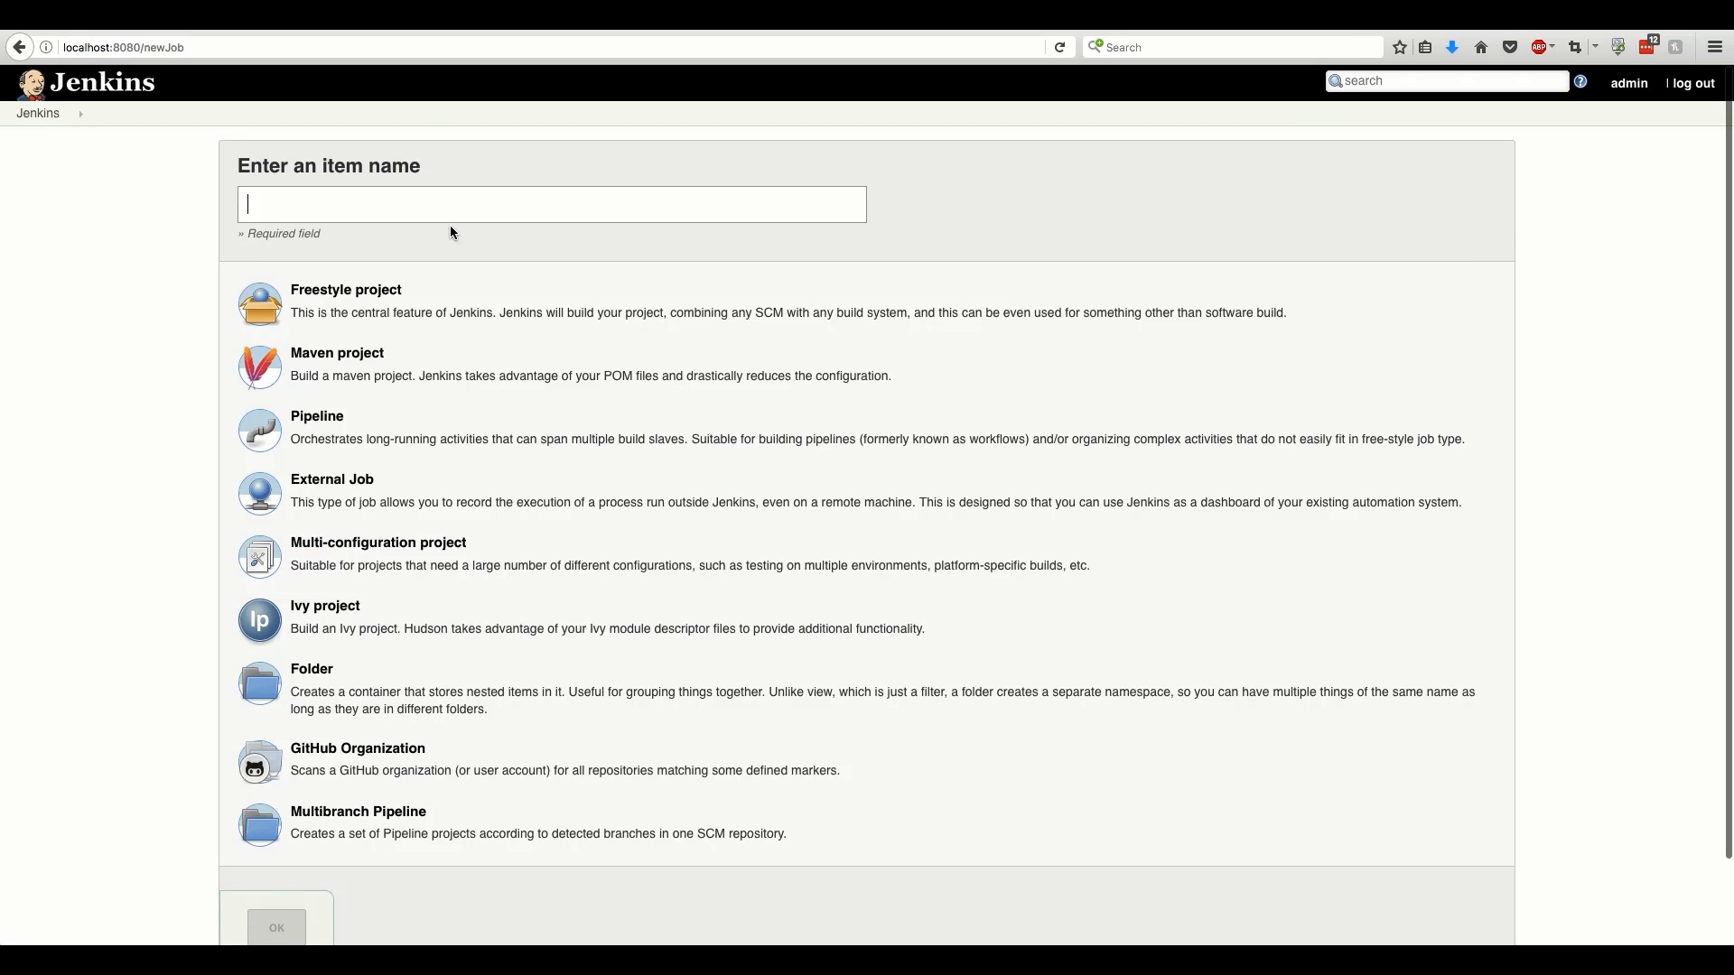
type("maven-example")
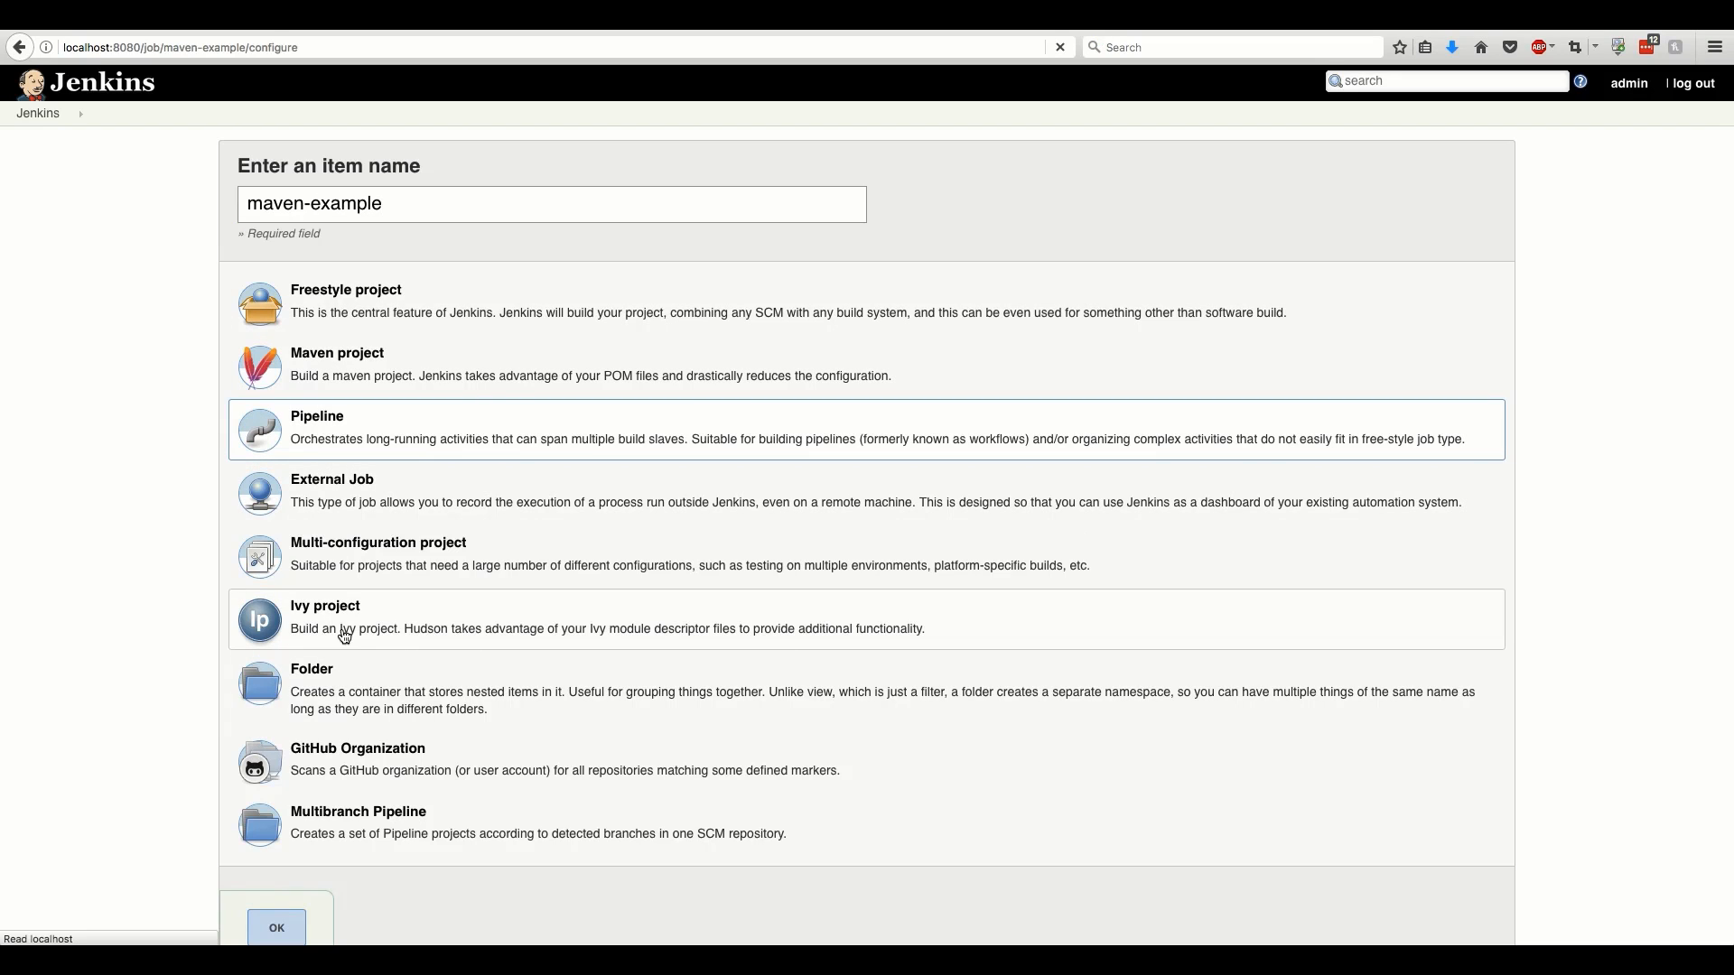
Create maven-example as a Pipeline job and open JFrog's project-examples repository on GitHub
left_click(275, 927)
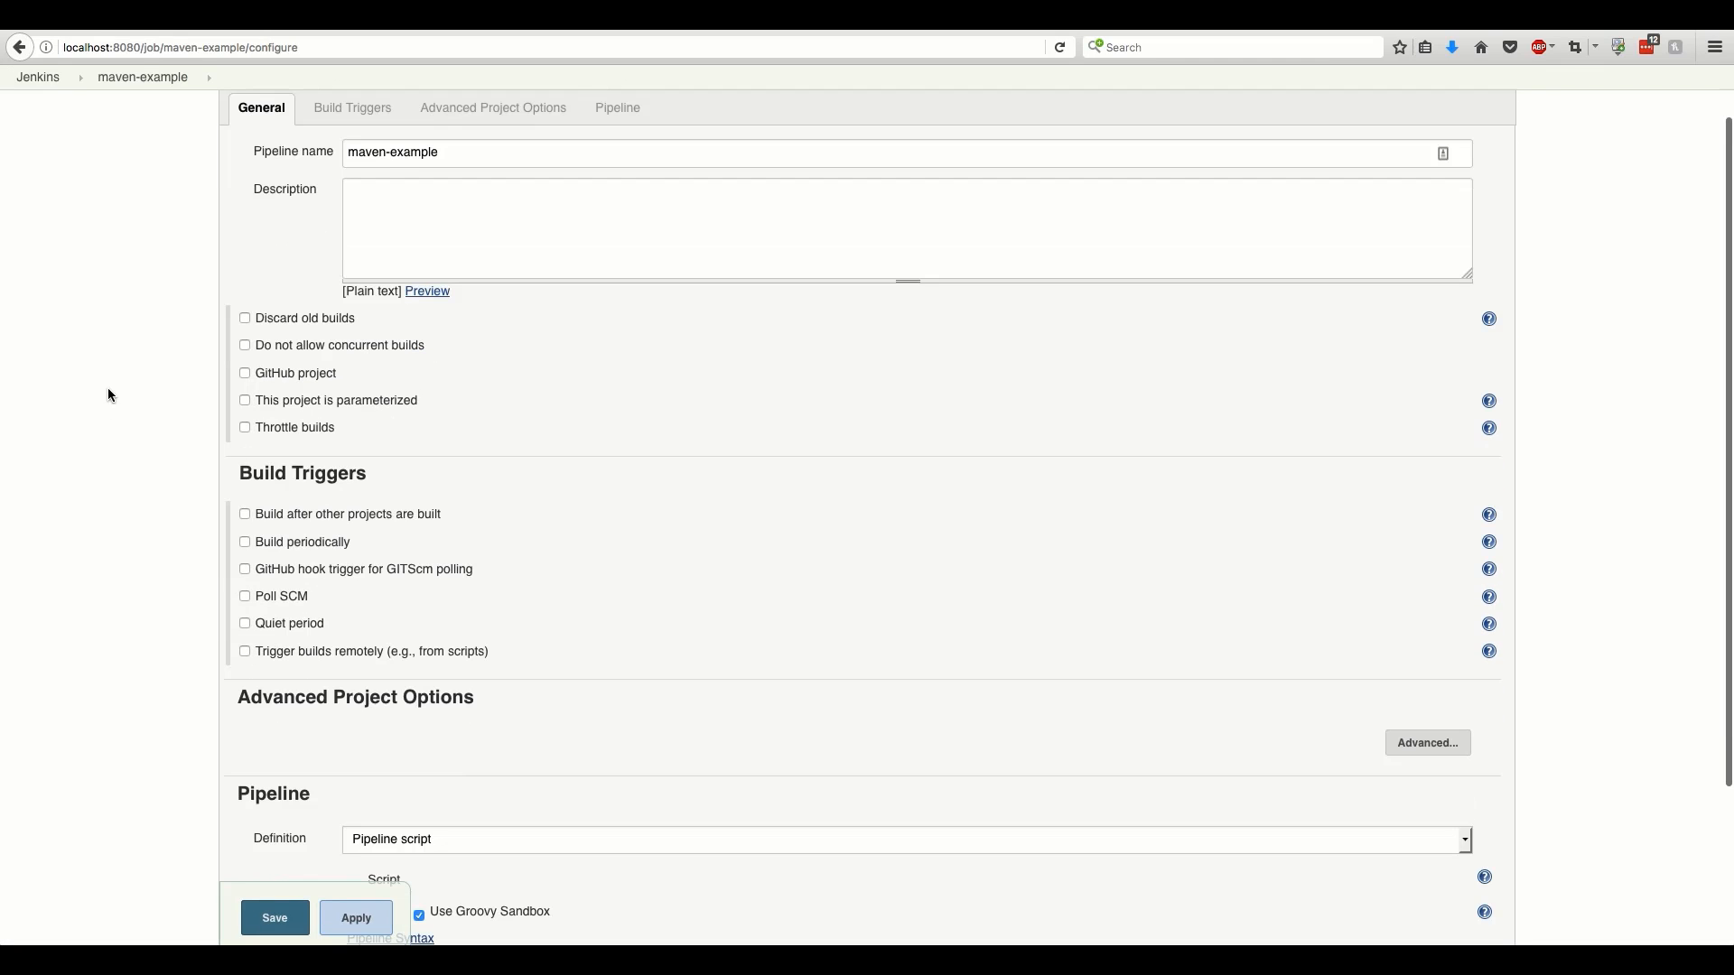
scroll("down", 3)
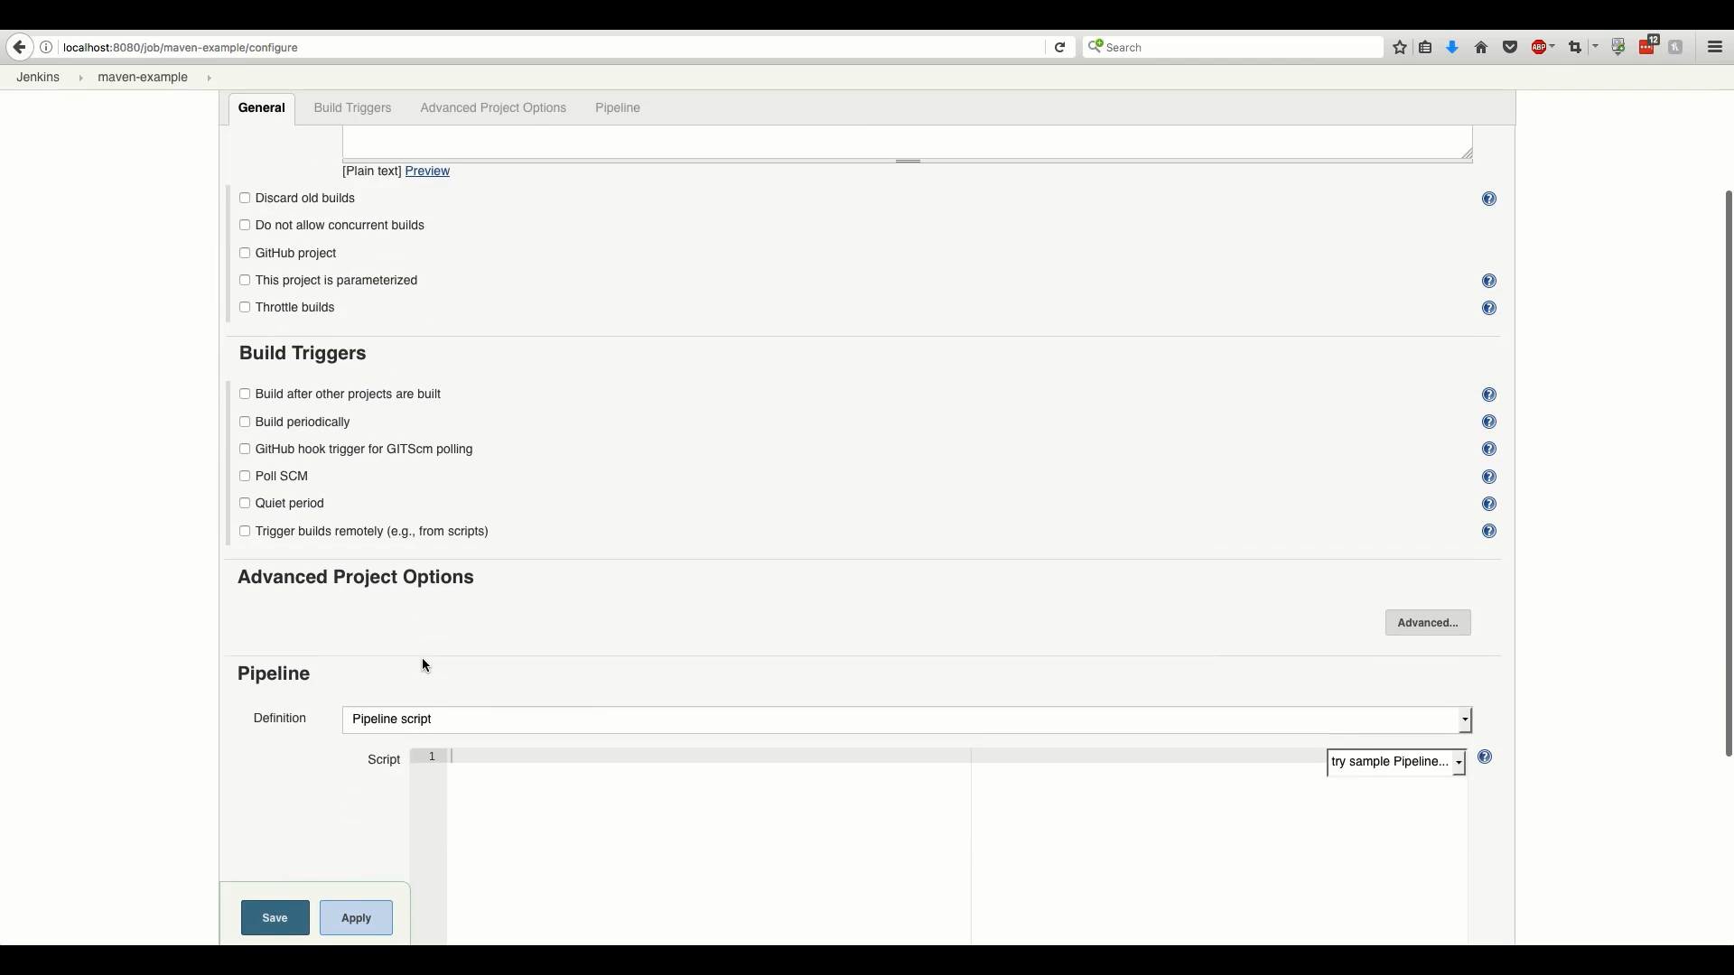
left_click(353, 107)
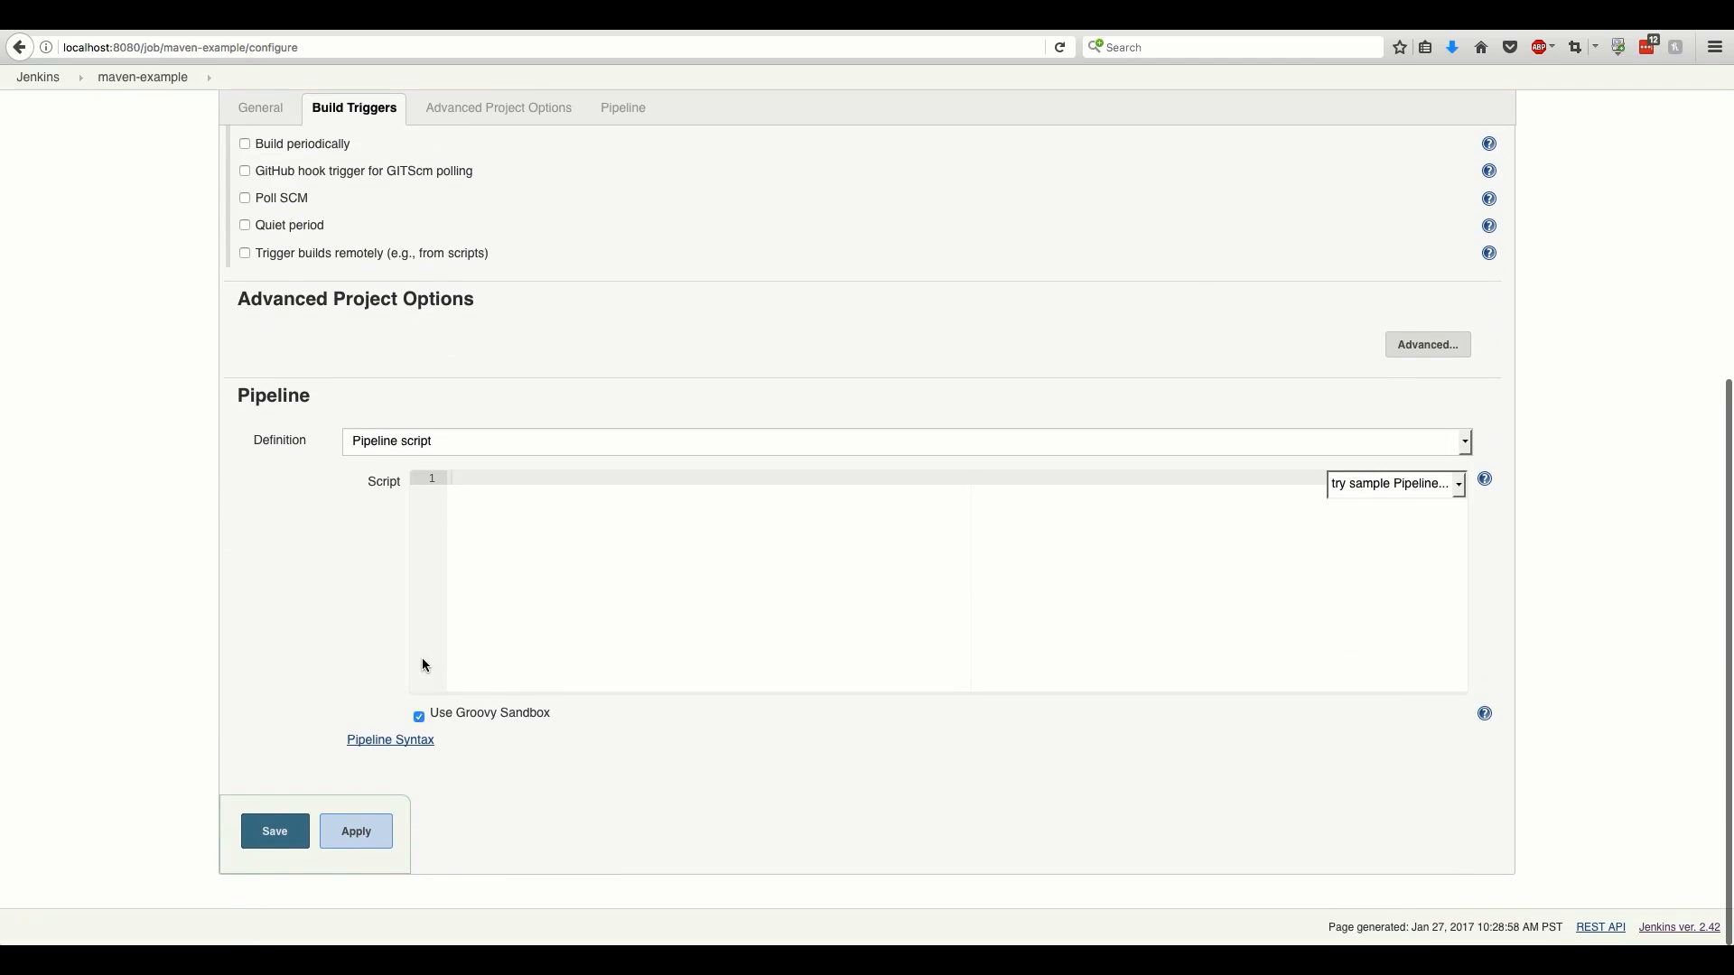
left_click(902, 440)
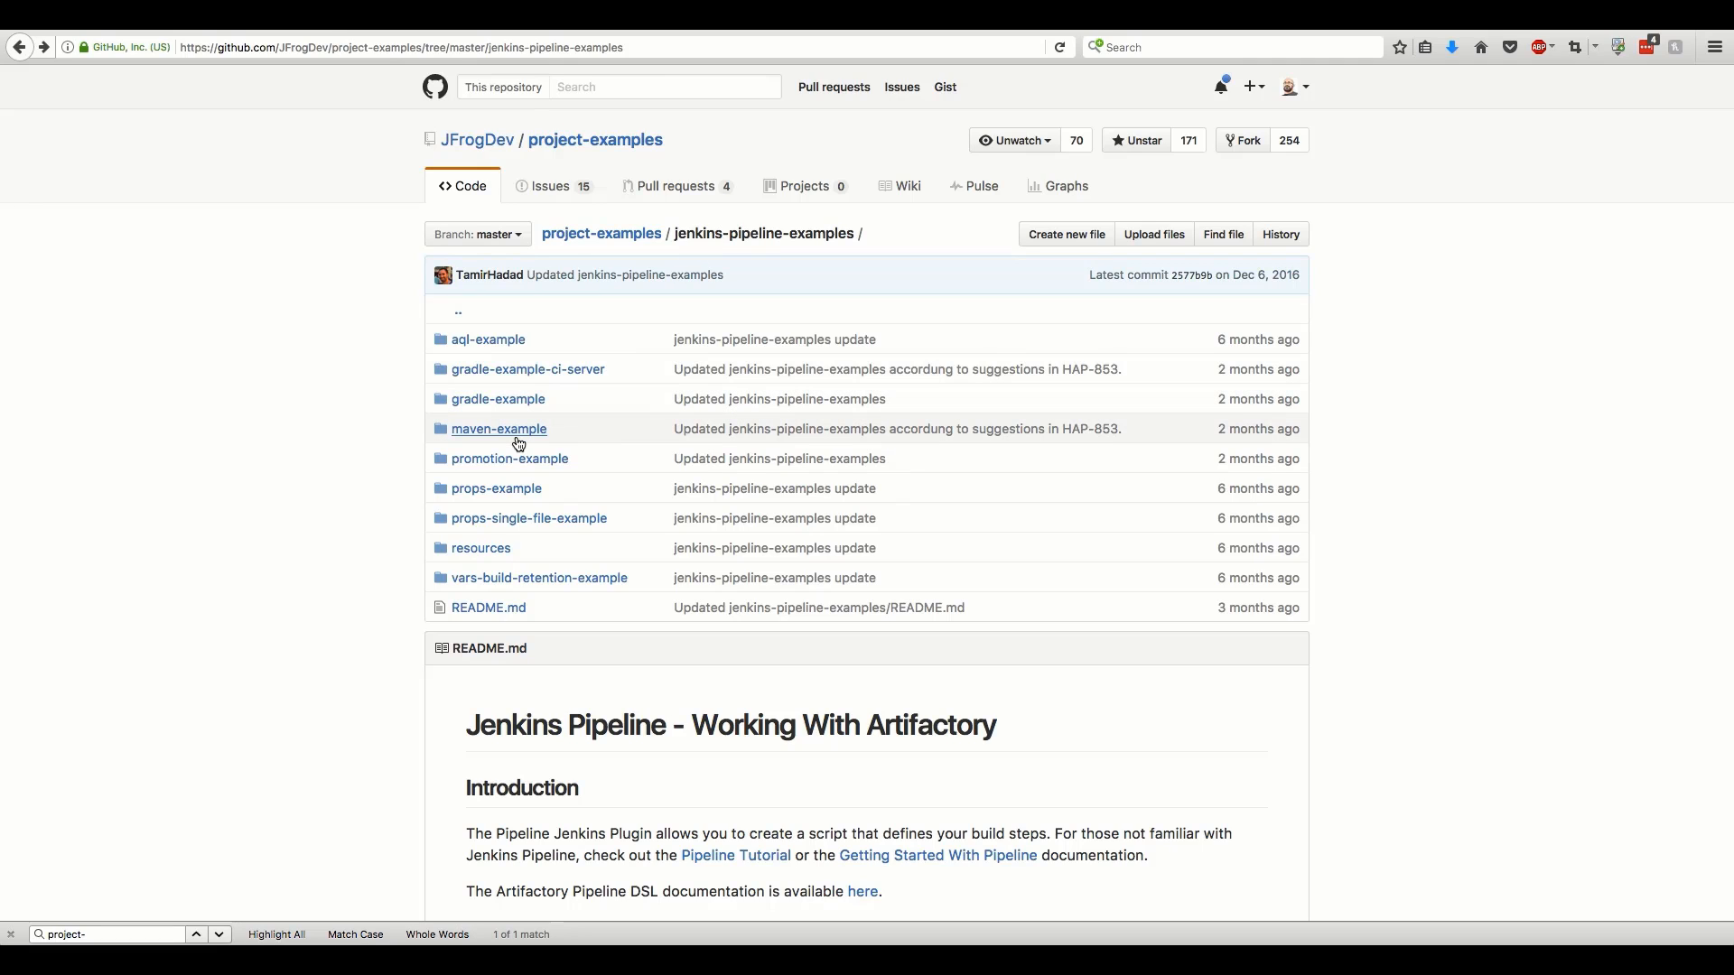
mouse_move(516, 442)
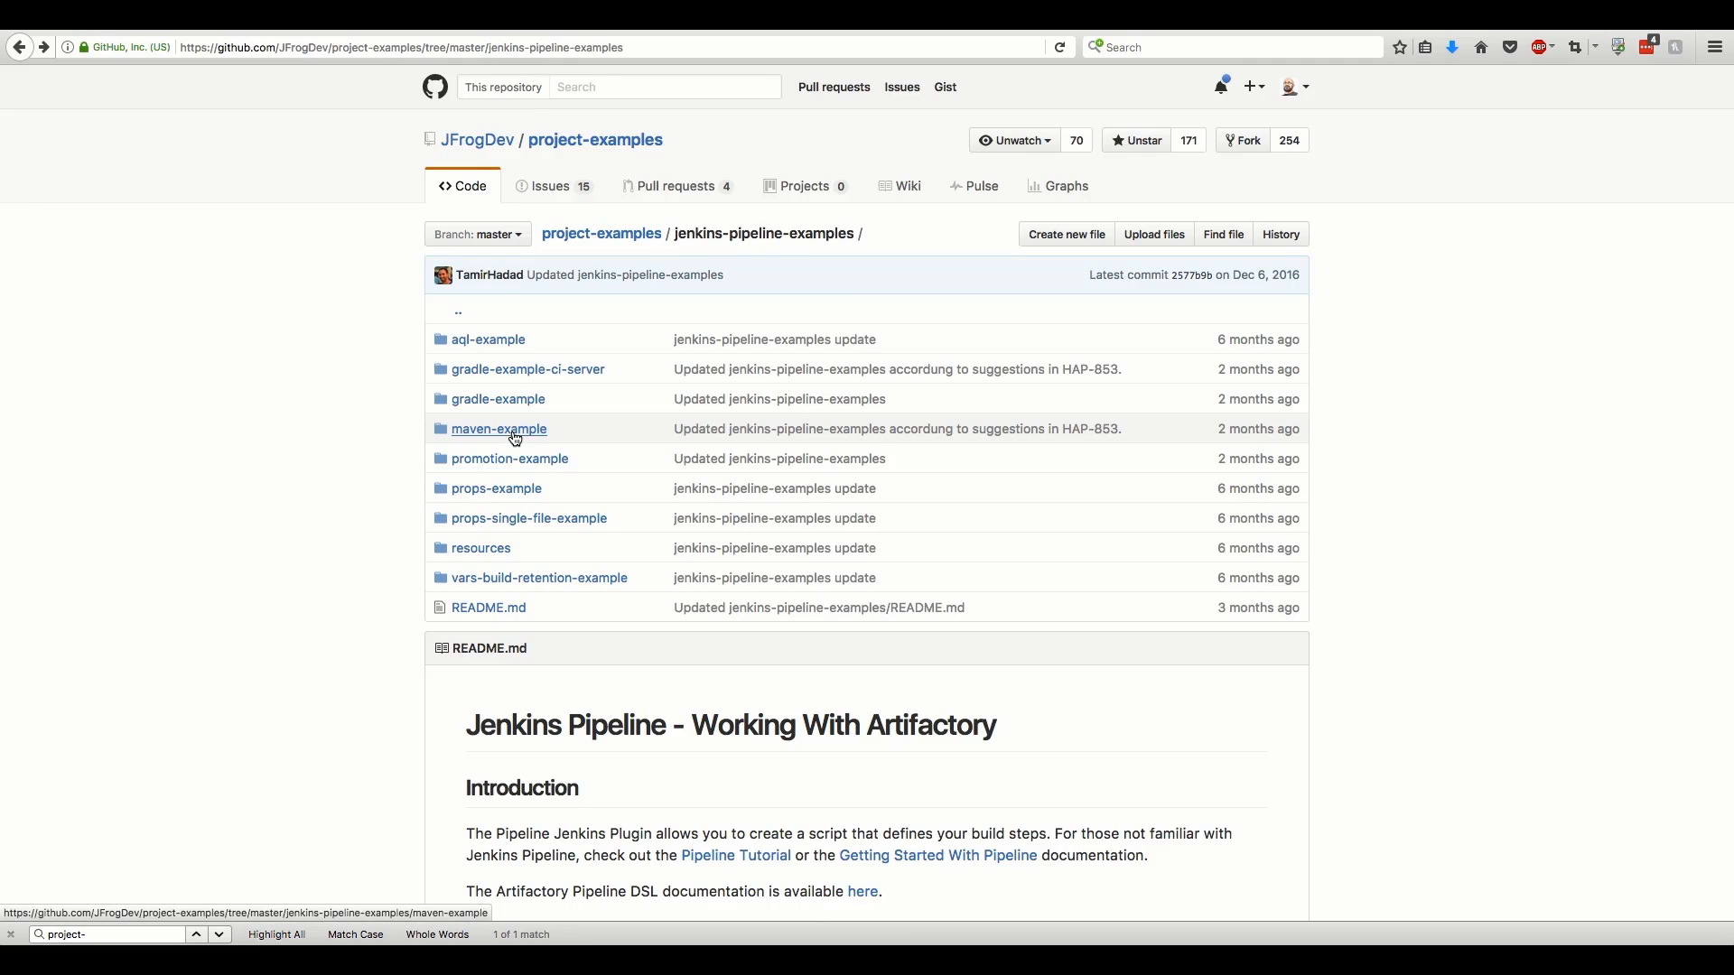
Open the maven-example Jenkinsfile in project-examples and view it as raw text
left_click(498, 429)
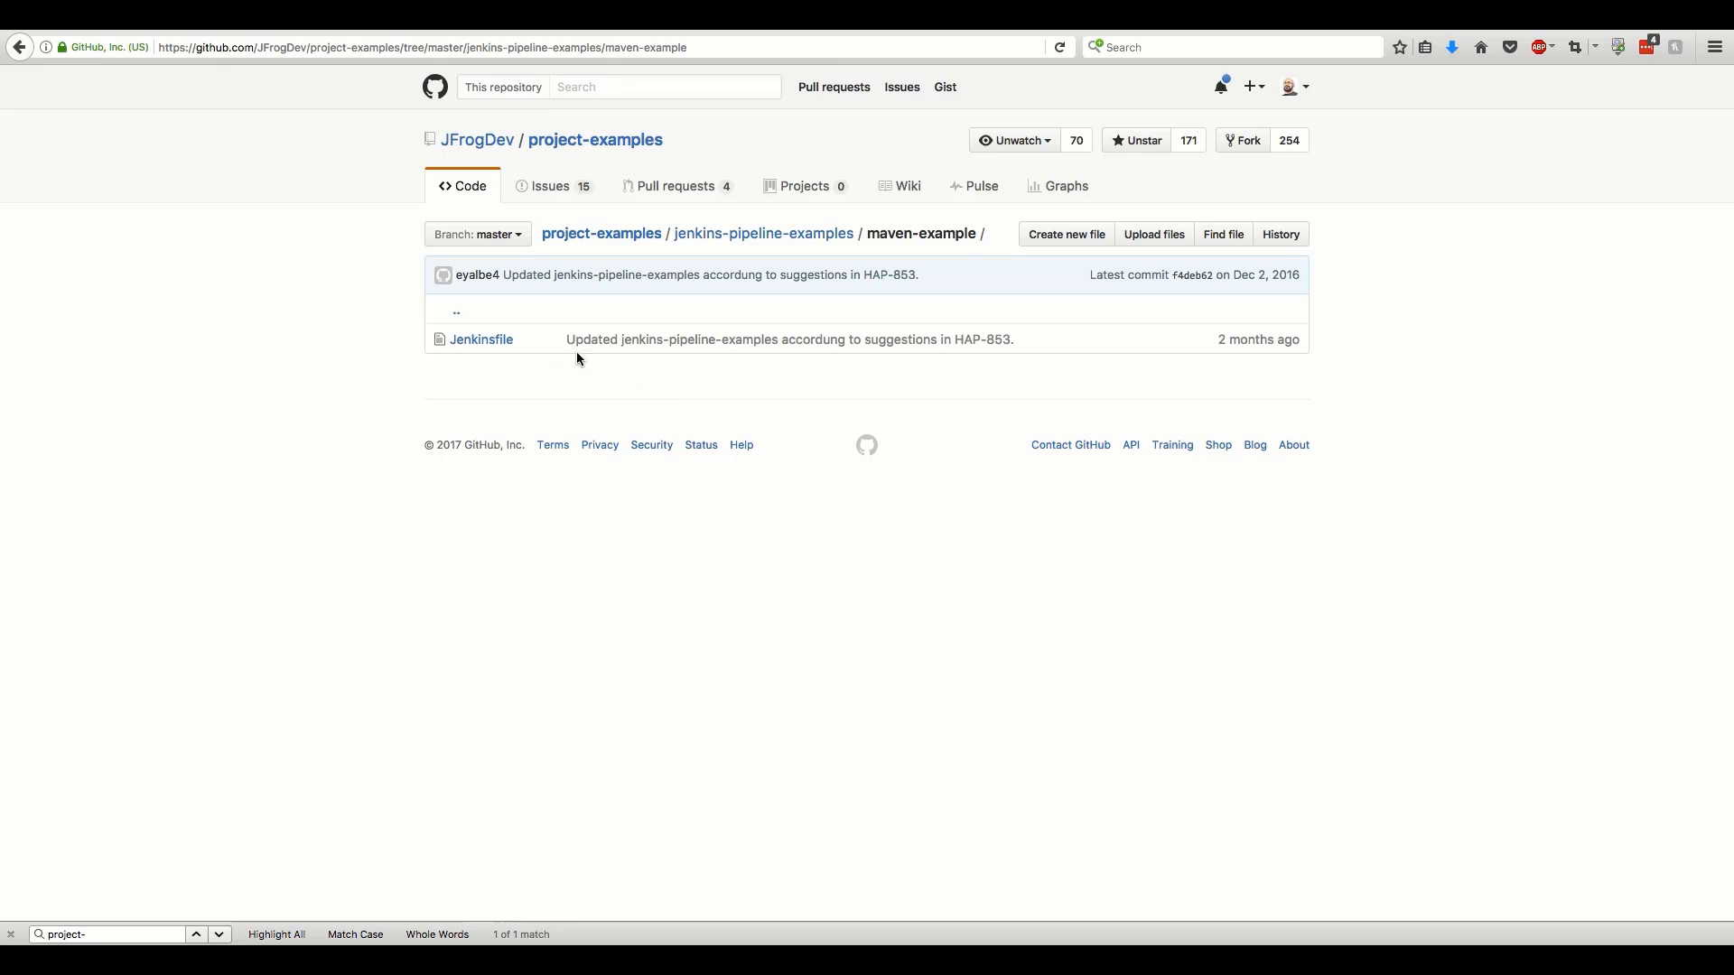
left_click(482, 339)
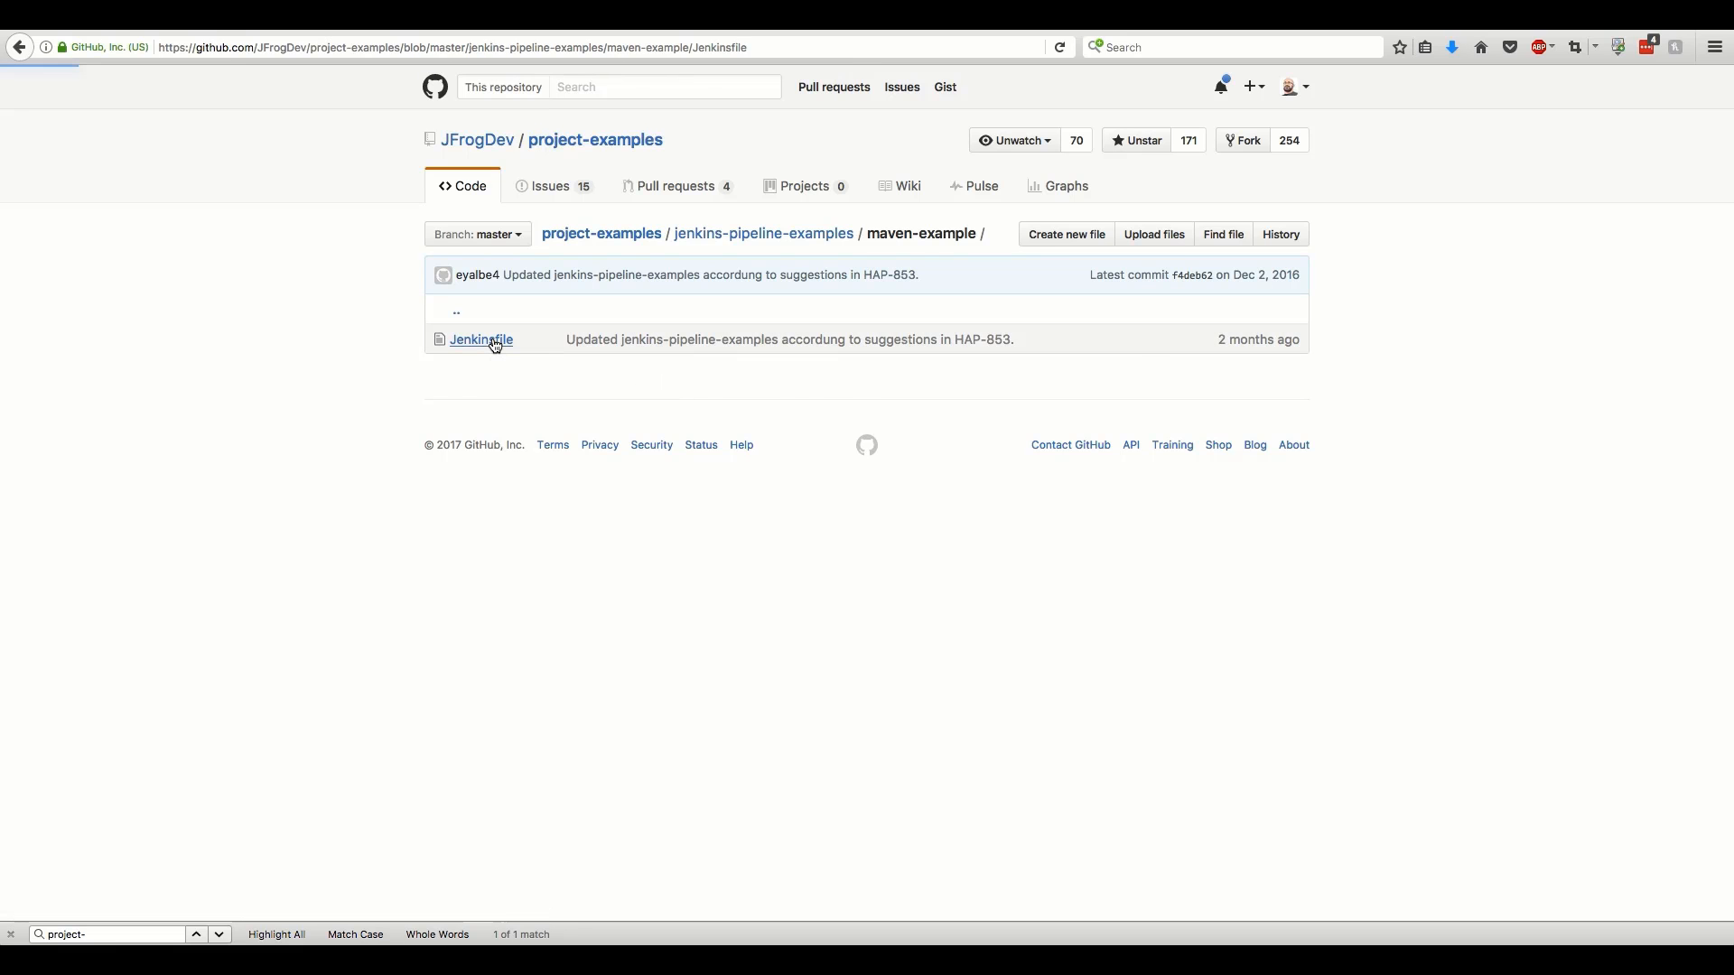
left_click(479, 340)
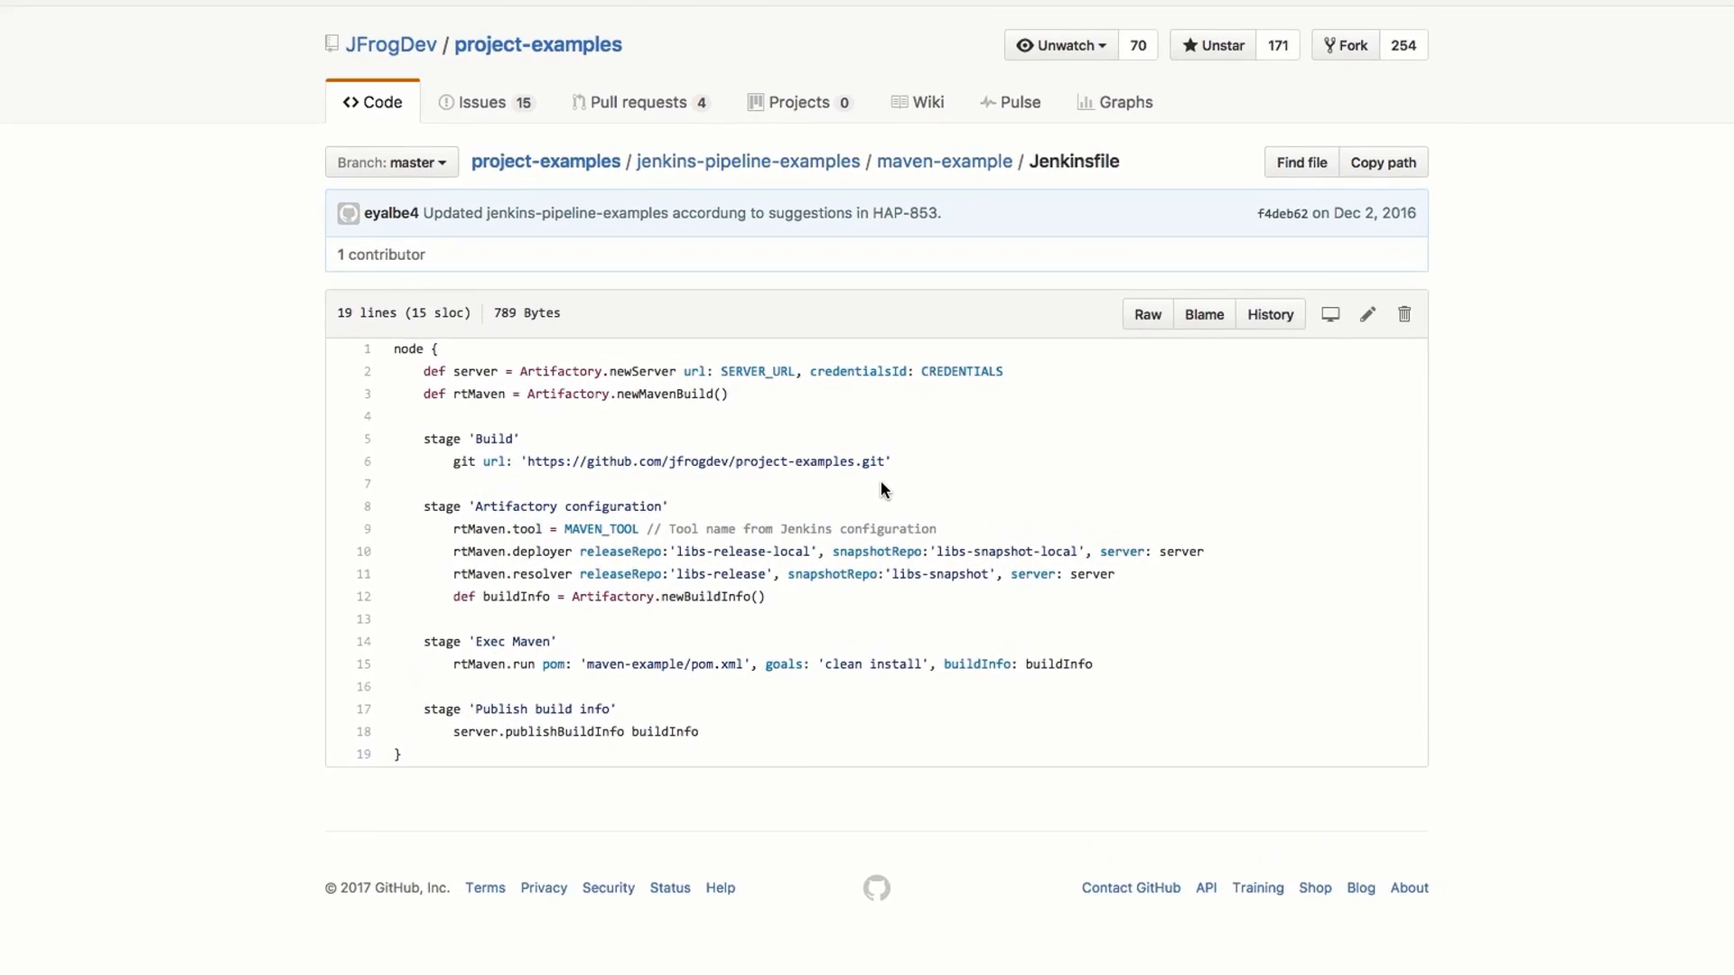
scroll("down", 3)
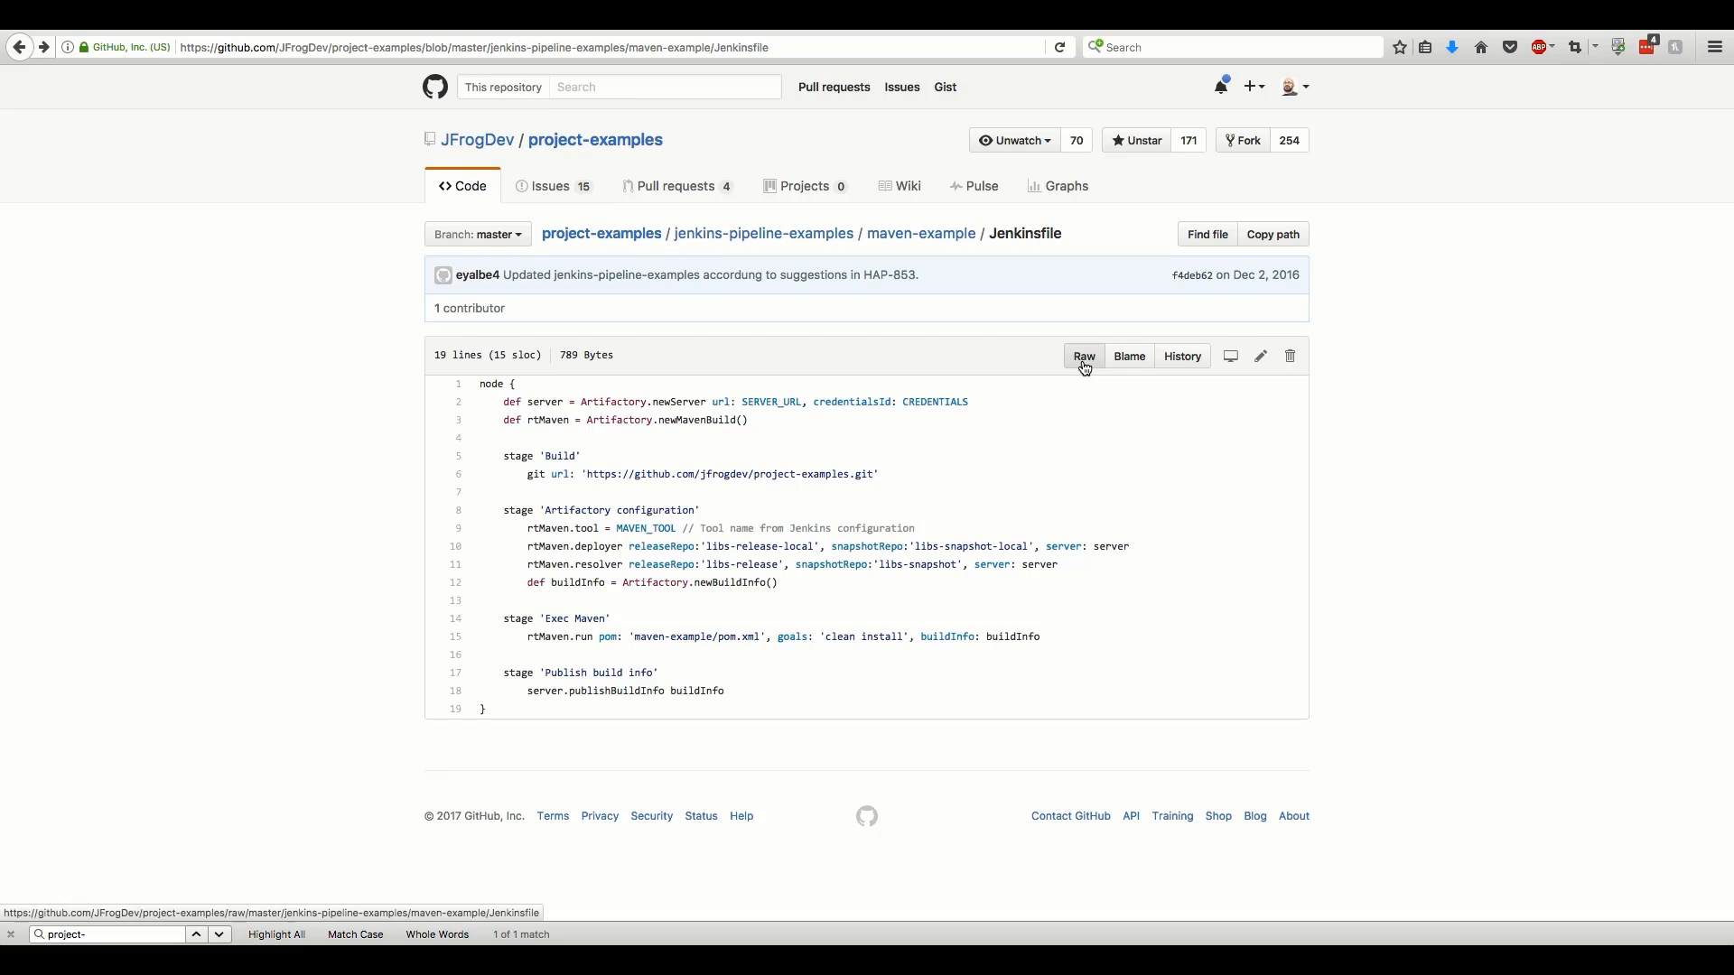
left_click(1083, 355)
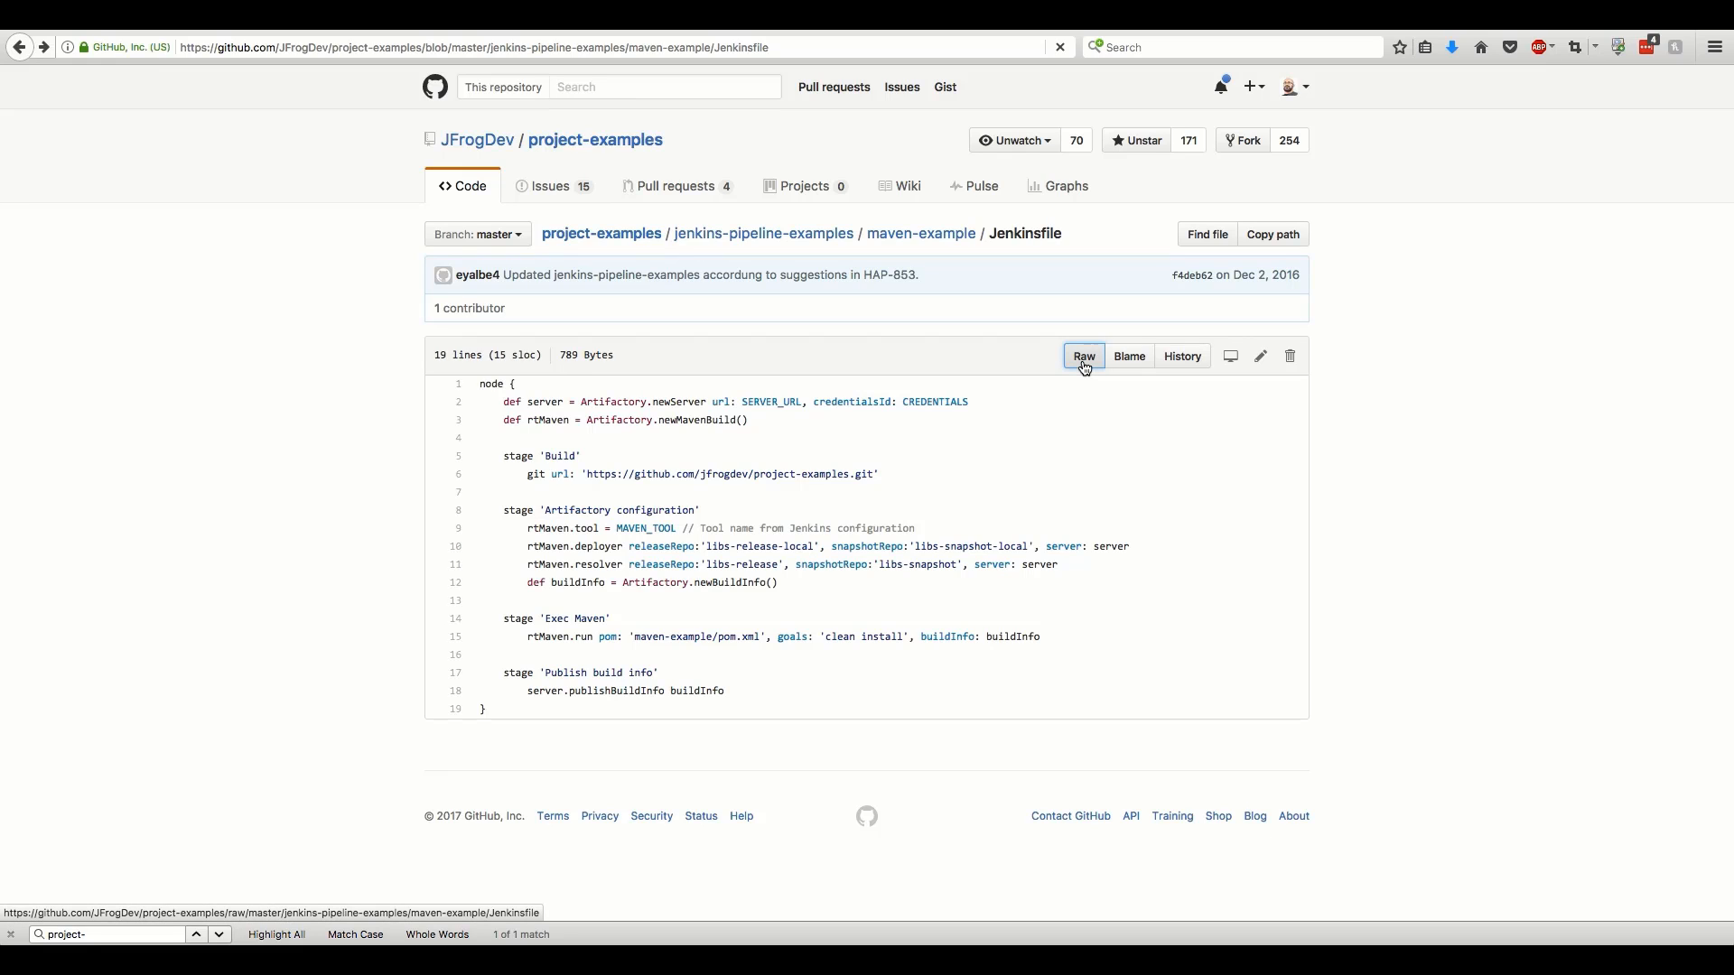
left_click(1083, 354)
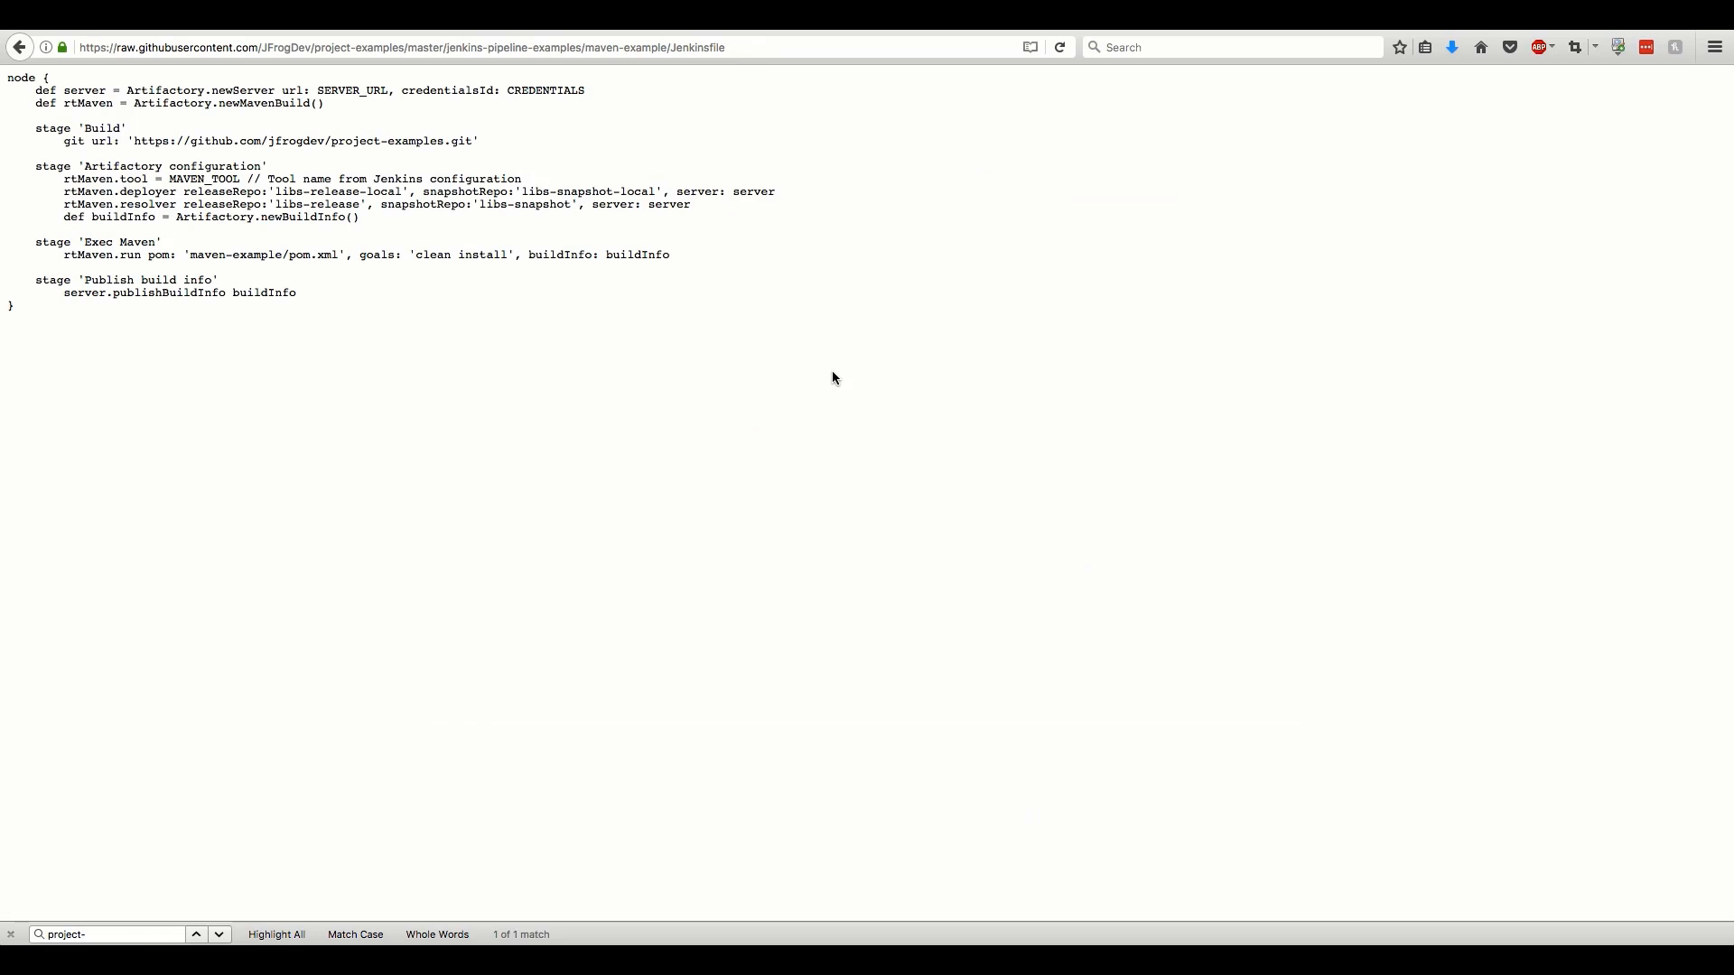
Paste the Jenkinsfile, set the Maven tool to M3, and add buildInfo.env.capture = true
key("ctrl+a")
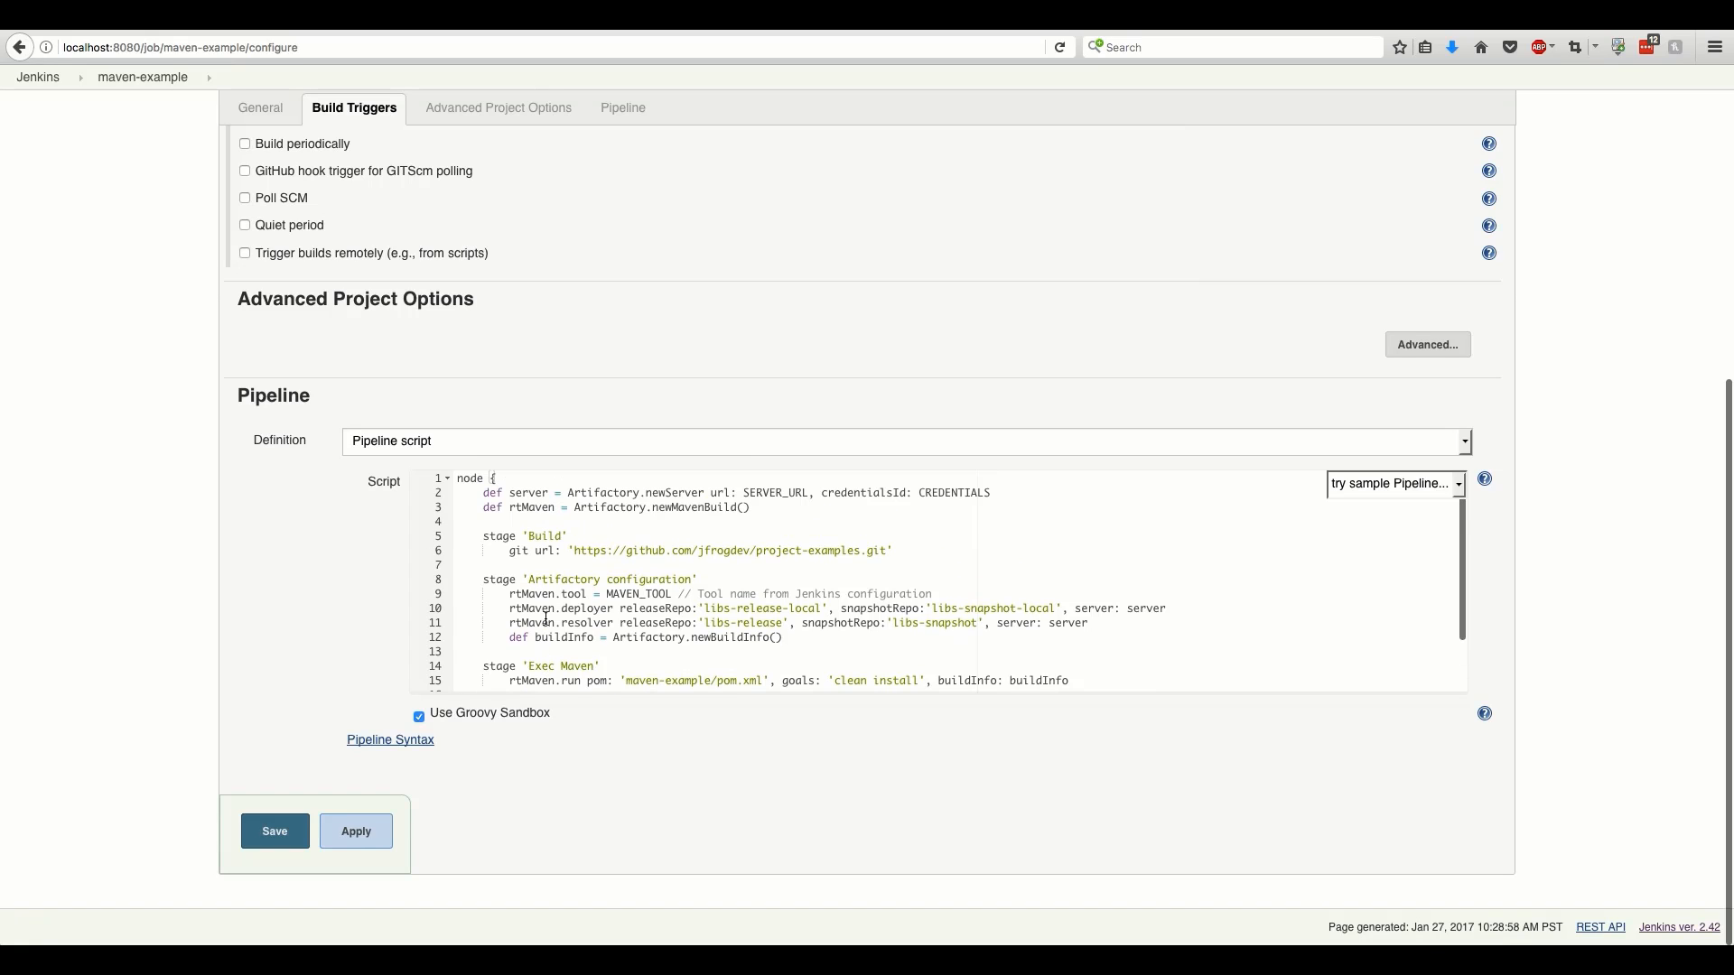
scroll("down", 3)
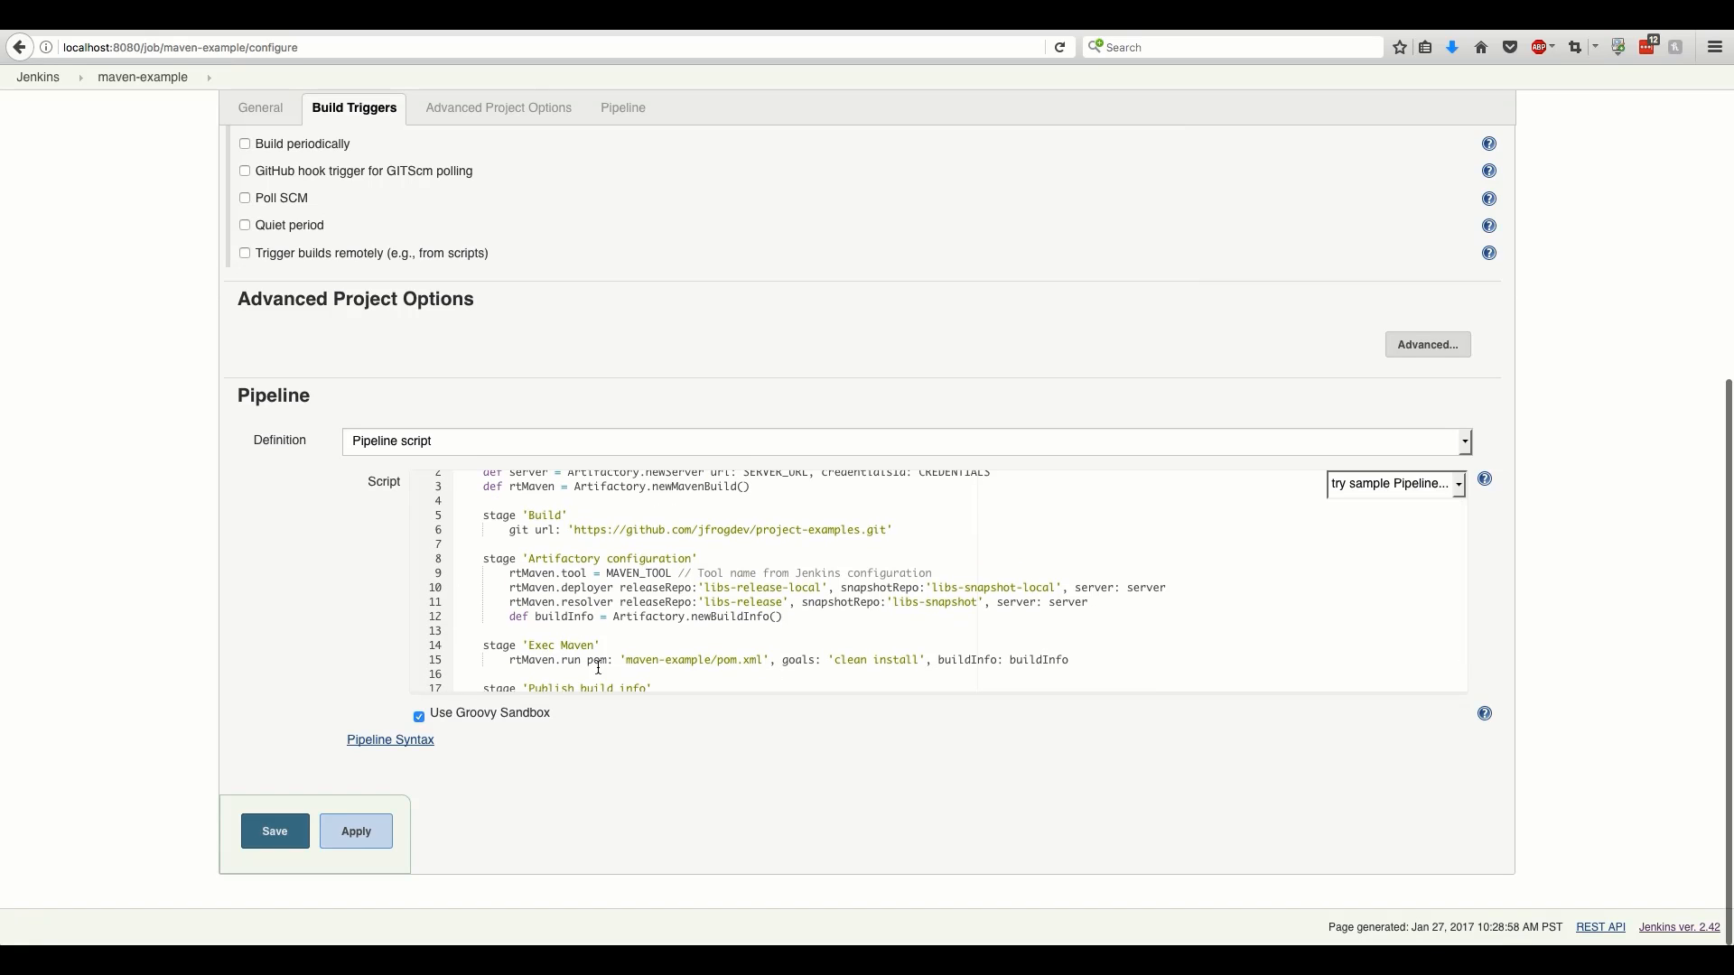
scroll("down", 3)
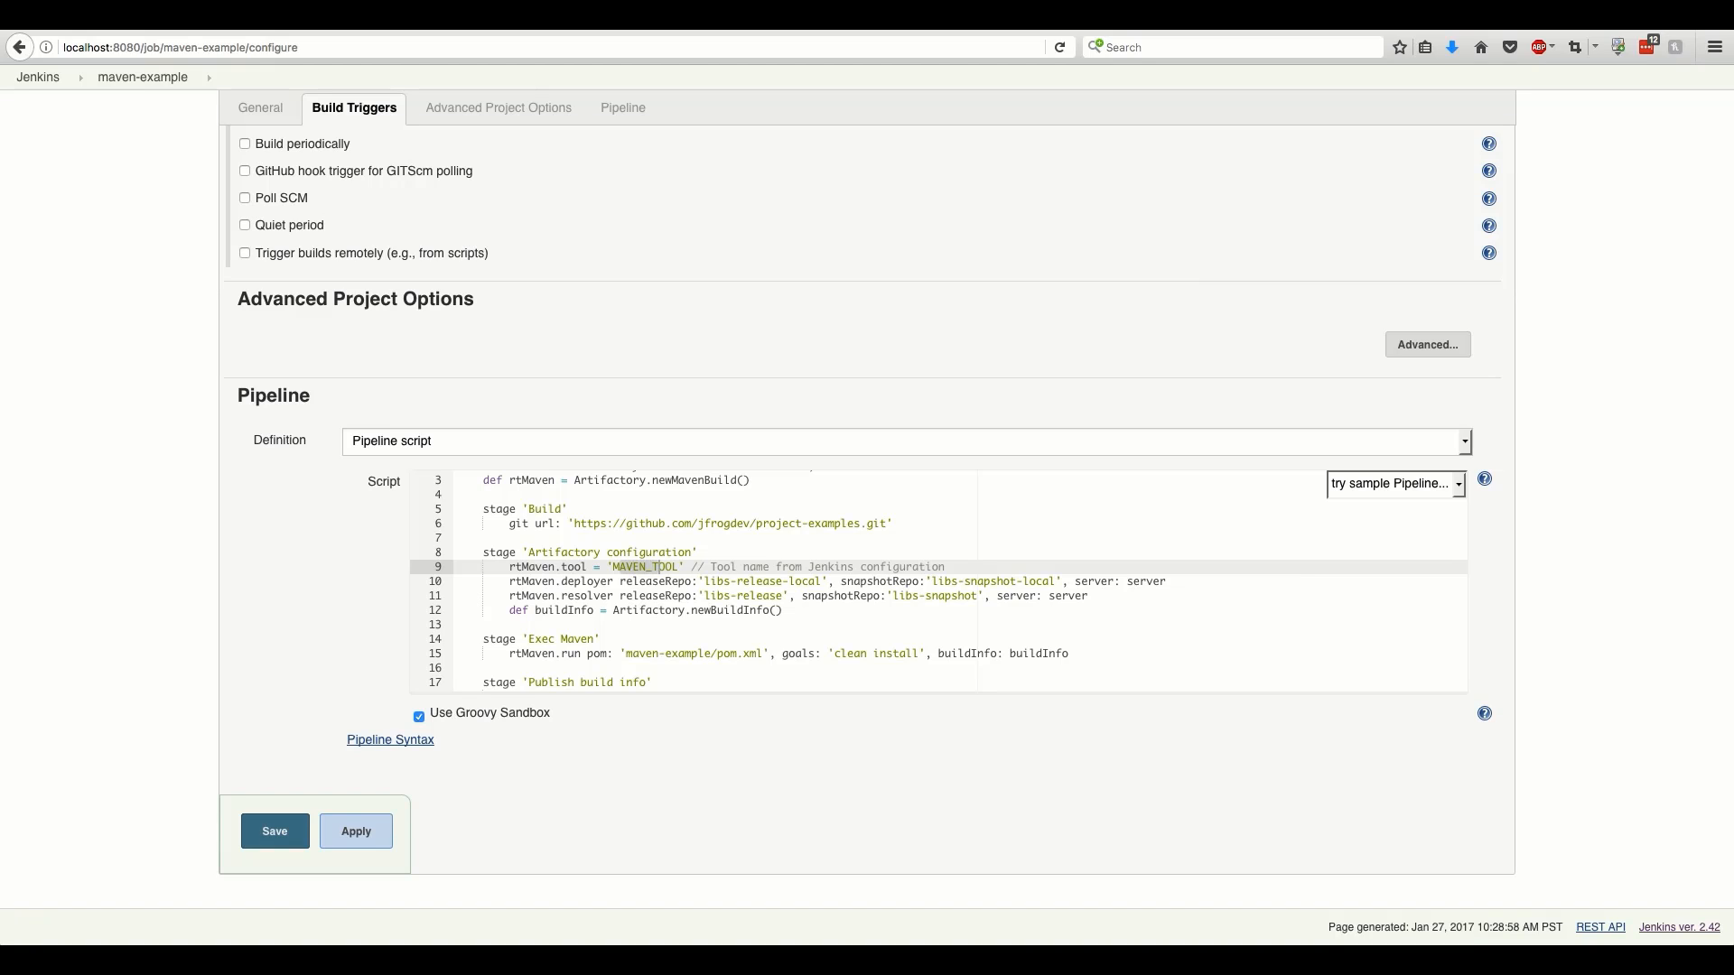
type("M3")
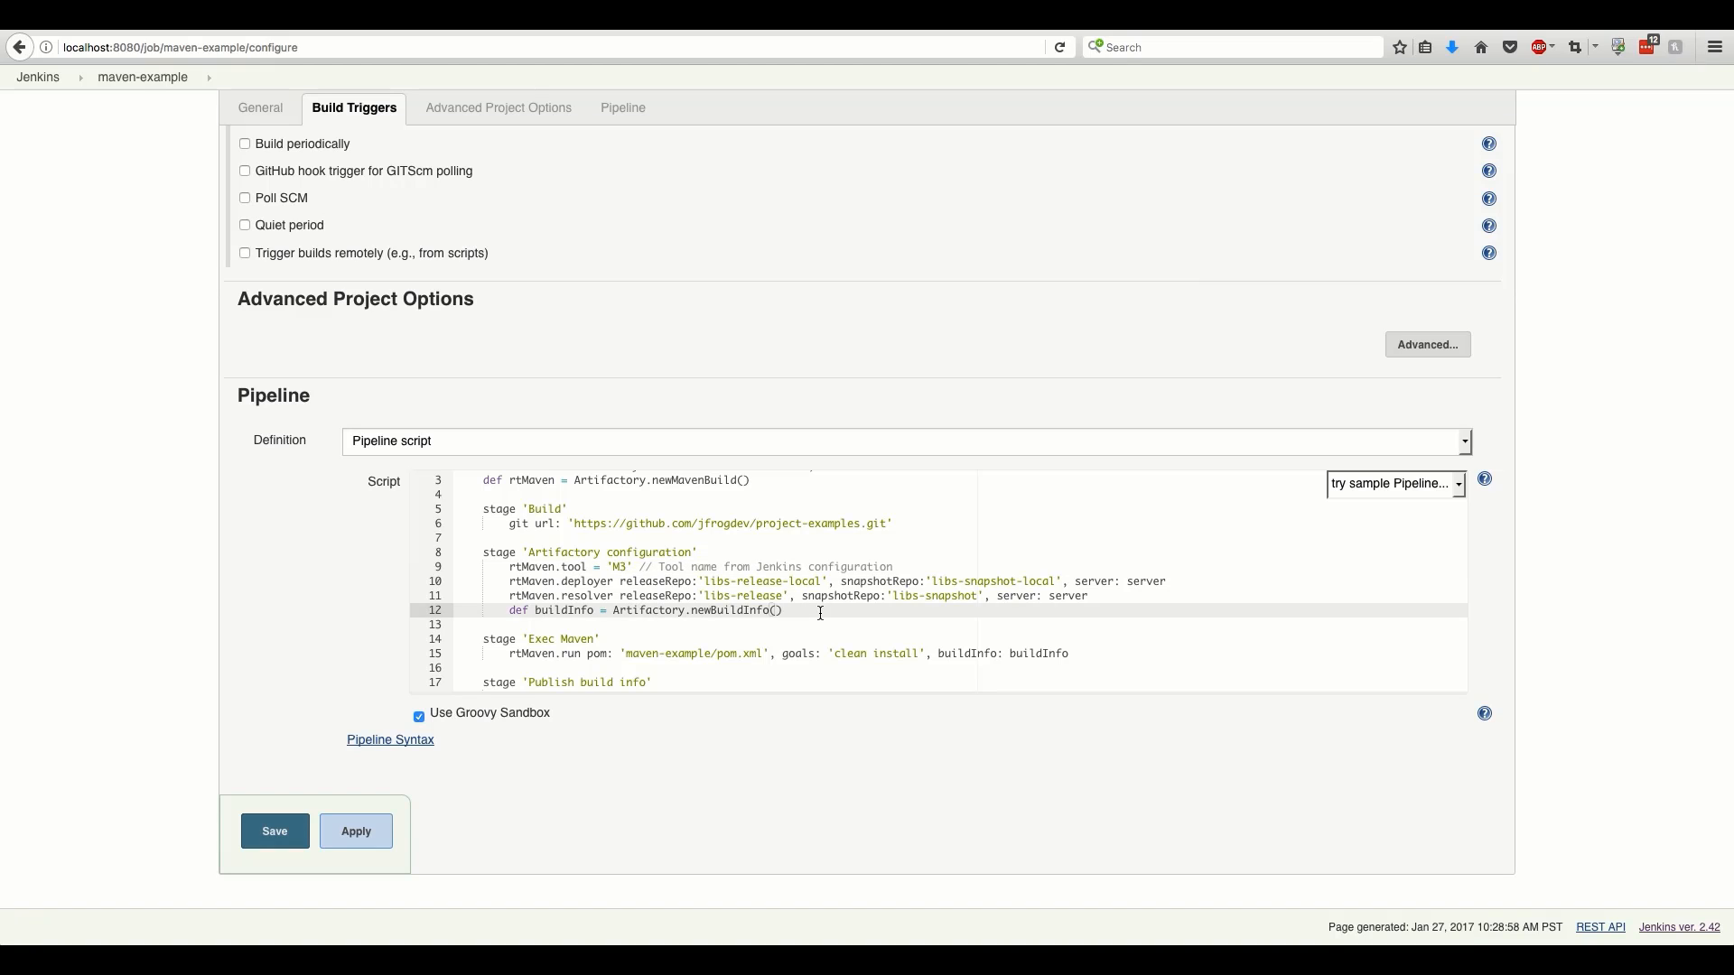
type("buildInfo.env.capture = true")
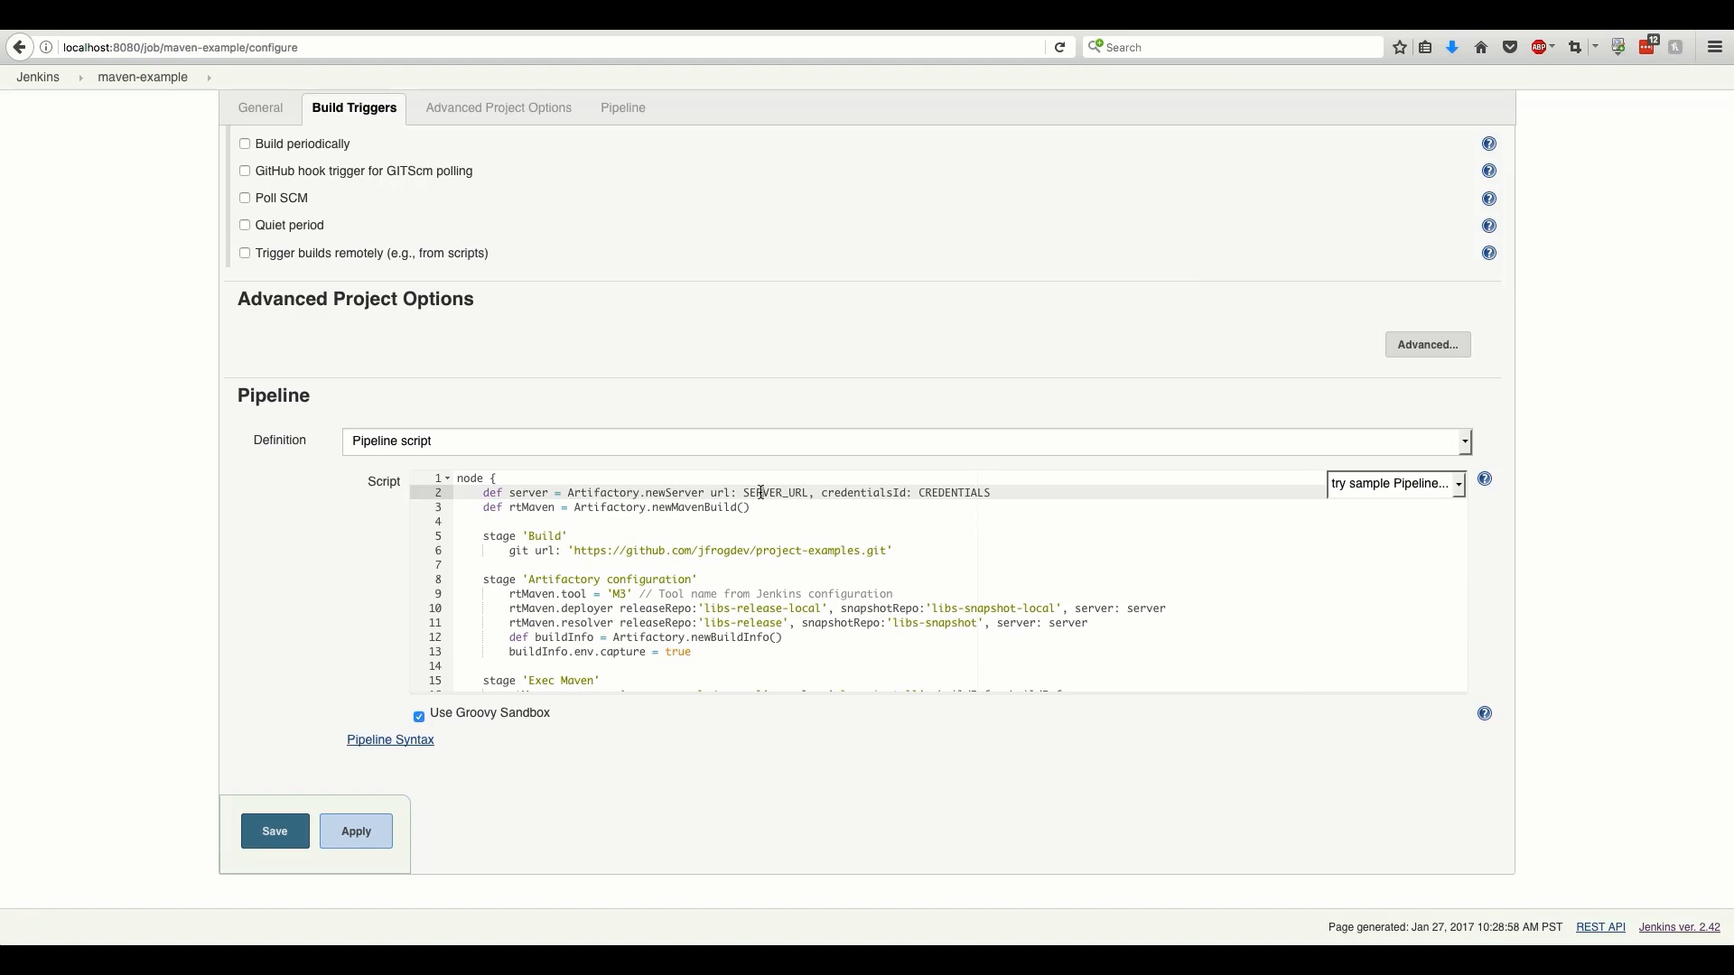
Change the server line to Artifactory.server 'ART'
left_click(759, 492)
type("def server = Artifactory.server 'ART'")
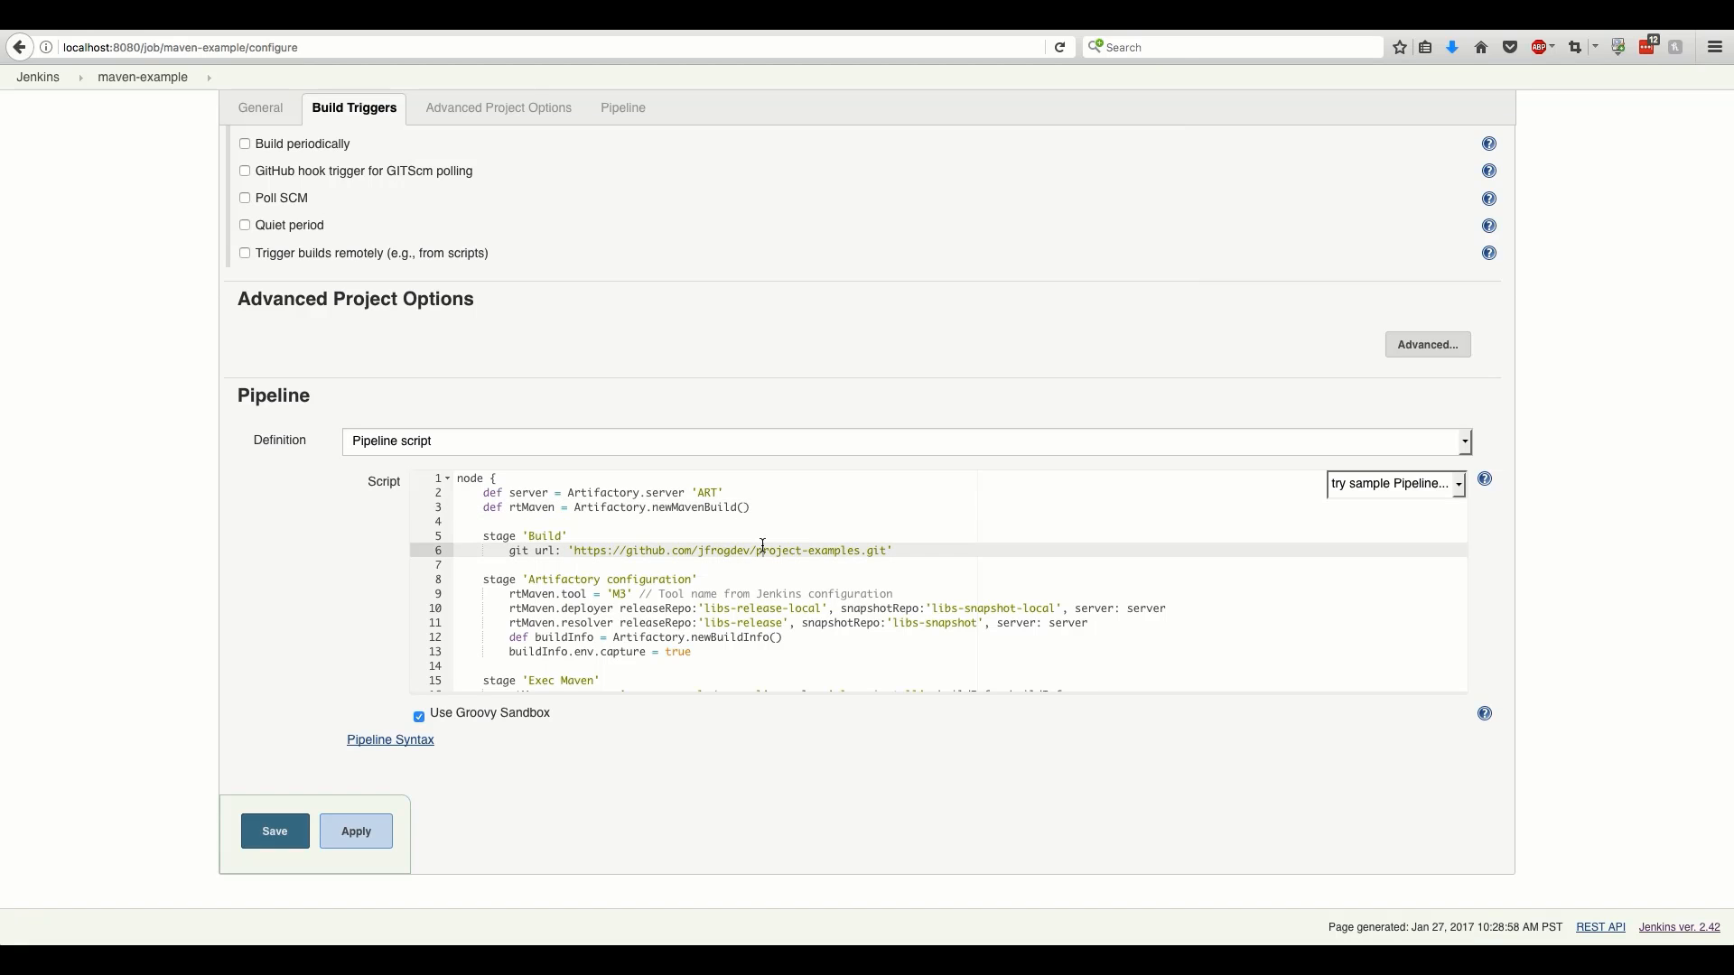
scroll("down", 3)
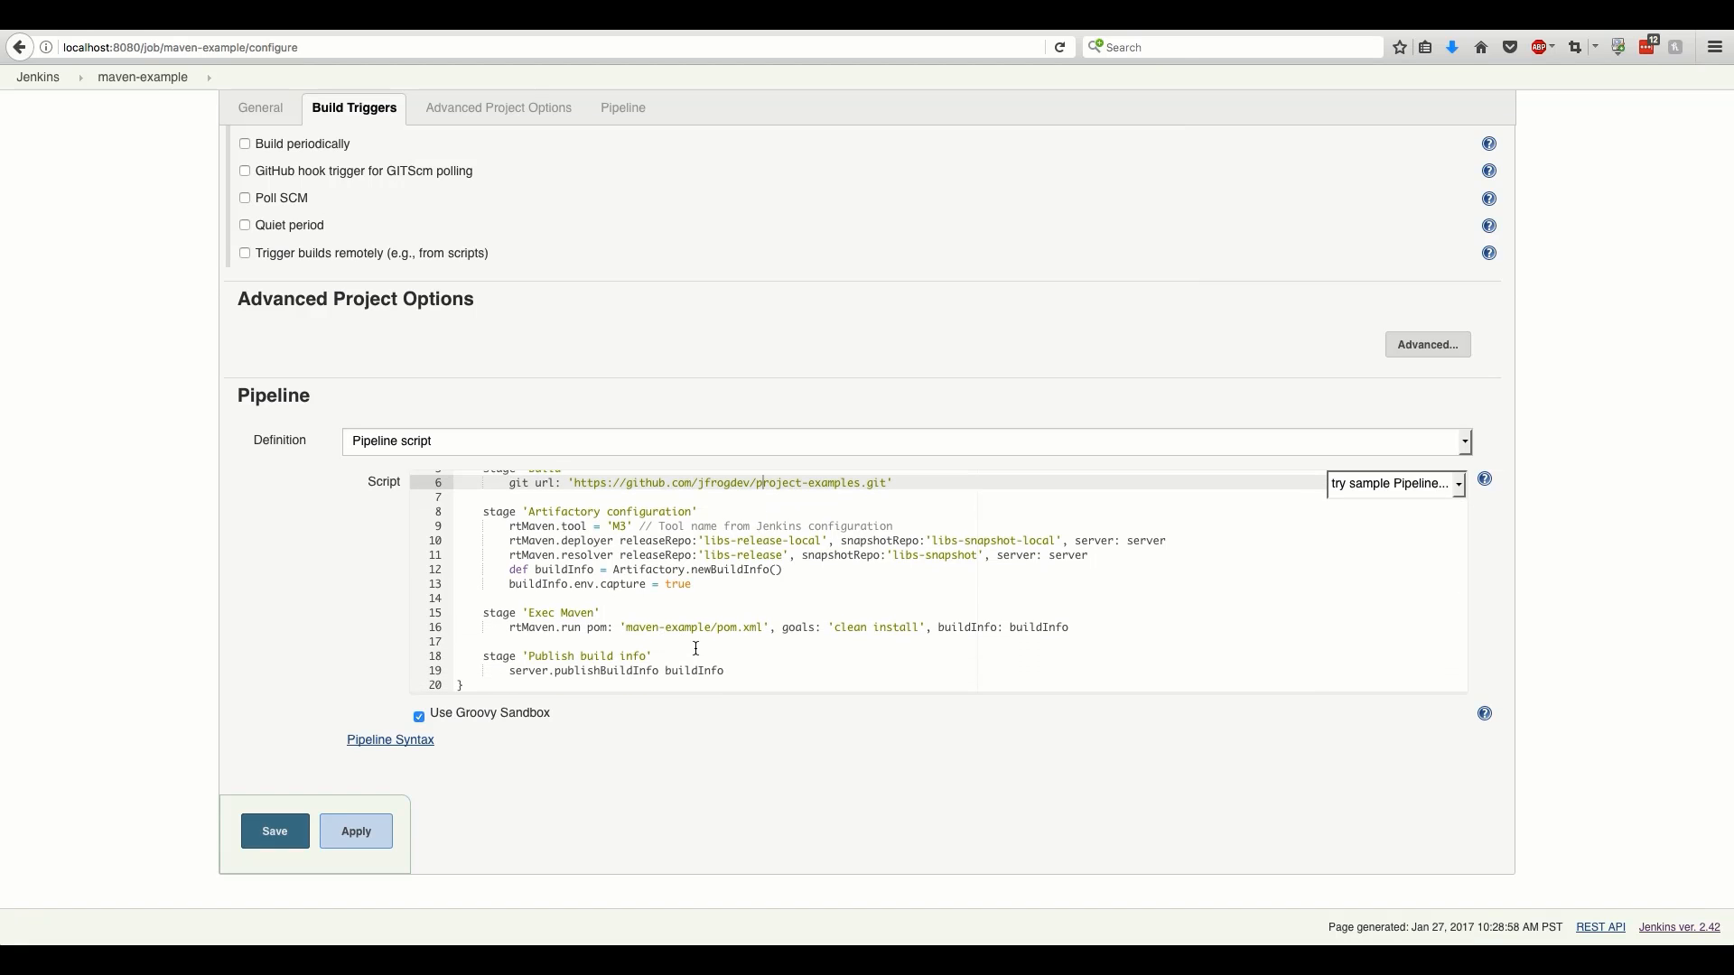
left_click(273, 831)
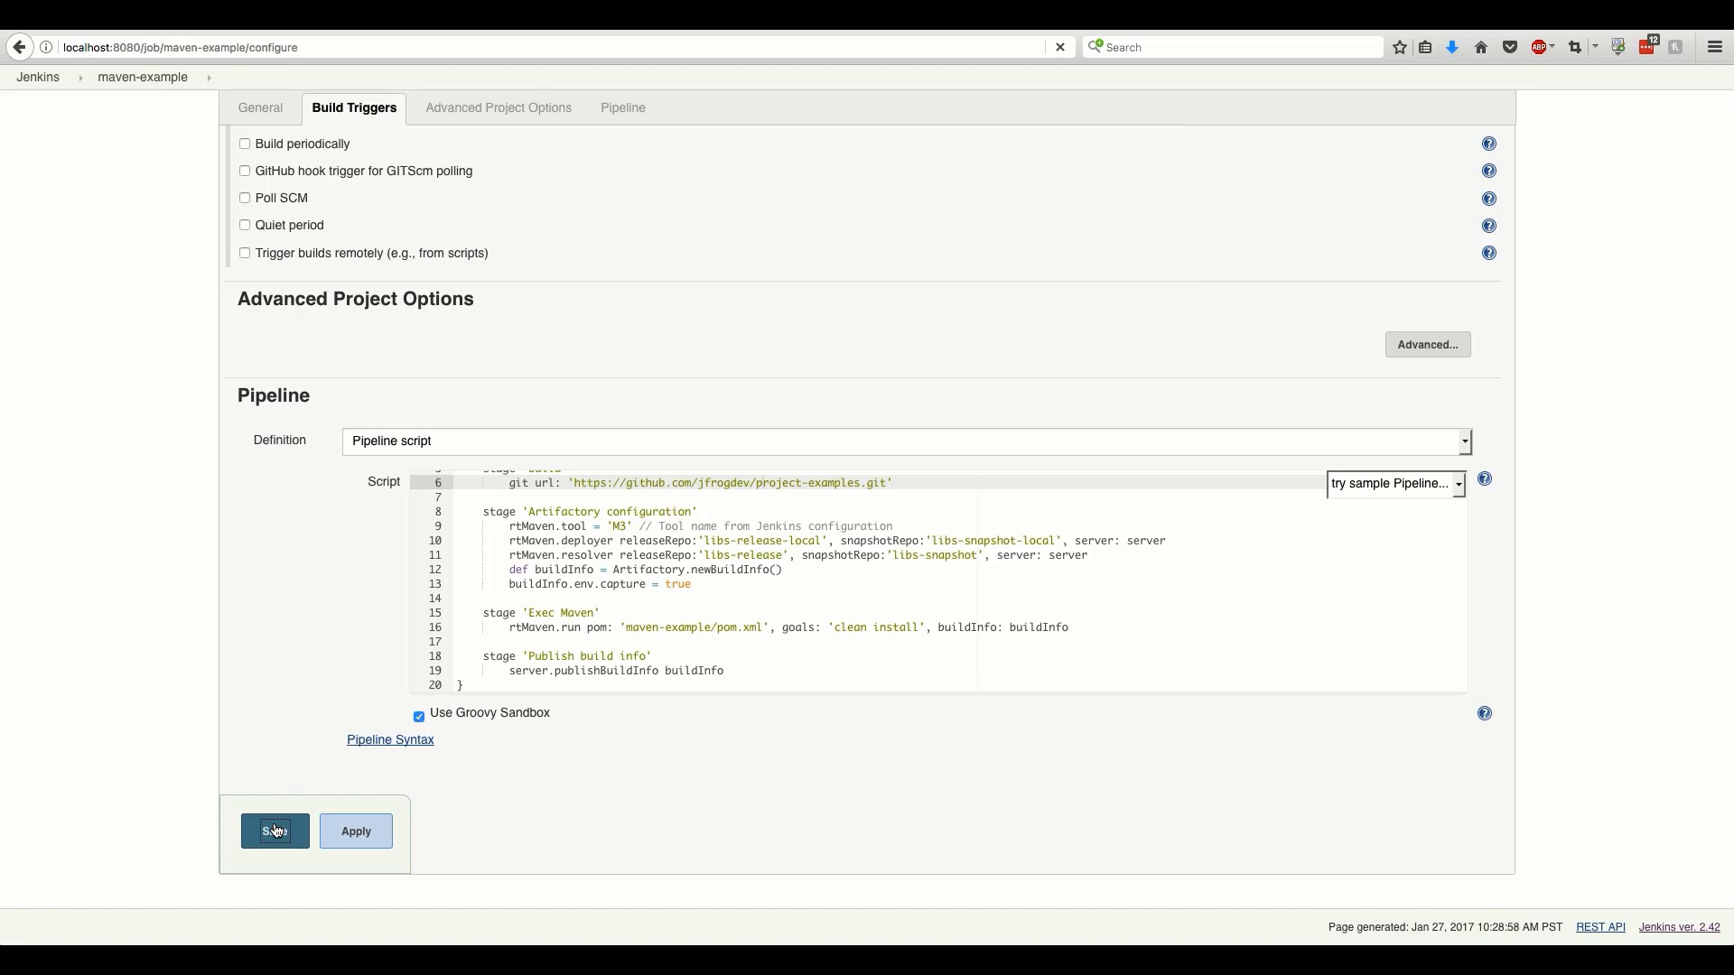
Save the pipeline, run build #1, and open its console output
left_click(274, 831)
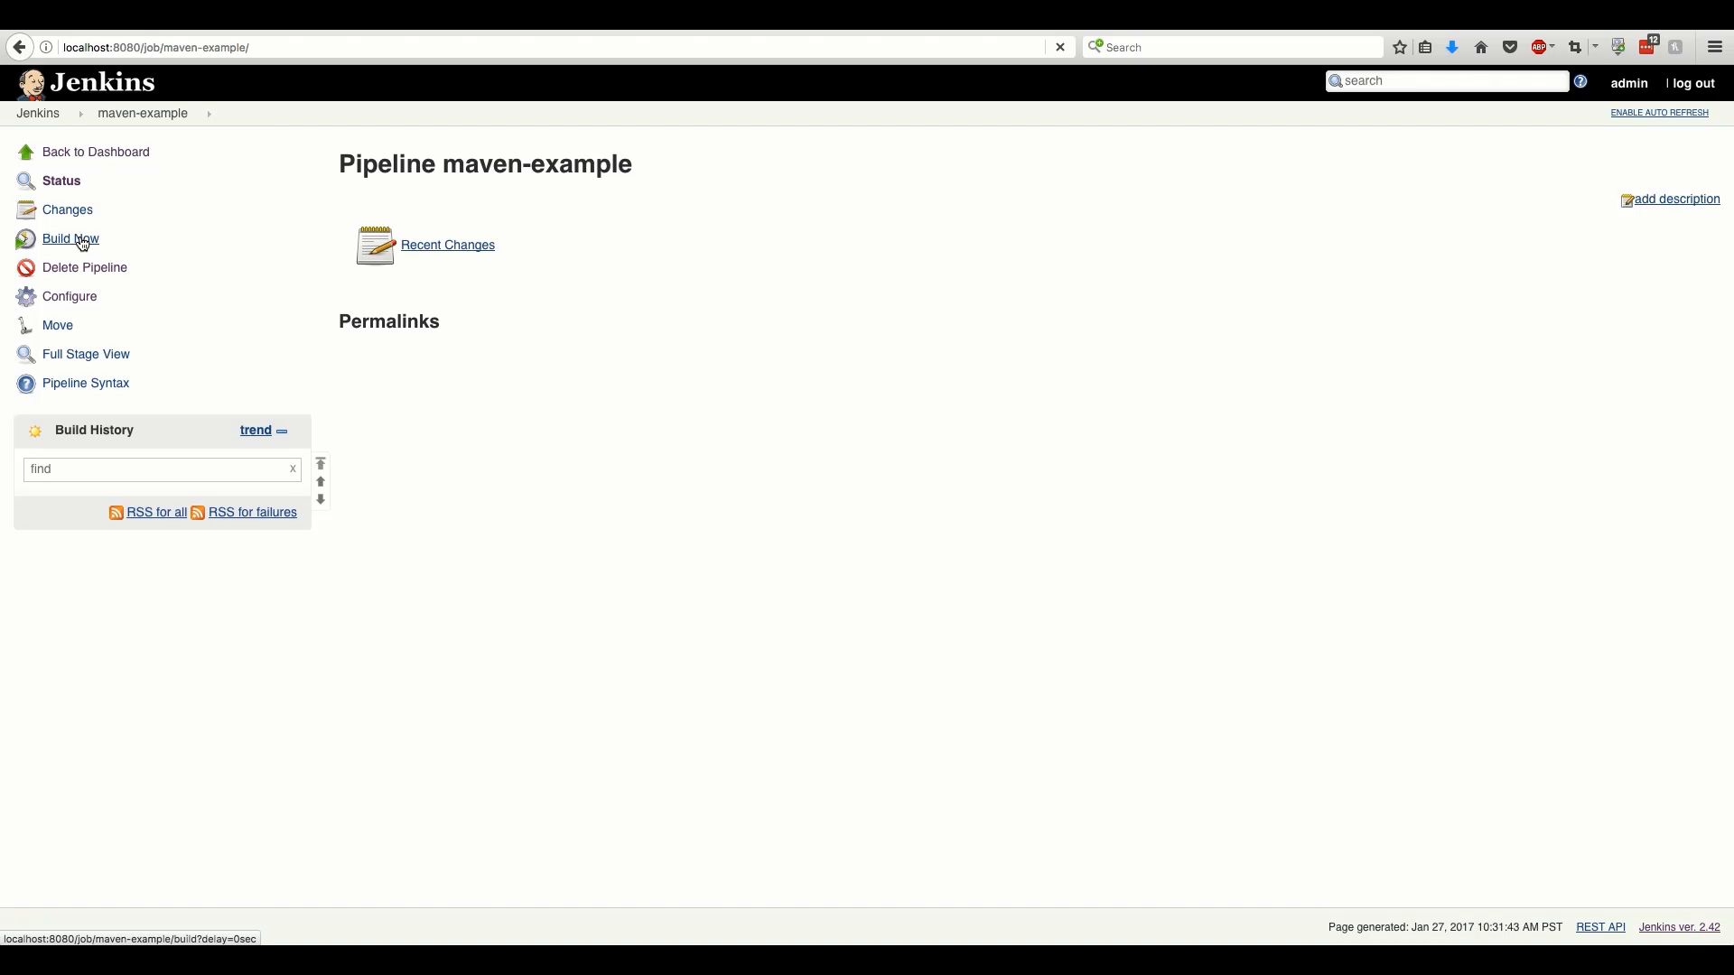
left_click(69, 239)
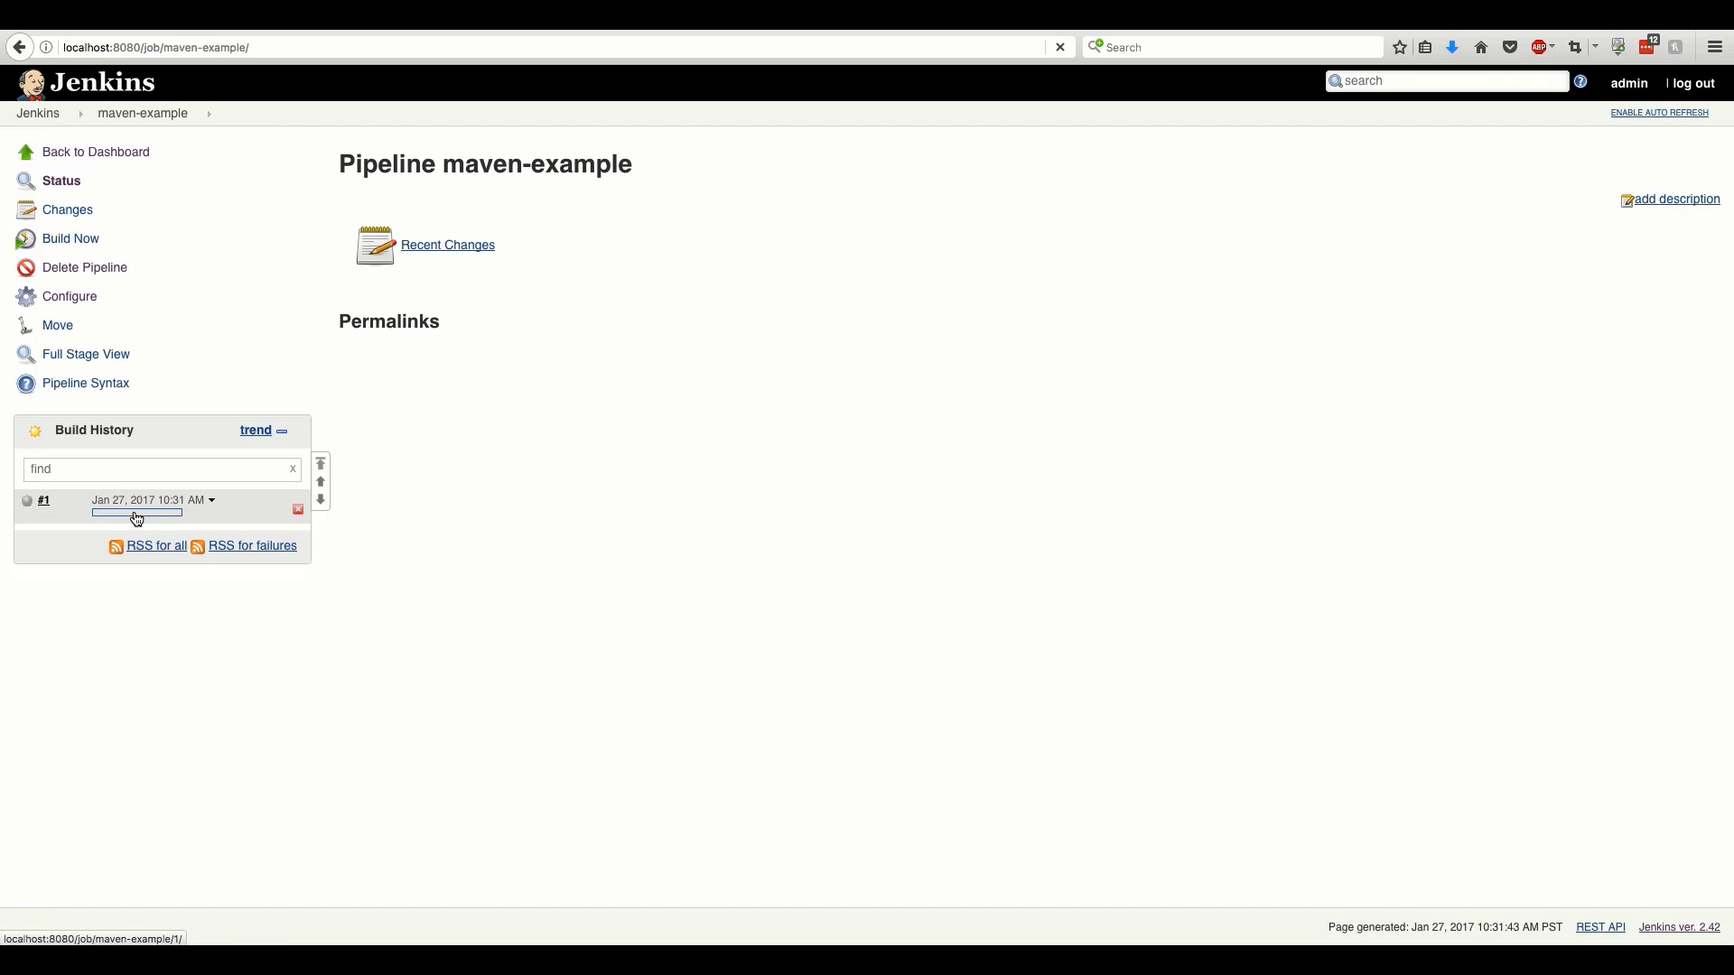
left_click(44, 500)
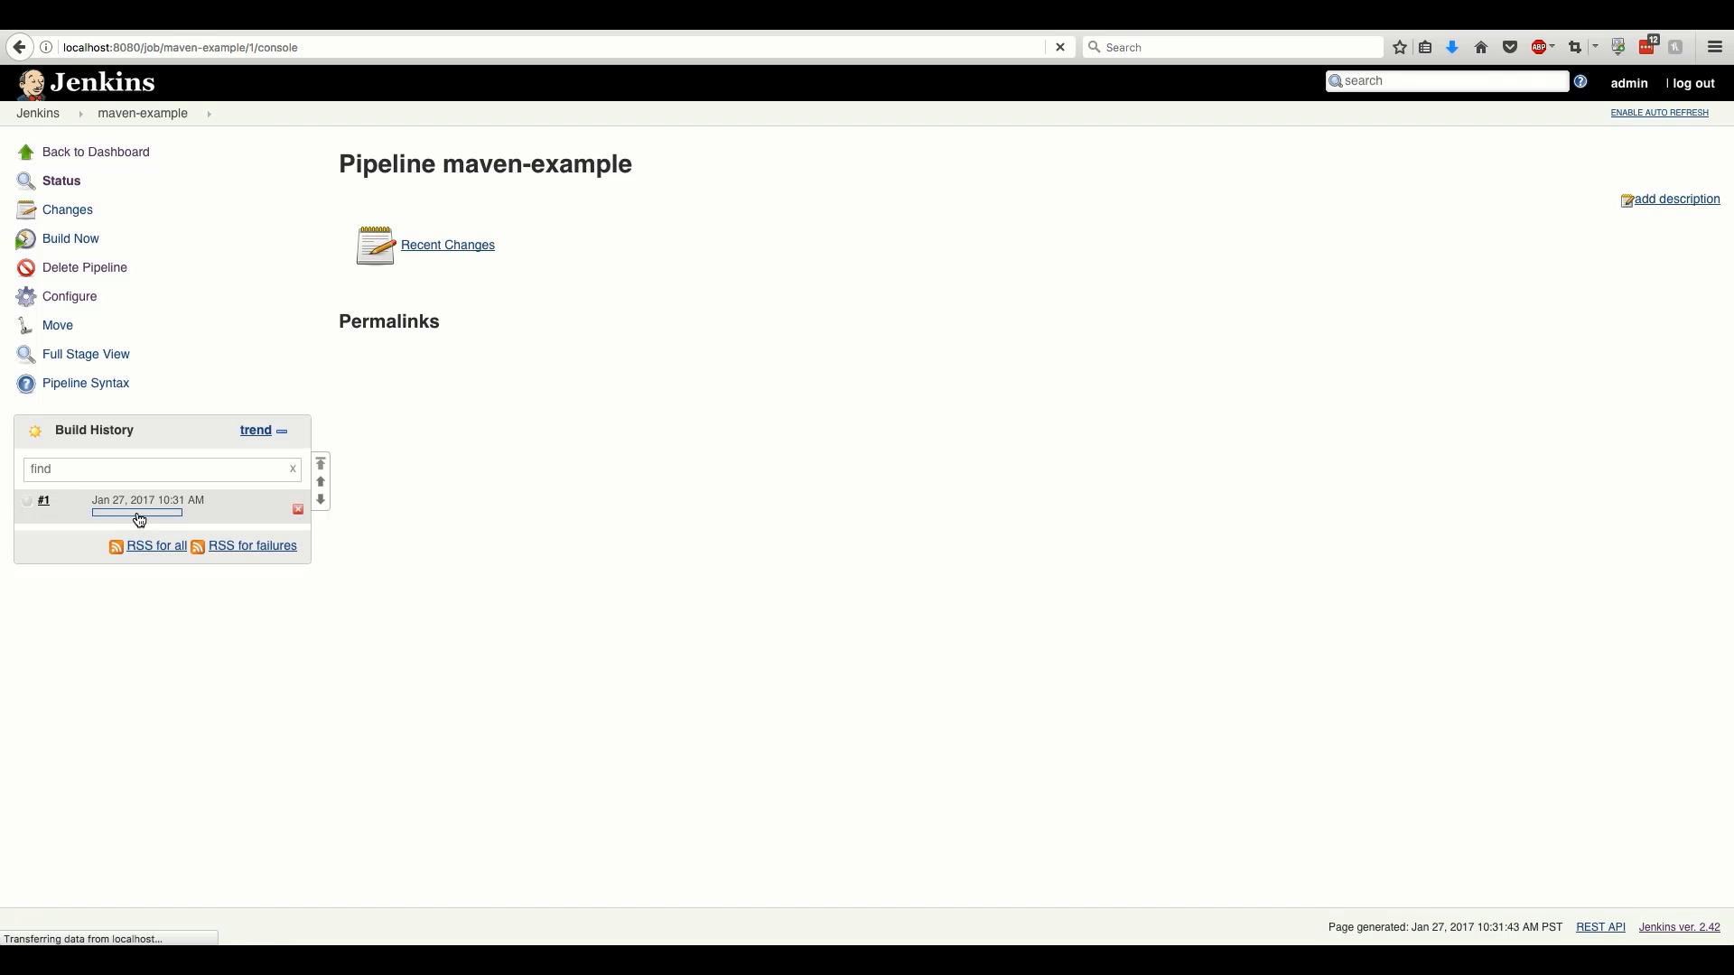
left_click(44, 501)
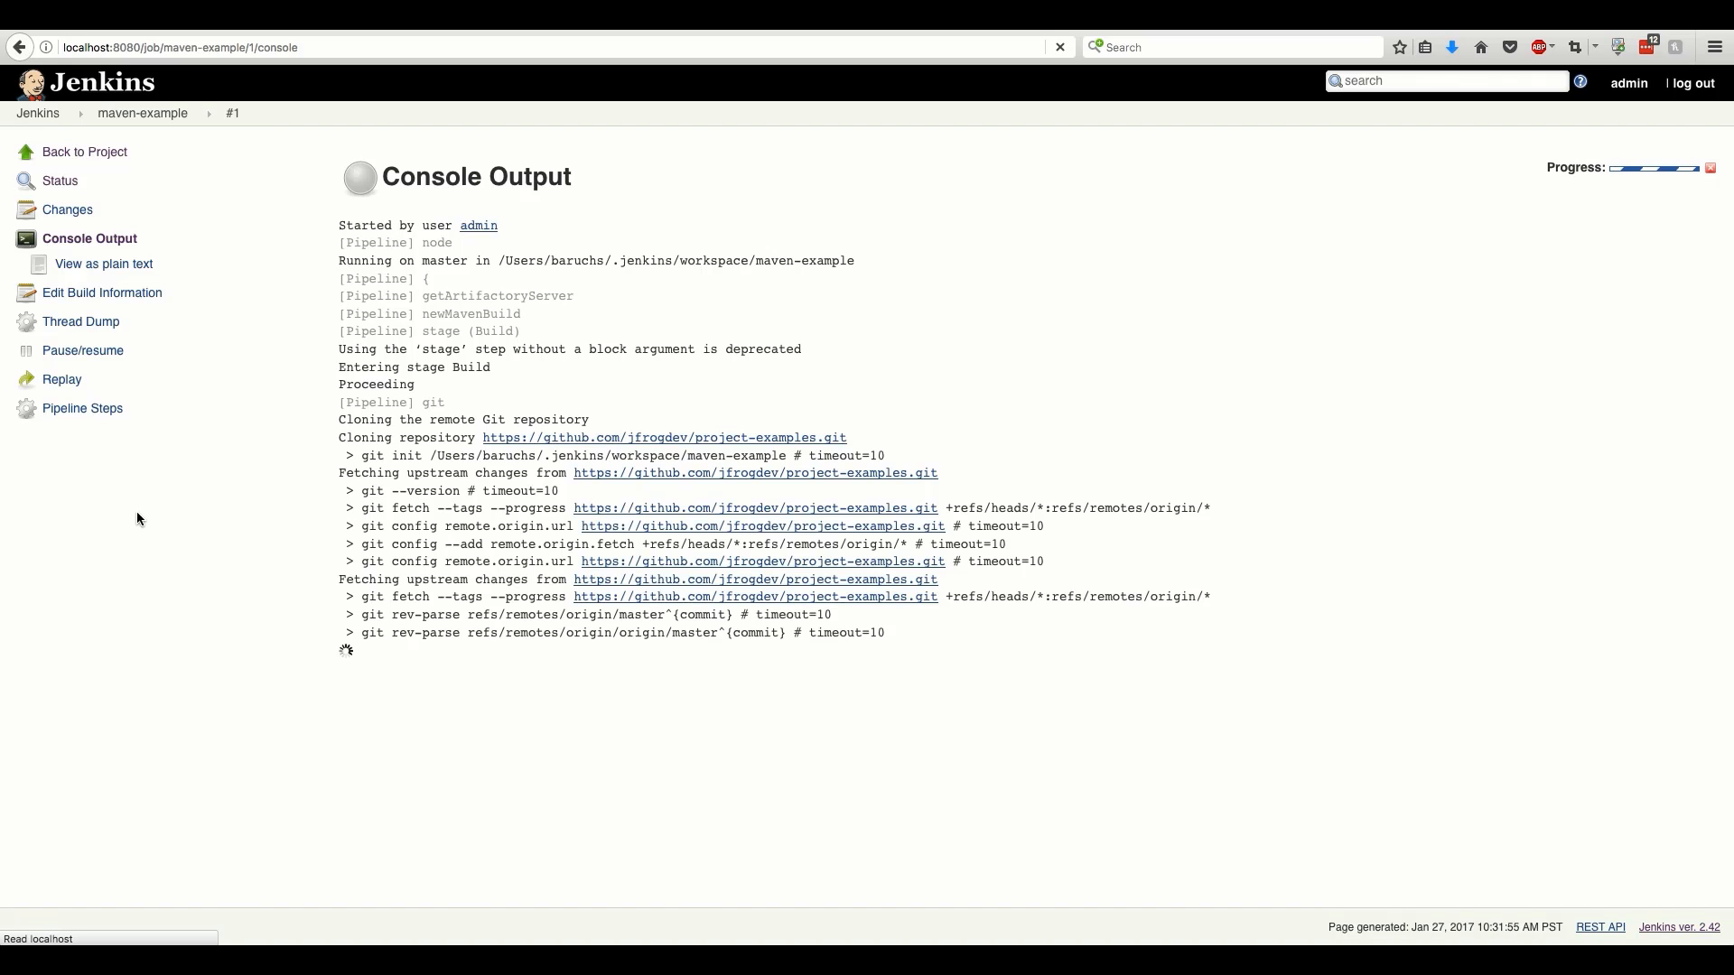
Scroll build #1's console log to Finished: SUCCESS and return to the maven-example page
scroll("down", 3)
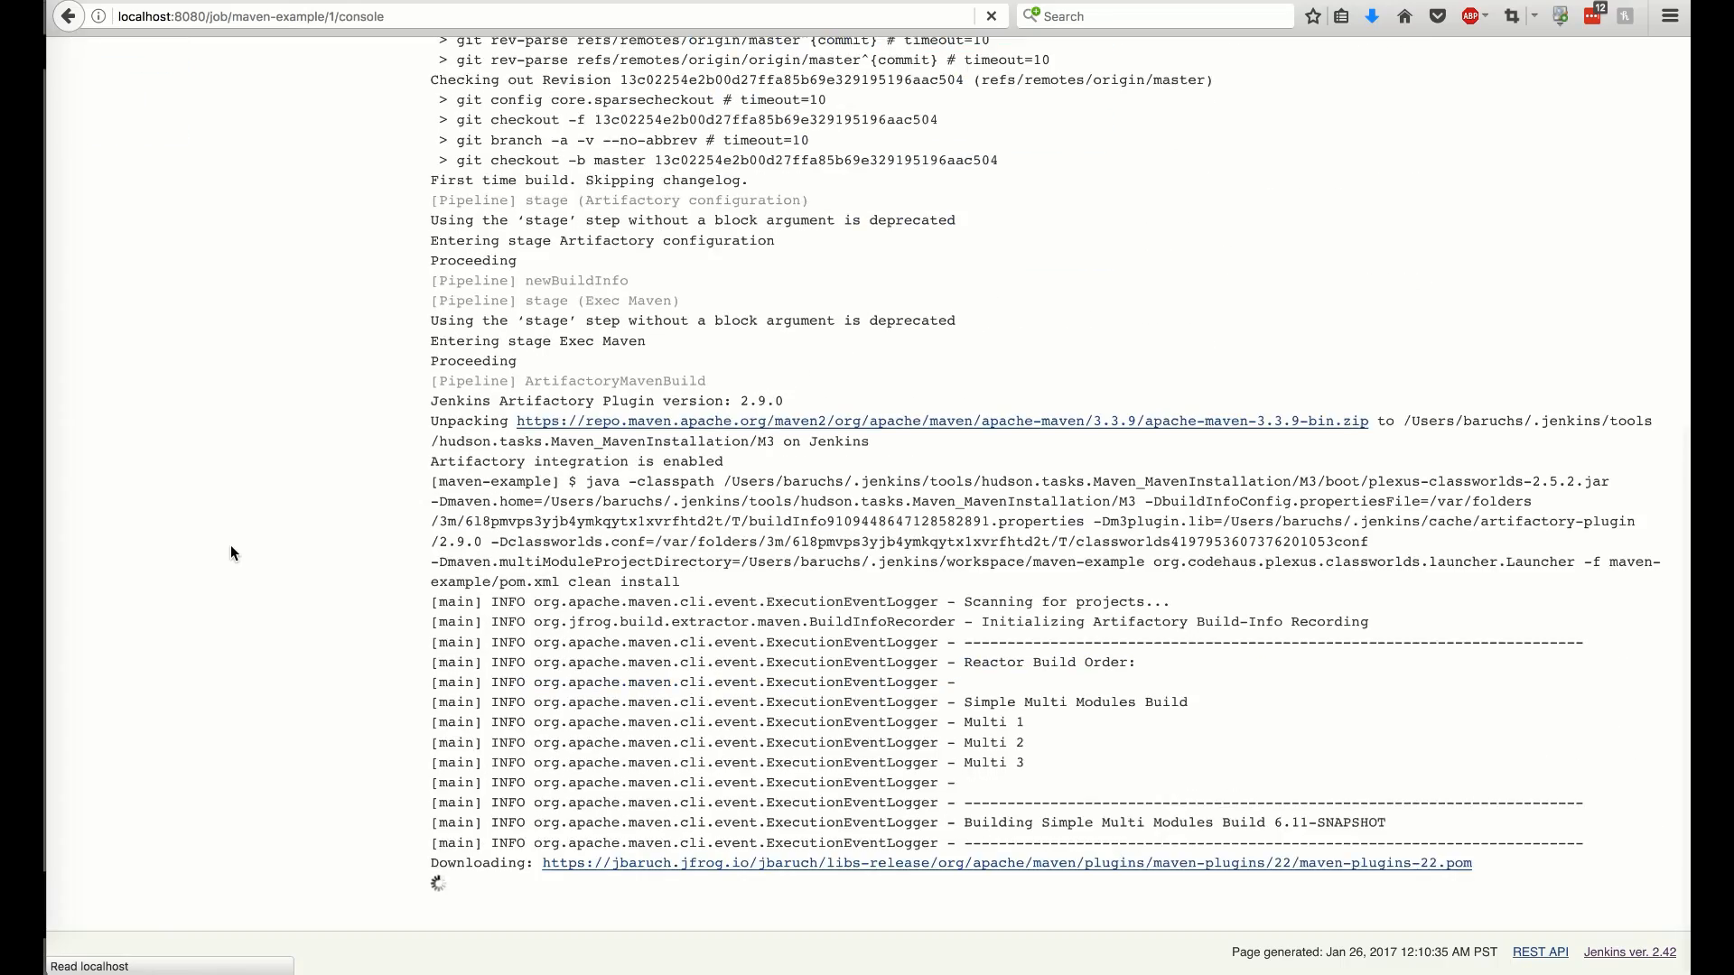
scroll("down", 3)
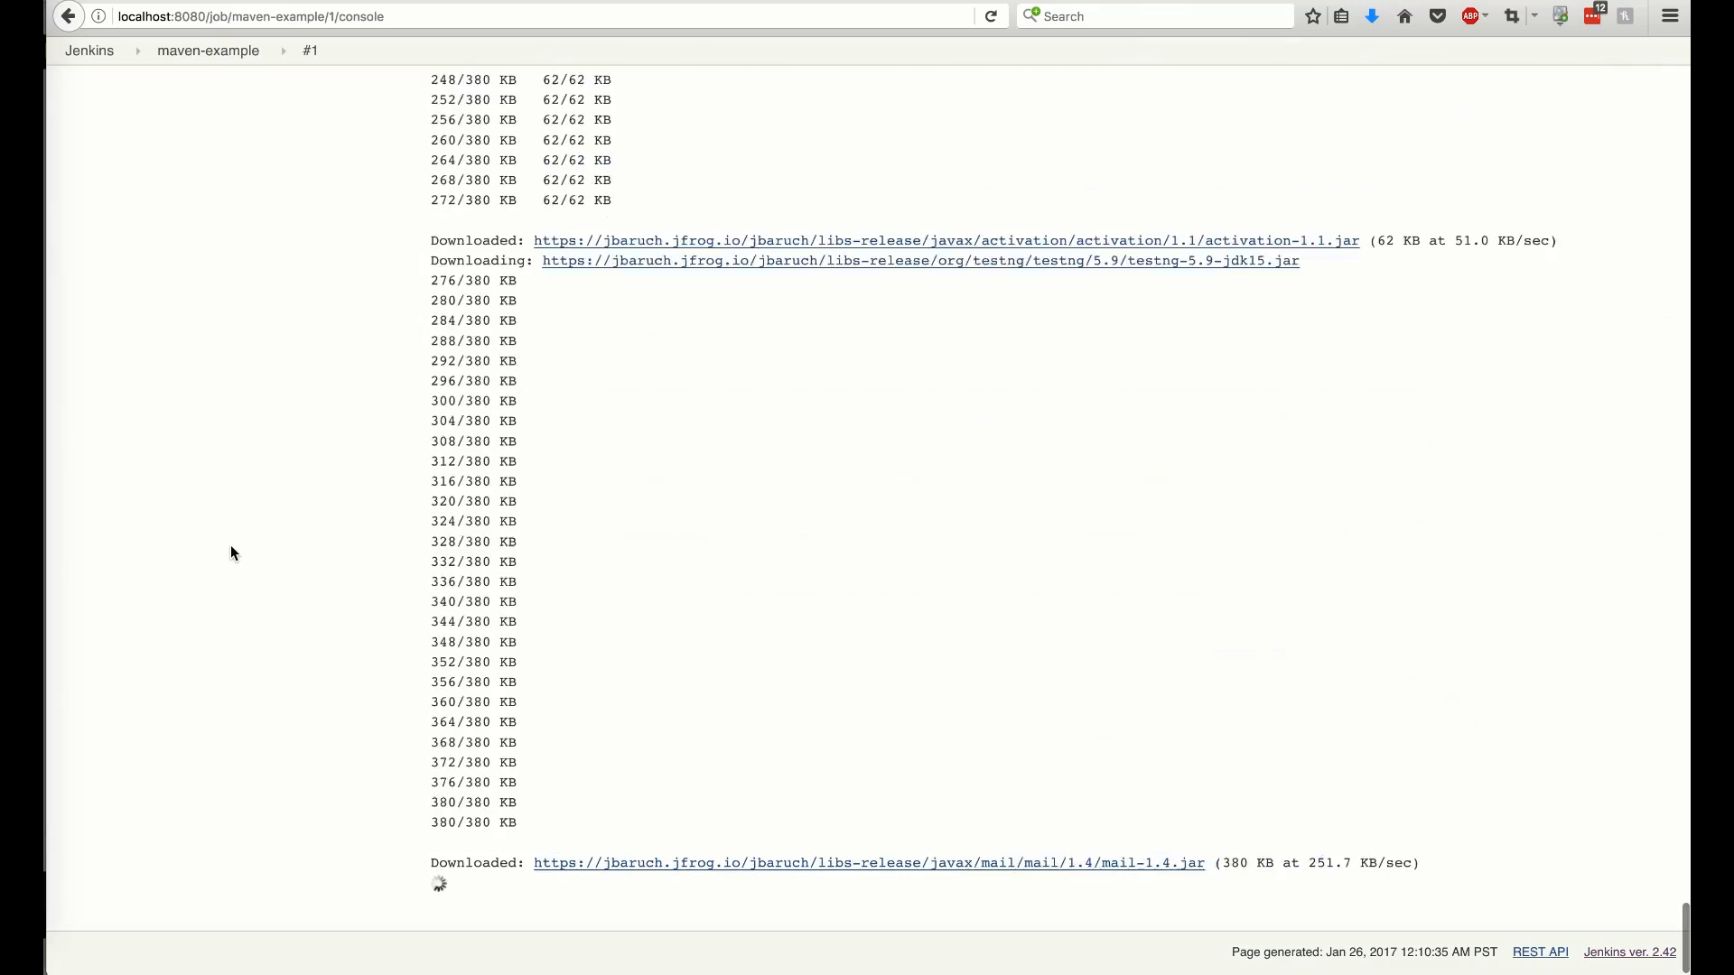
scroll("down", 3)
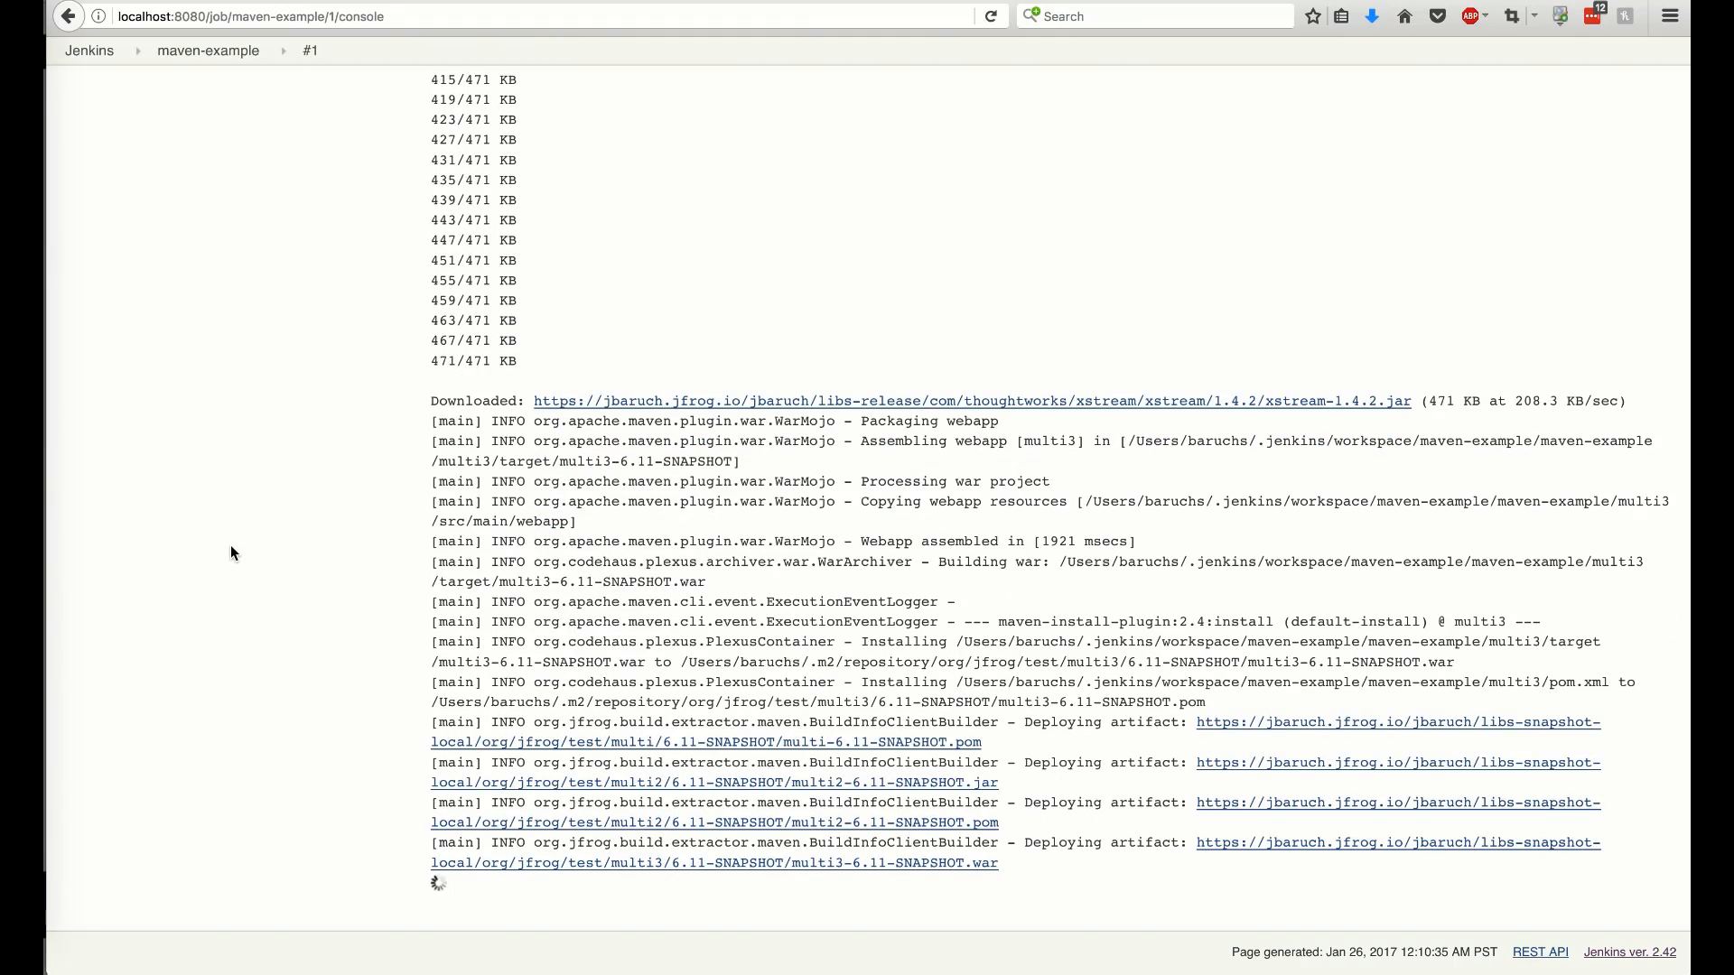
left_click(208, 50)
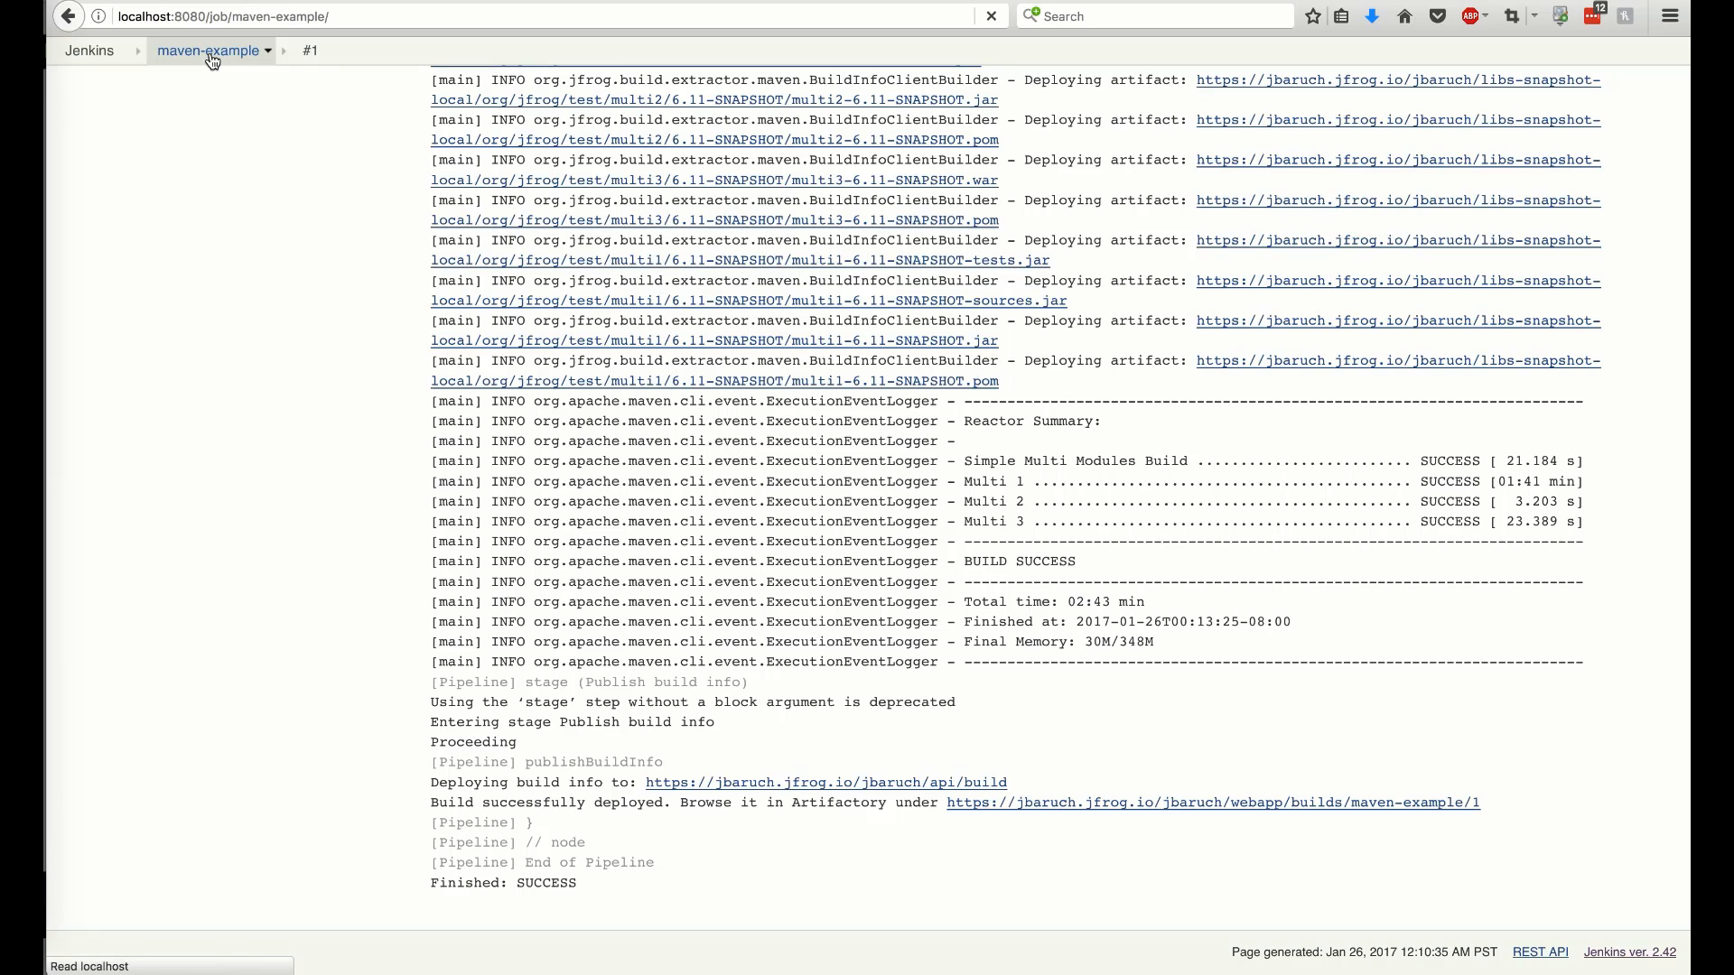
left_click(206, 50)
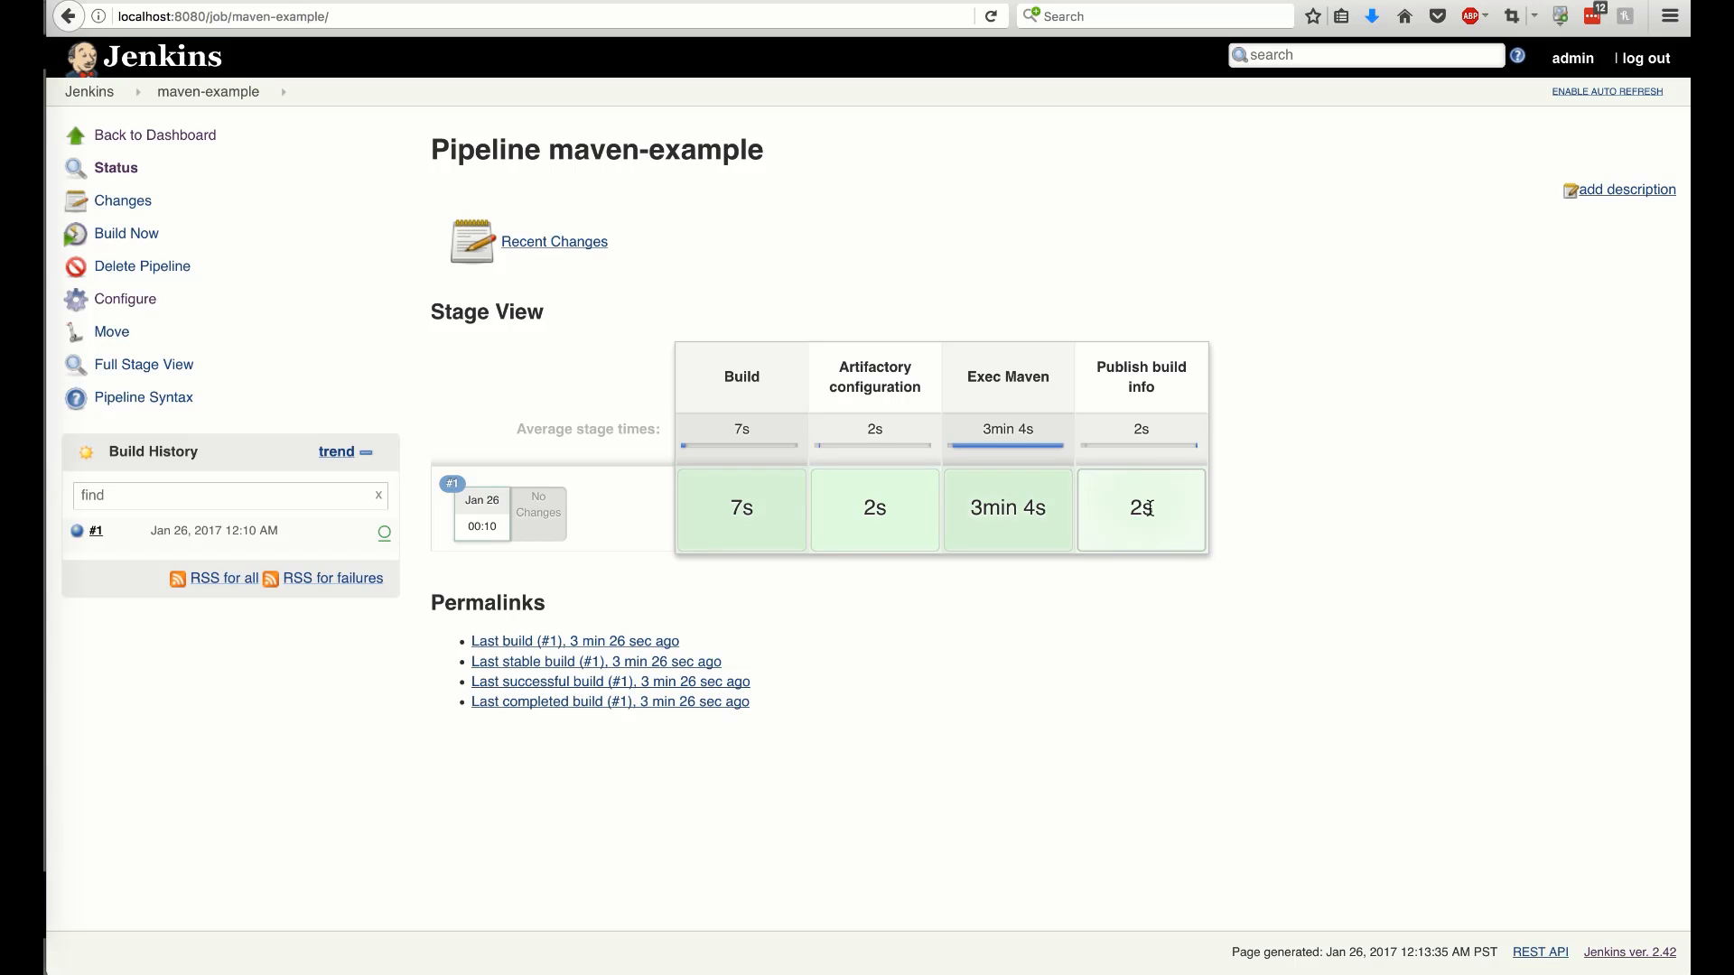
Open the Publish build info stage log and follow its link to build #1 in Artifactory
left_click(1140, 508)
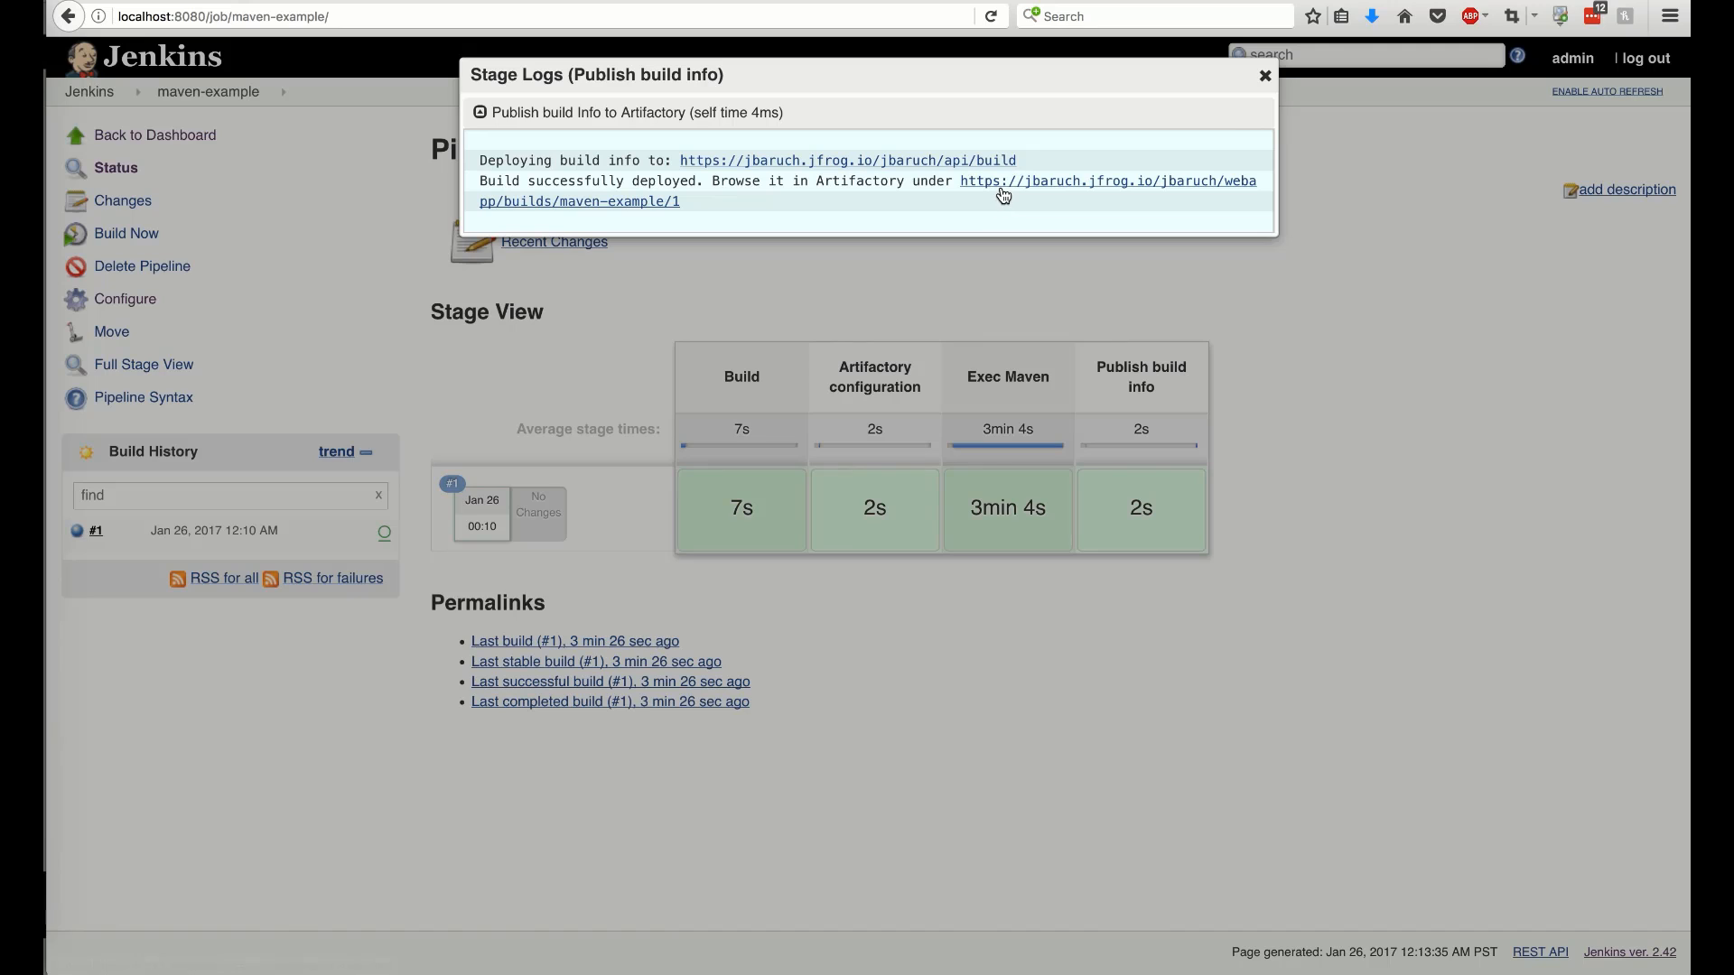
left_click(1105, 180)
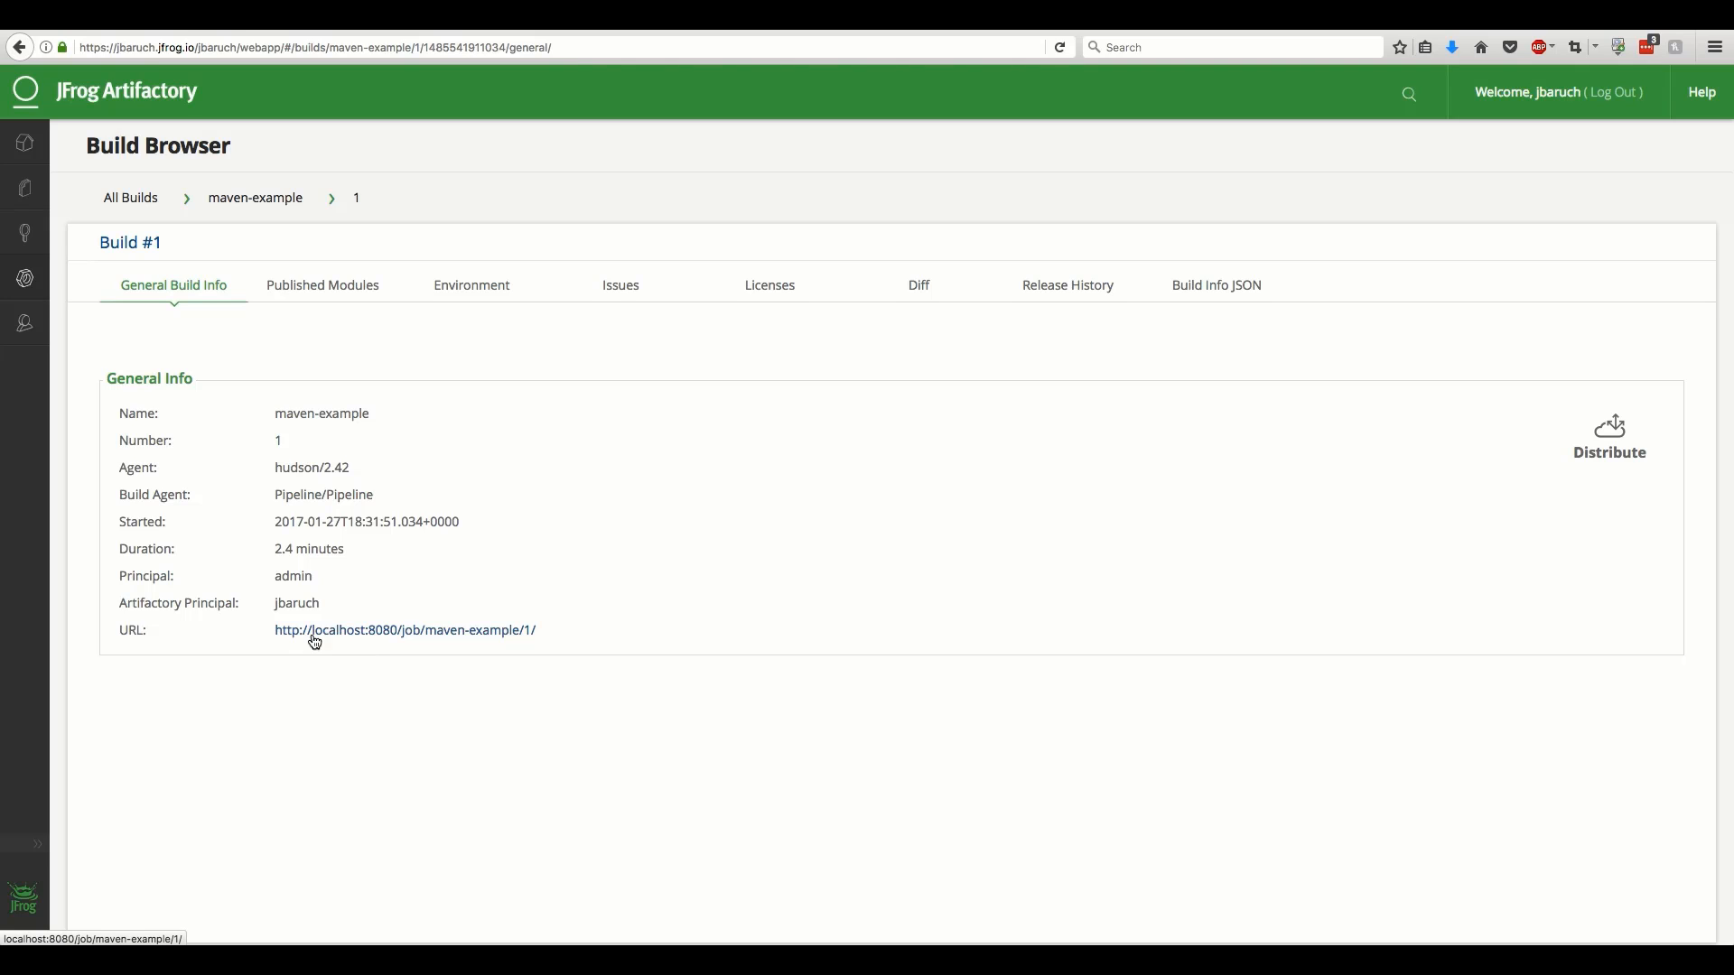
left_click(405, 630)
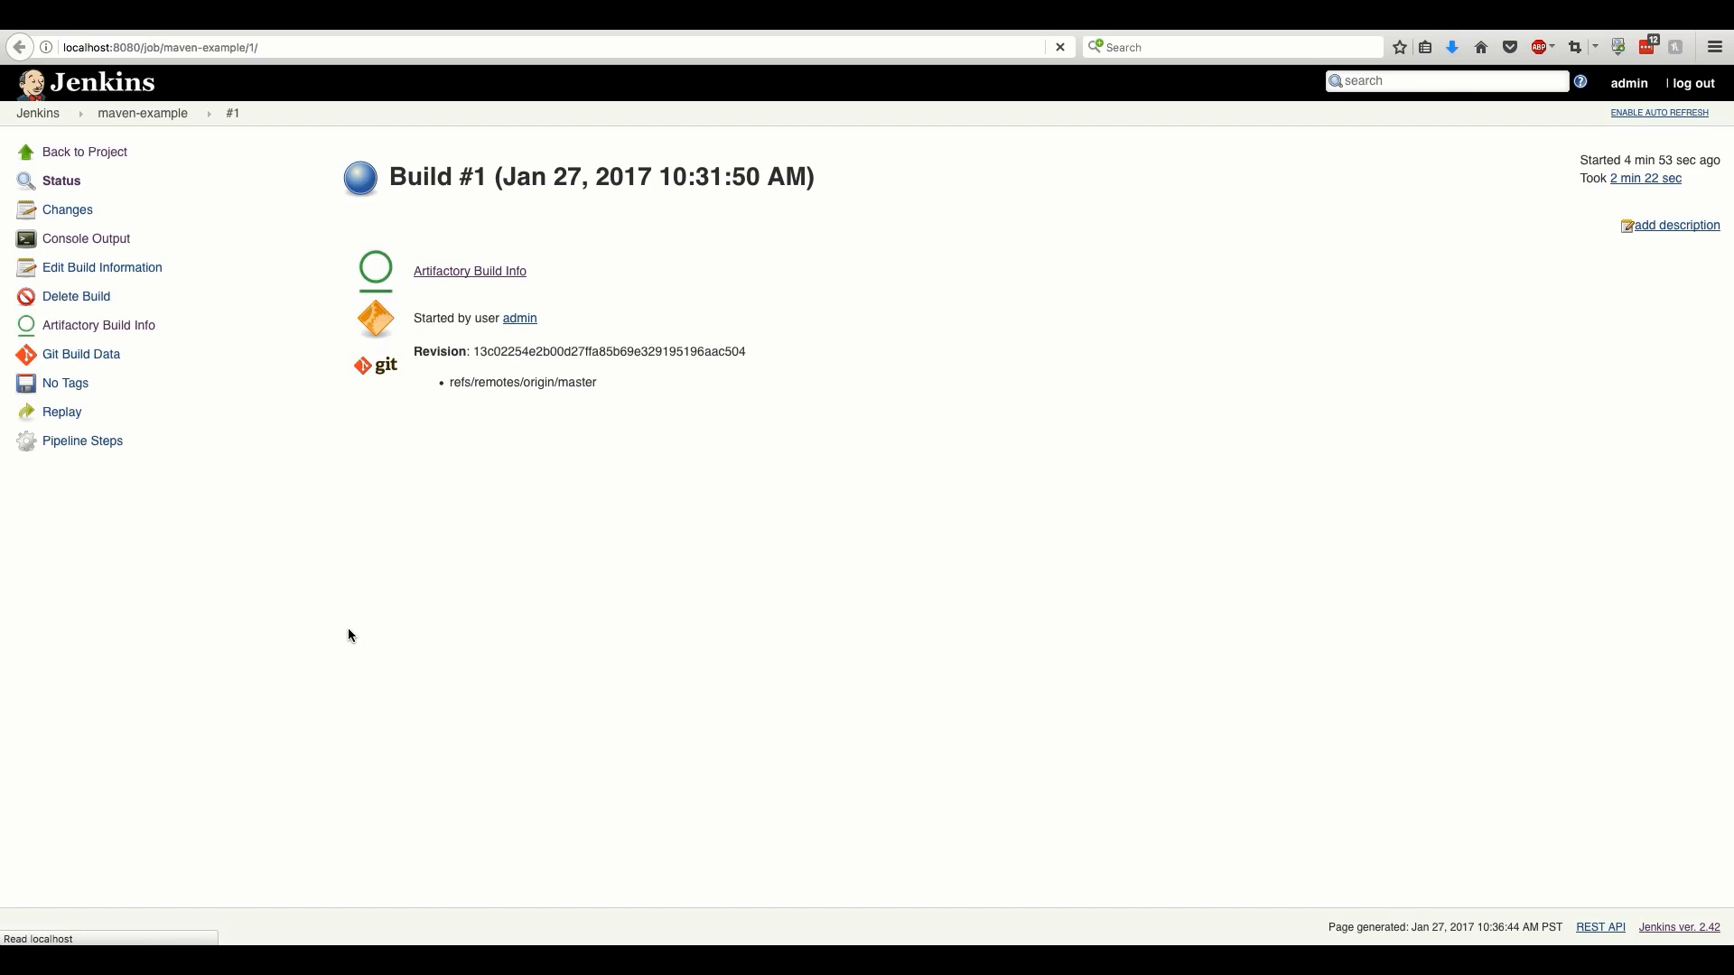
mouse_move(246, 346)
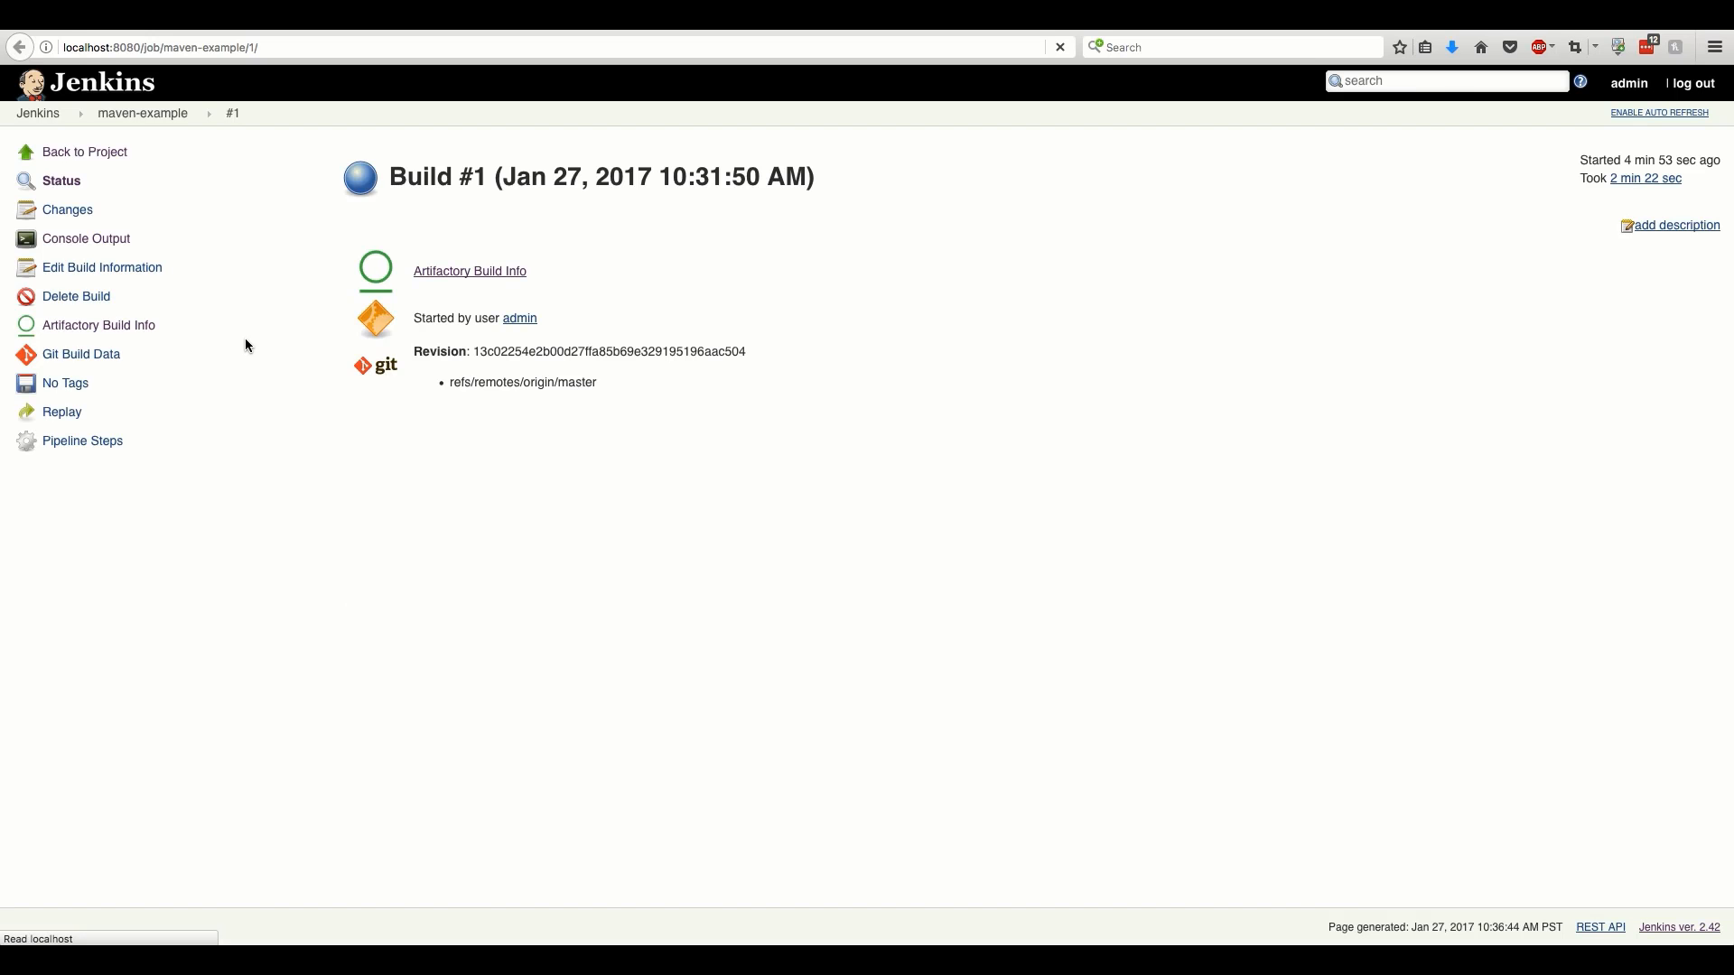
left_click(144, 113)
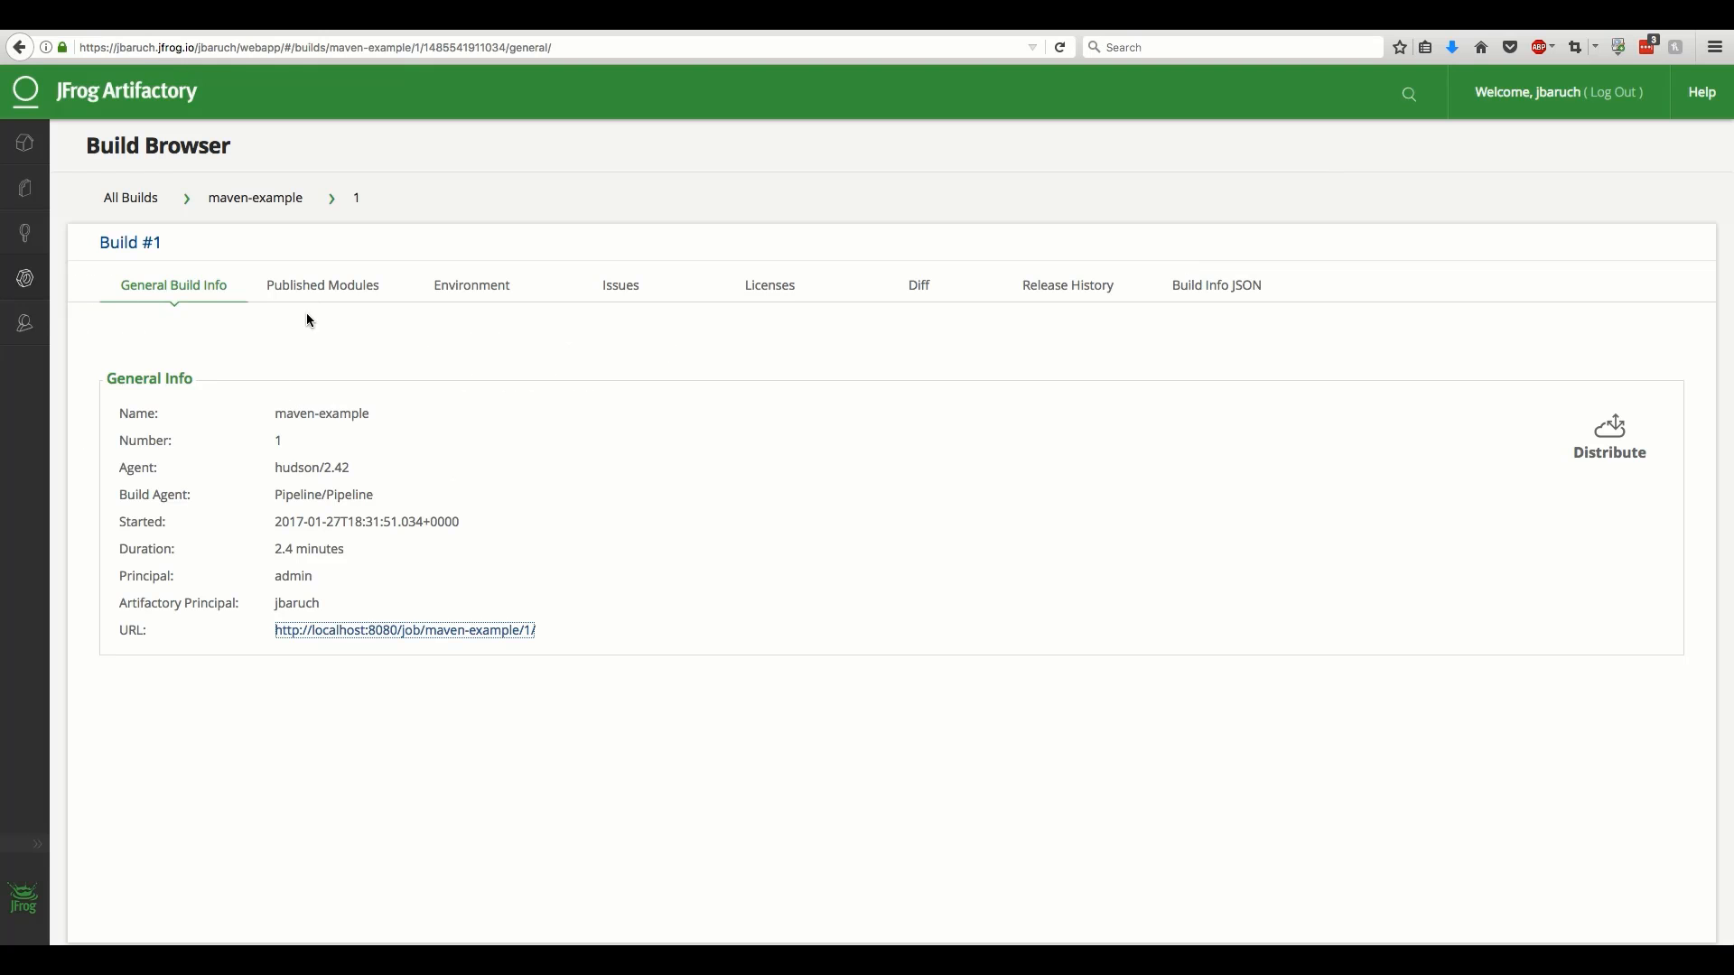
Open build #1's multi1 published module and filter its dependencies with 'co' to show commons entries
left_click(322, 285)
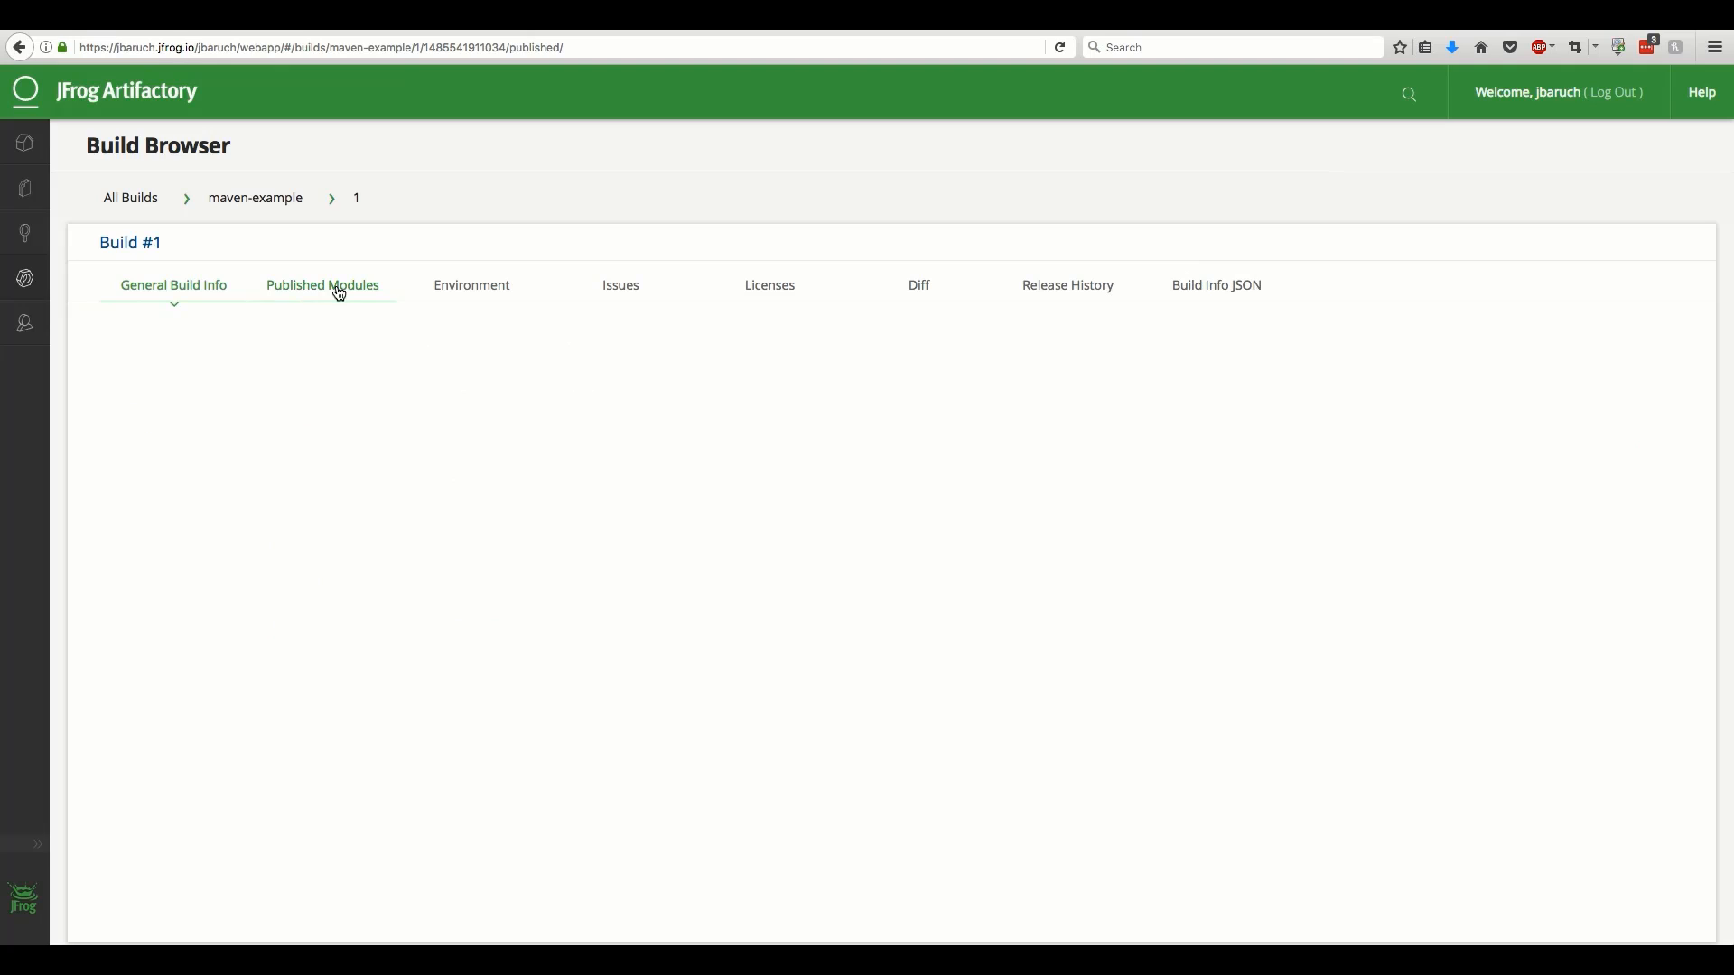
left_click(321, 285)
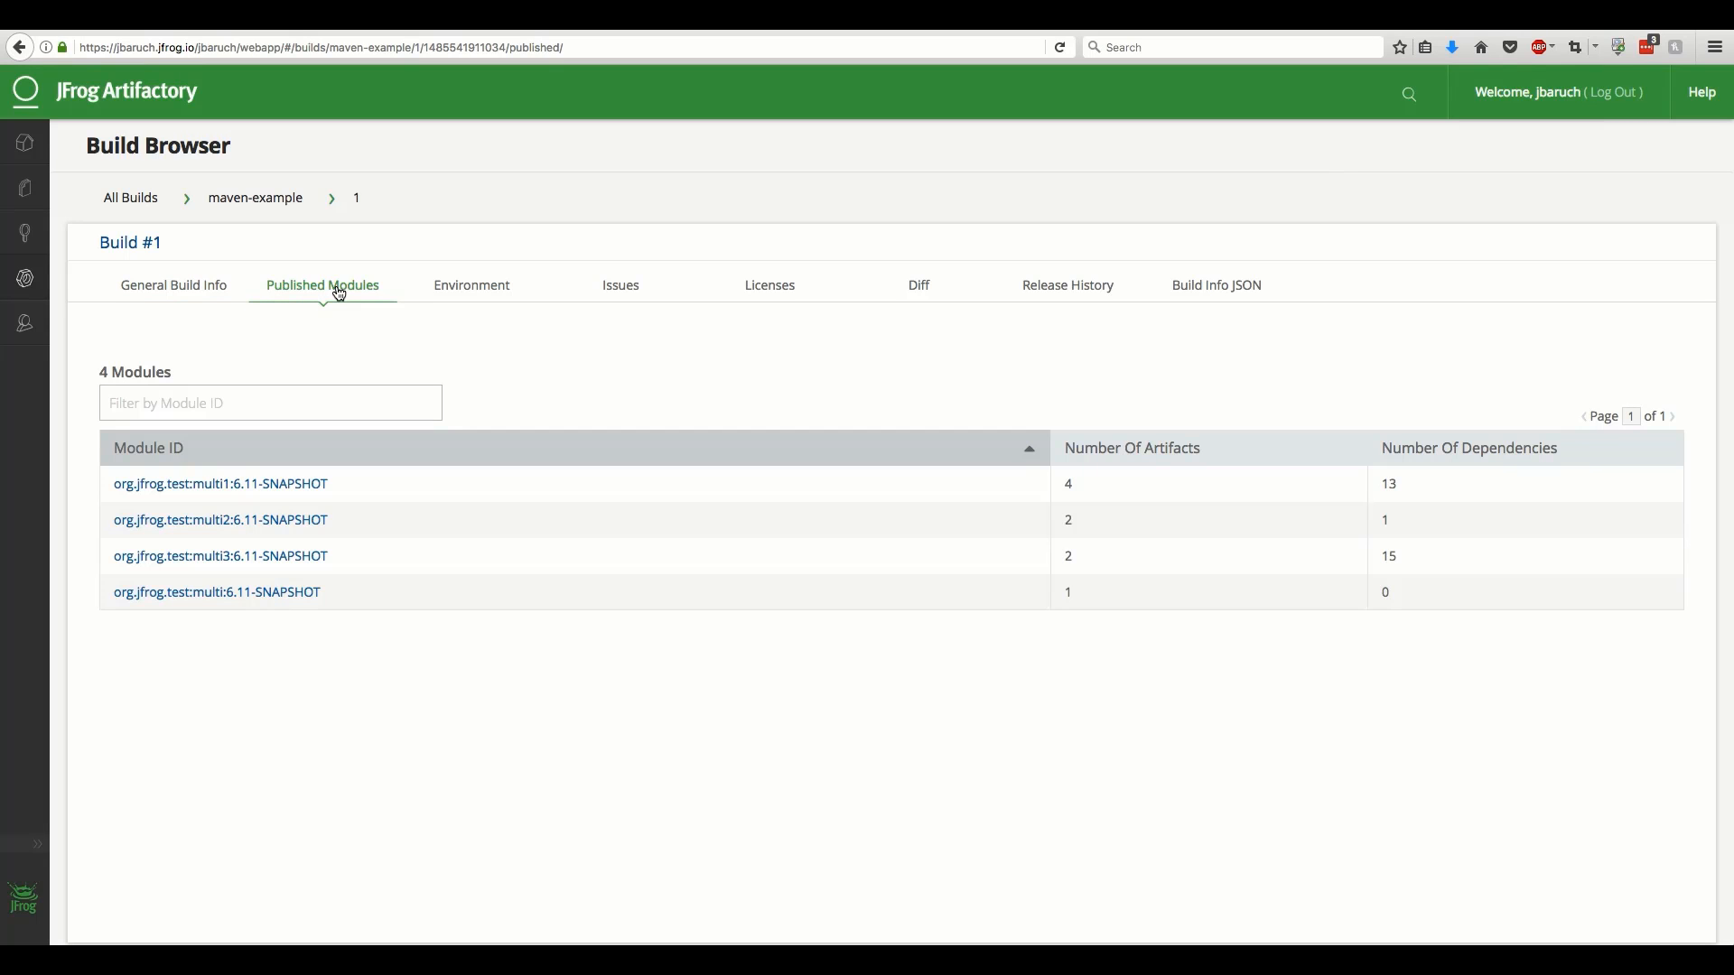
mouse_move(360, 560)
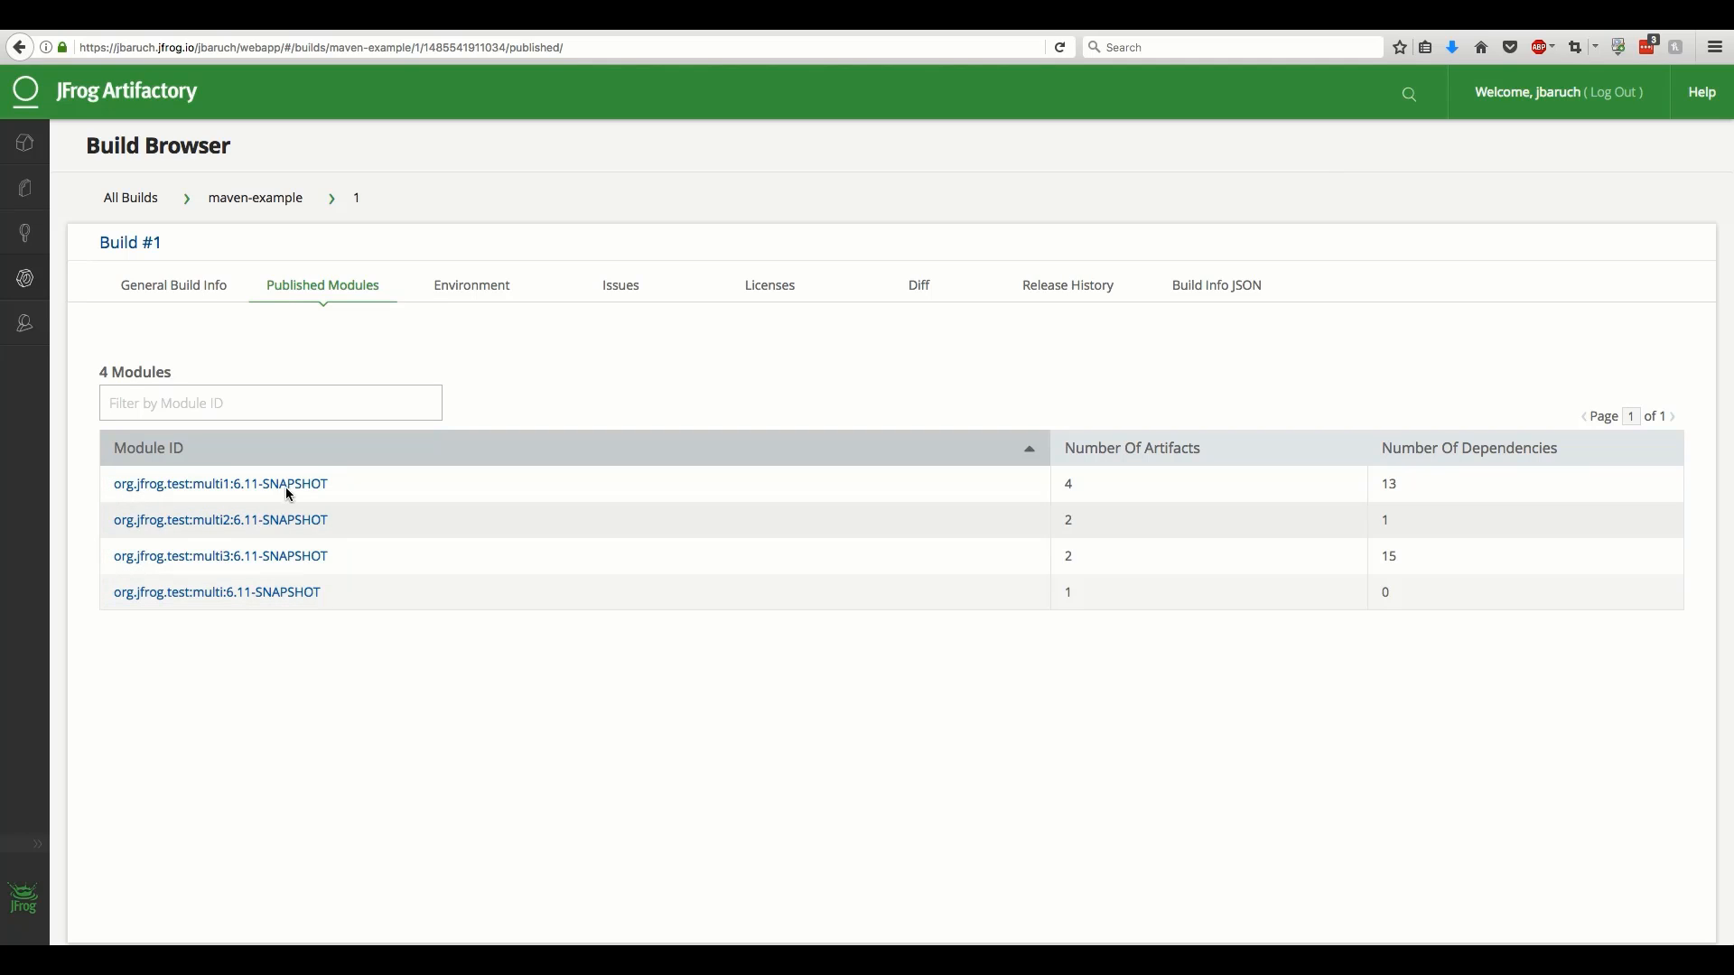
left_click(219, 483)
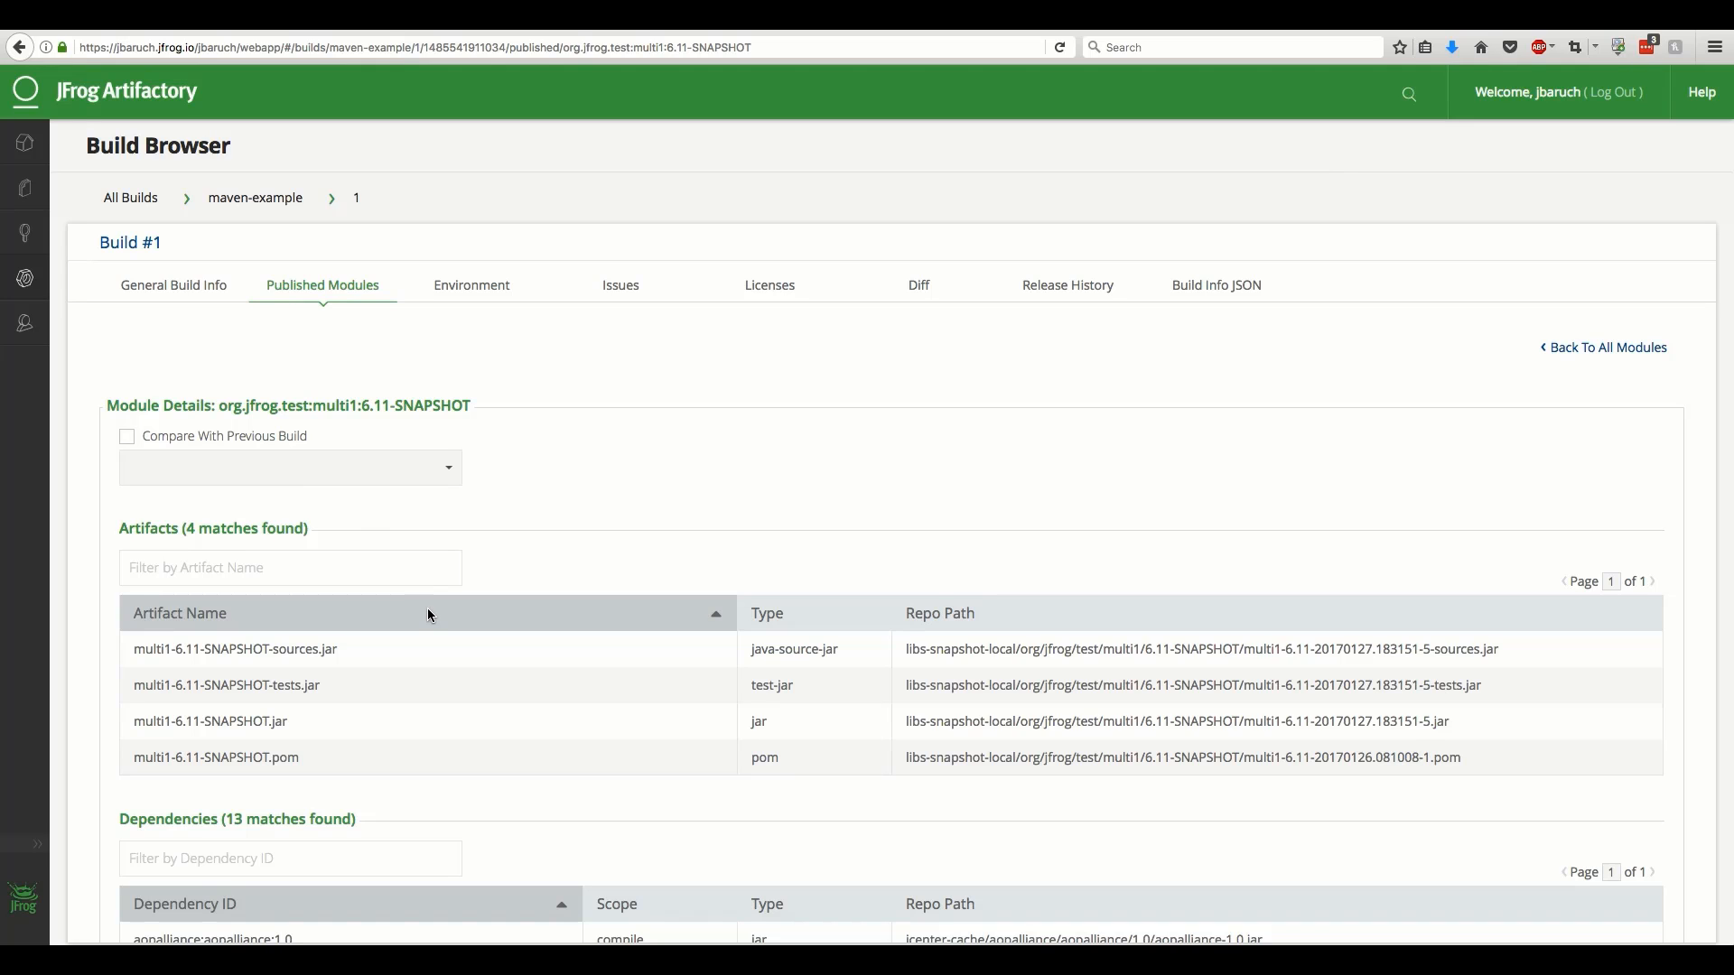
scroll("down", 3)
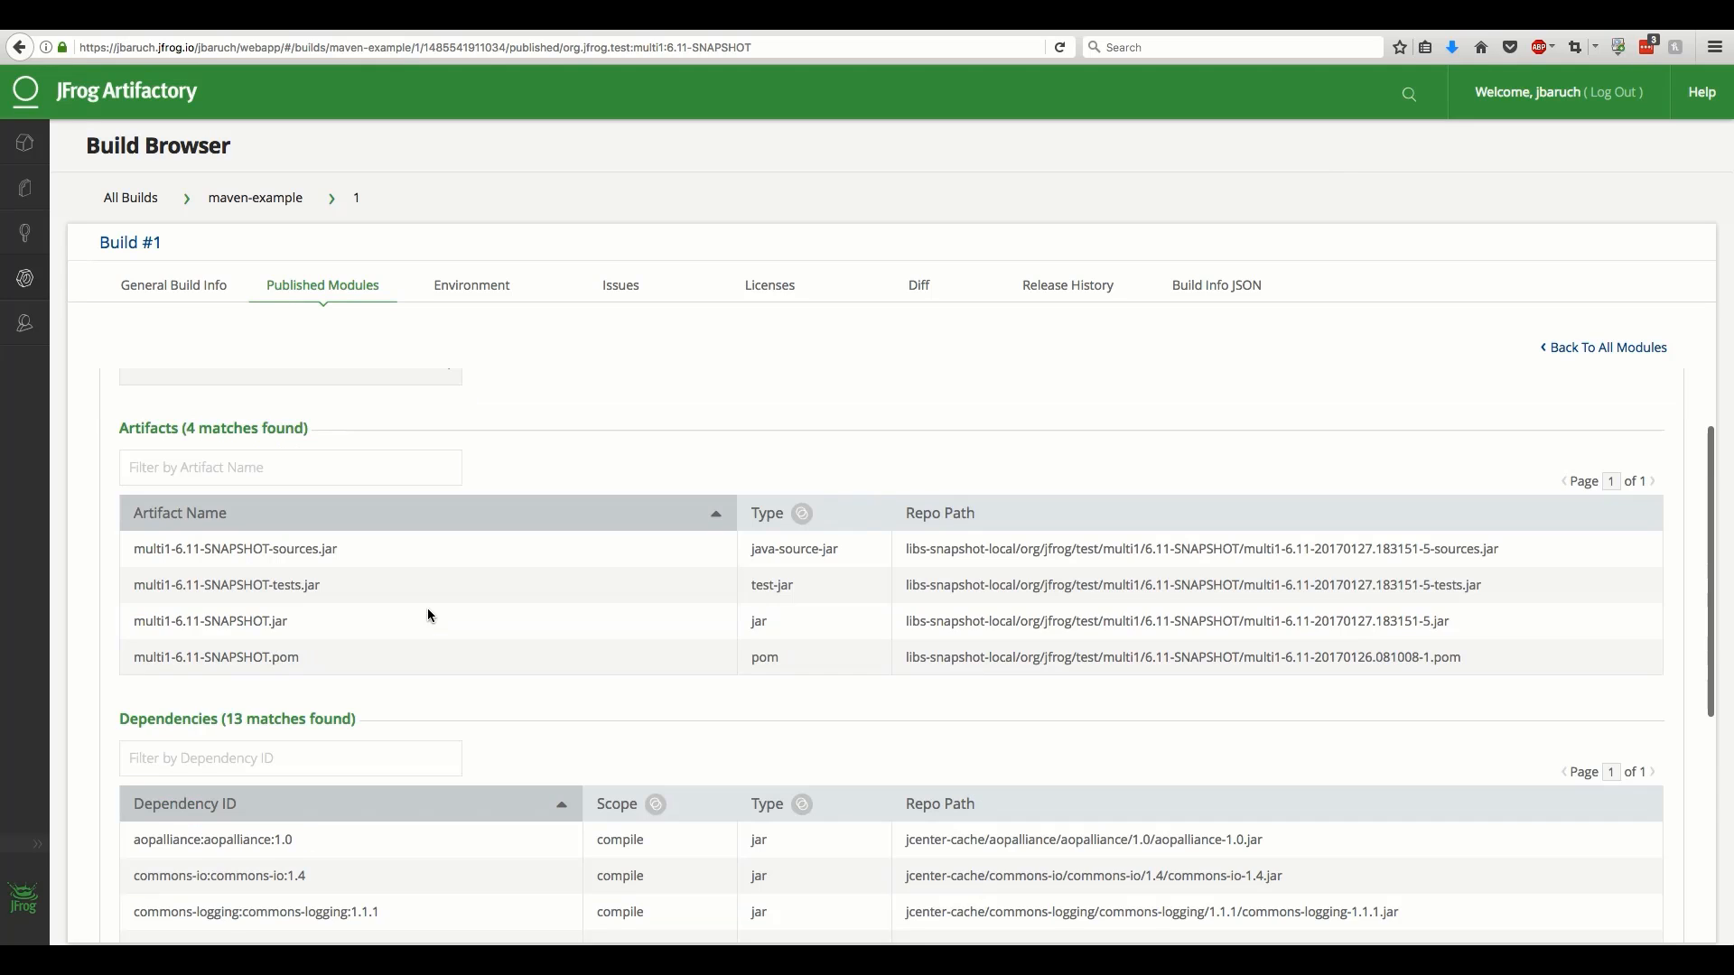
scroll("down", 3)
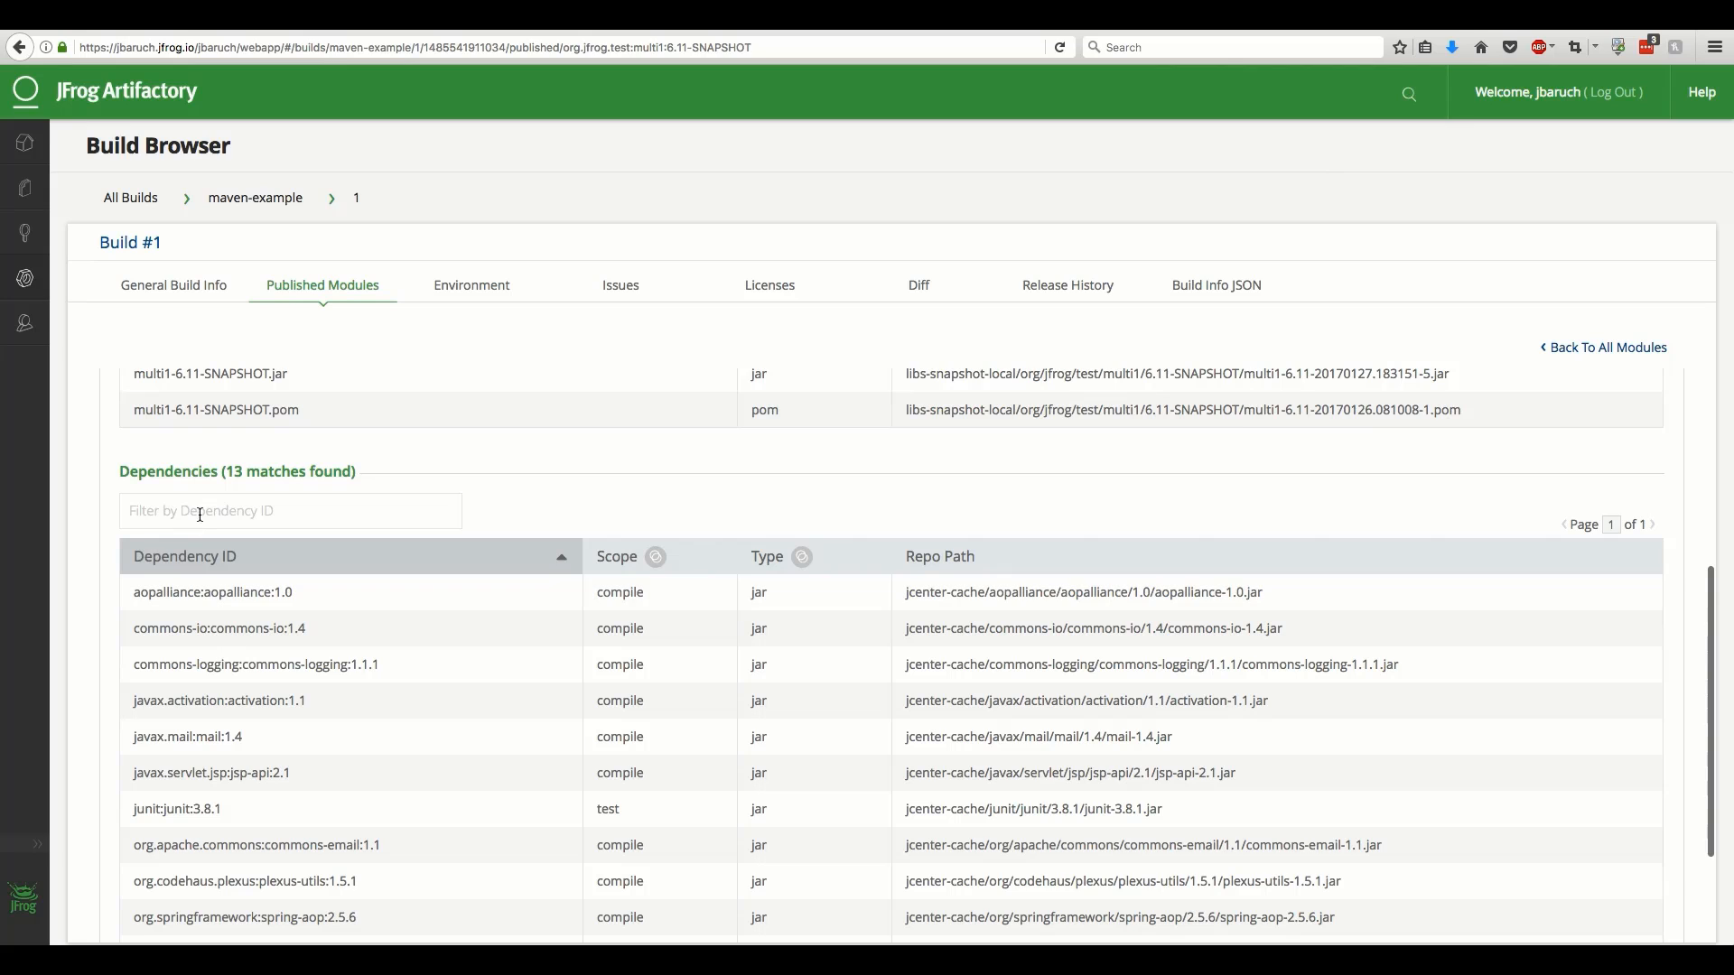
type("common")
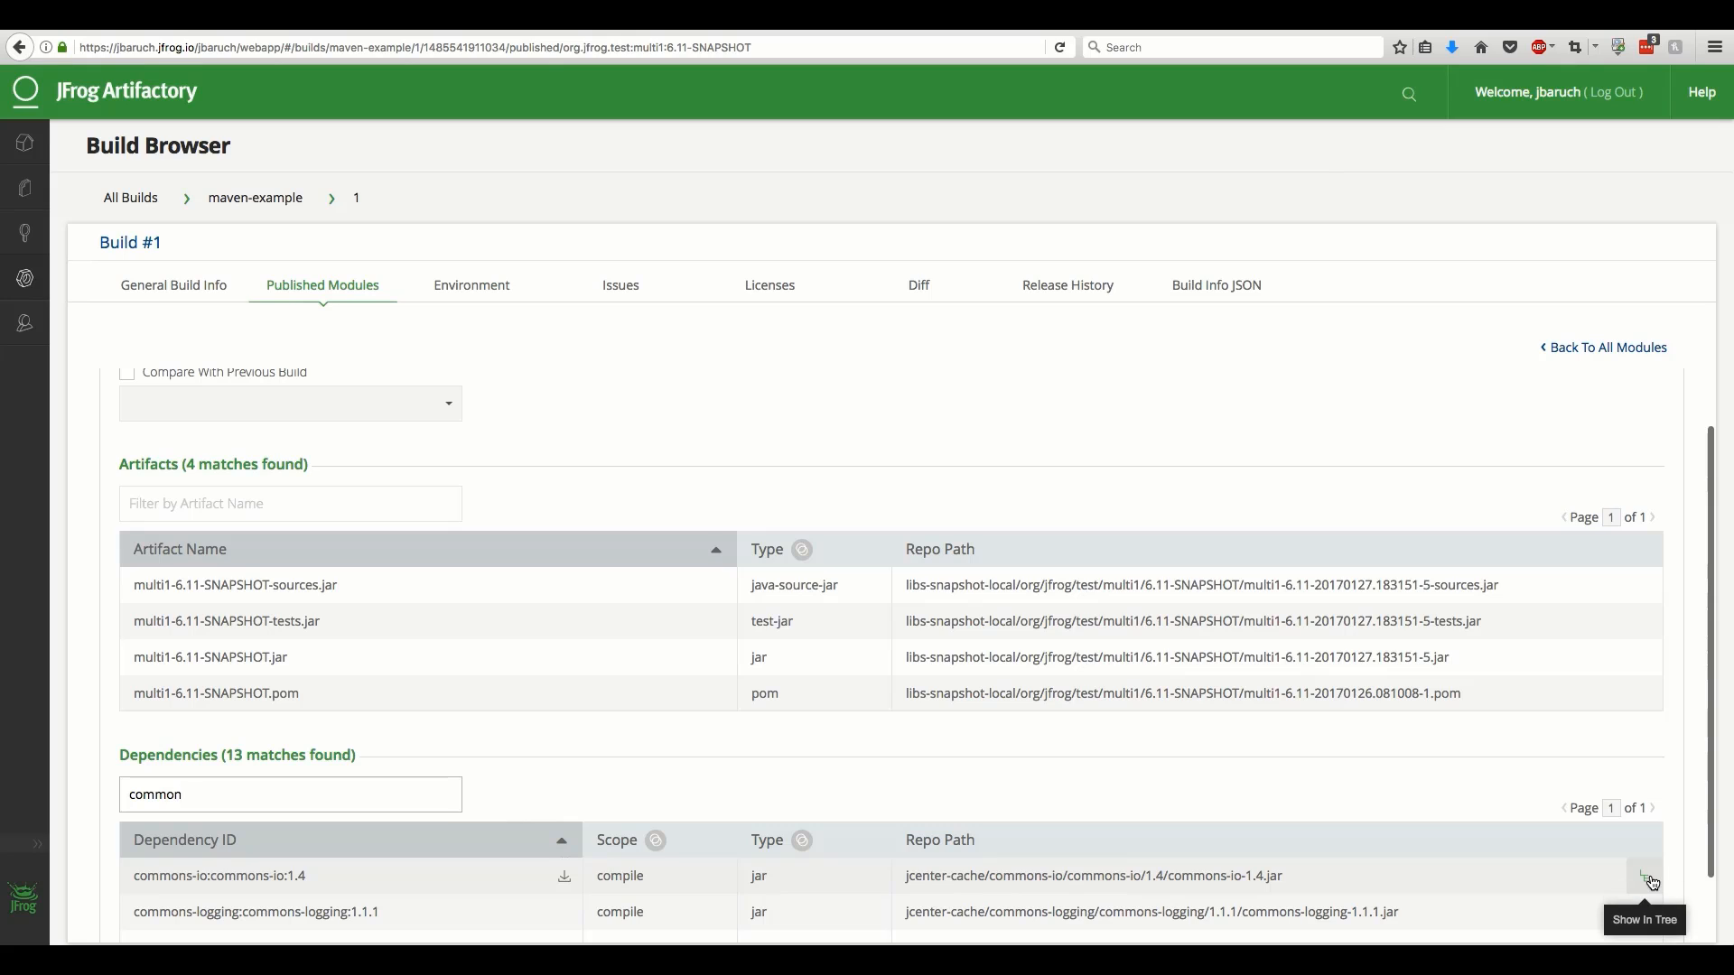
Locate commons-io-1.4.jar in the jcenter-cache repository tree
left_click(1646, 881)
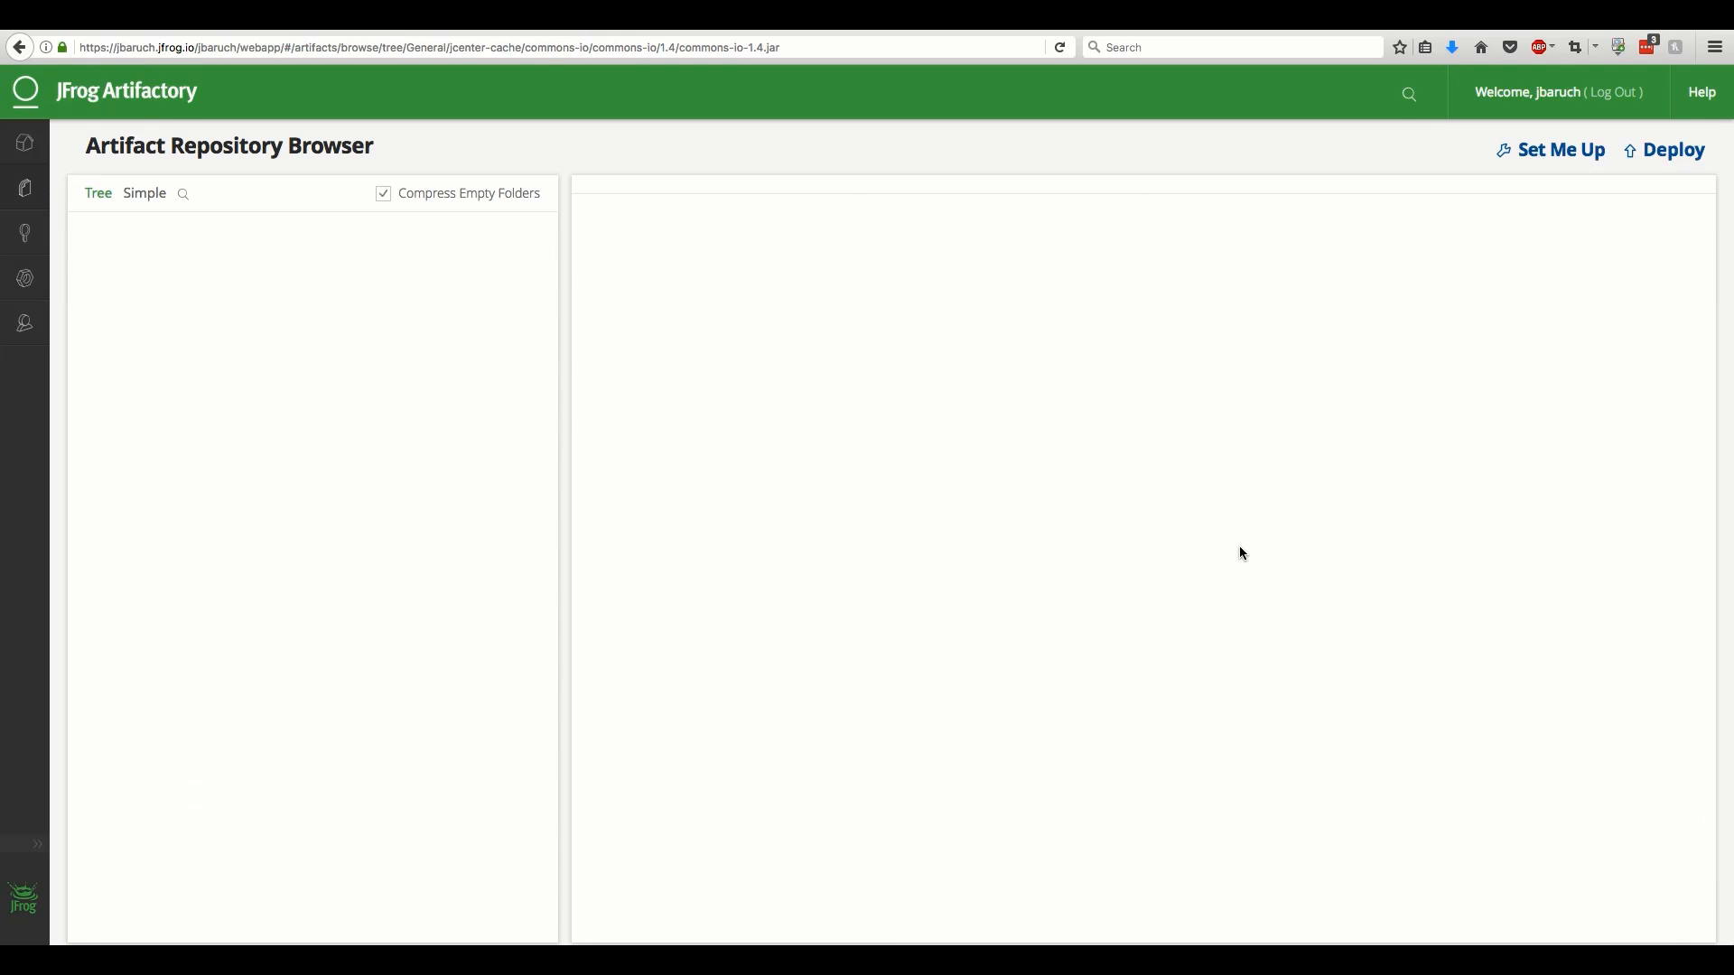
left_click(257, 577)
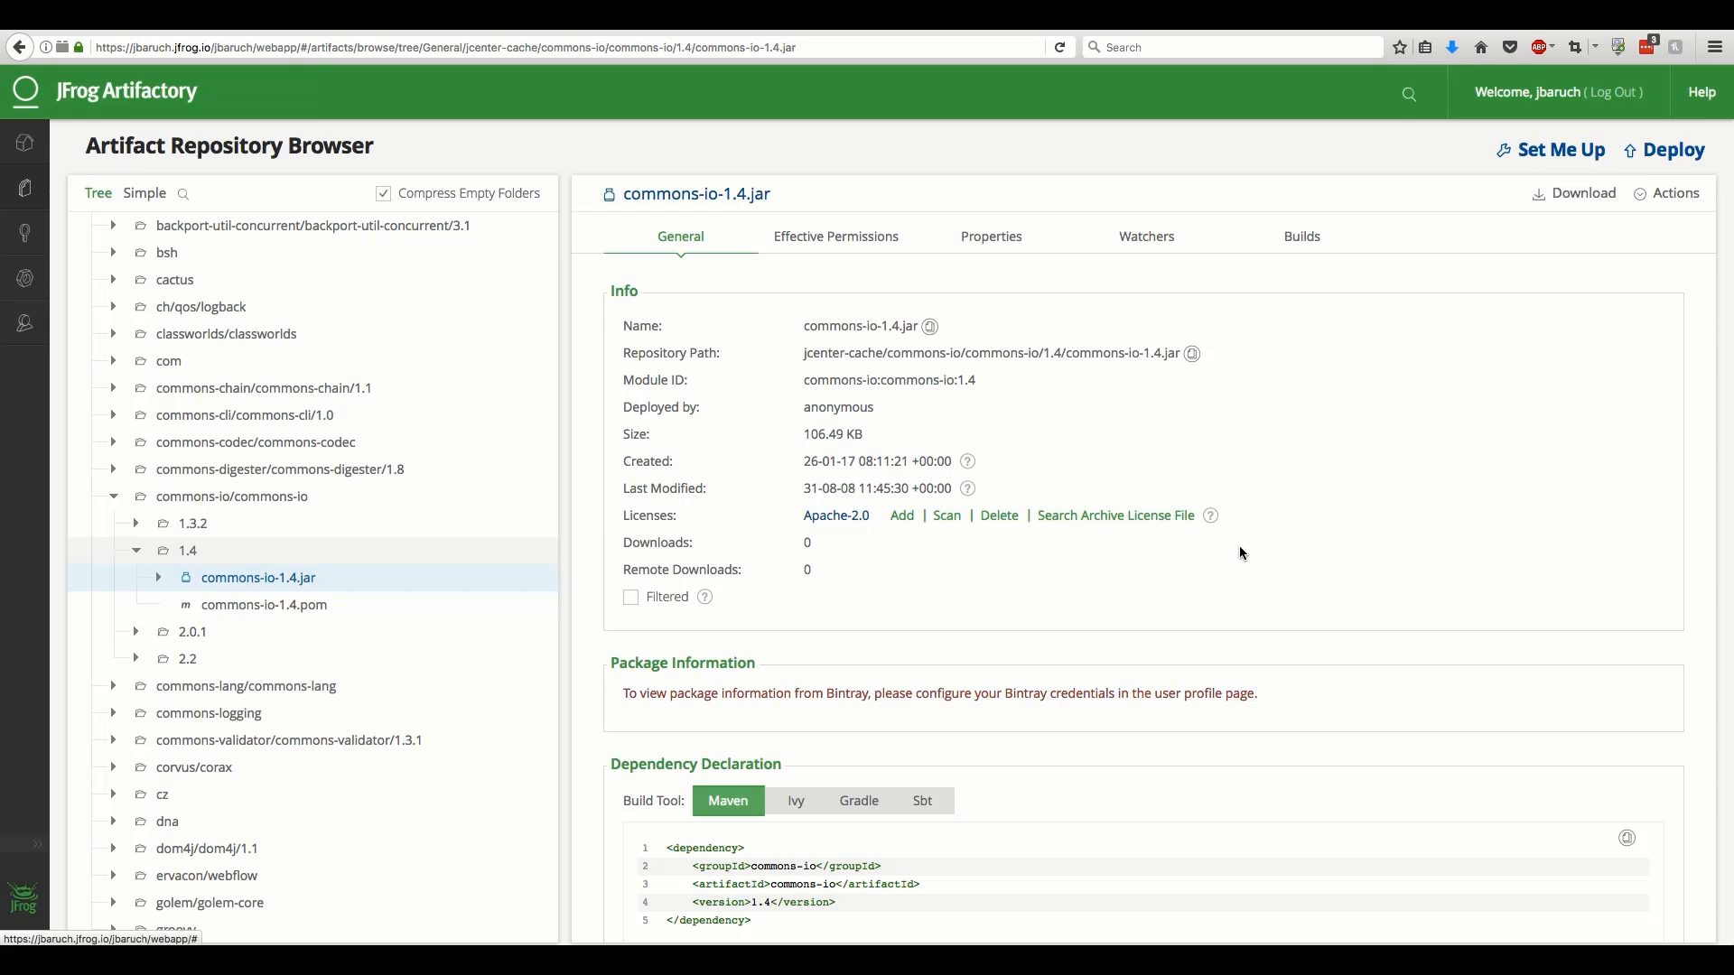
scroll("down", 3)
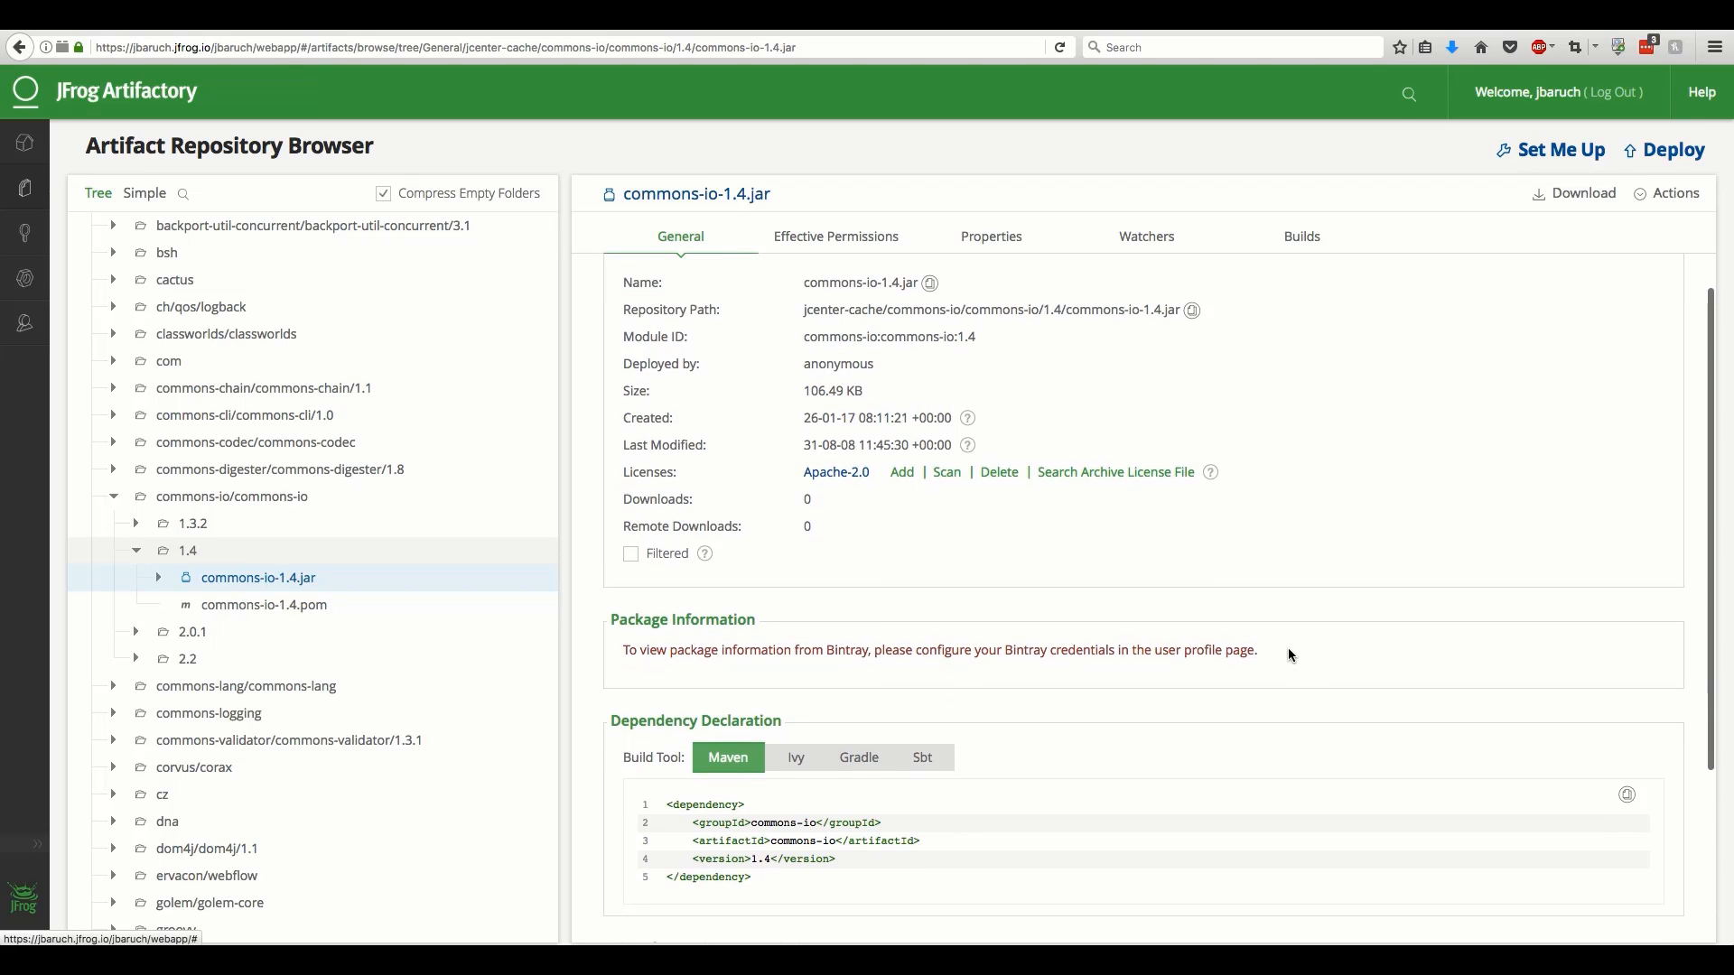
scroll("down", 3)
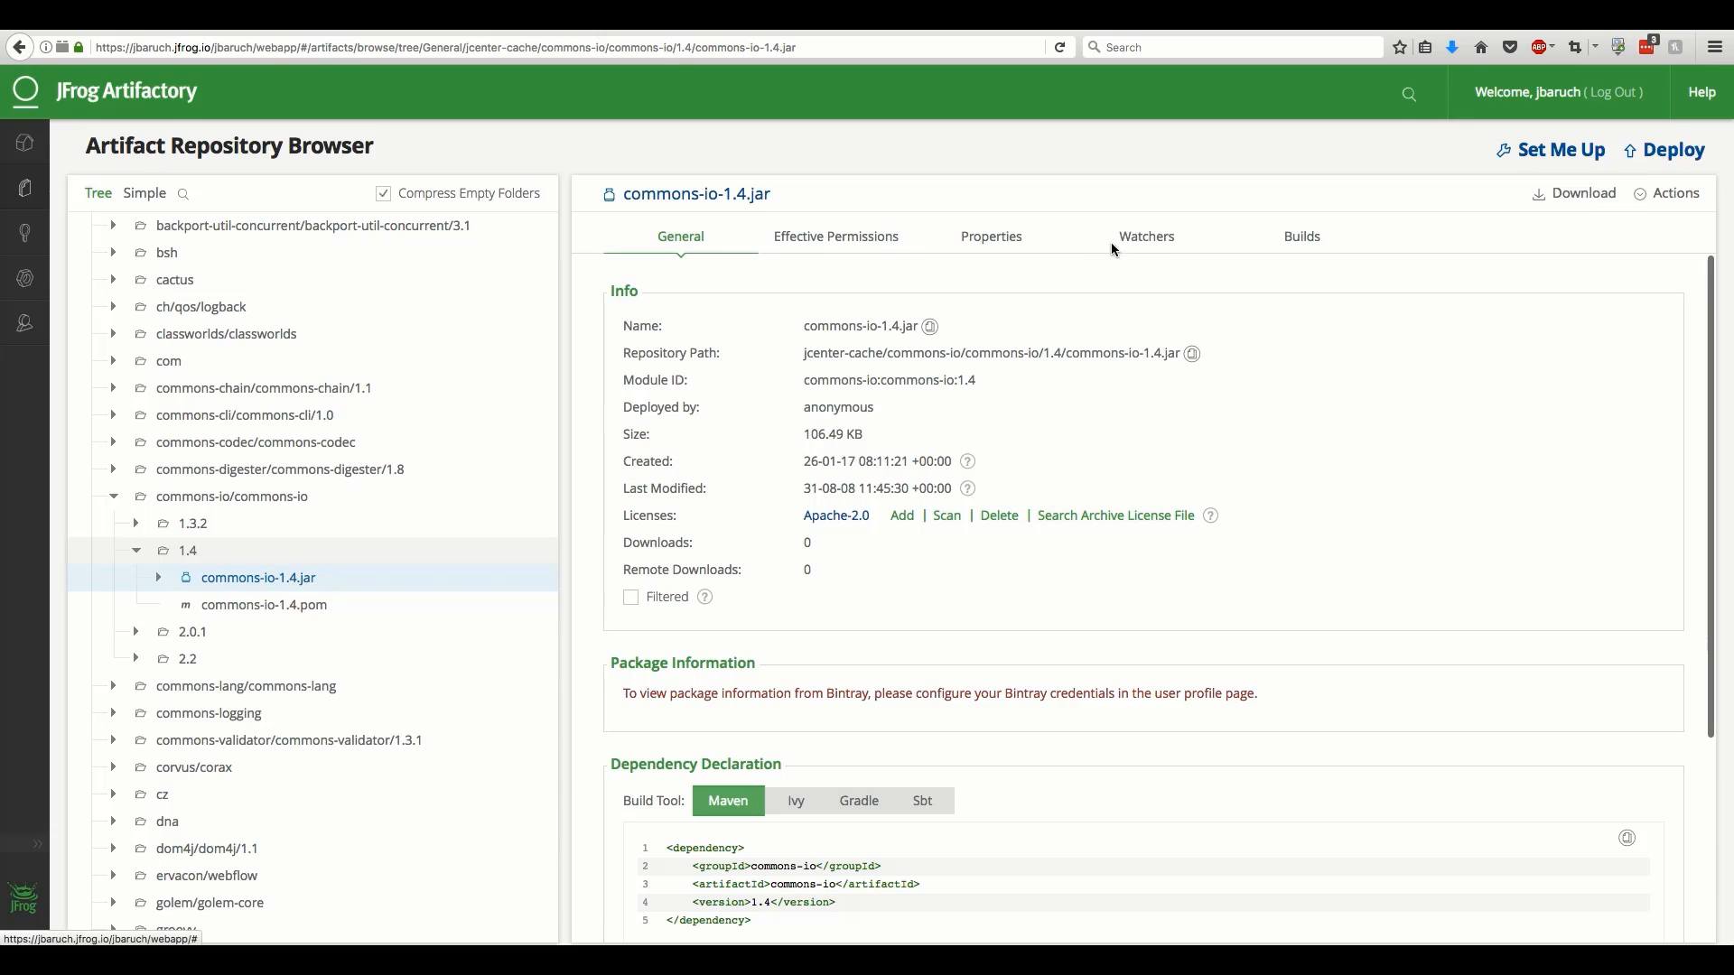
Check the jar's Builds tab for Produced By and Used By records
left_click(1301, 235)
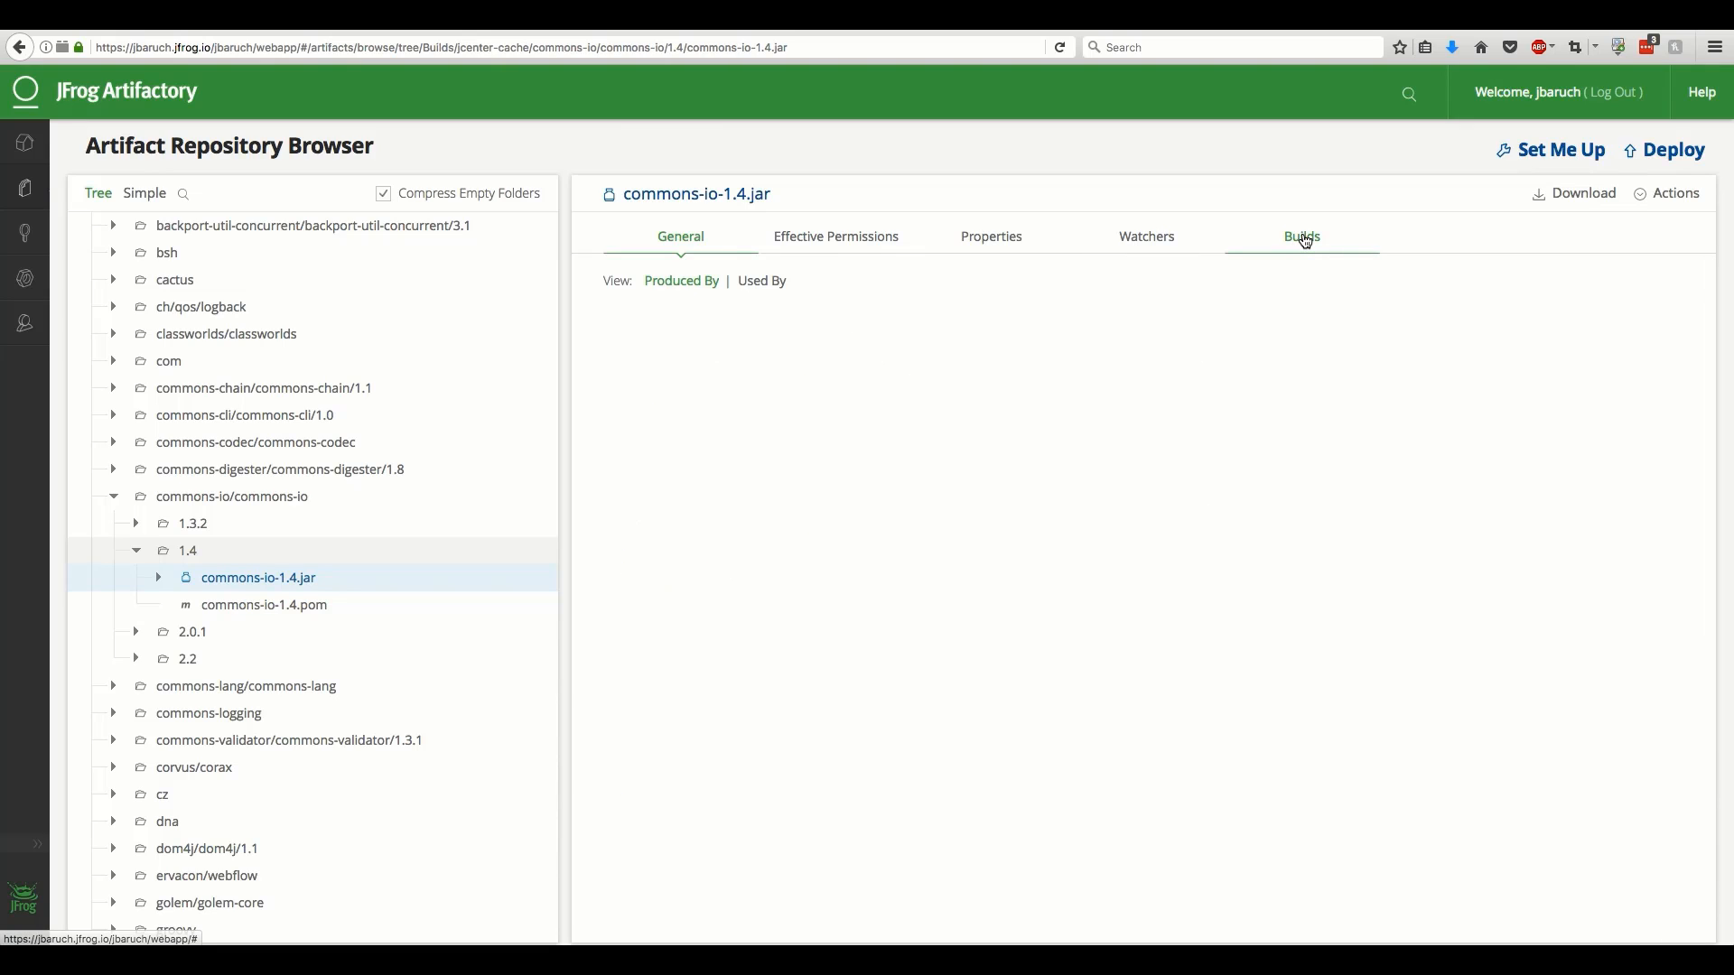
left_click(1301, 236)
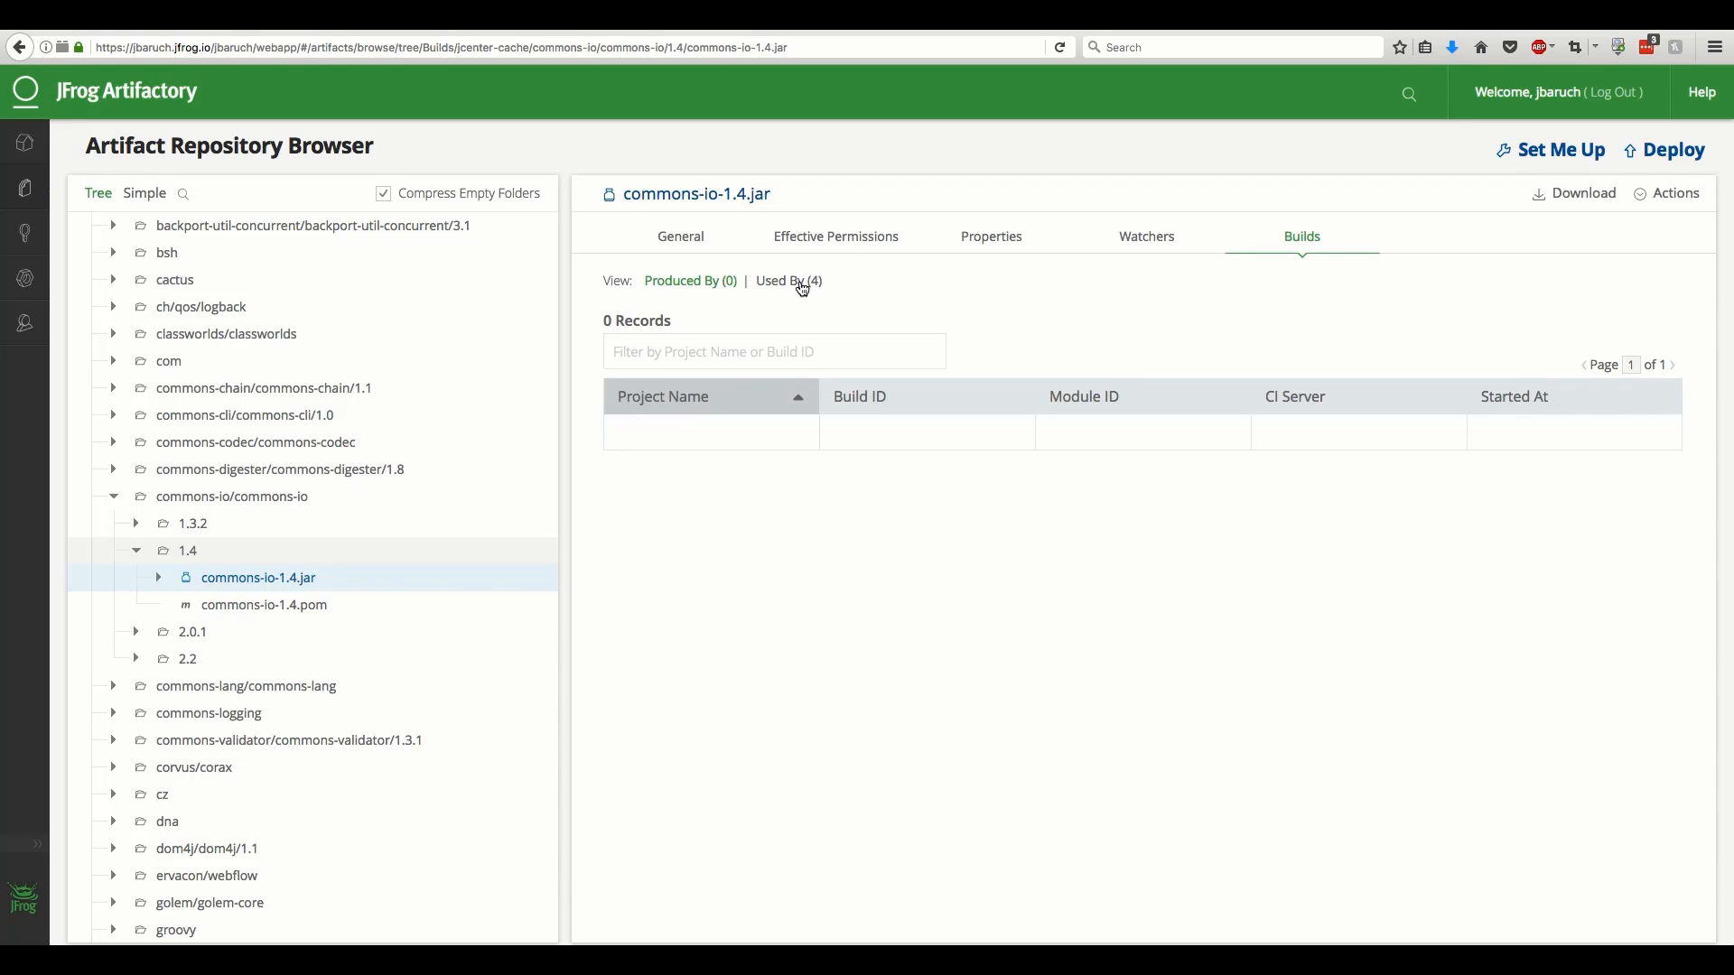
mouse_move(804, 311)
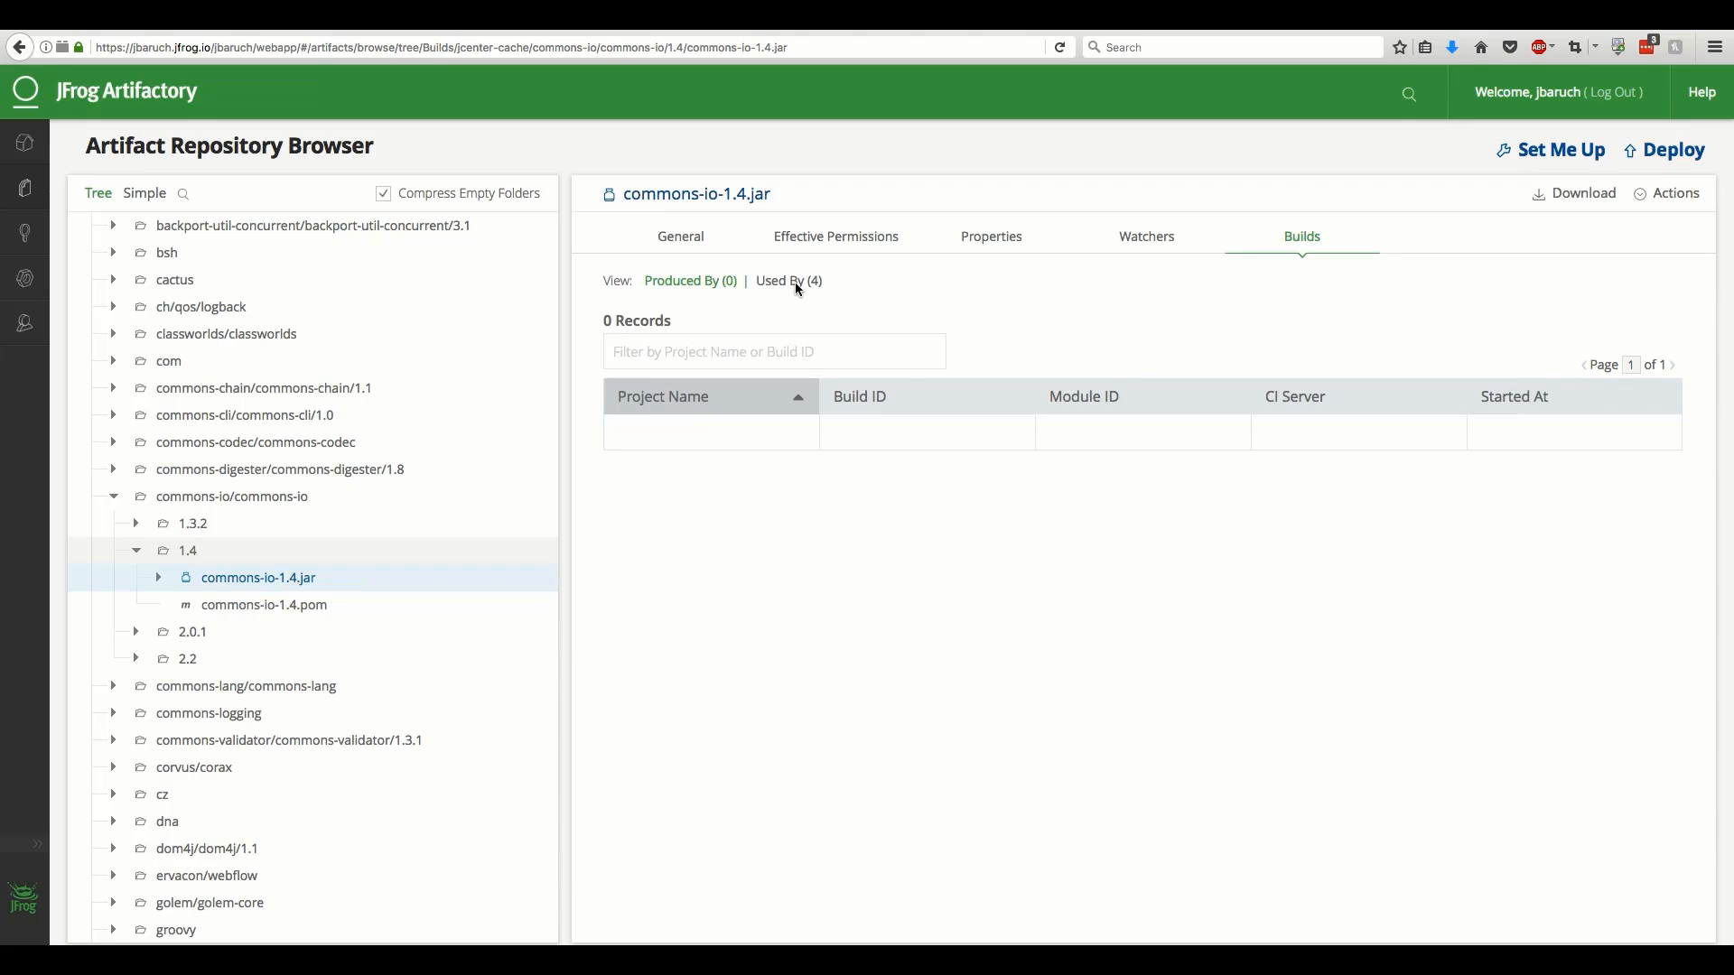
left_click(787, 280)
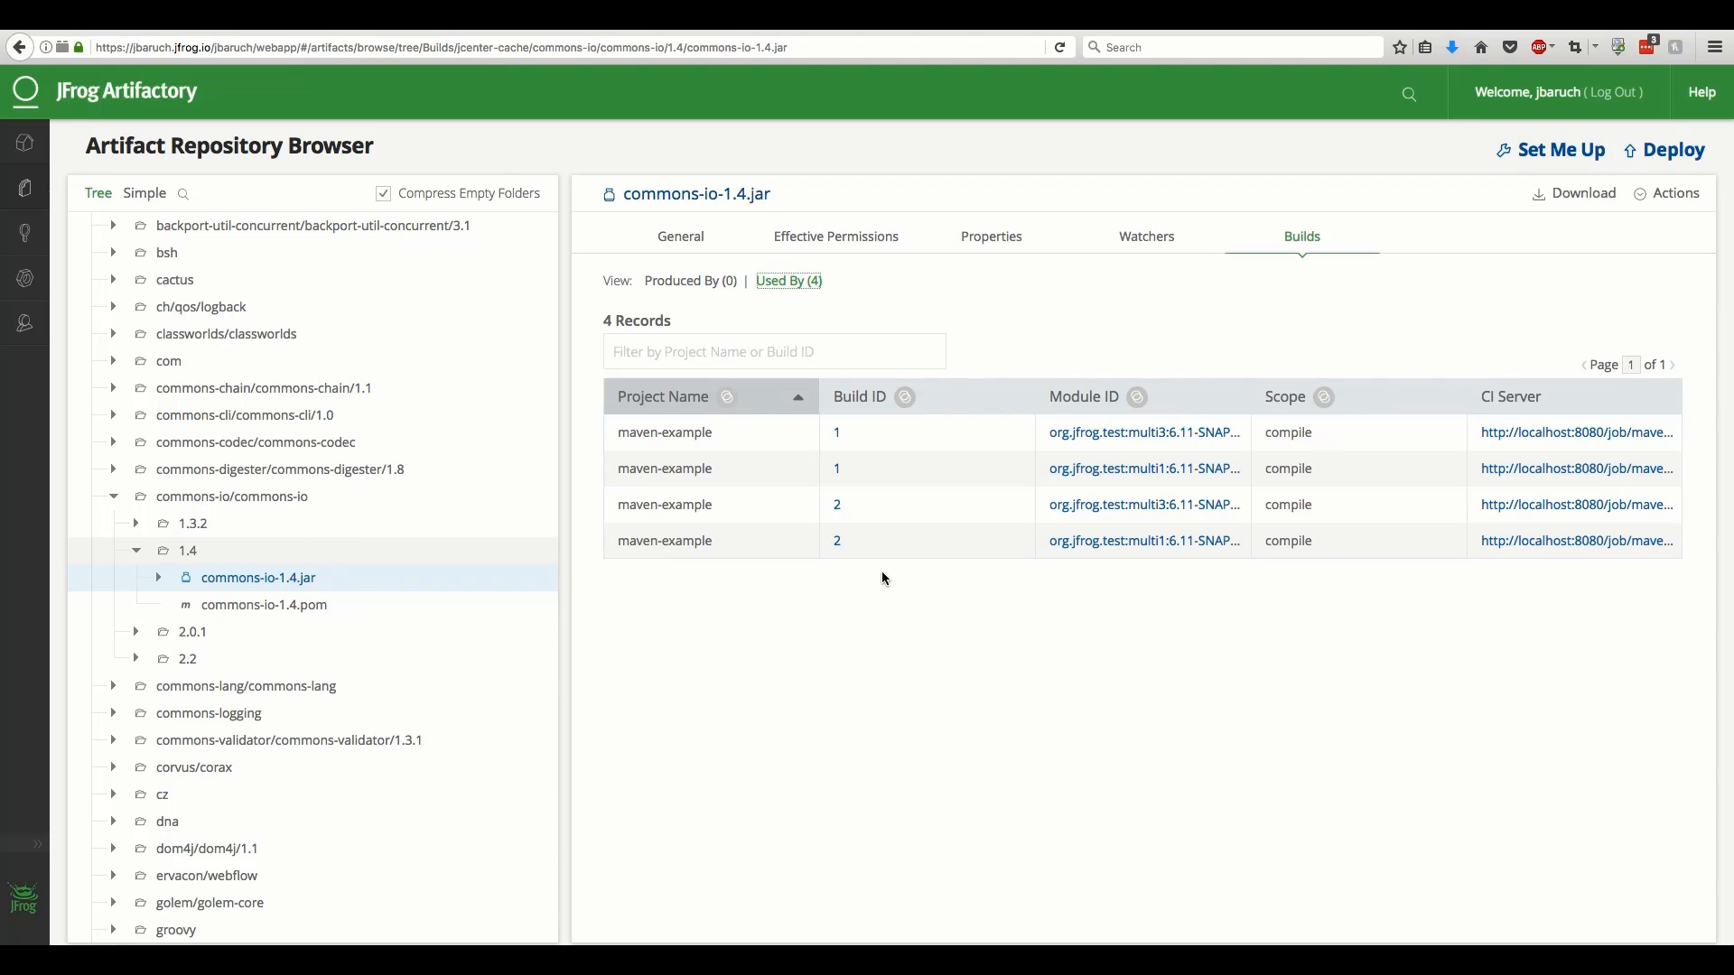
mouse_move(823, 473)
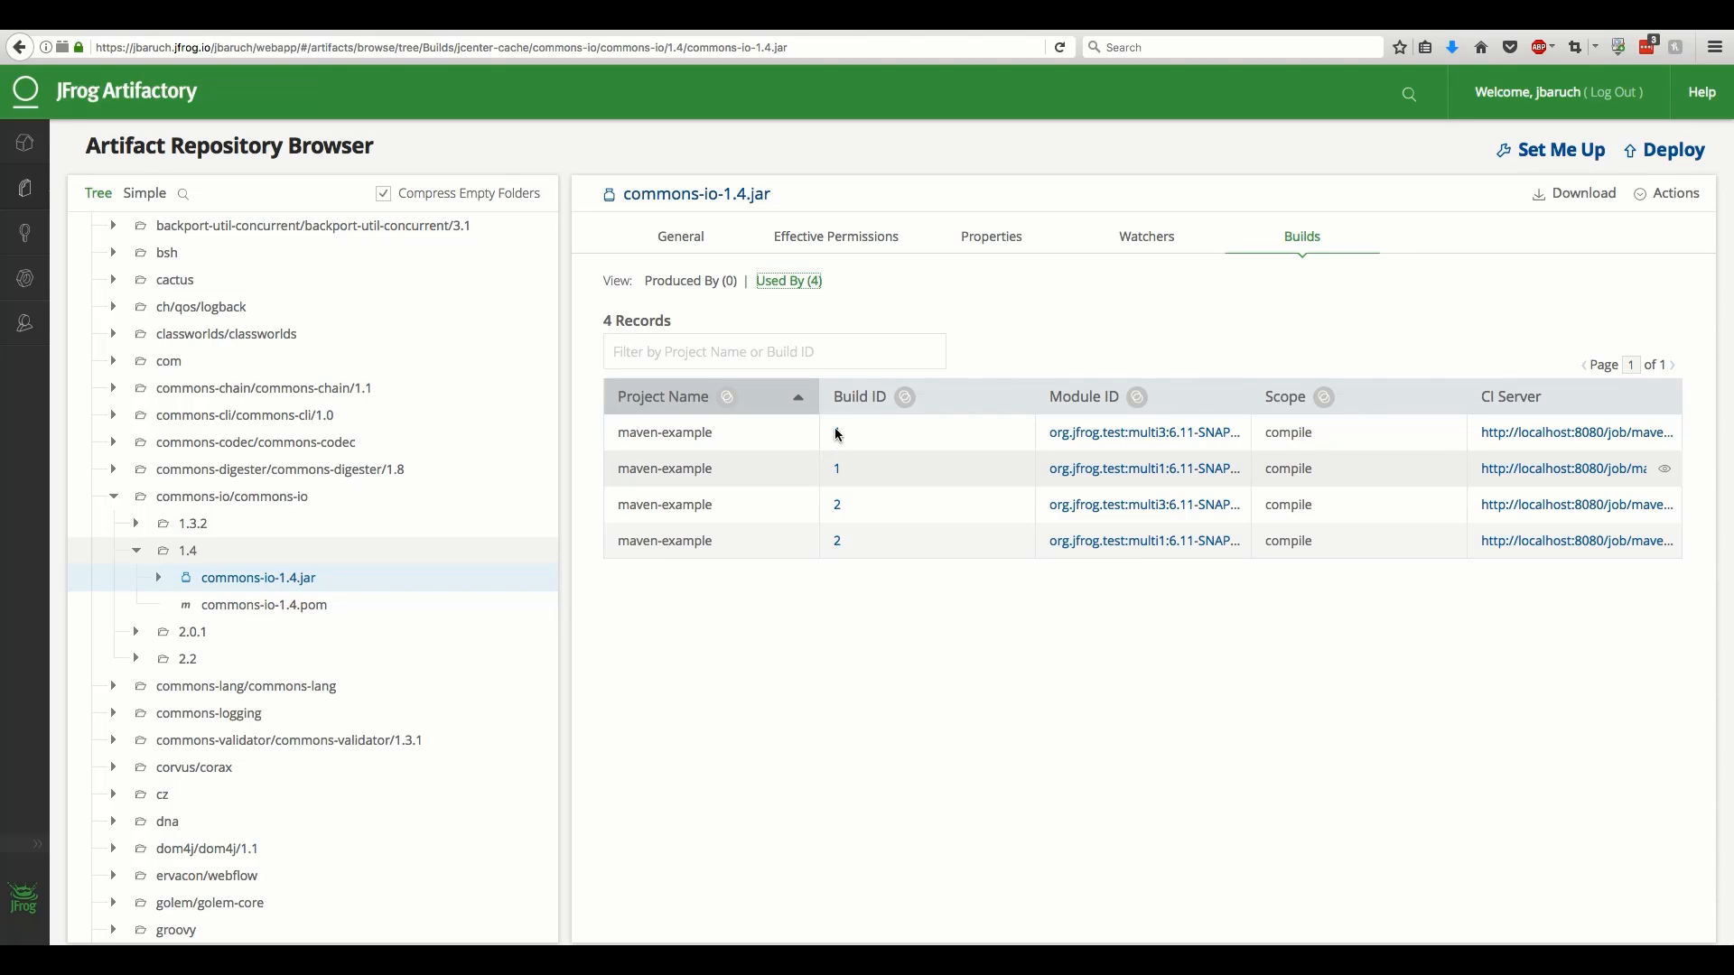
Open maven-example build 1 from the jar's Used By records
left_click(837, 468)
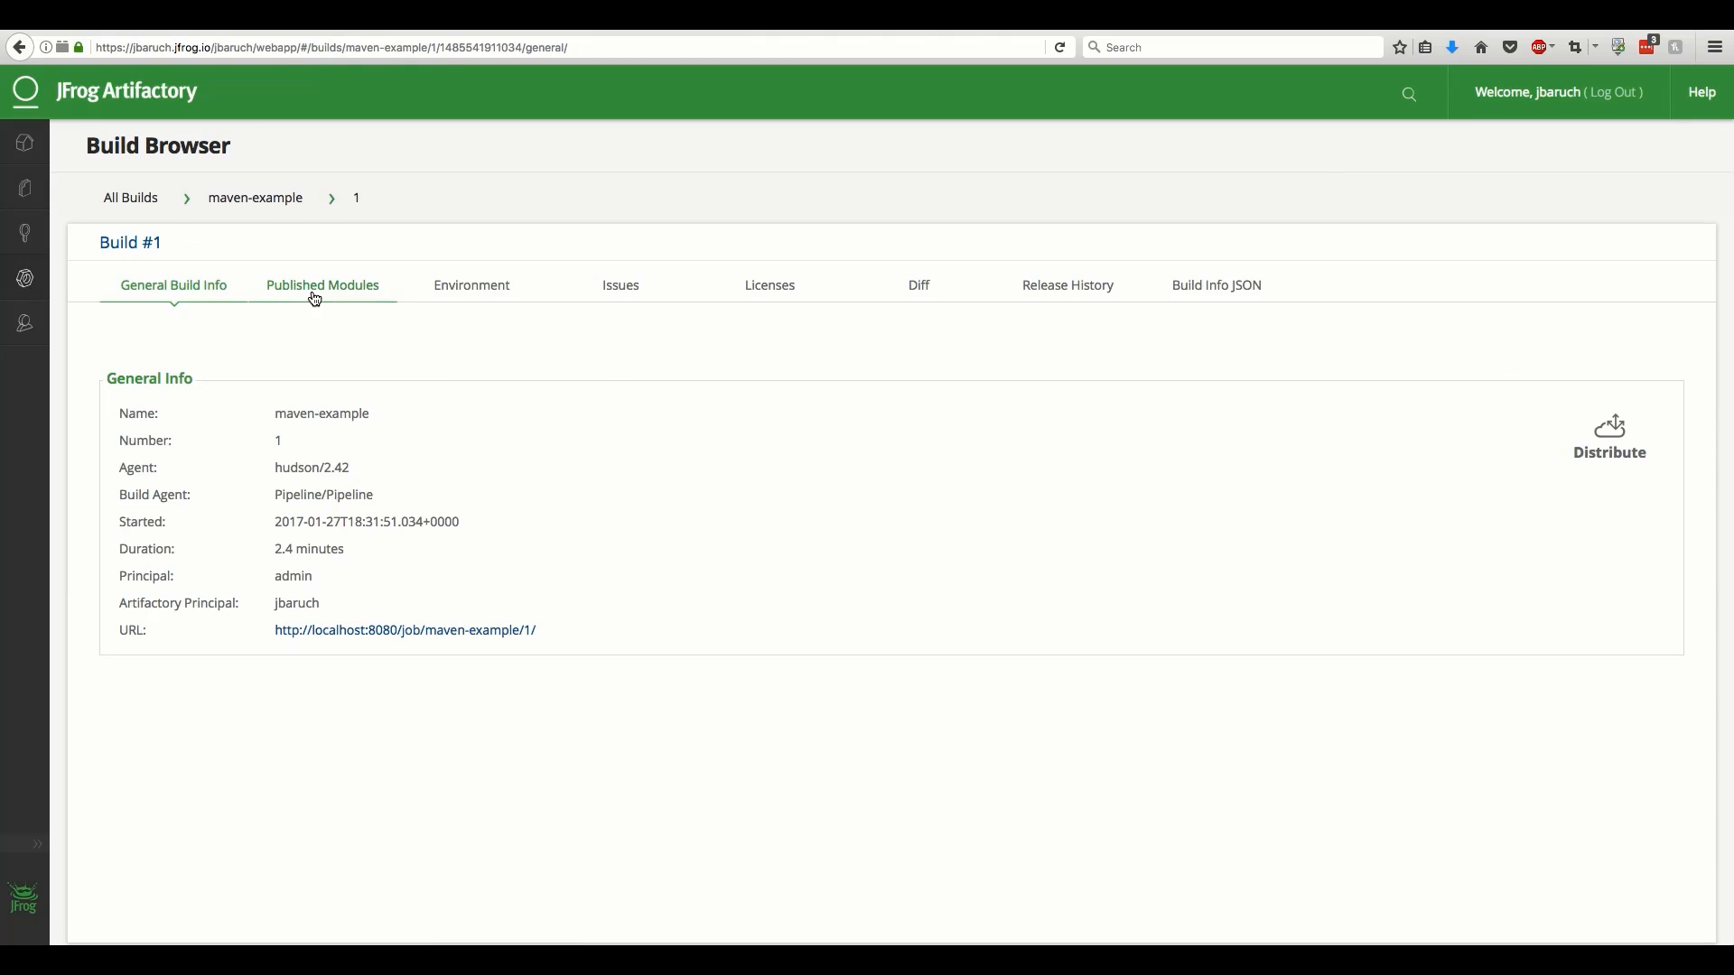
Locate build #1's multi1-6.11-SNAPSHOT.jar in libs-snapshot-local from its Published Modules
left_click(321, 285)
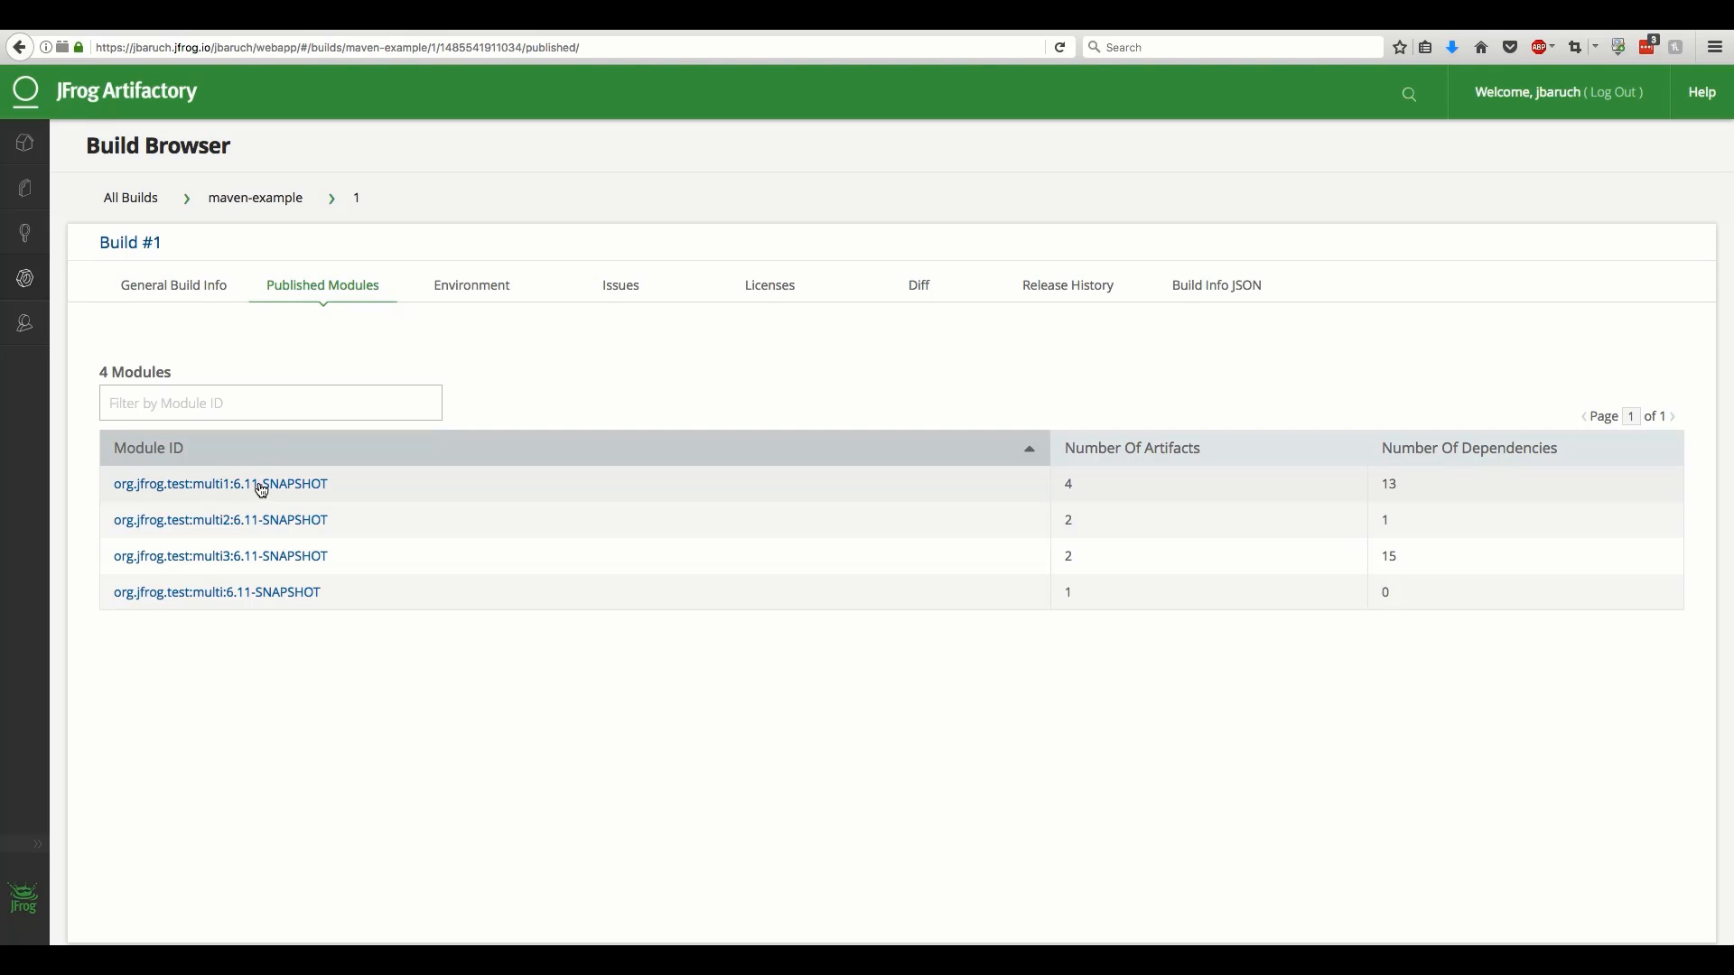
left_click(220, 483)
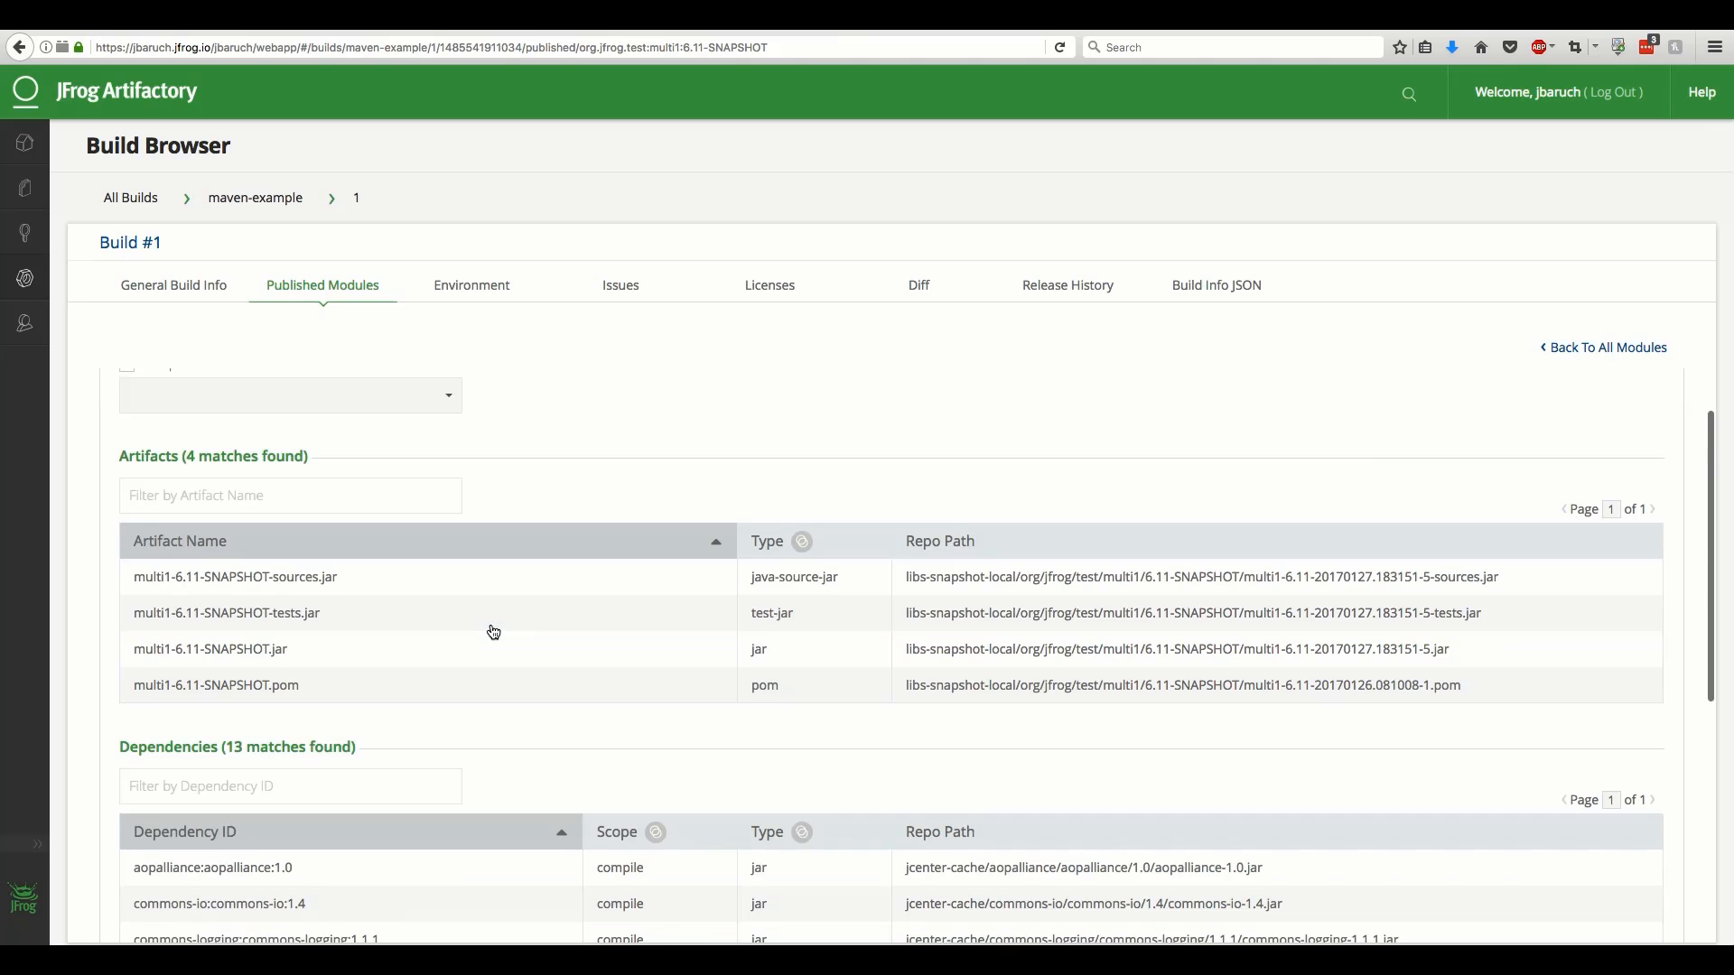
scroll("down", 3)
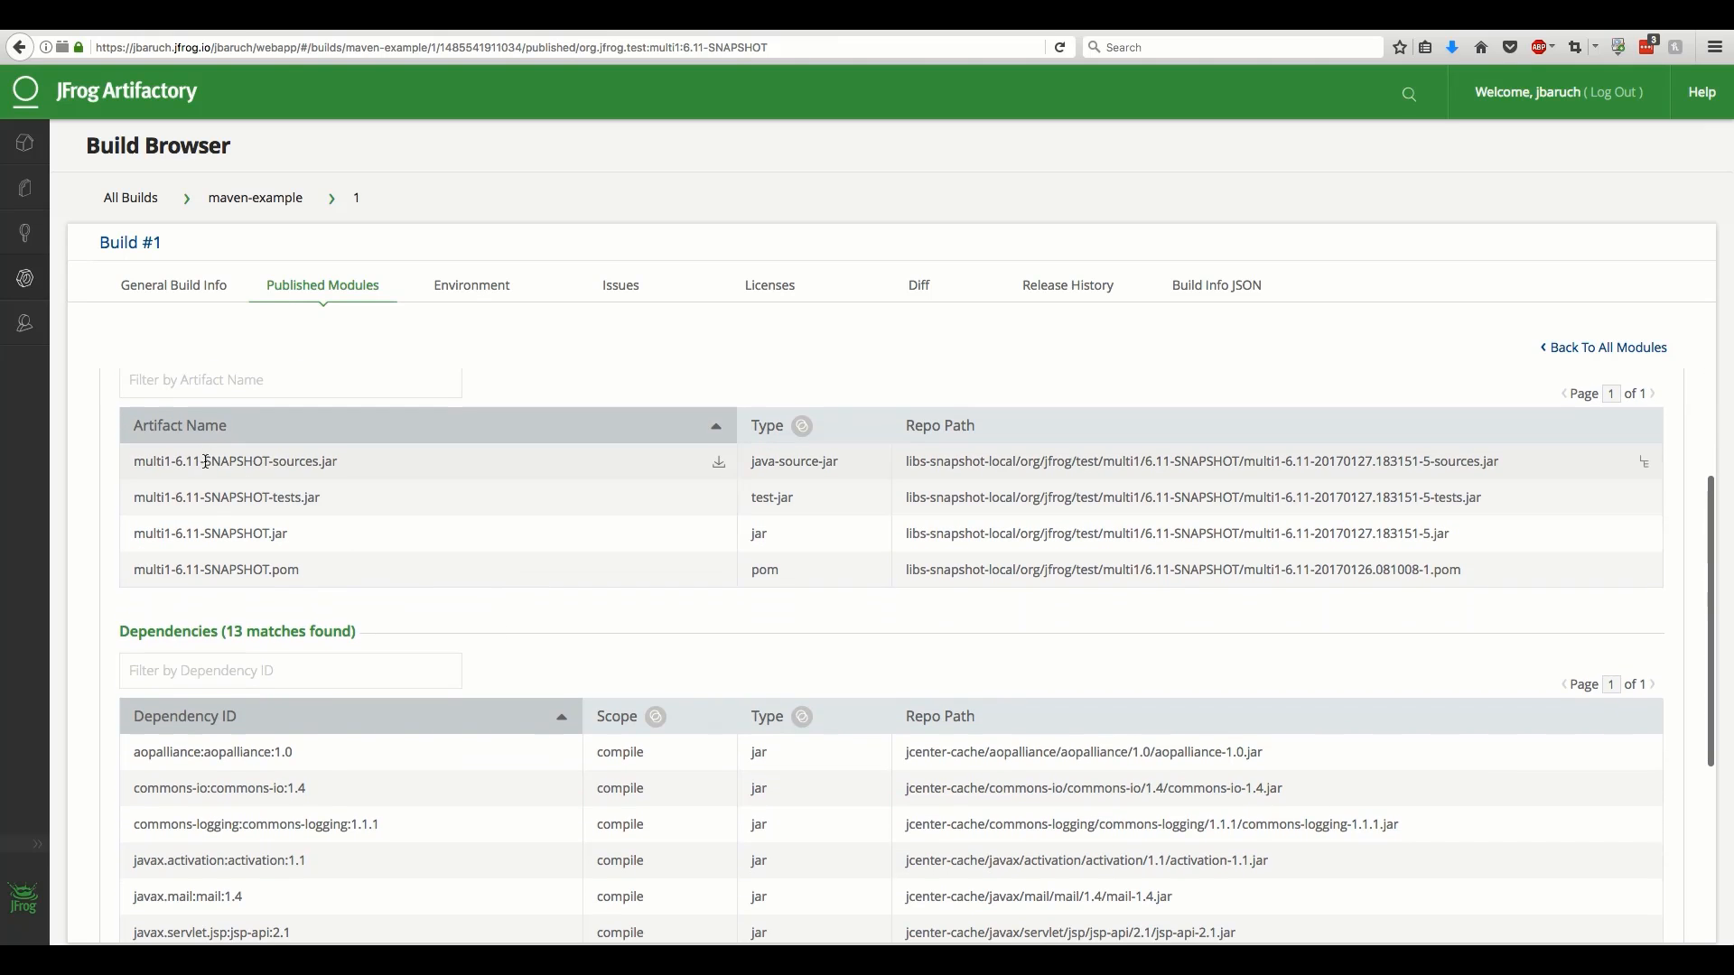
mouse_move(749, 534)
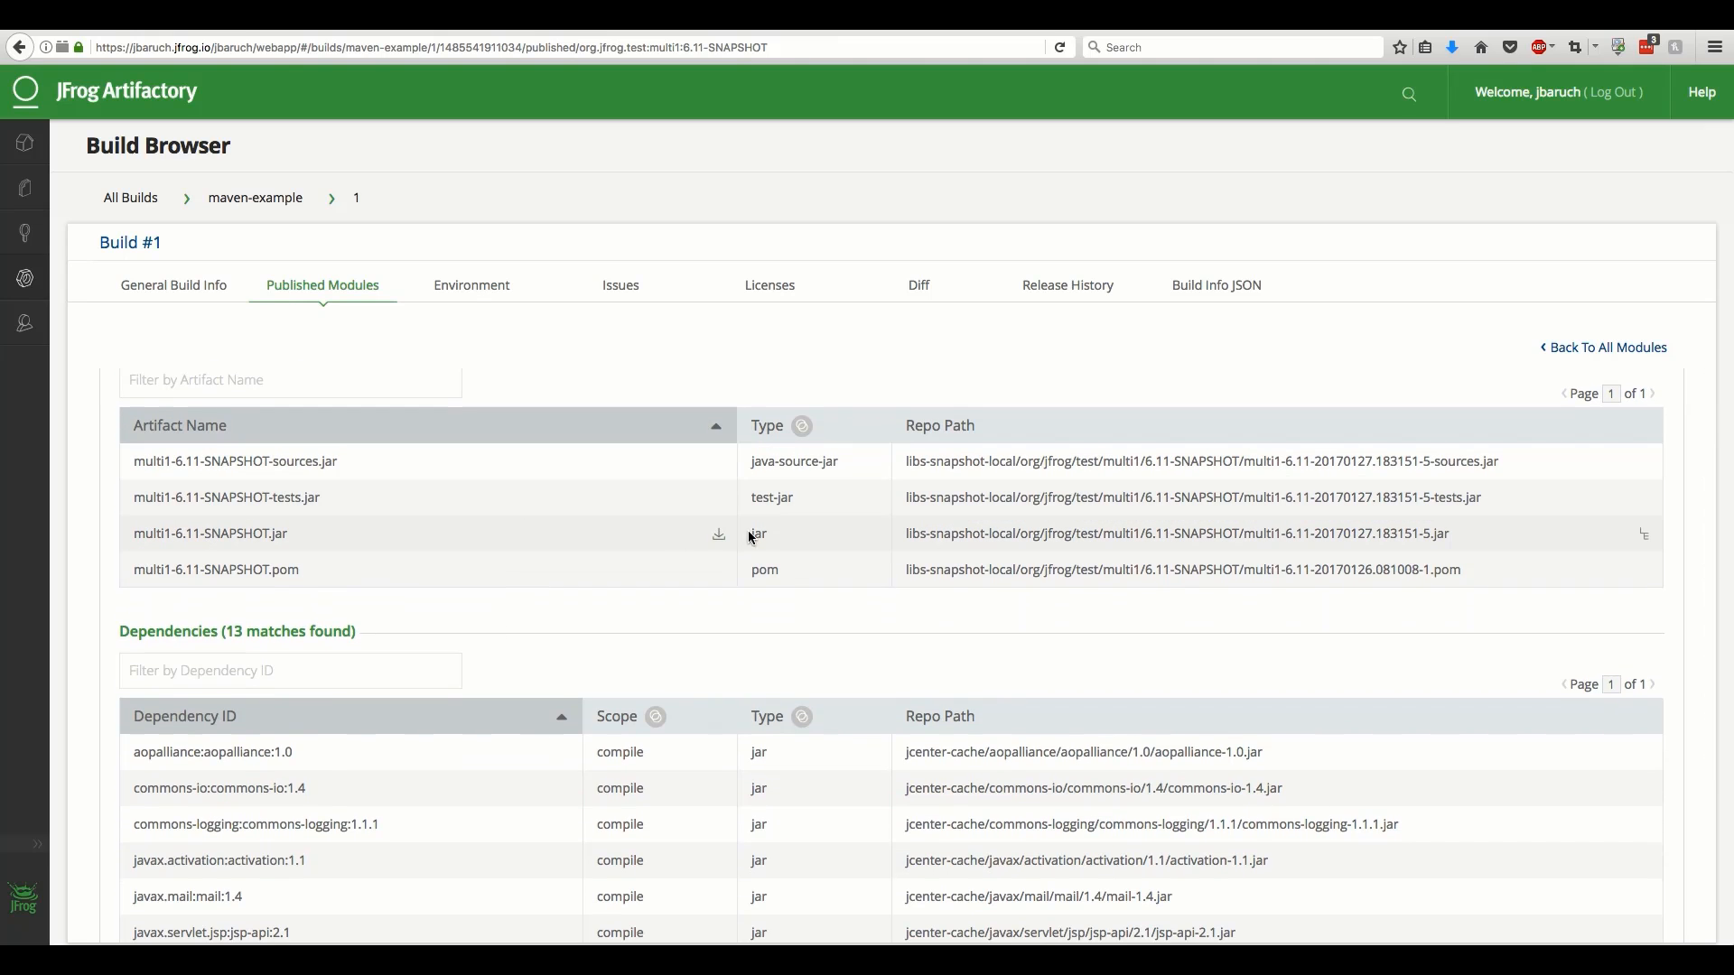
mouse_move(1645, 534)
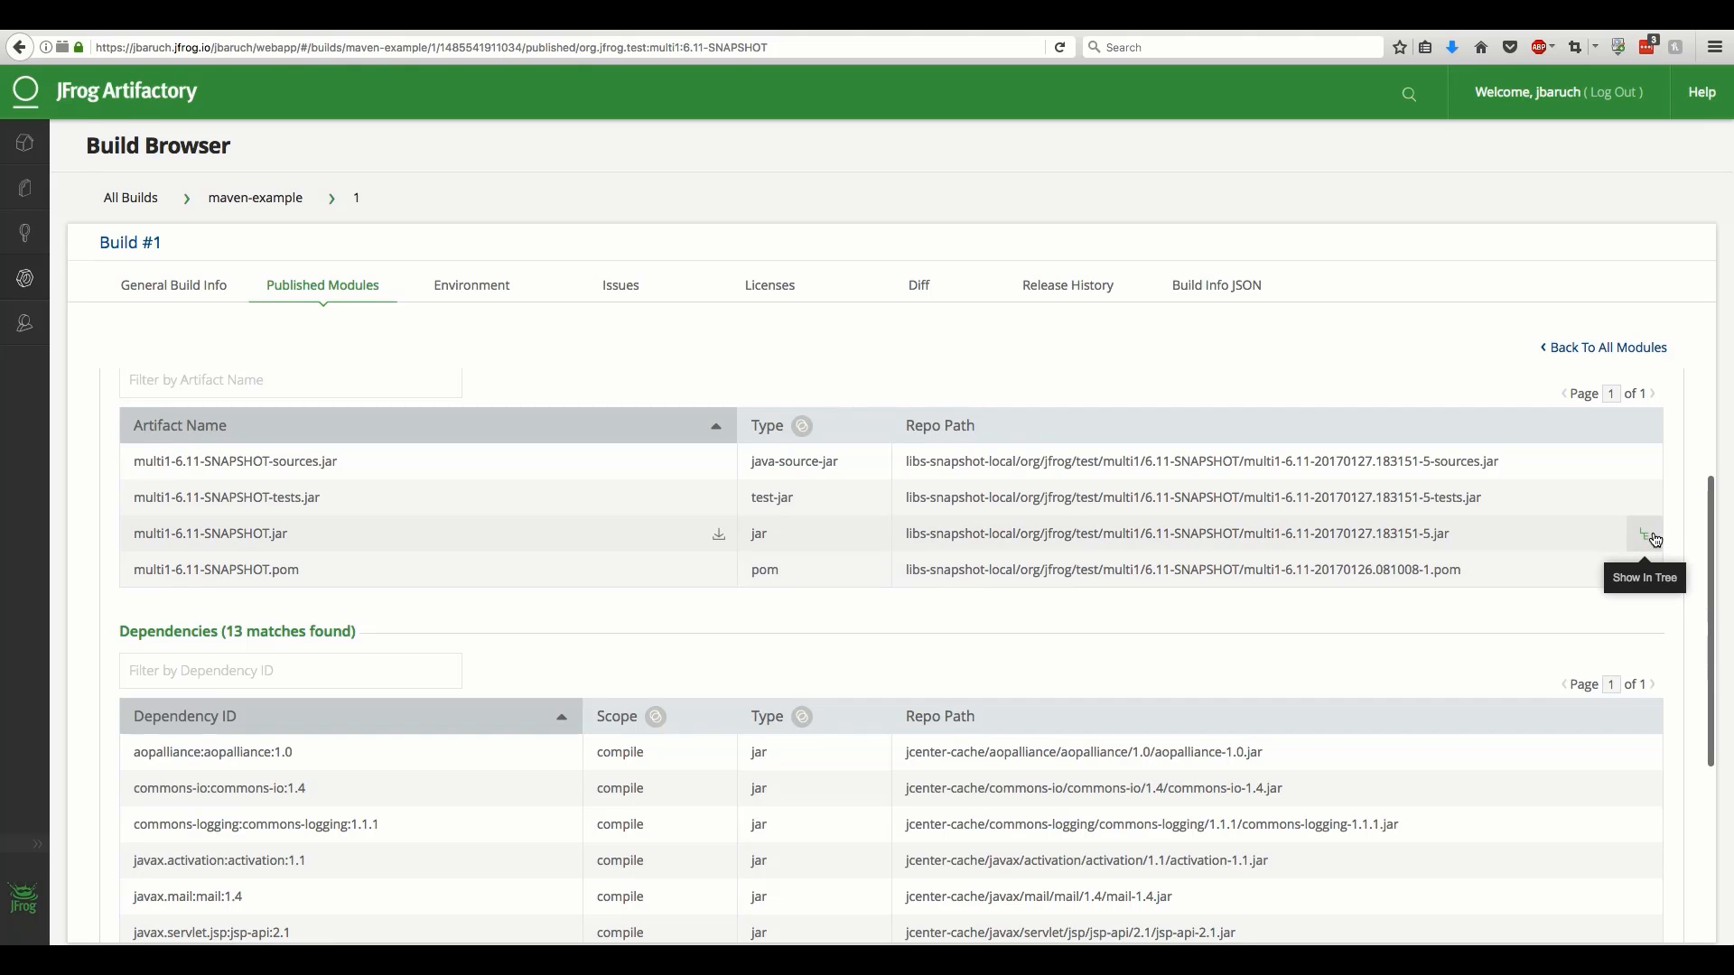
left_click(1646, 533)
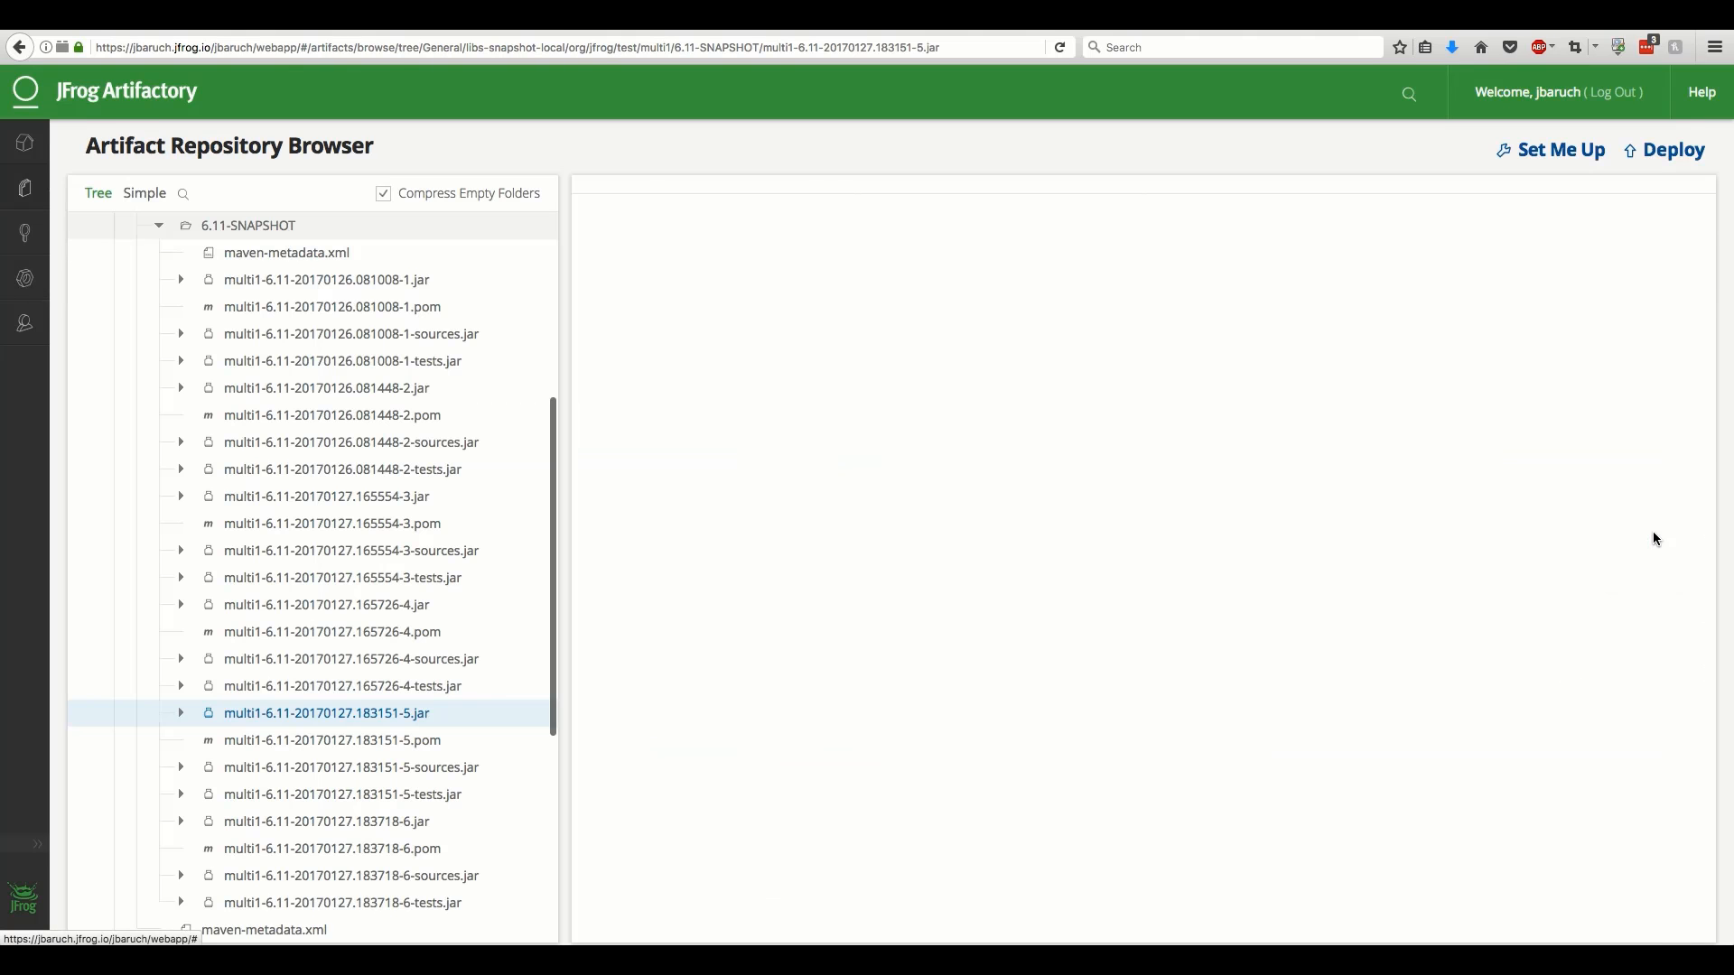
Review the multi1 jar's properties and producing-build record, linking to maven-example build #1
left_click(326, 713)
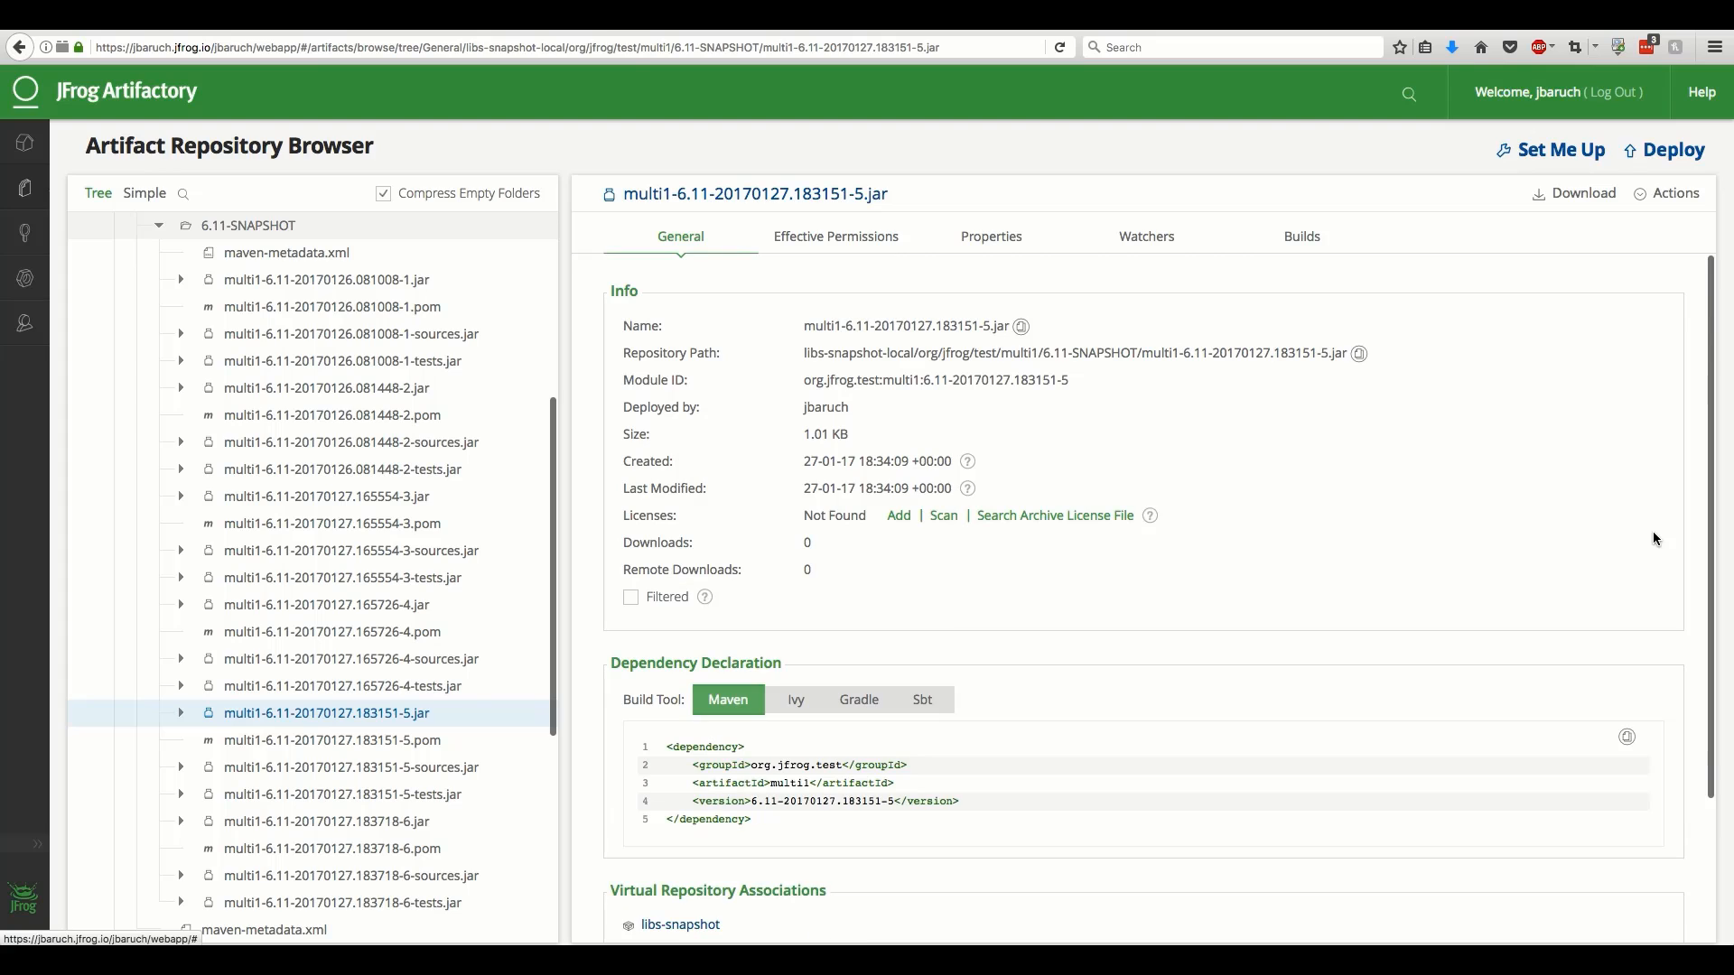
mouse_move(1166, 286)
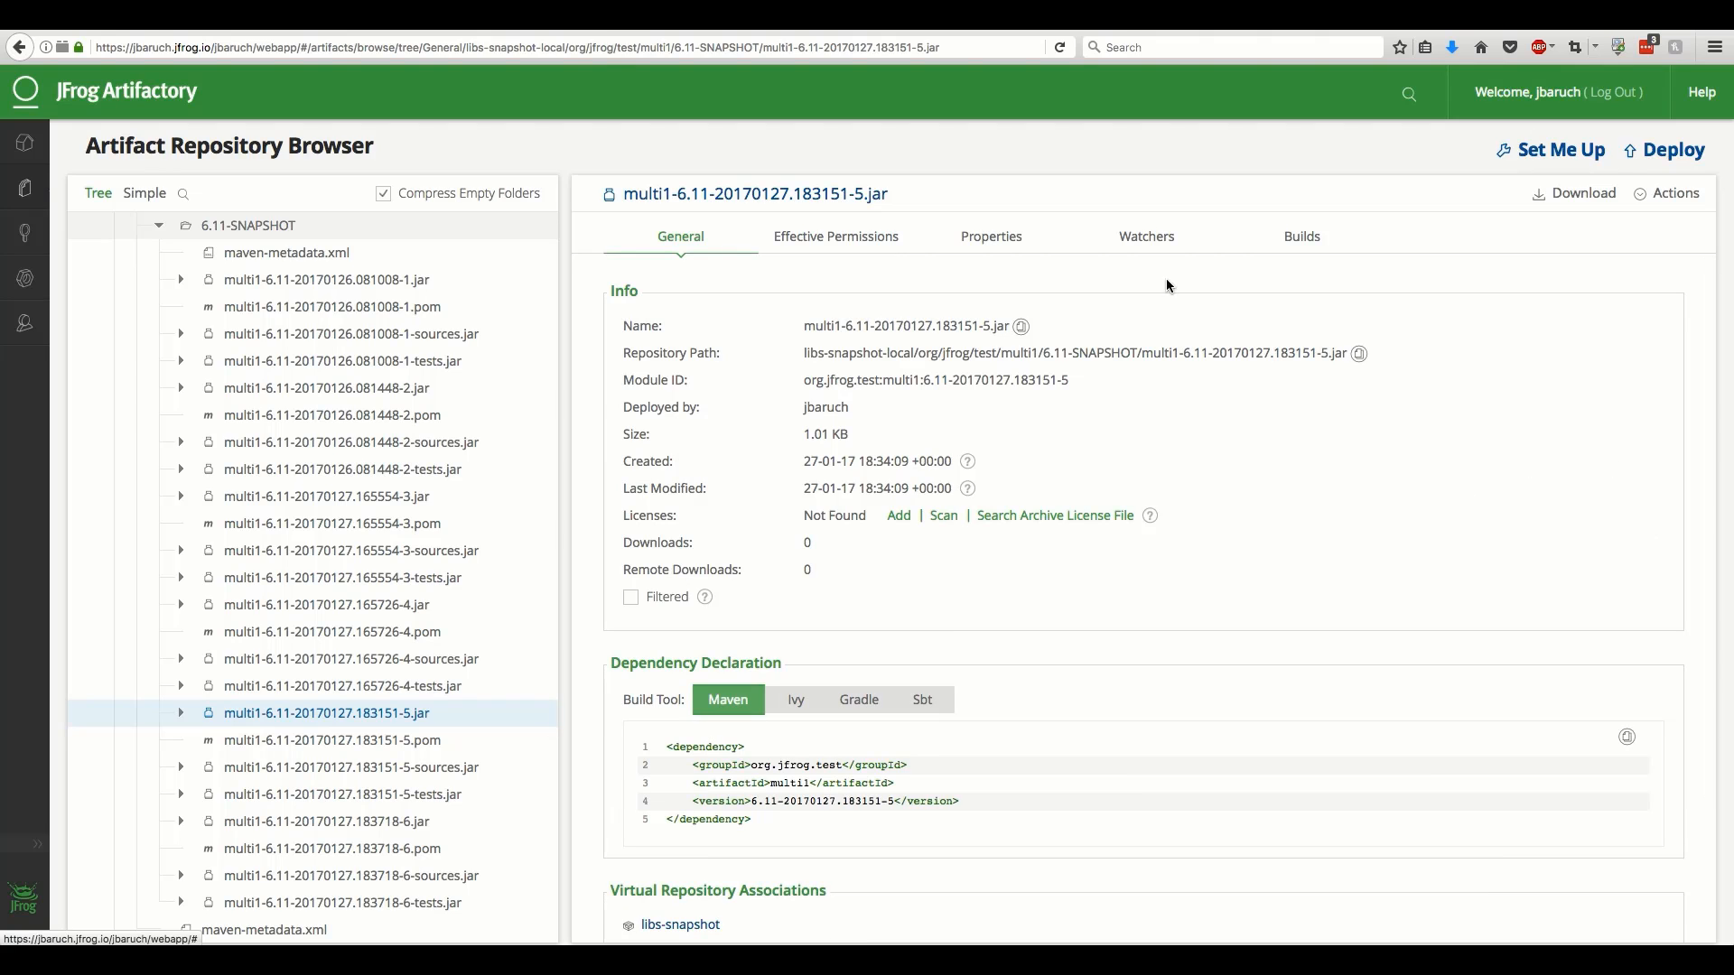
mouse_move(991, 237)
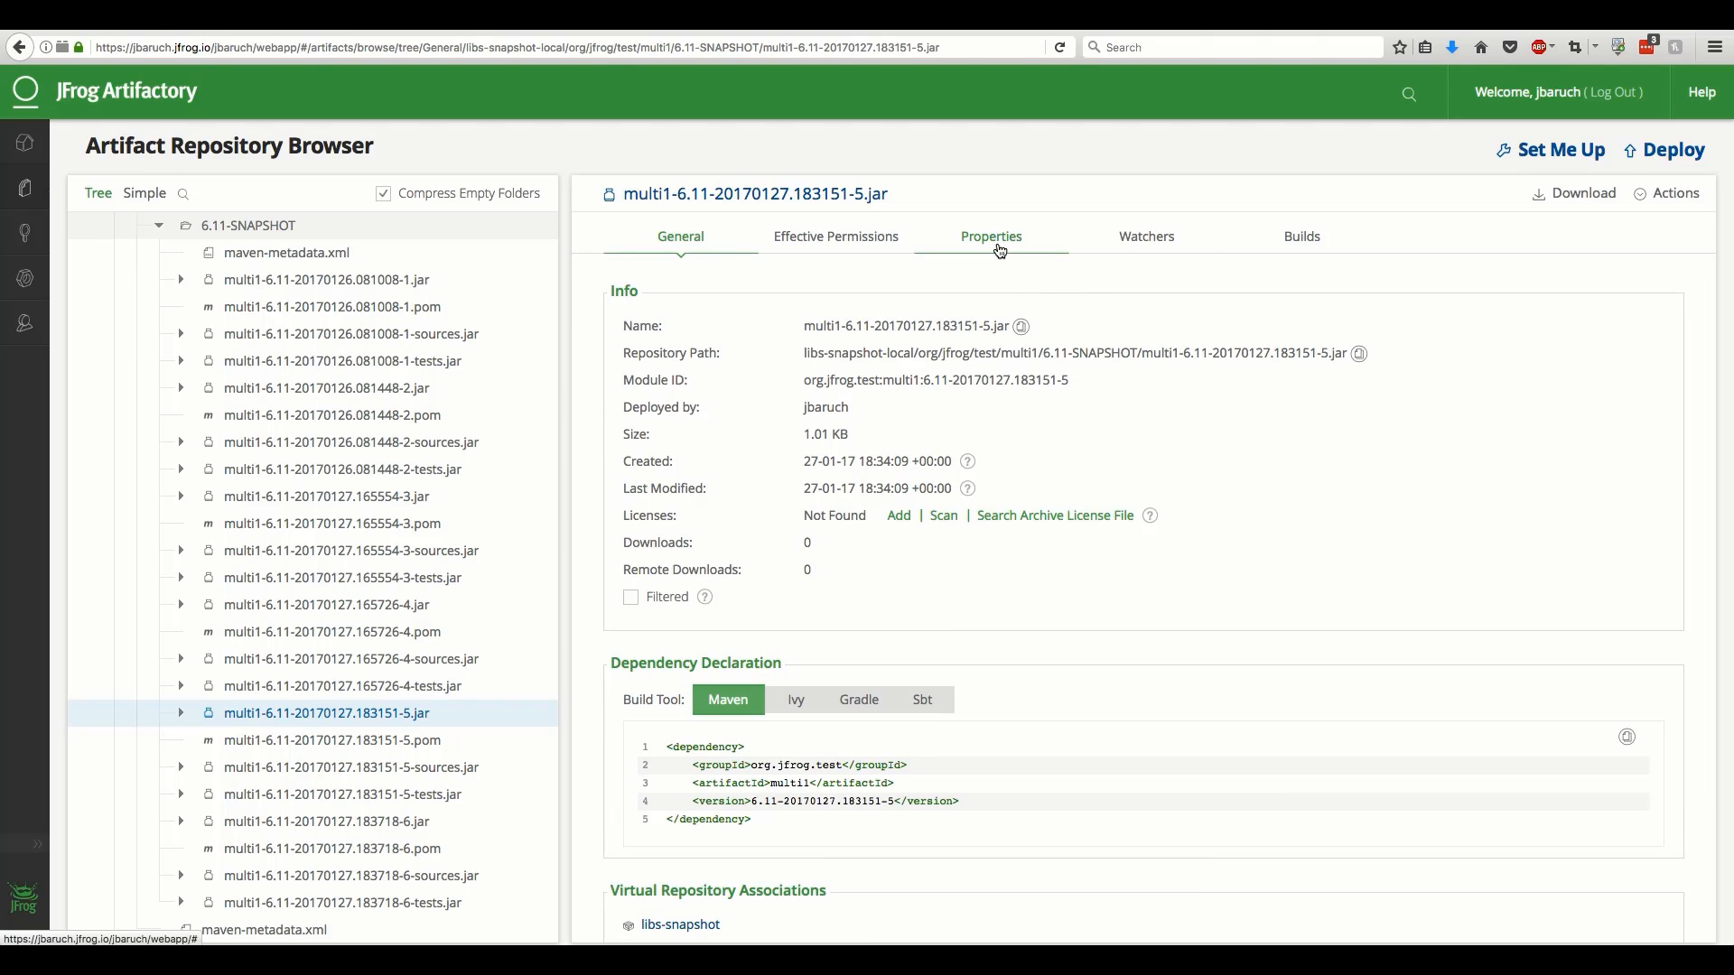
left_click(990, 236)
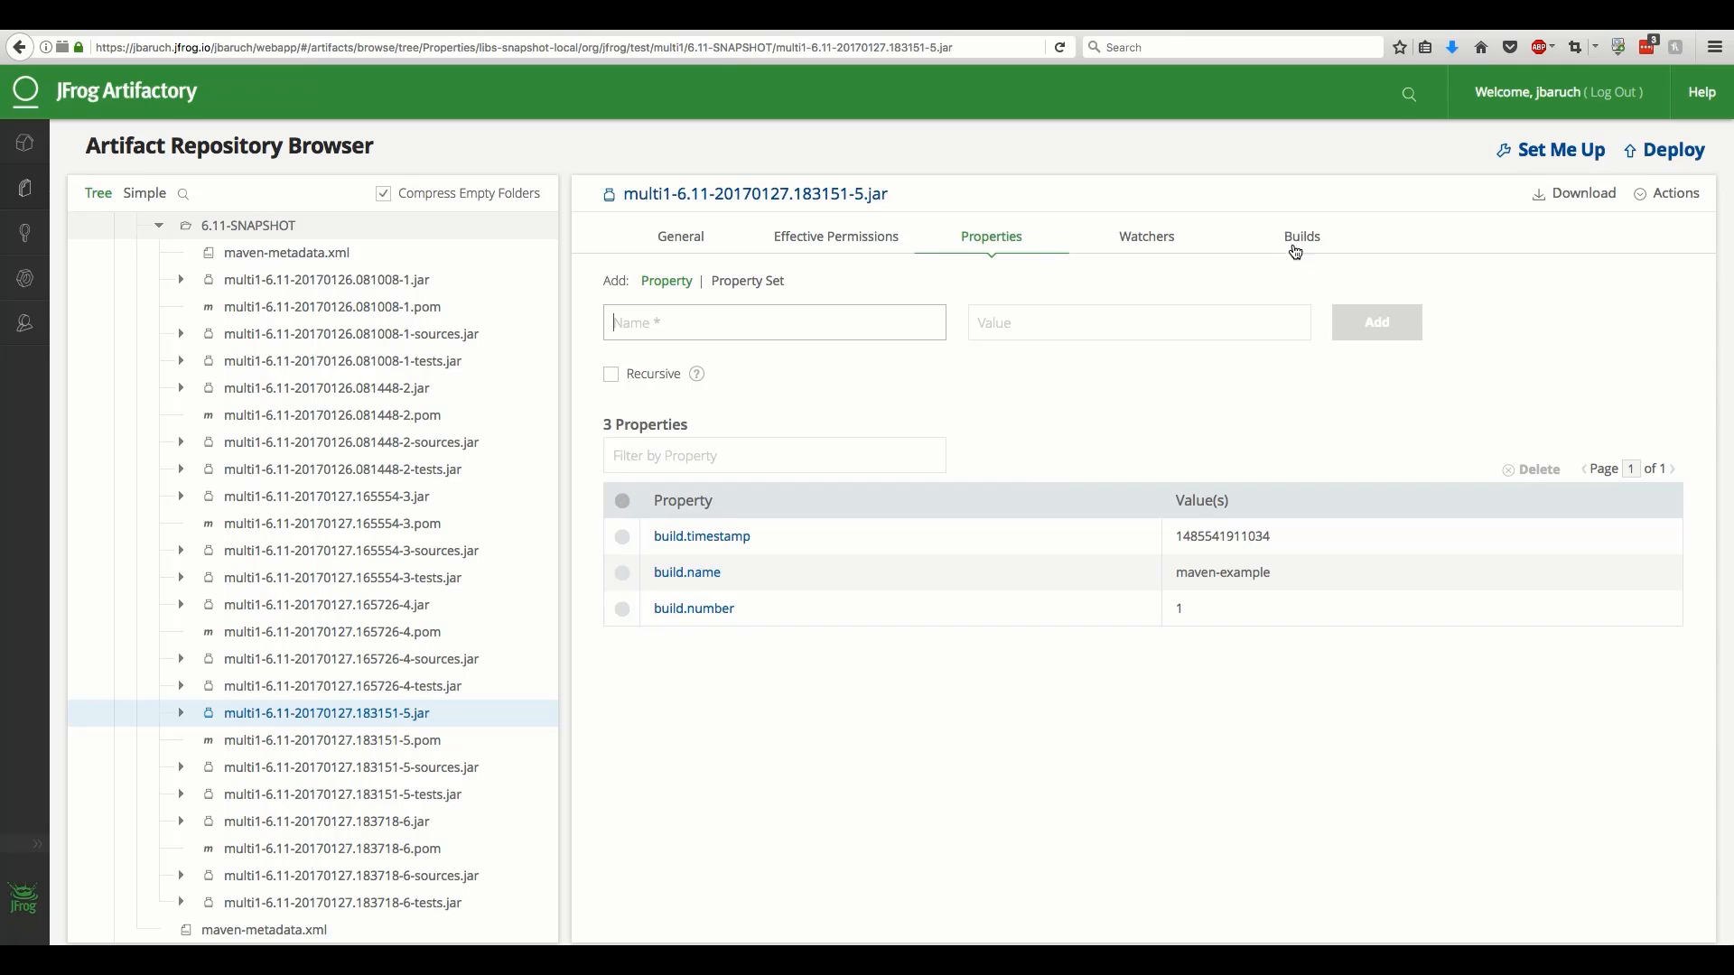
left_click(1301, 235)
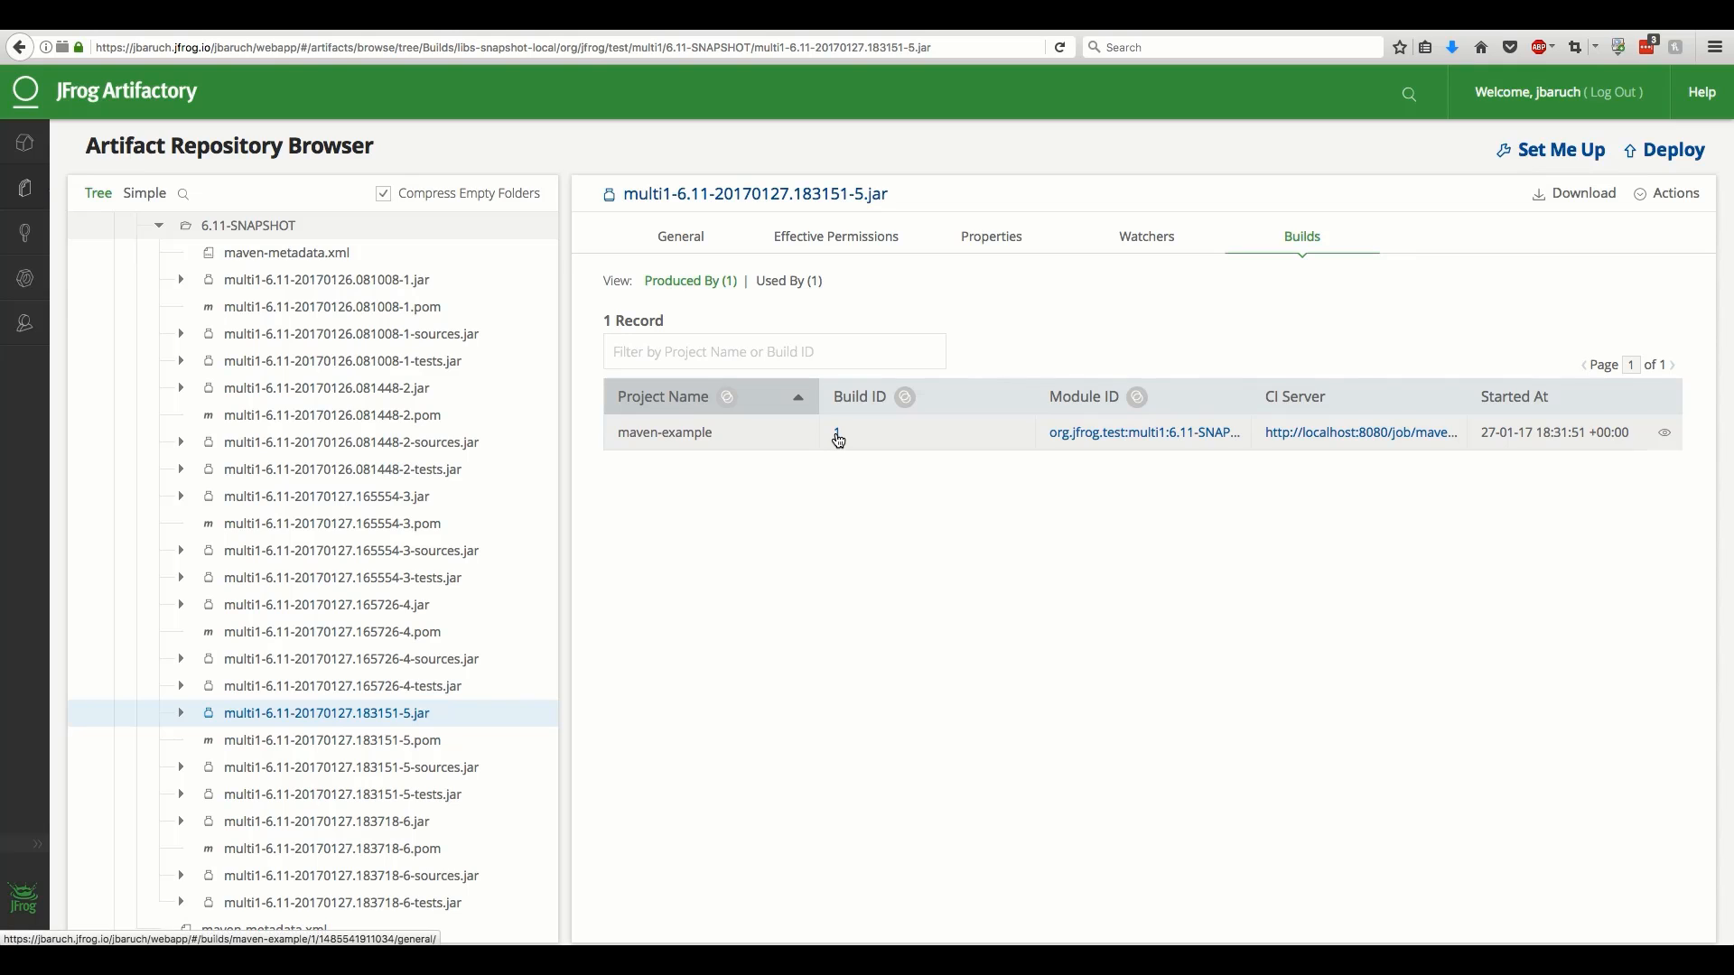
left_click(837, 432)
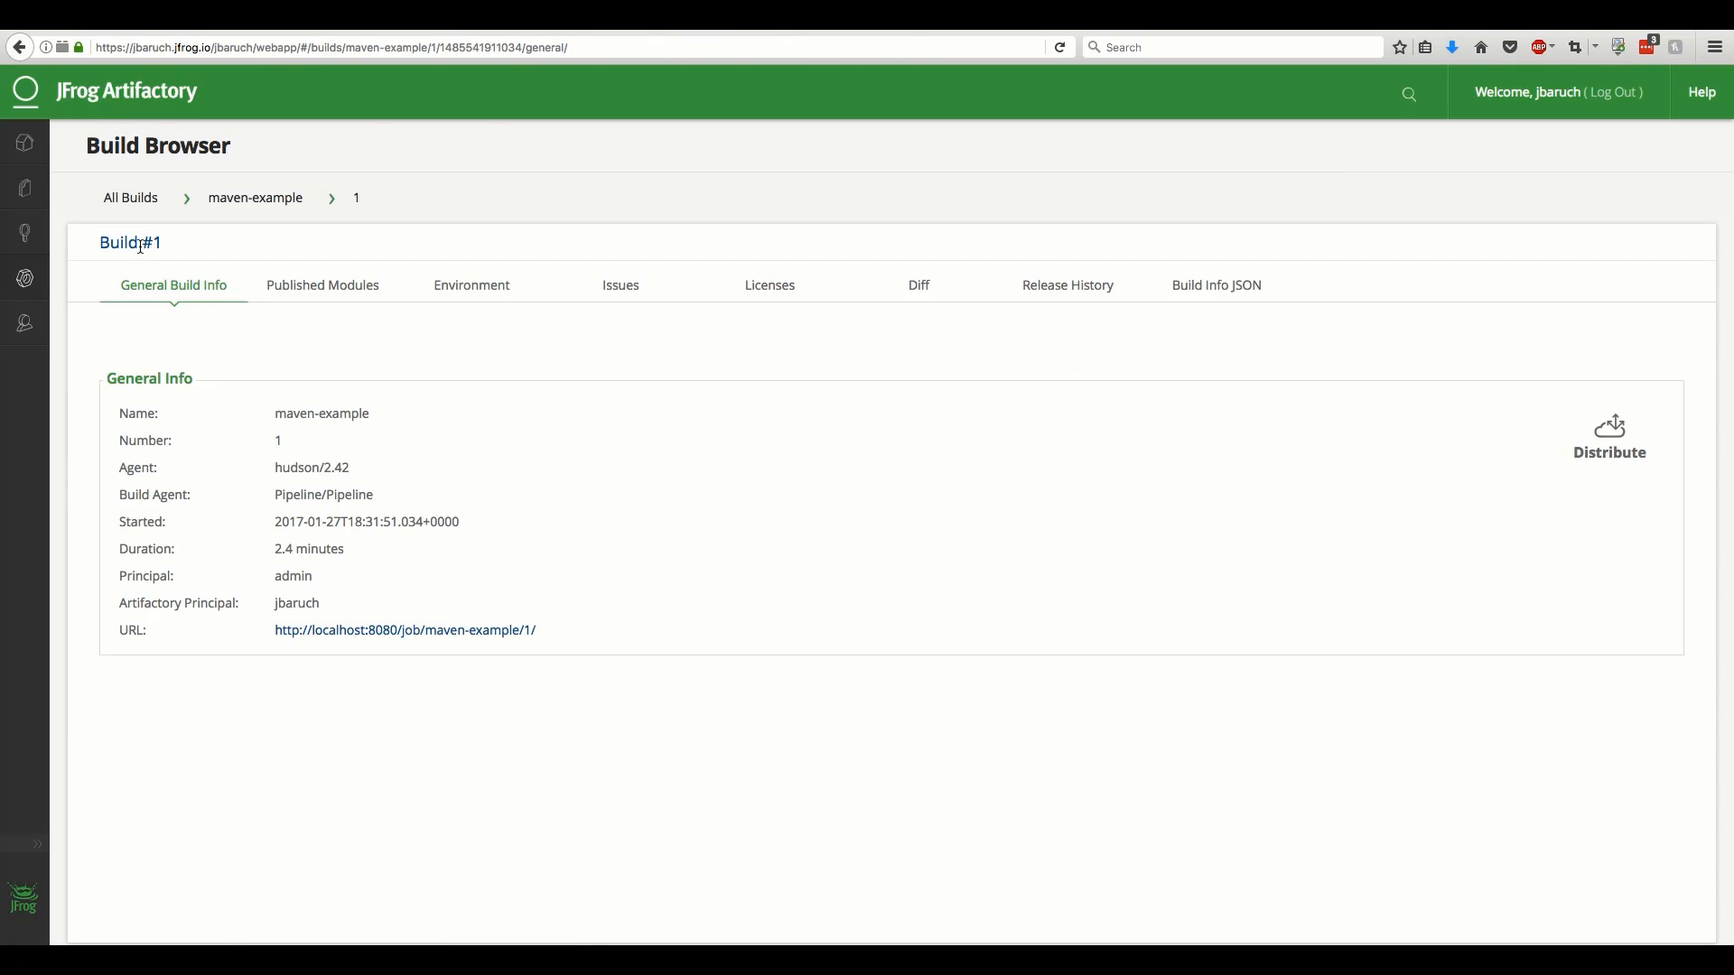
left_click(129, 197)
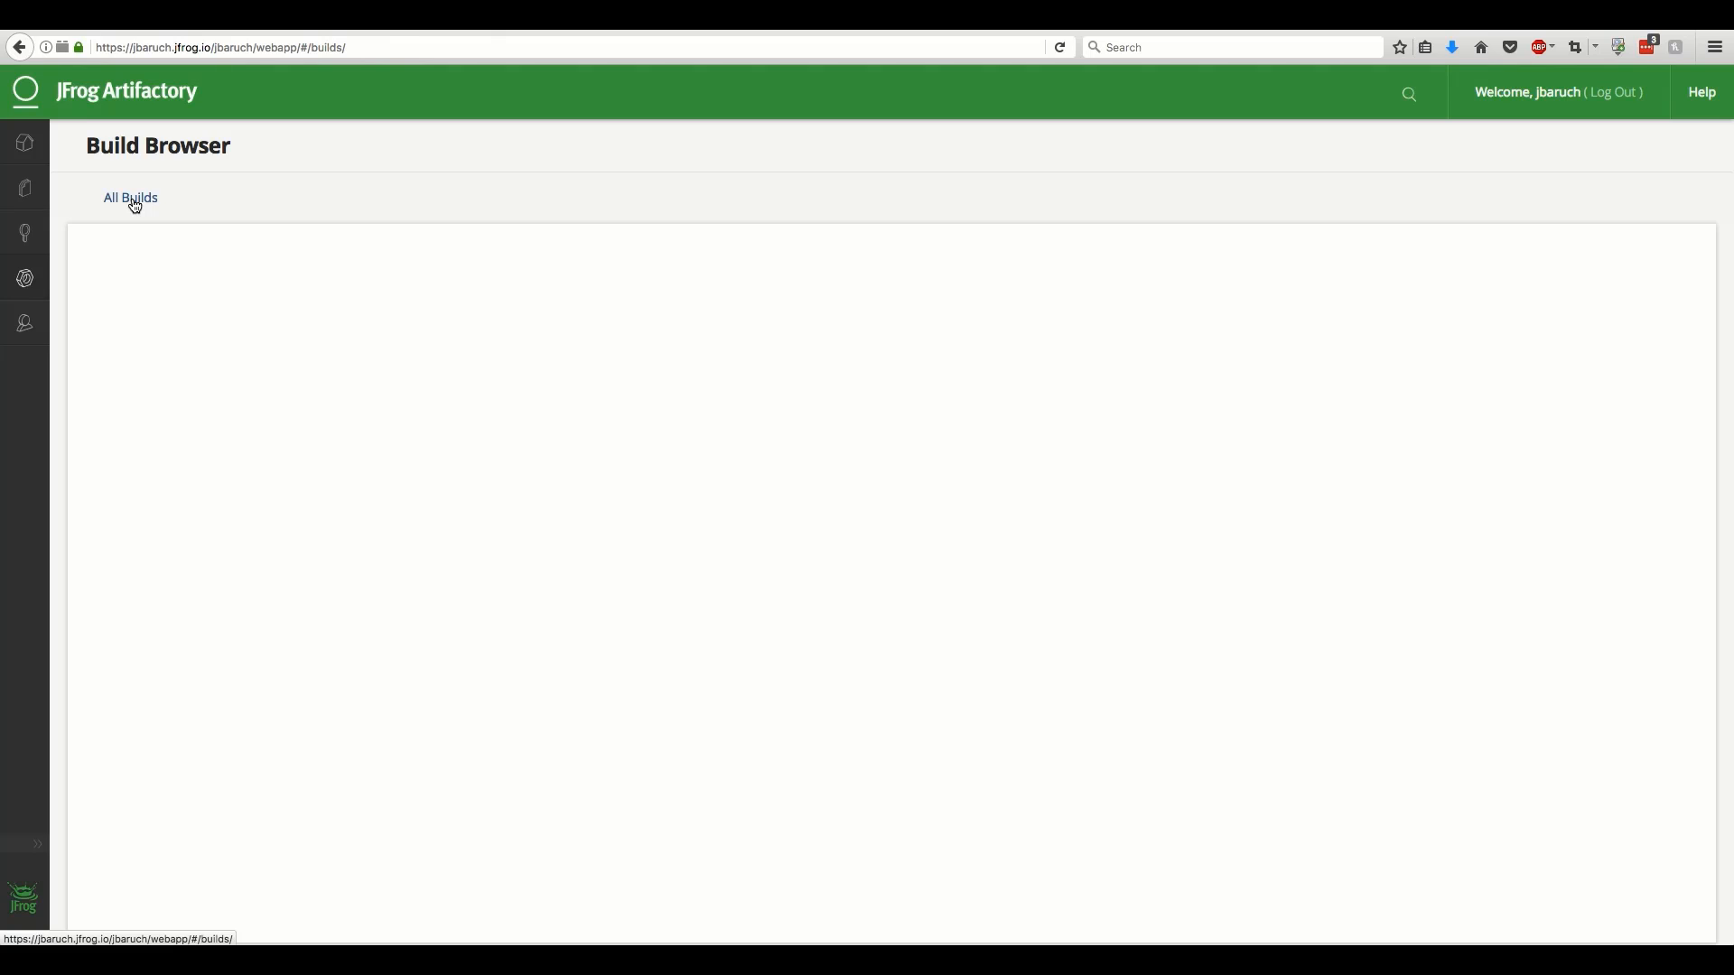
Go from All Builds to maven-example's history and open build #2 (39.0 seconds)
left_click(129, 198)
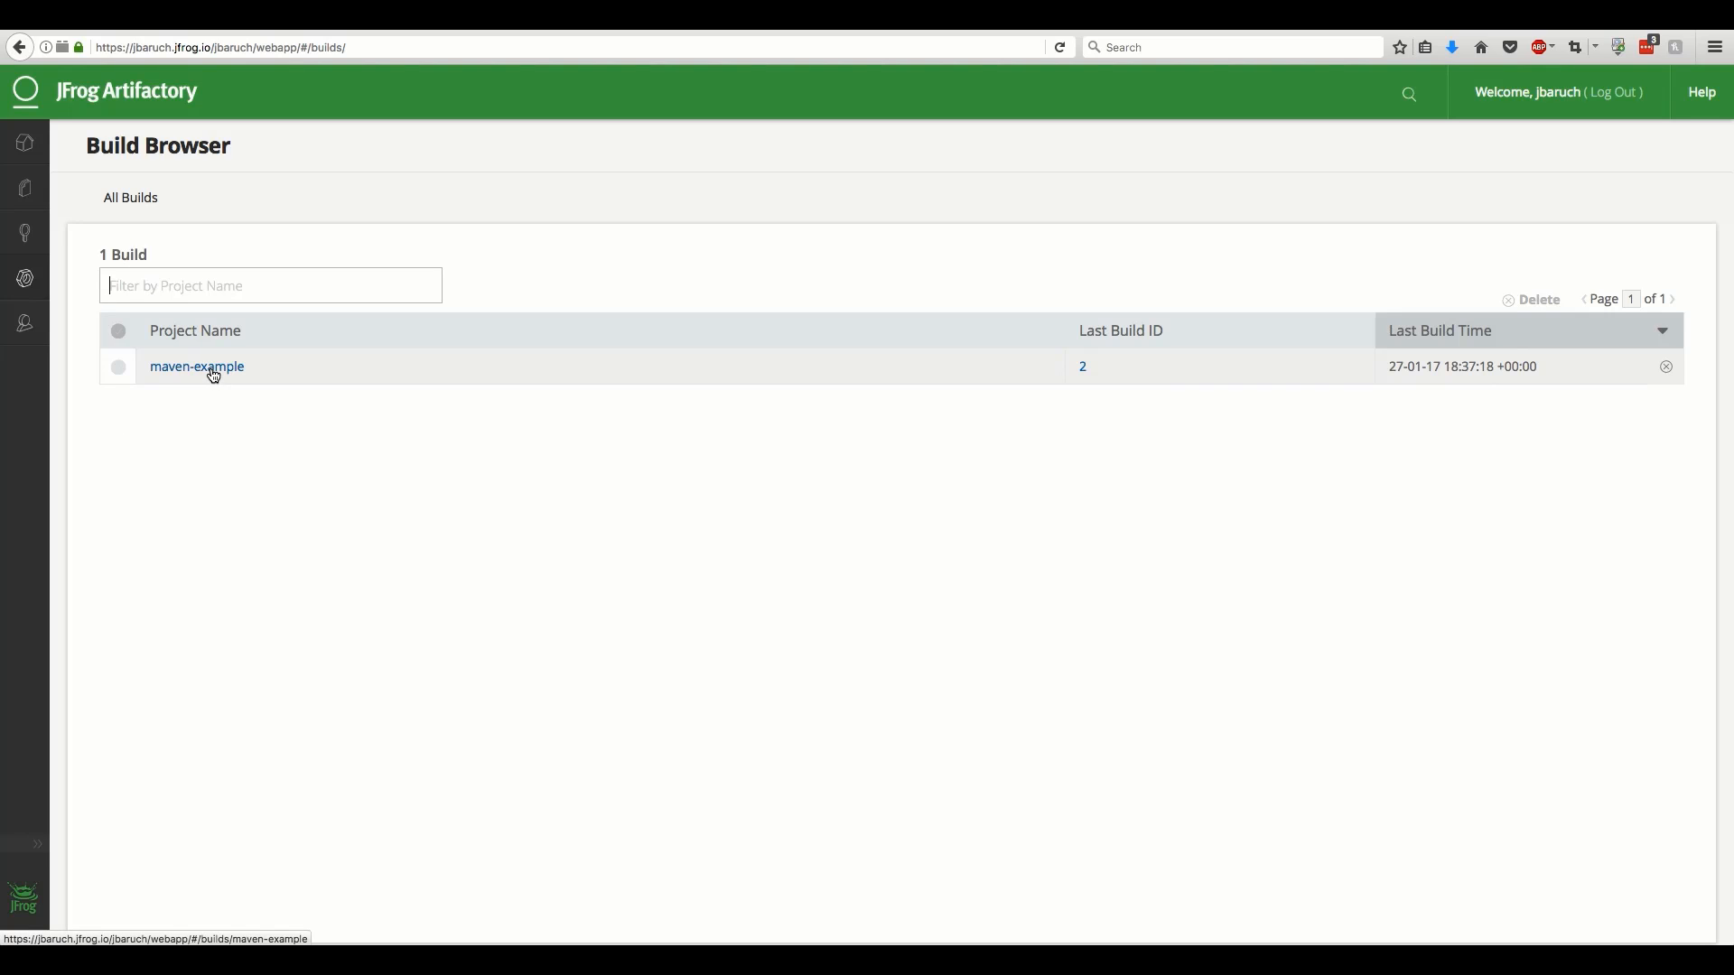
left_click(196, 365)
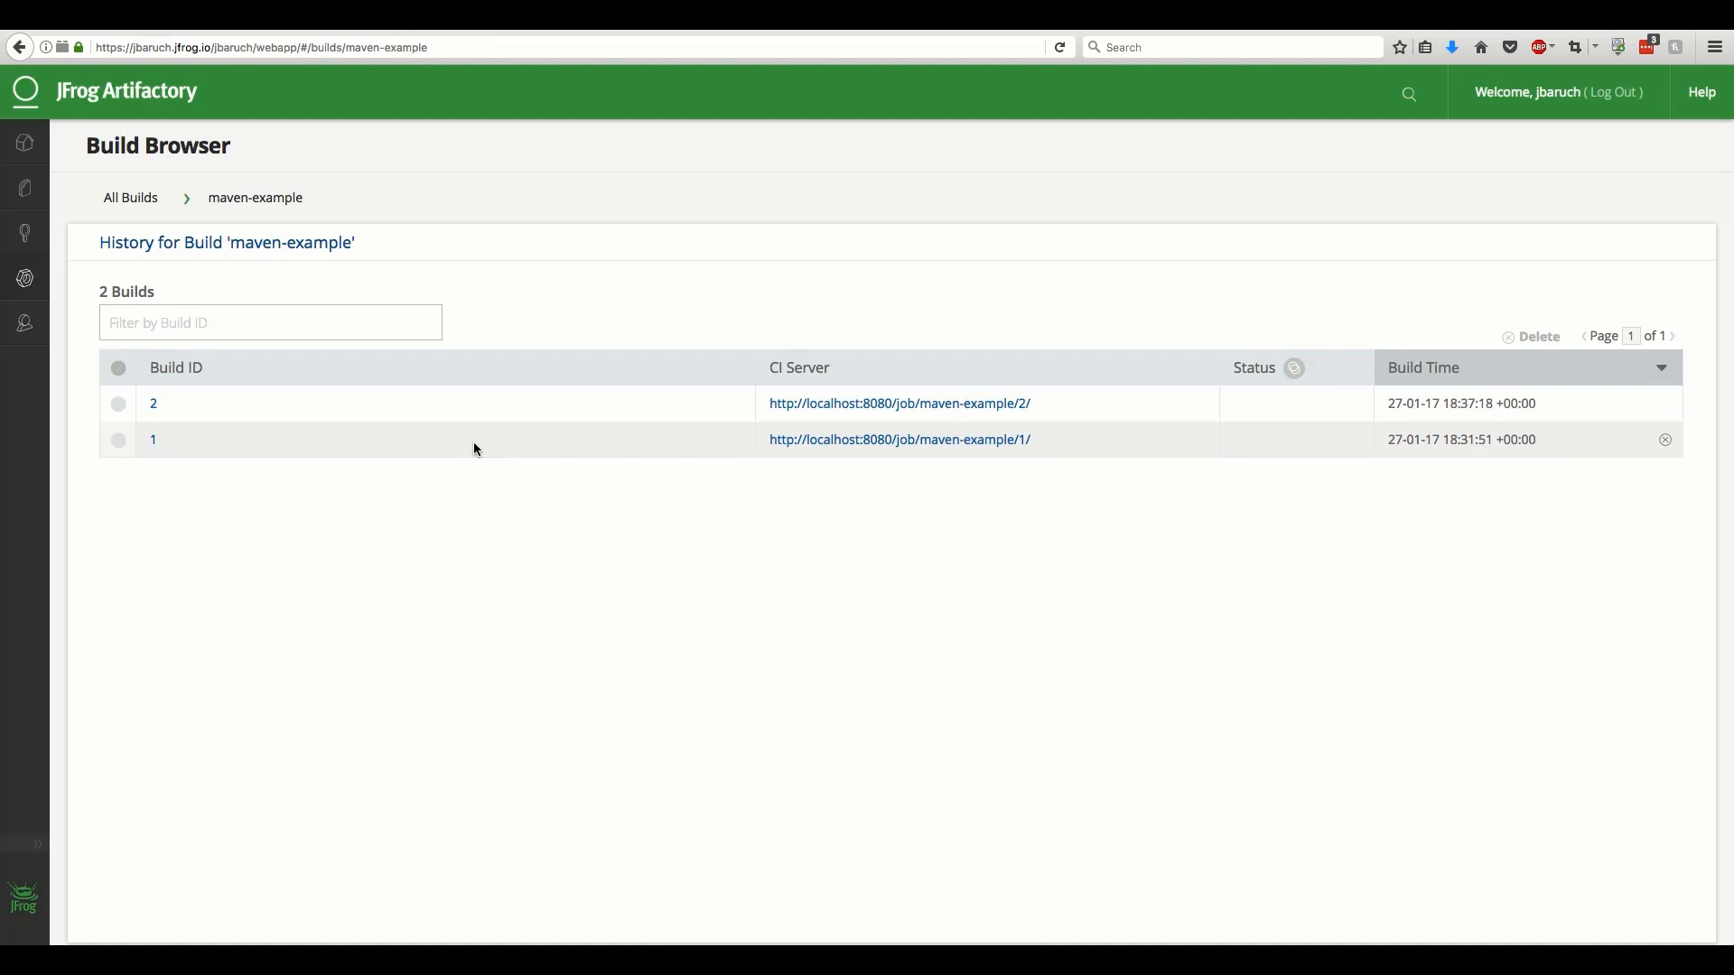
mouse_move(153, 404)
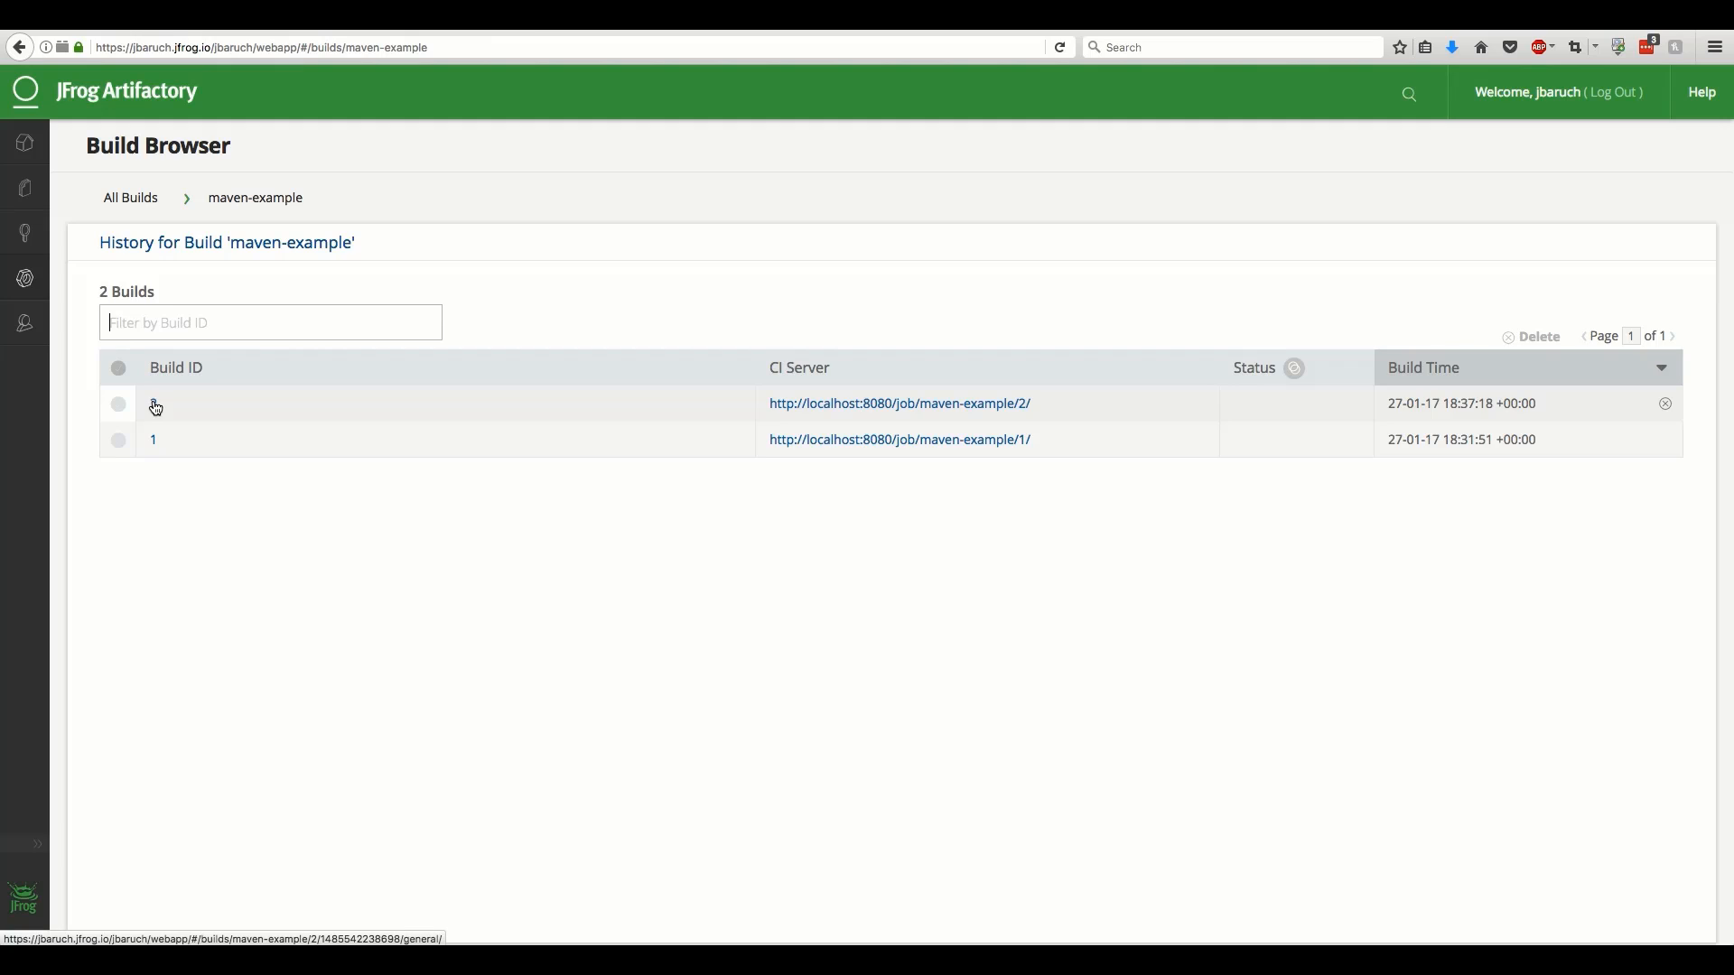
left_click(154, 403)
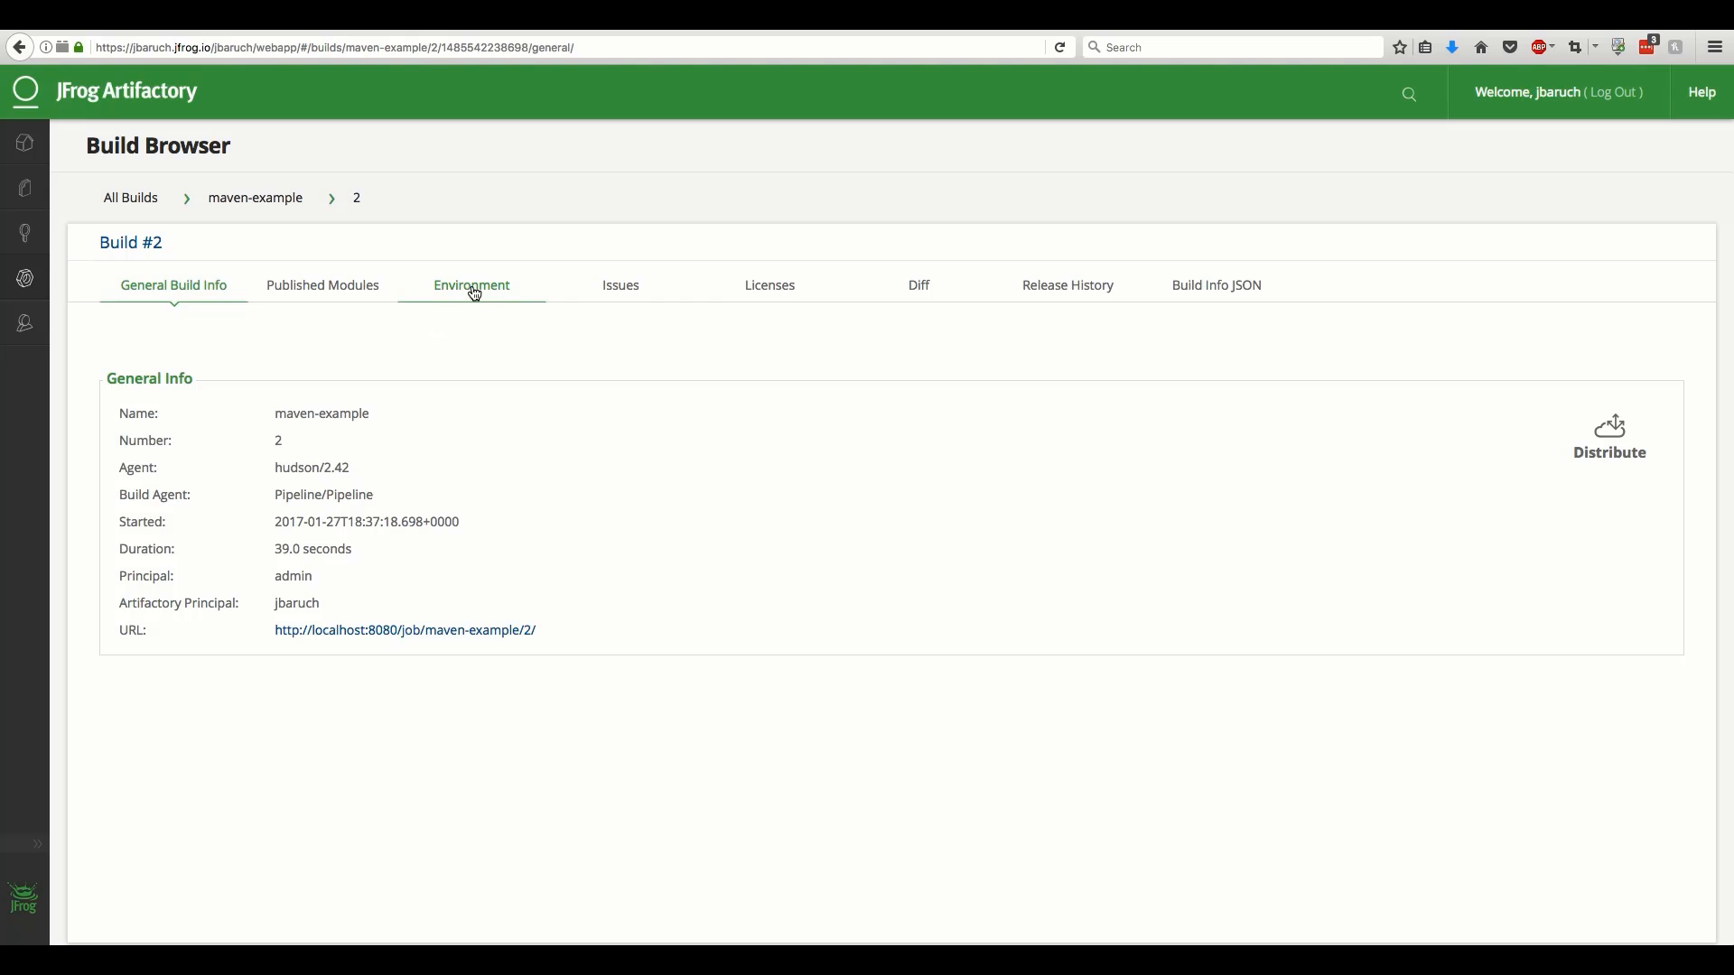
Filter build #2's environment system variables by key 'java', leaving 27 entries
left_click(471, 284)
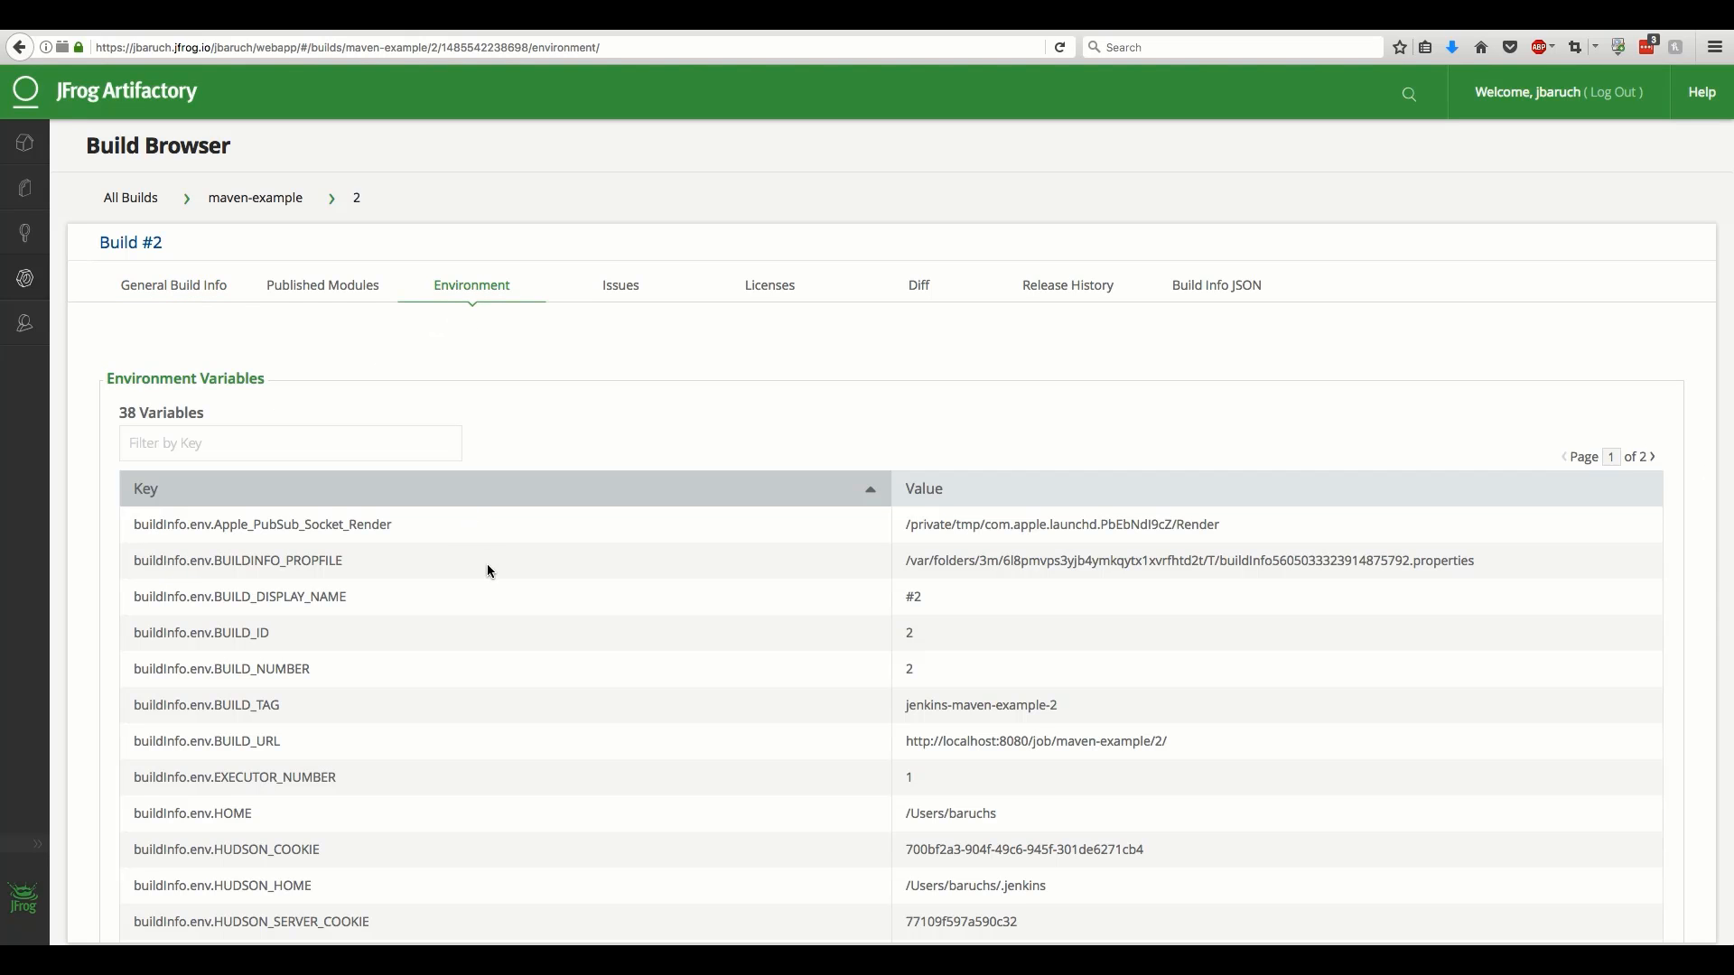
scroll("down", 3)
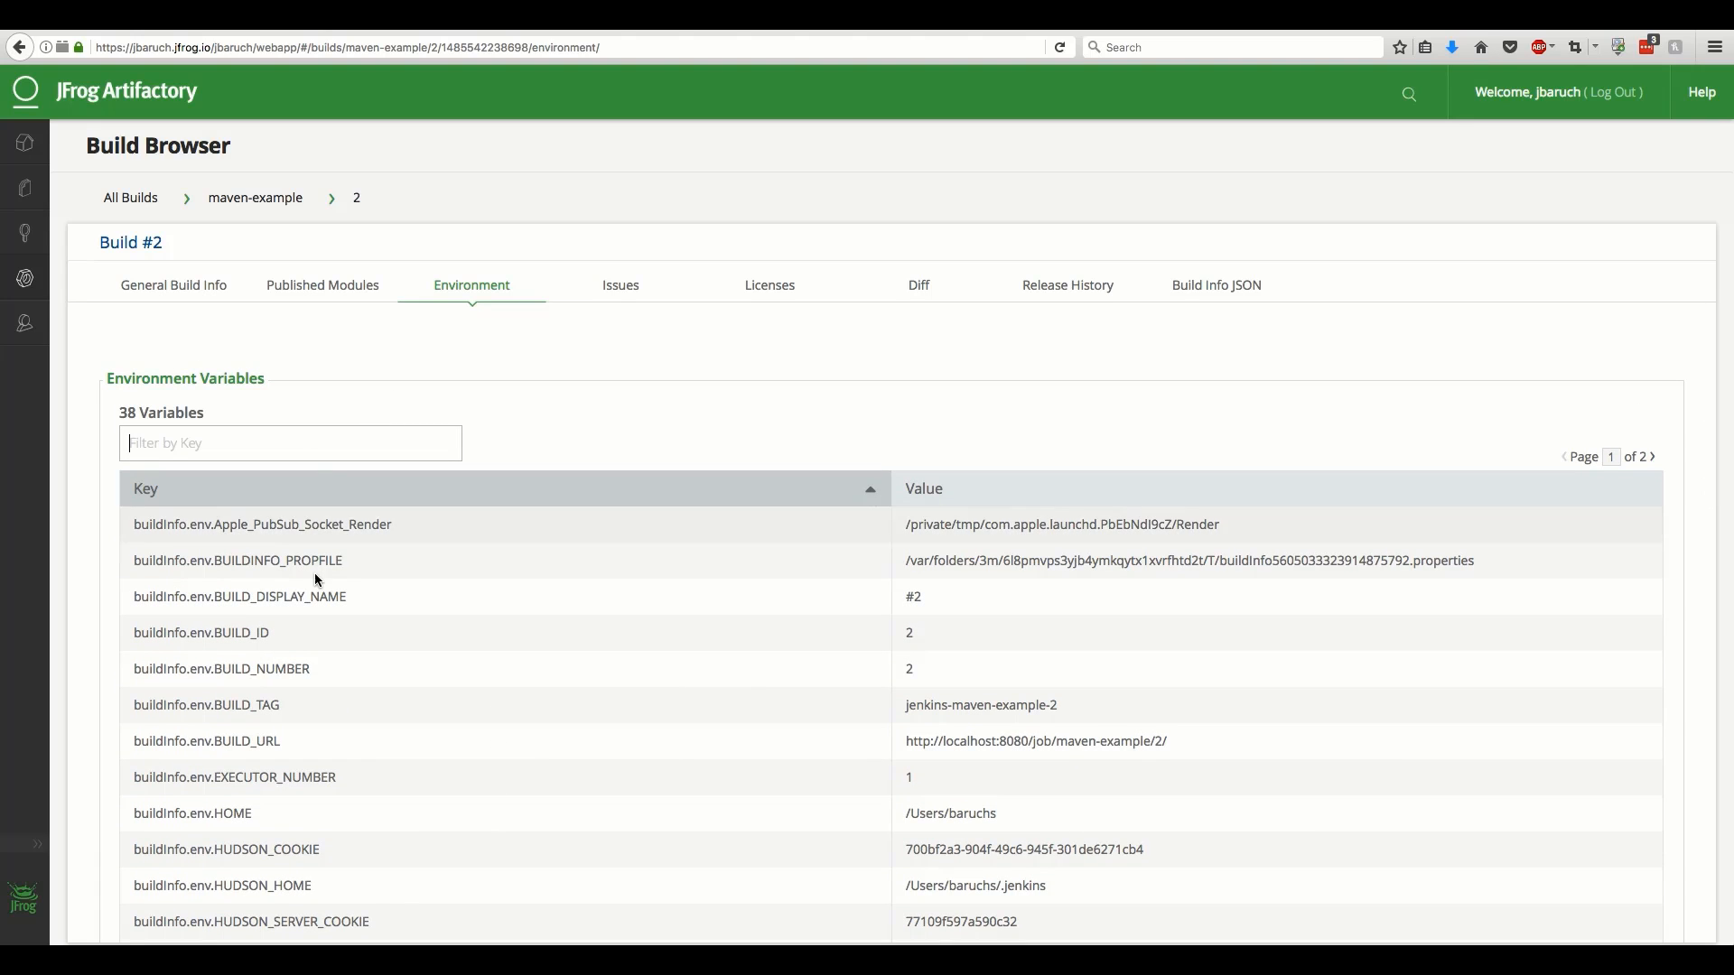
scroll("down", 3)
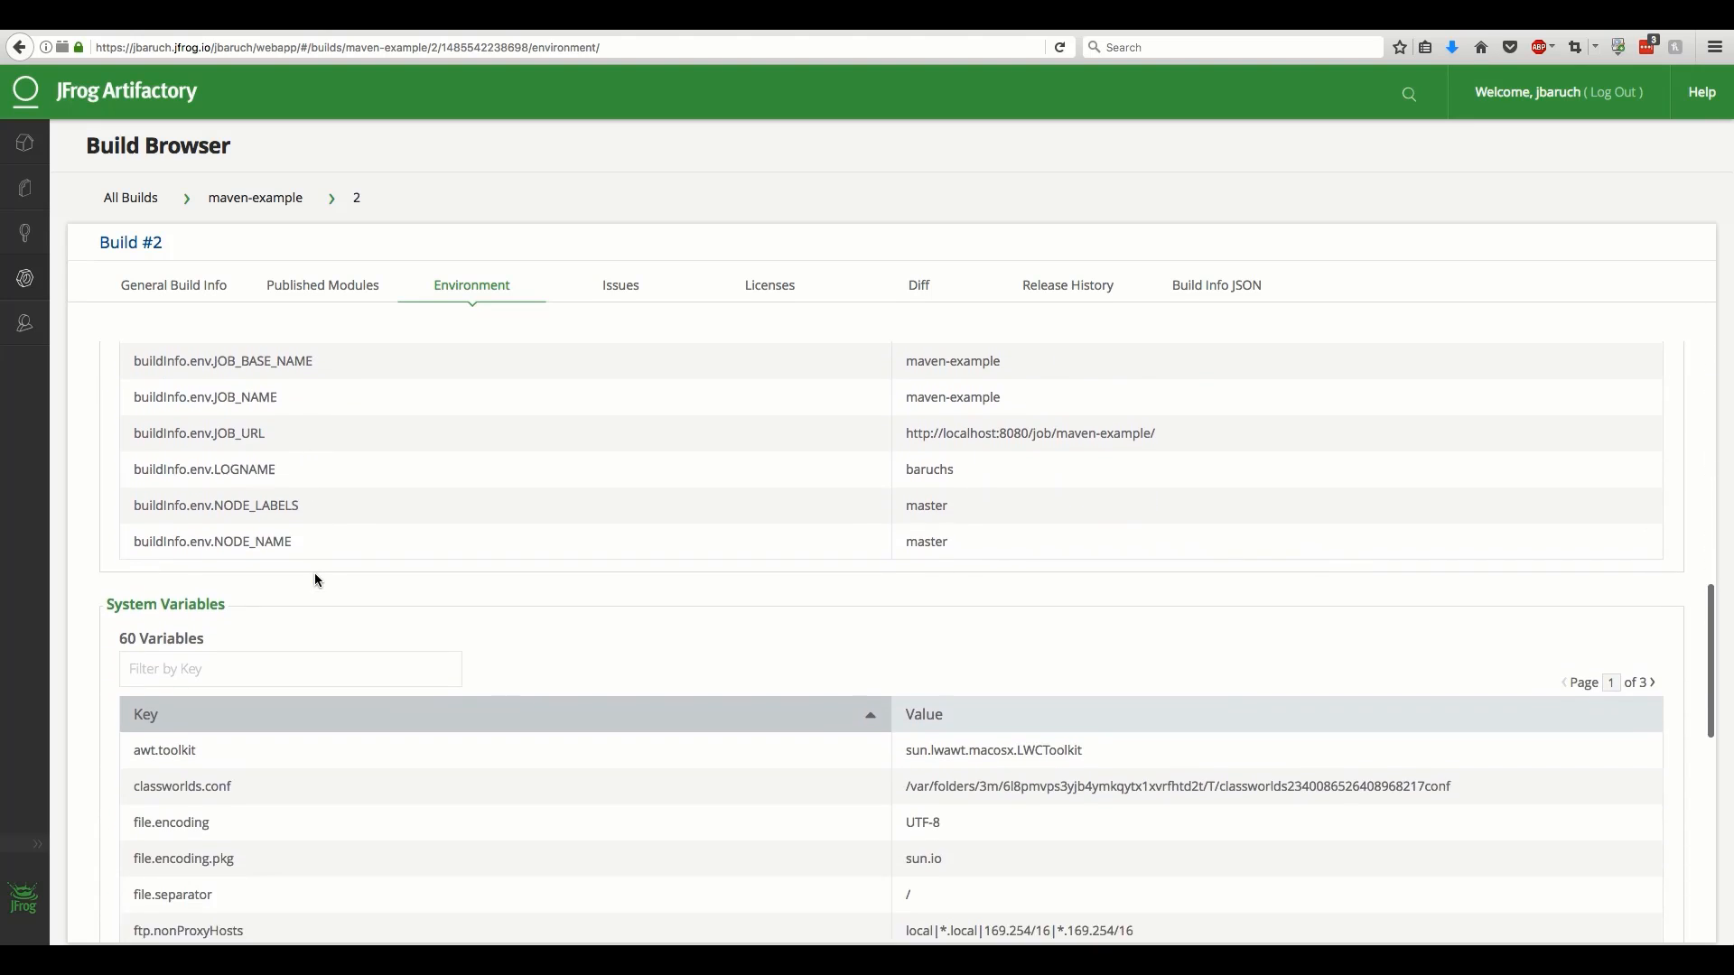
scroll("down", 3)
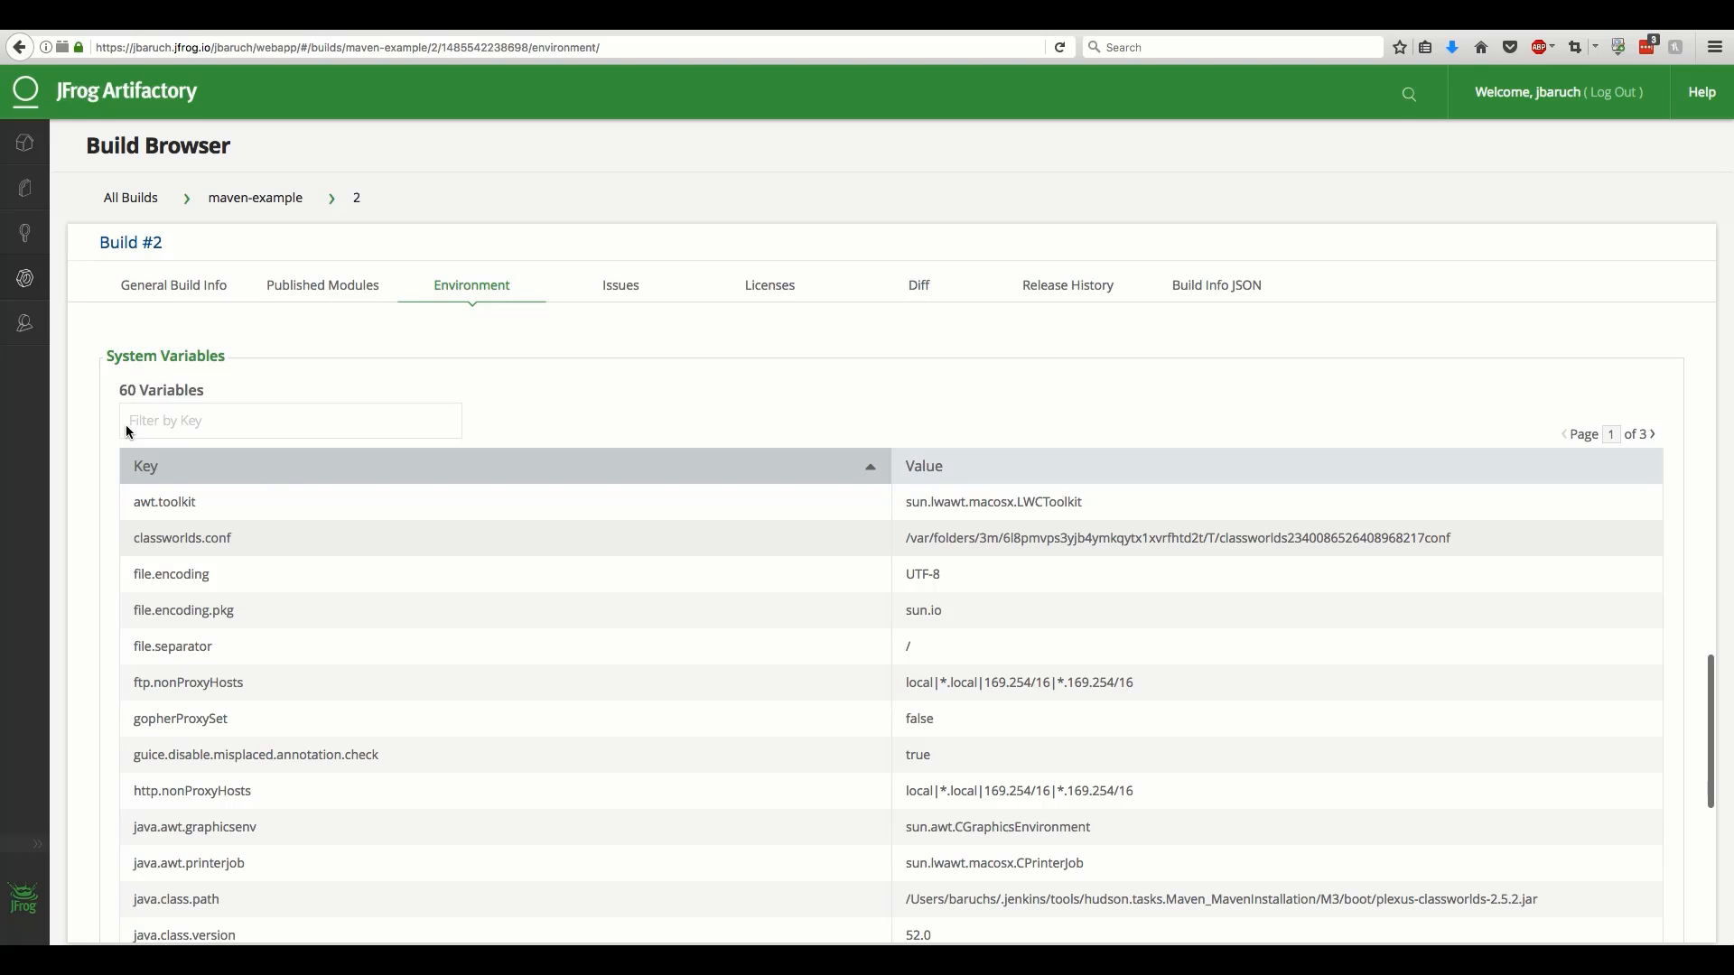
left_click(290, 420)
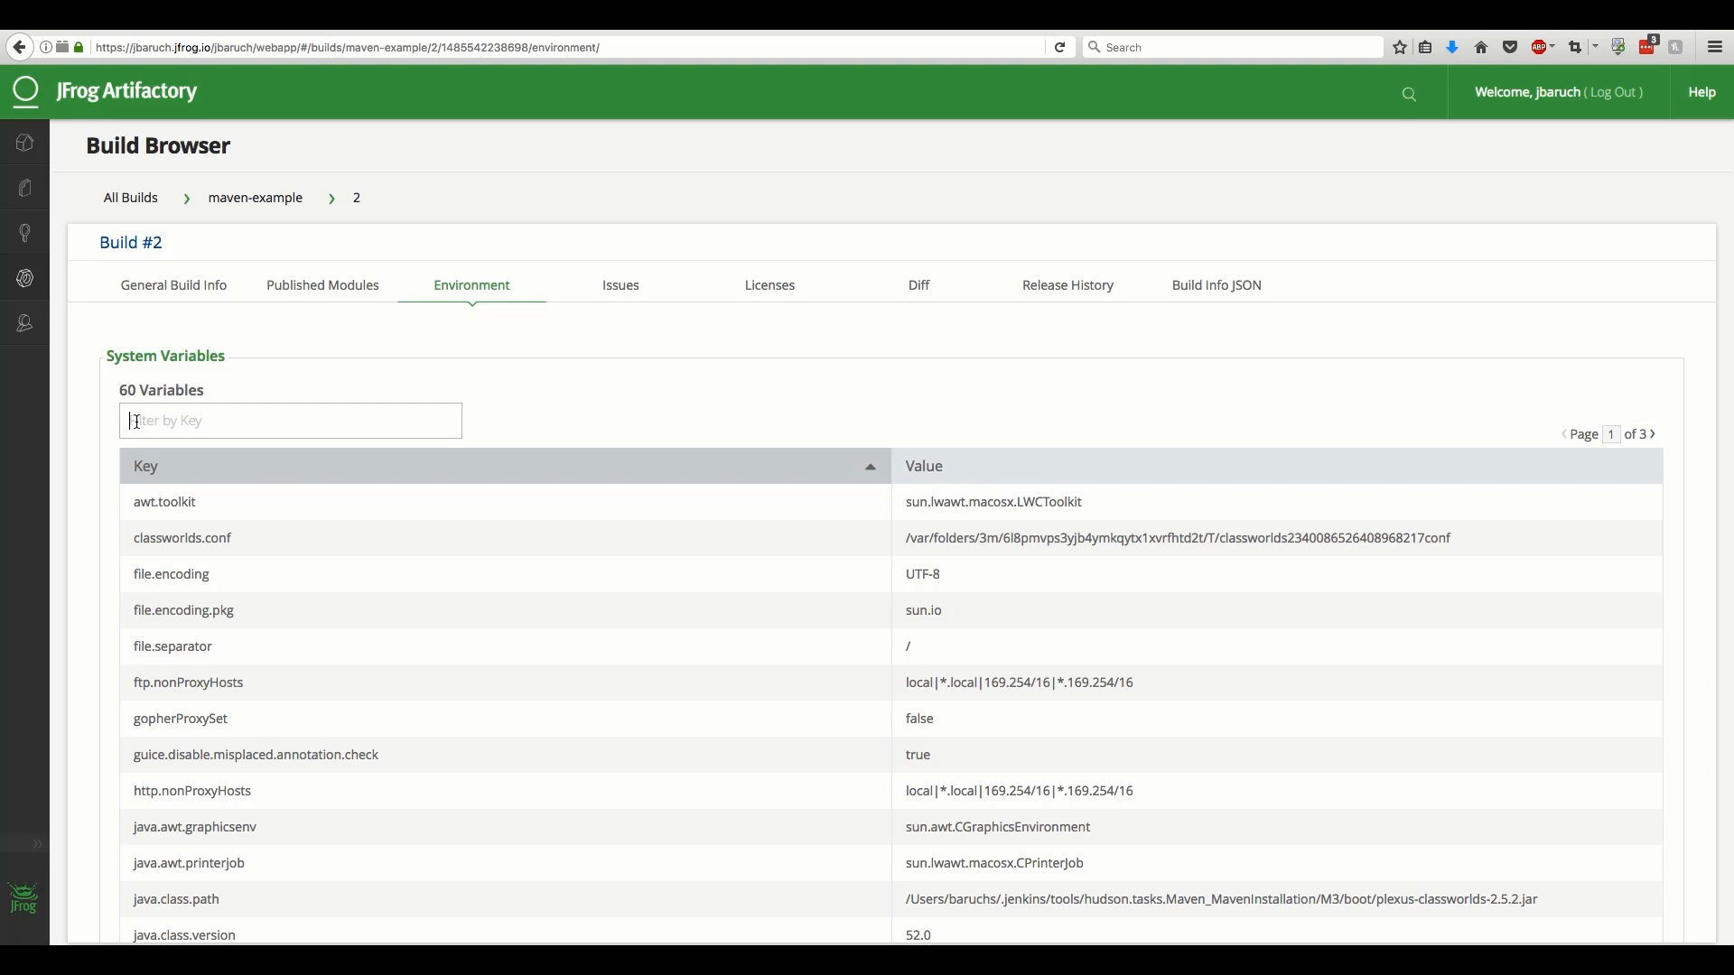
type("java")
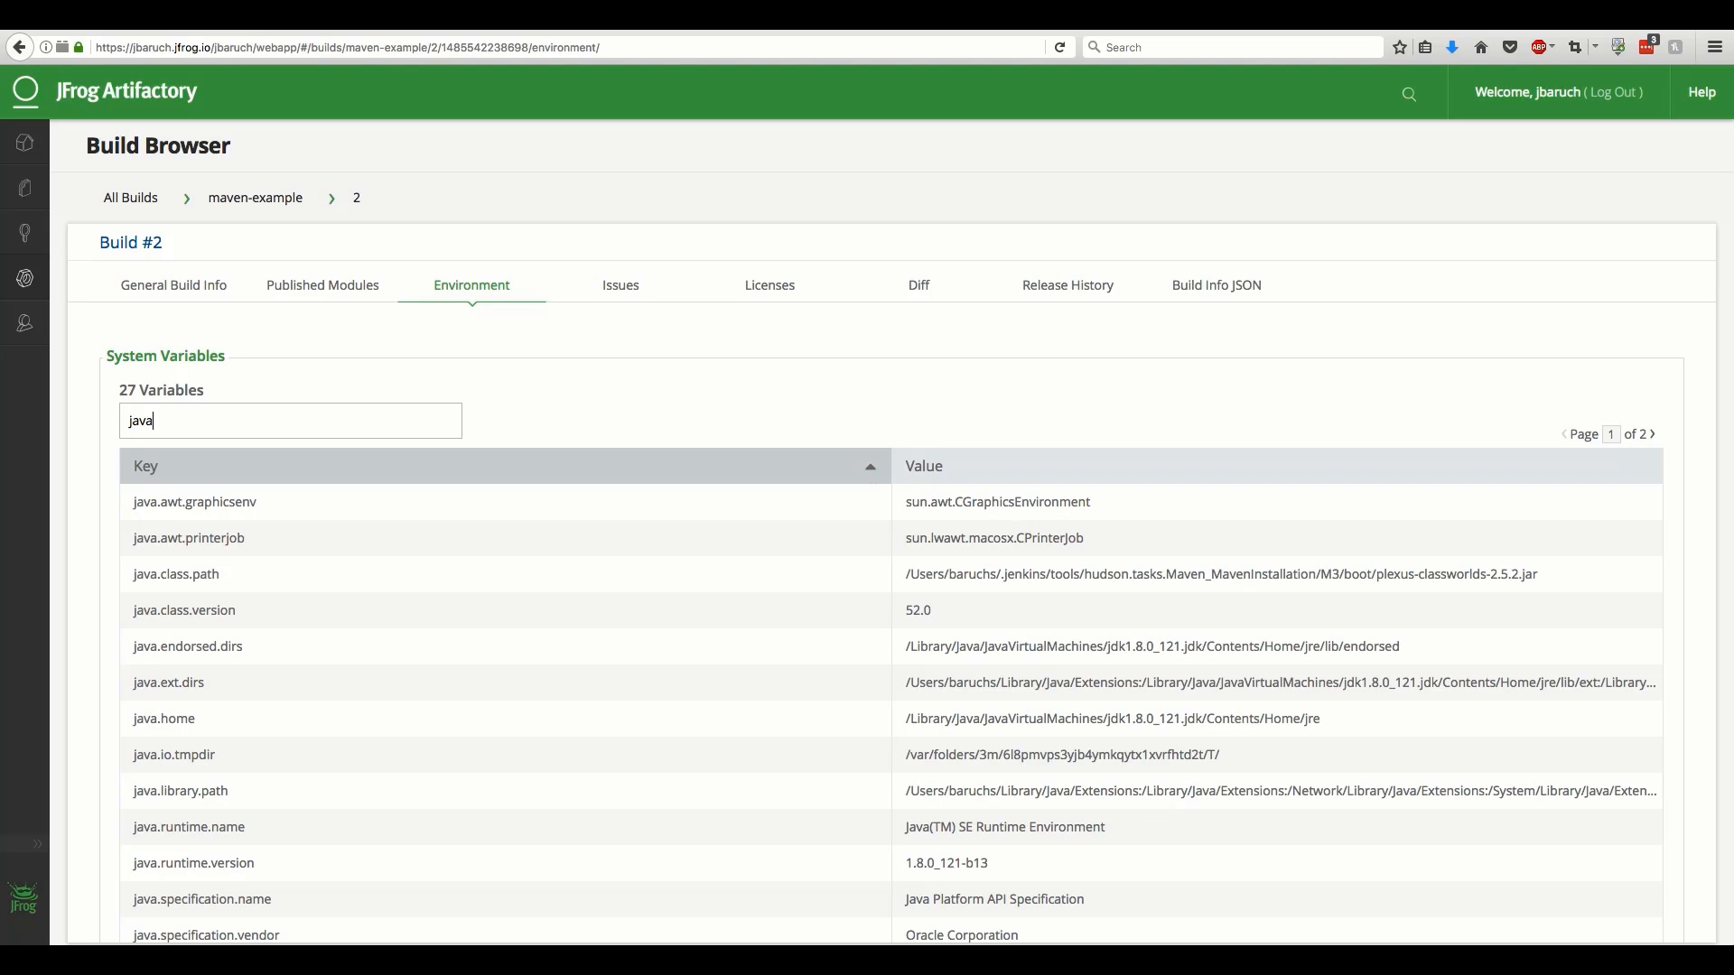
scroll("down", 3)
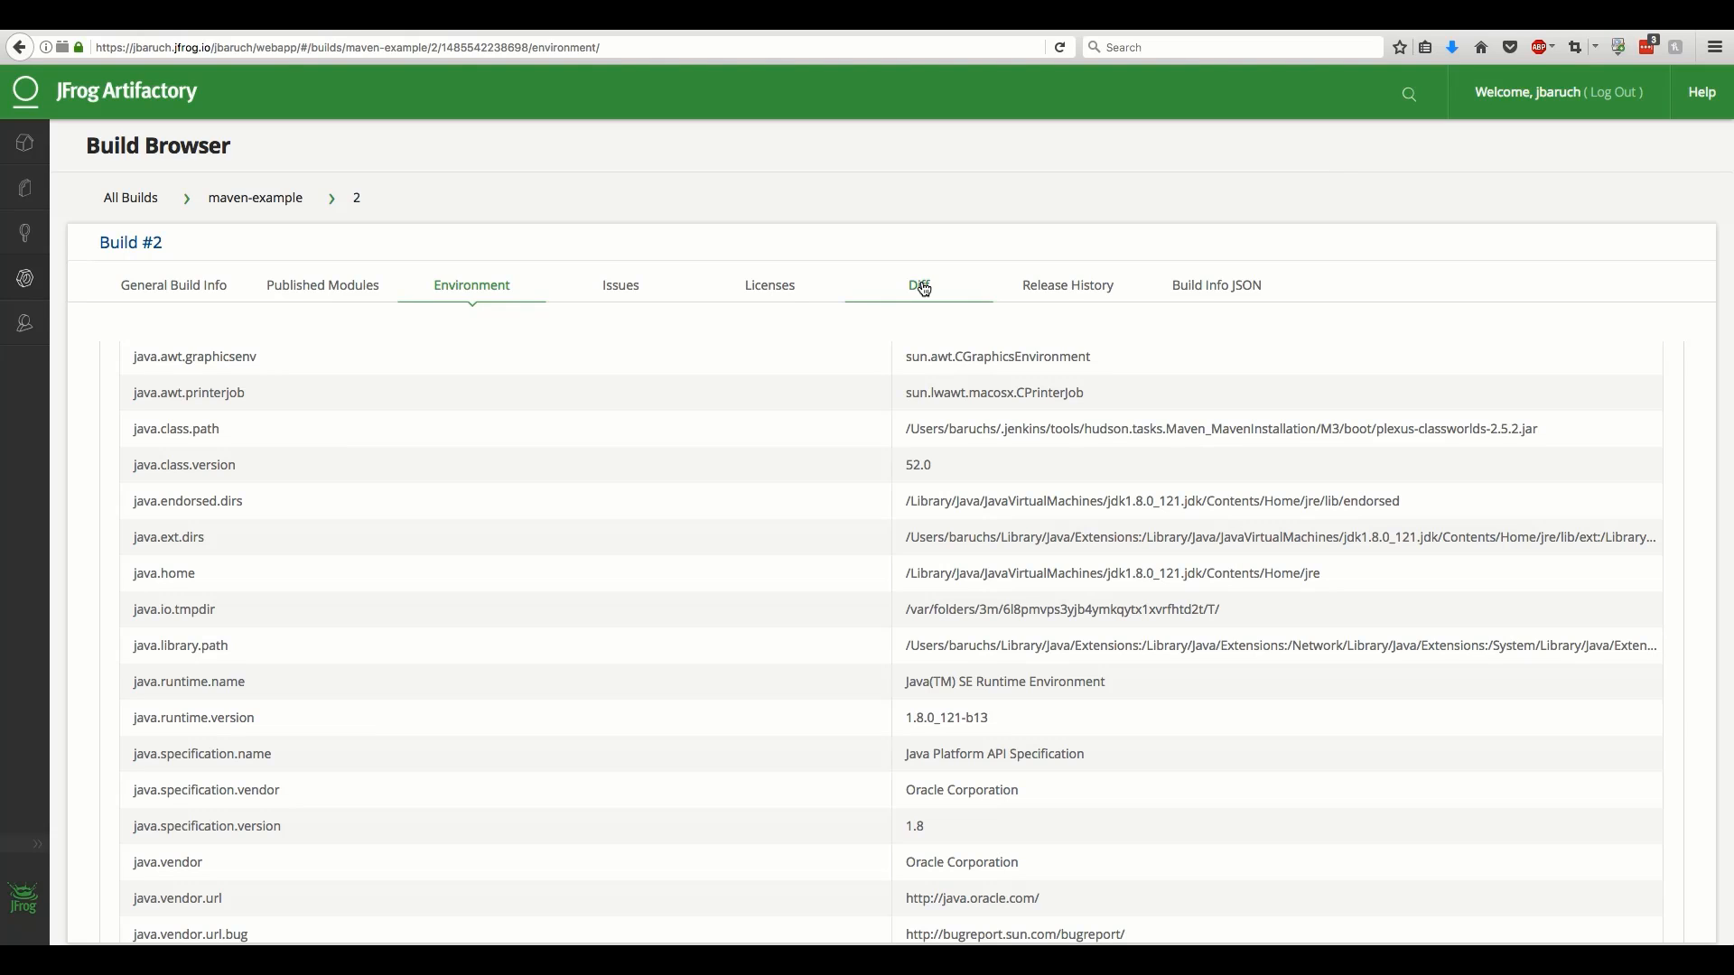
Diff build #2 against build 1 and review updated artifacts, dependencies and environment changes
left_click(919, 286)
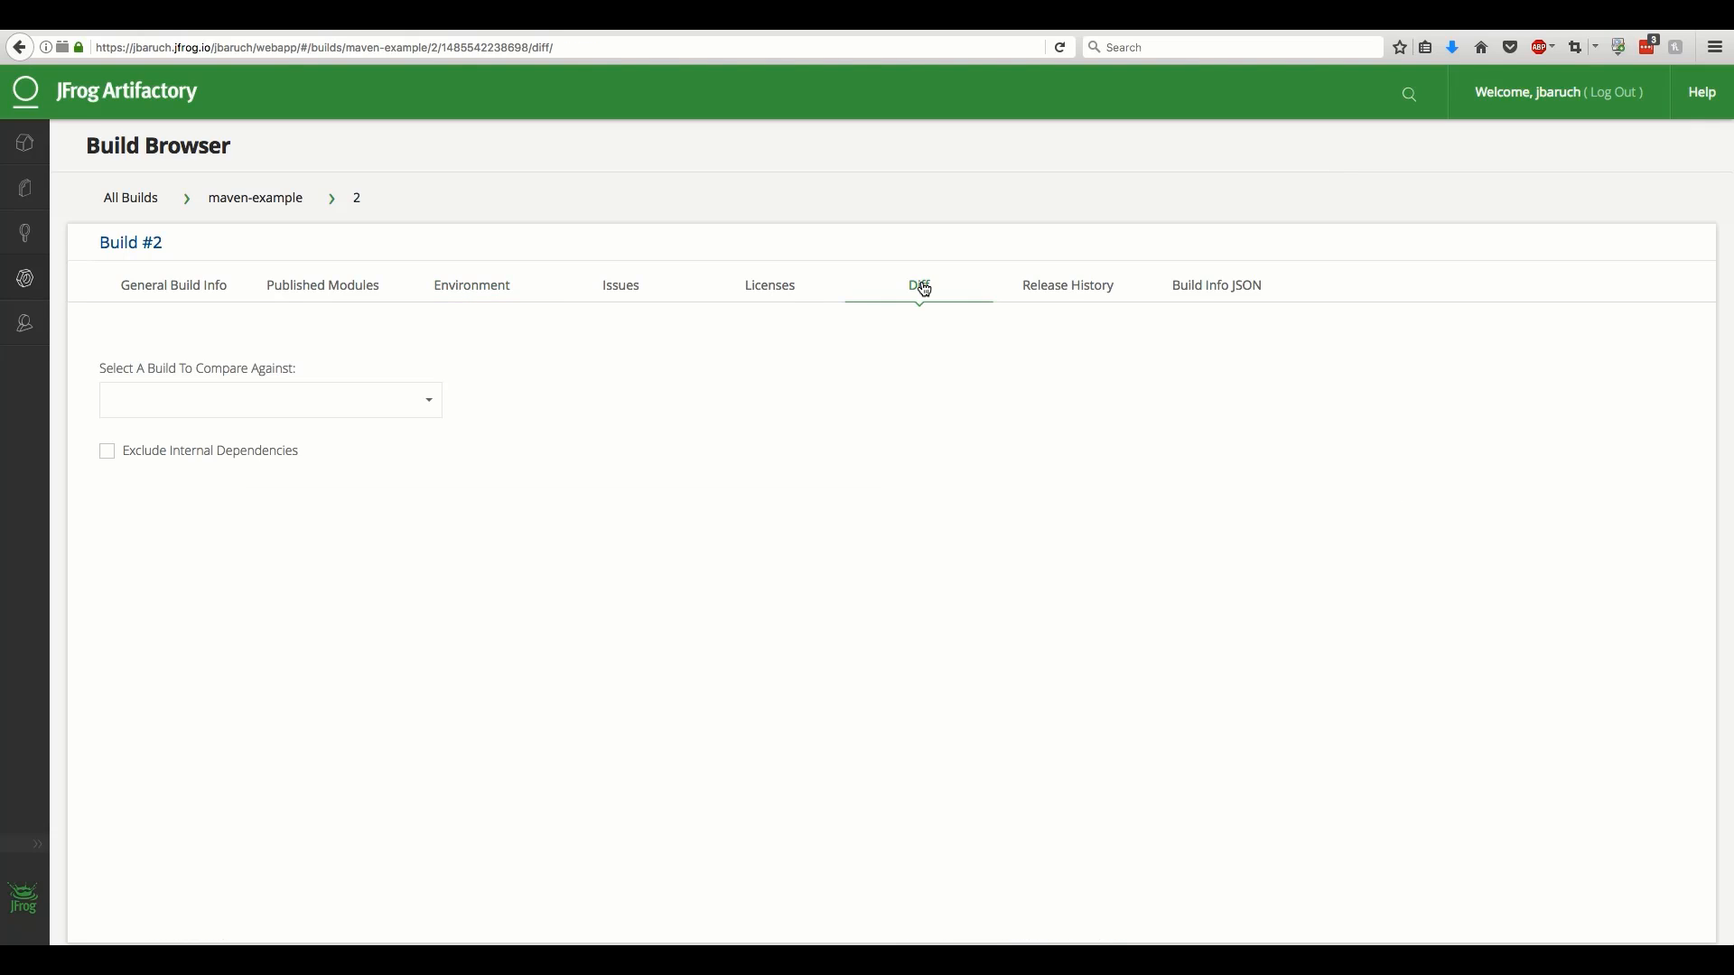
mouse_move(480, 458)
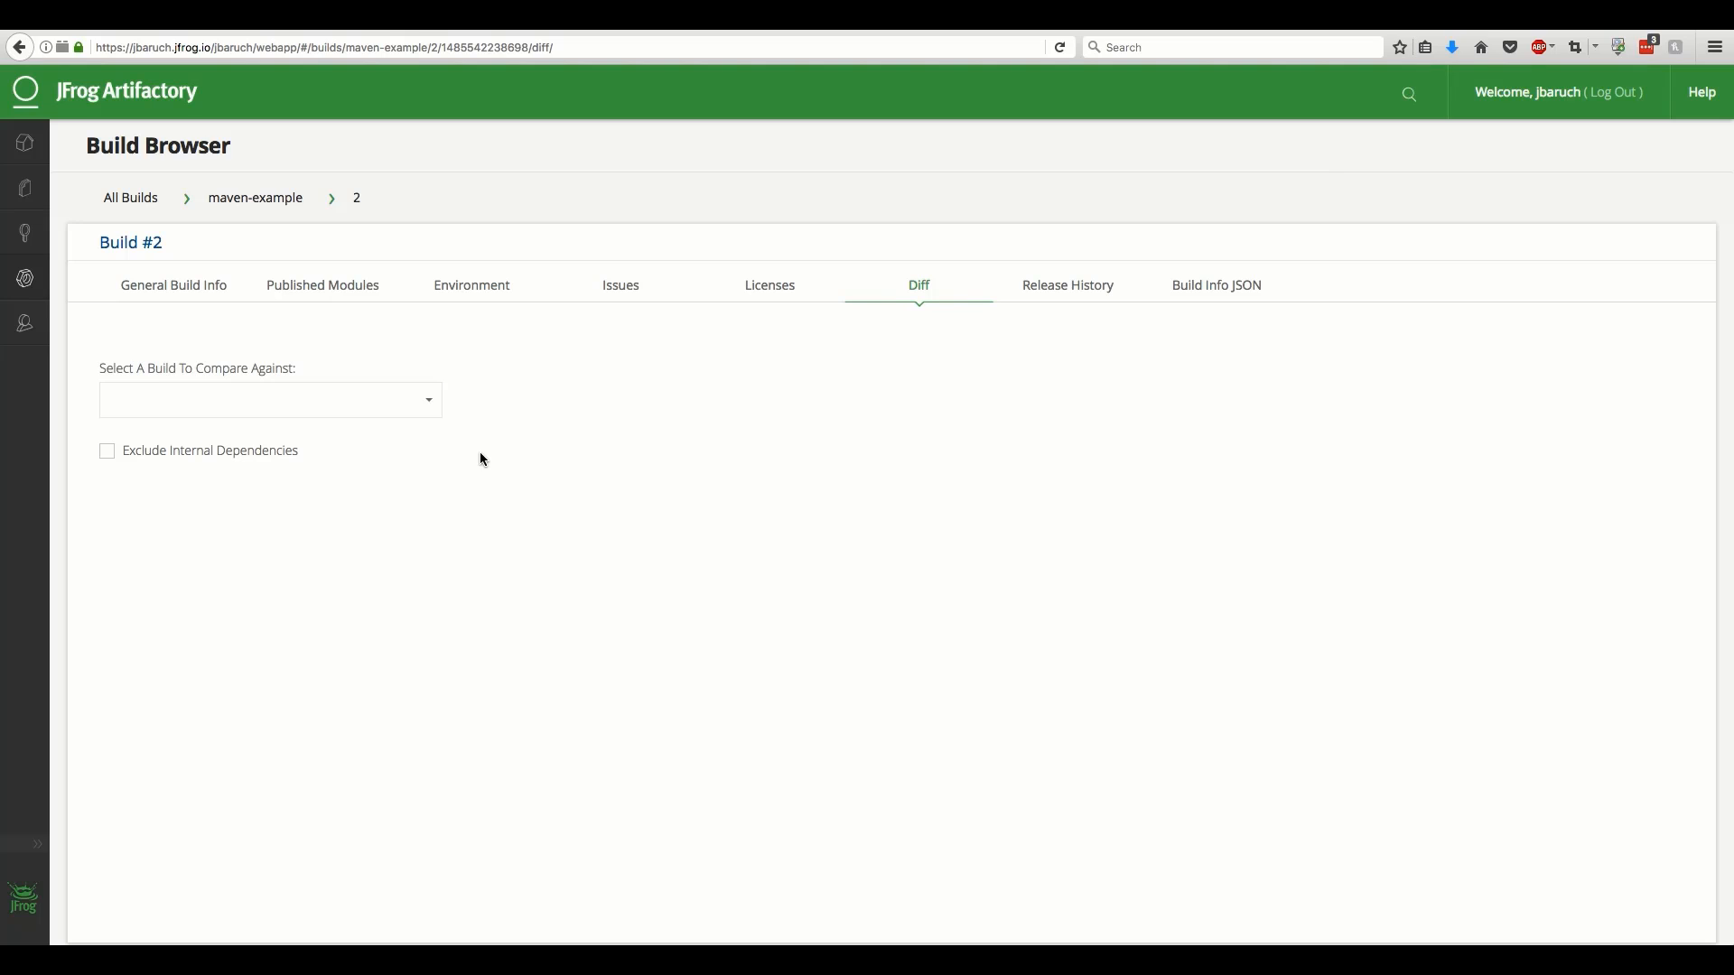
left_click(270, 400)
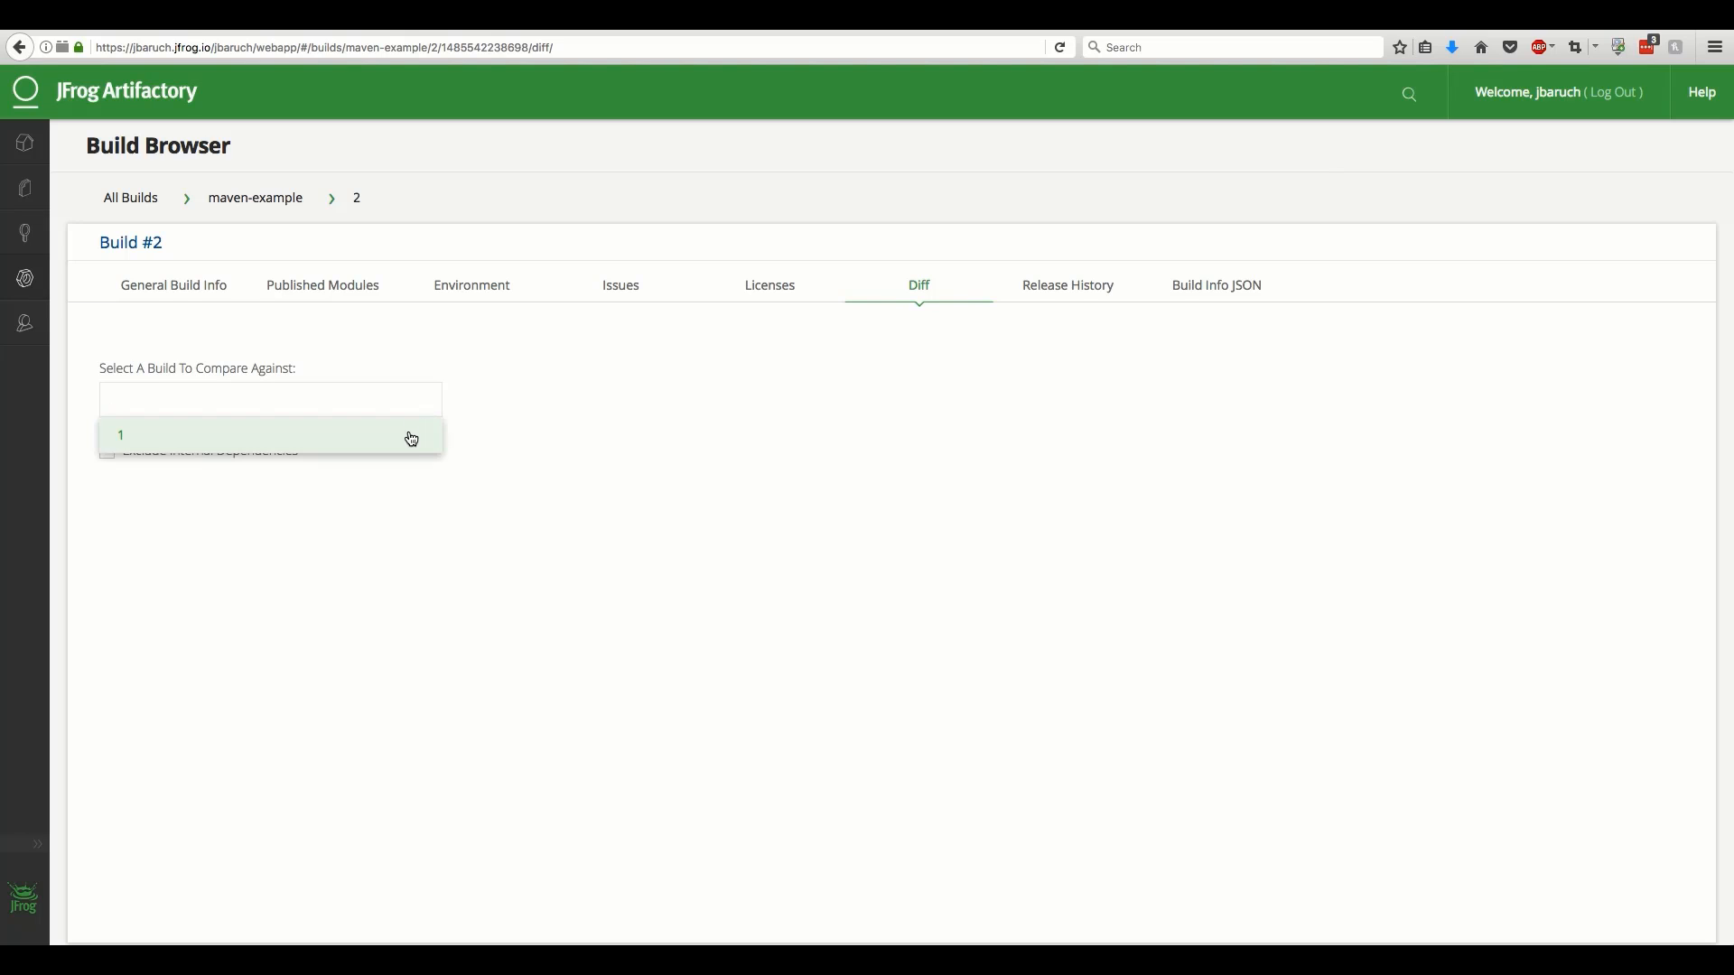
left_click(122, 434)
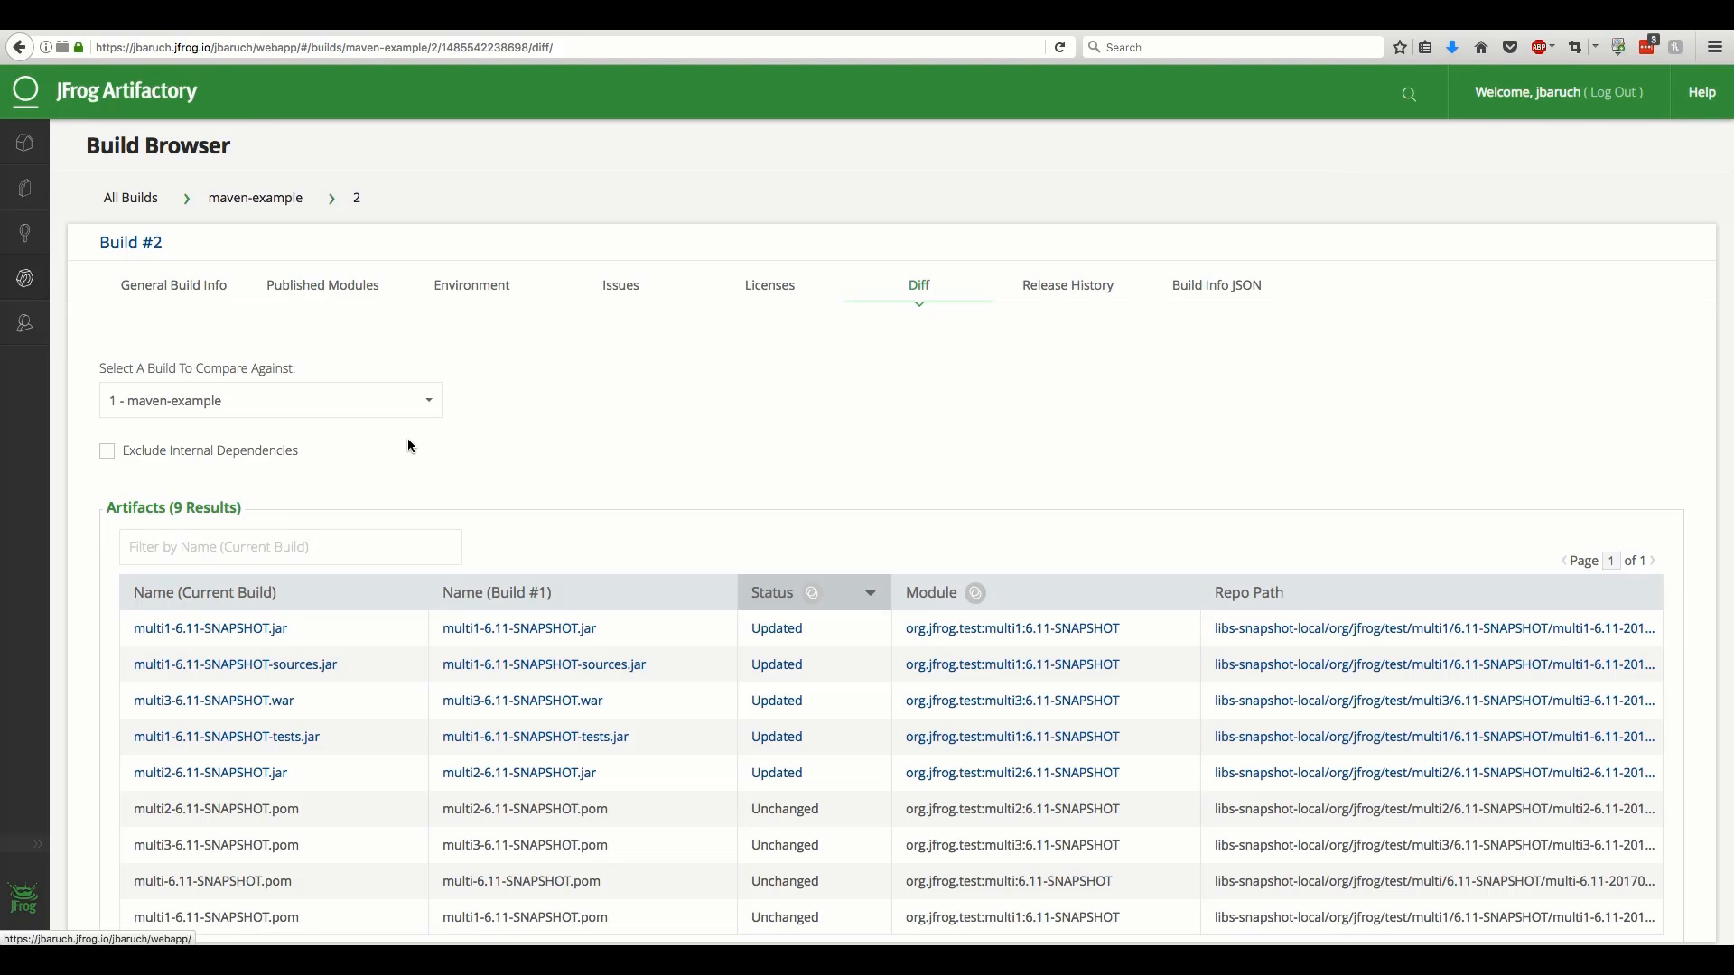
scroll("down", 3)
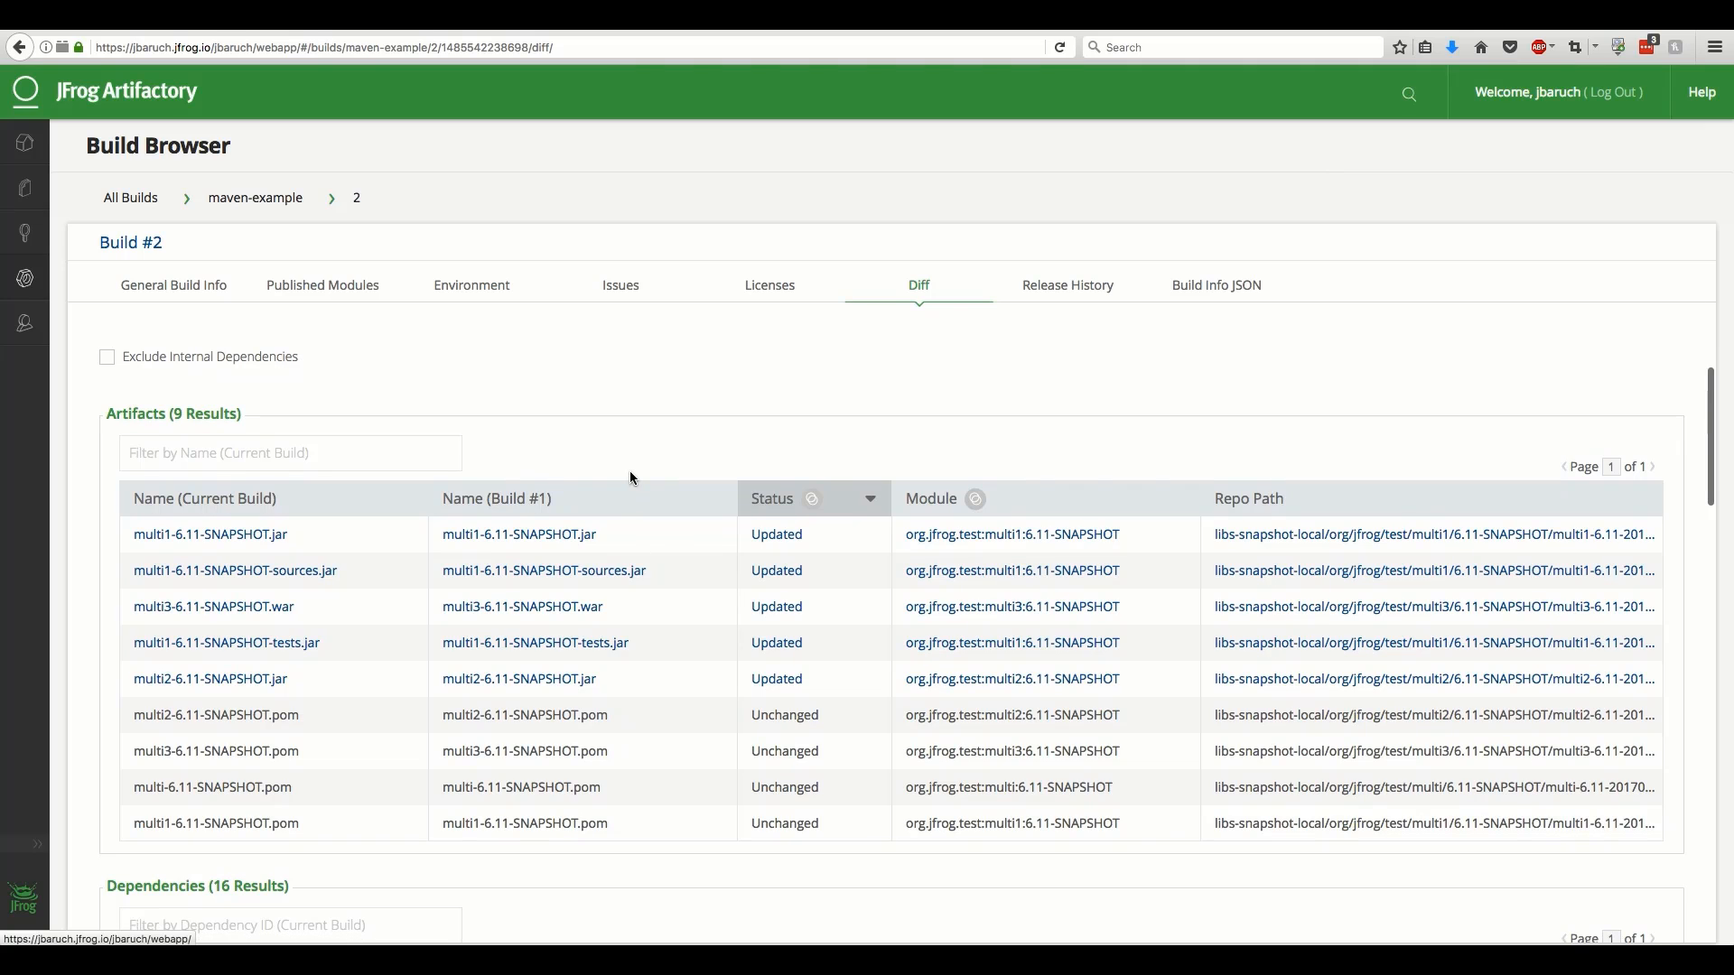
mouse_move(728, 679)
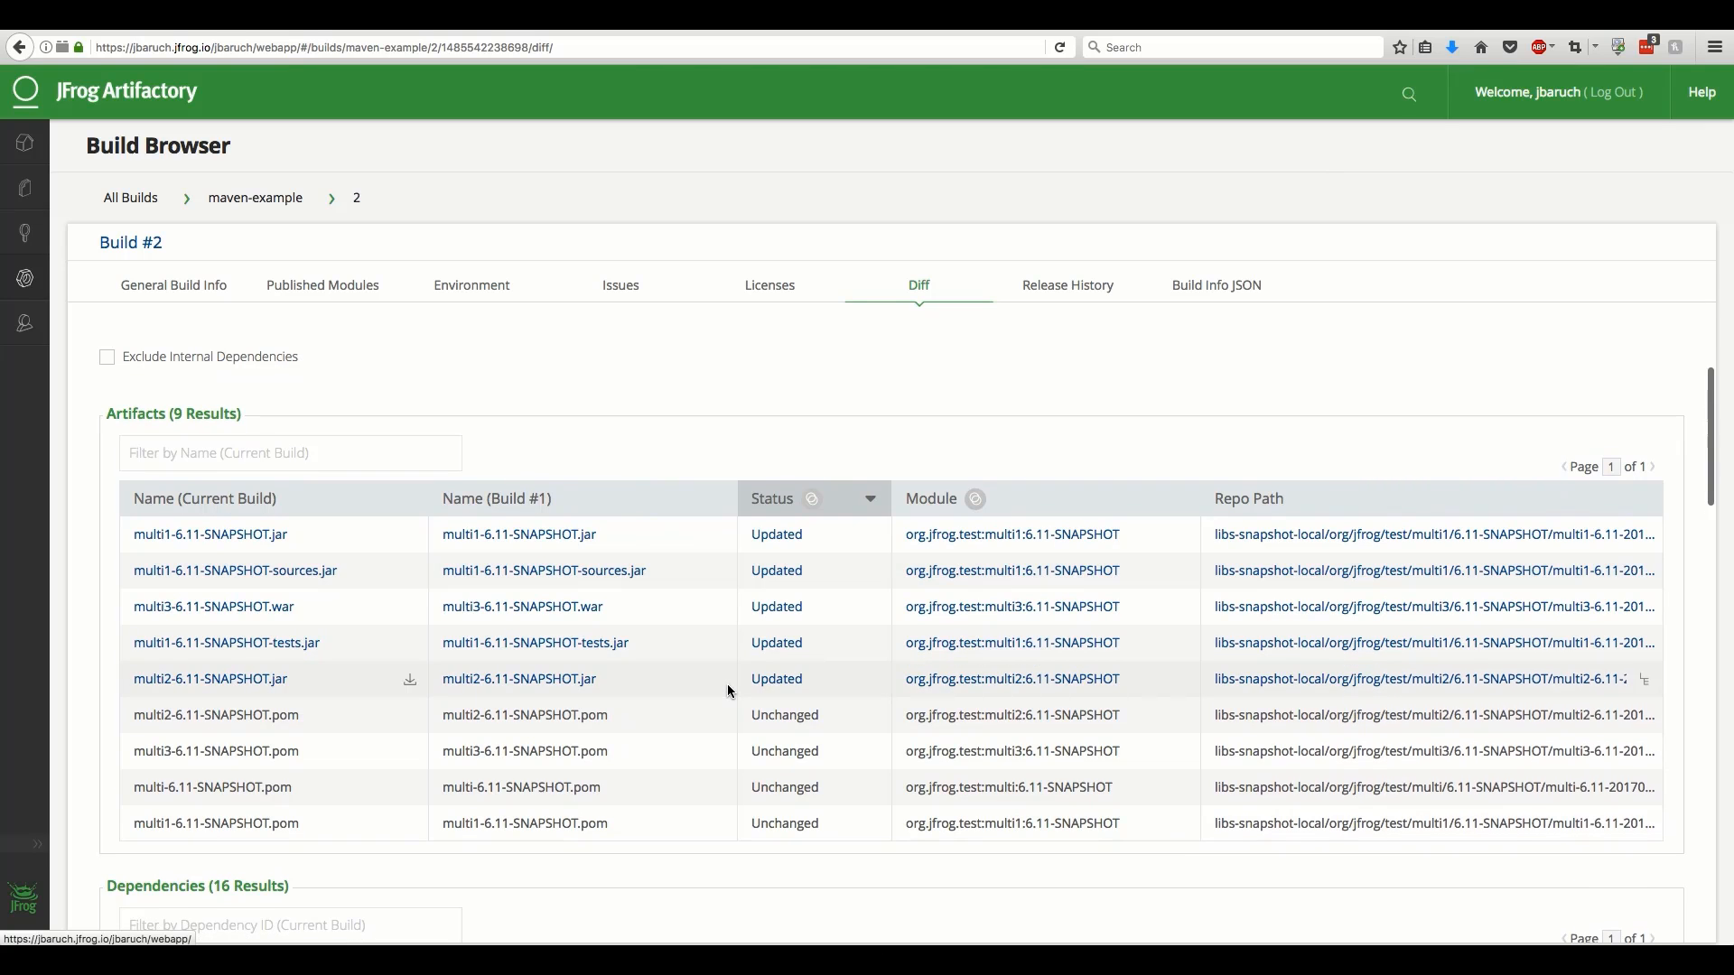
scroll("down", 3)
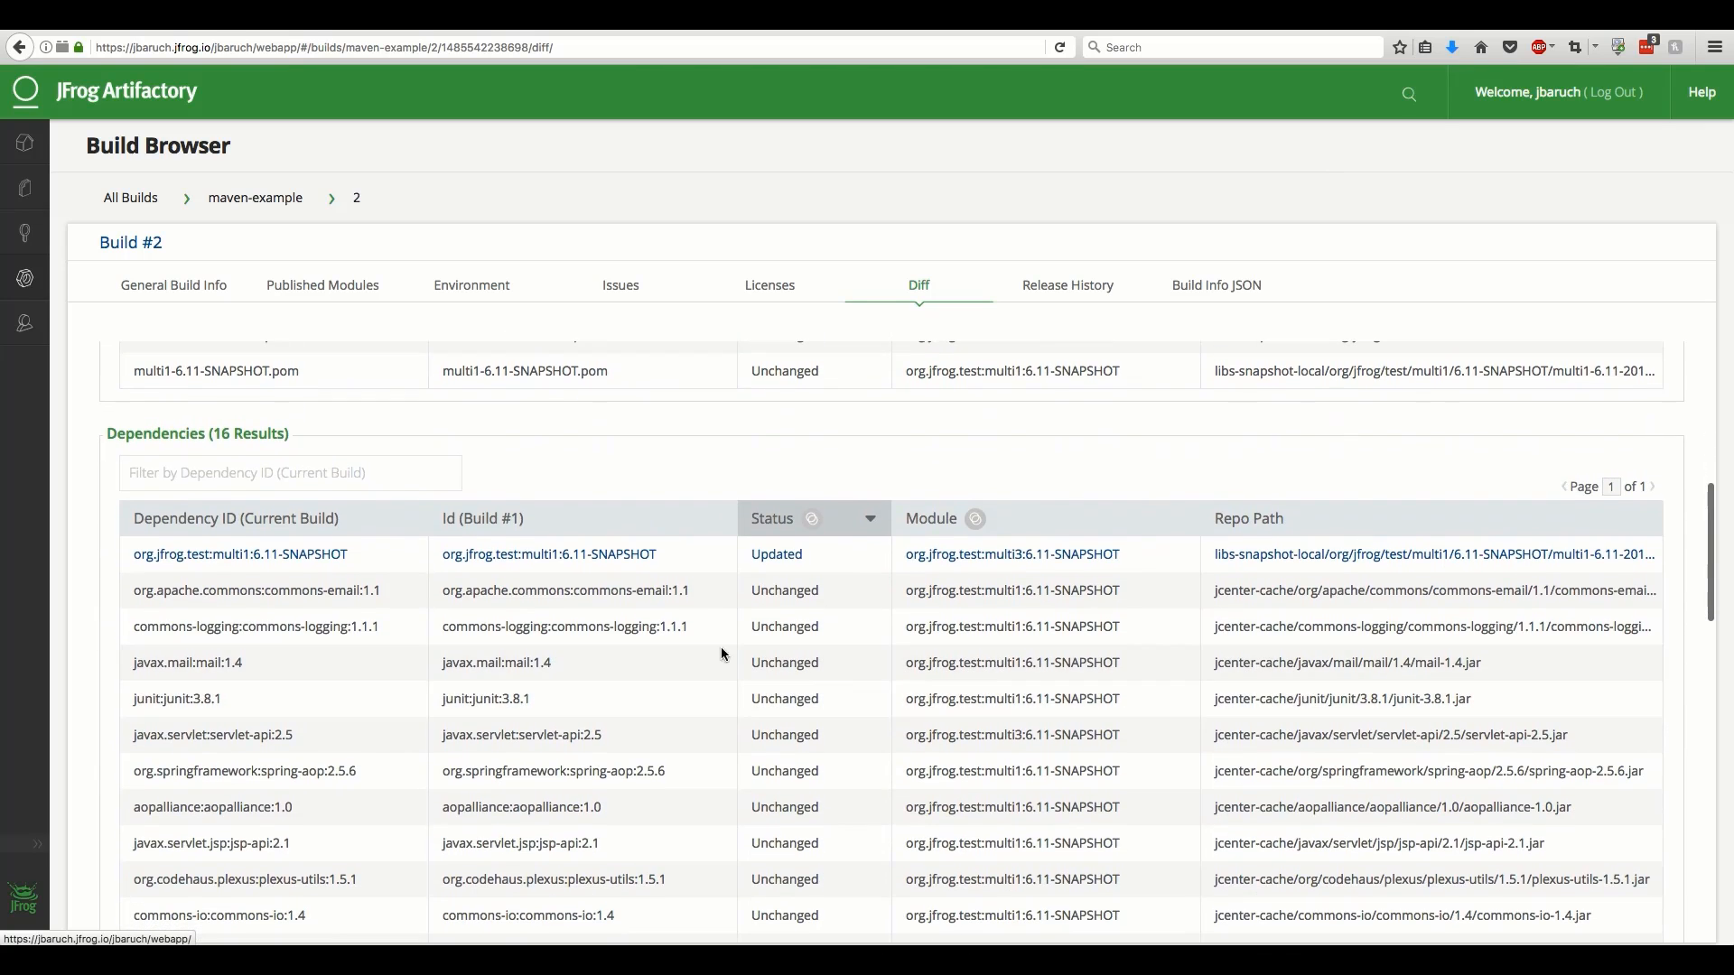
scroll("down", 3)
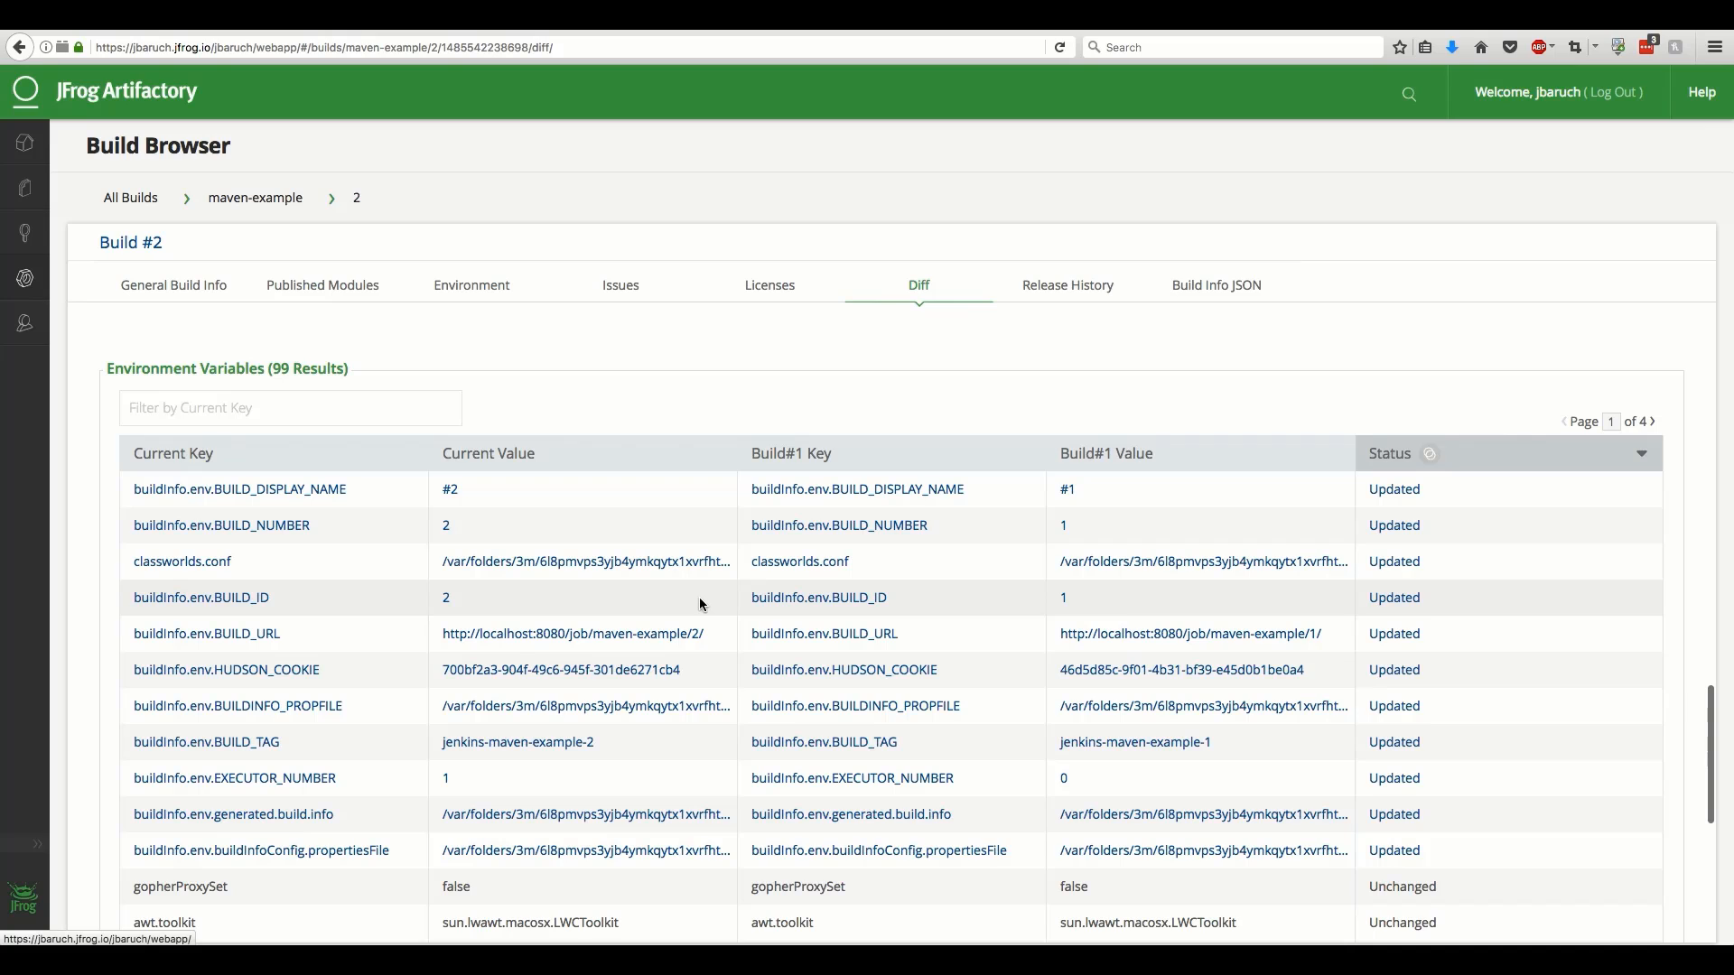
mouse_move(1069, 389)
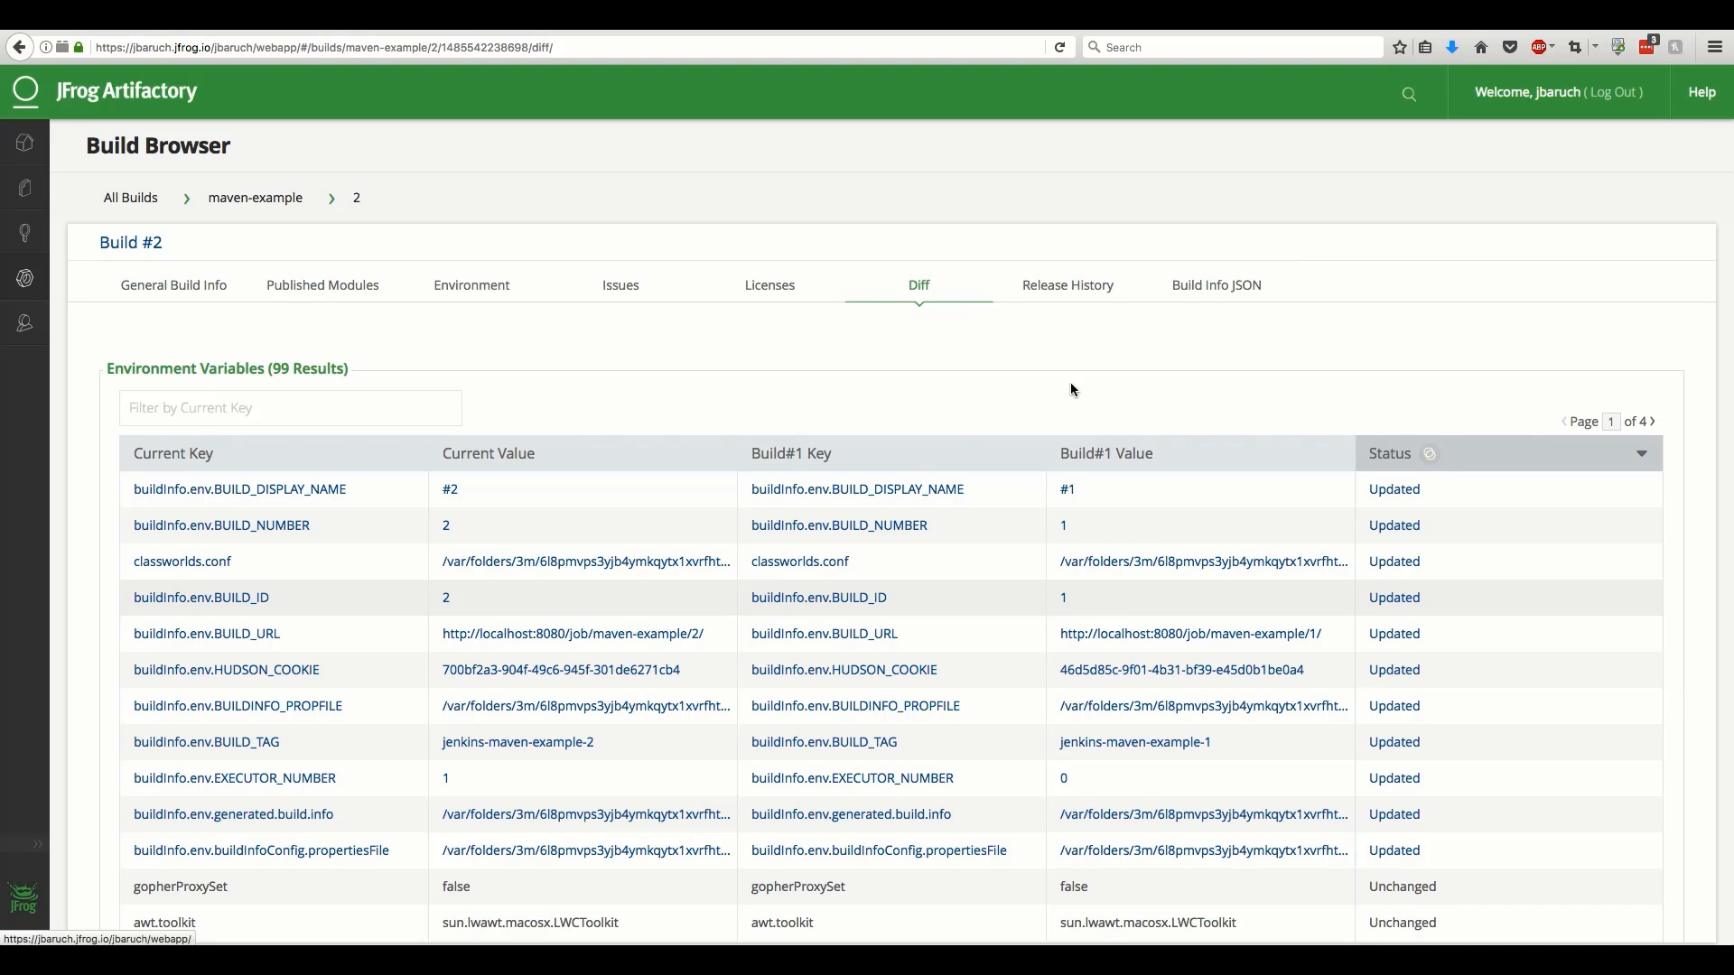
mouse_move(1215, 285)
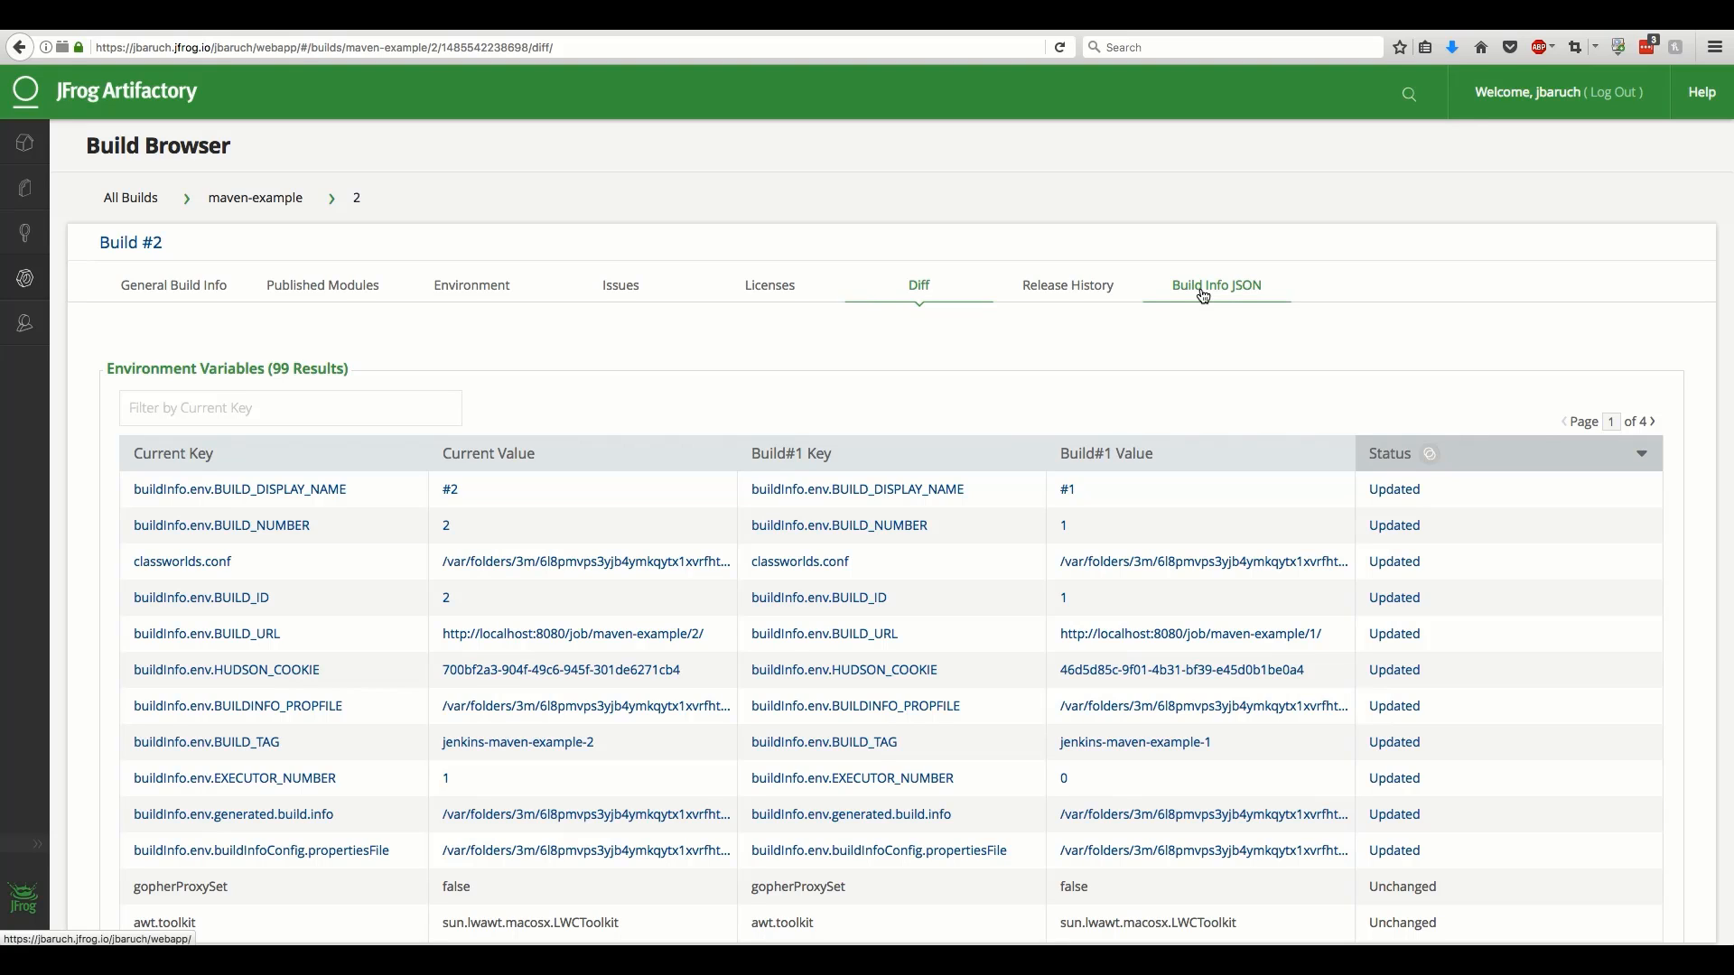
Read through build #2's raw Build Info JSON, then return to the Artifactory home dashboard
left_click(1213, 285)
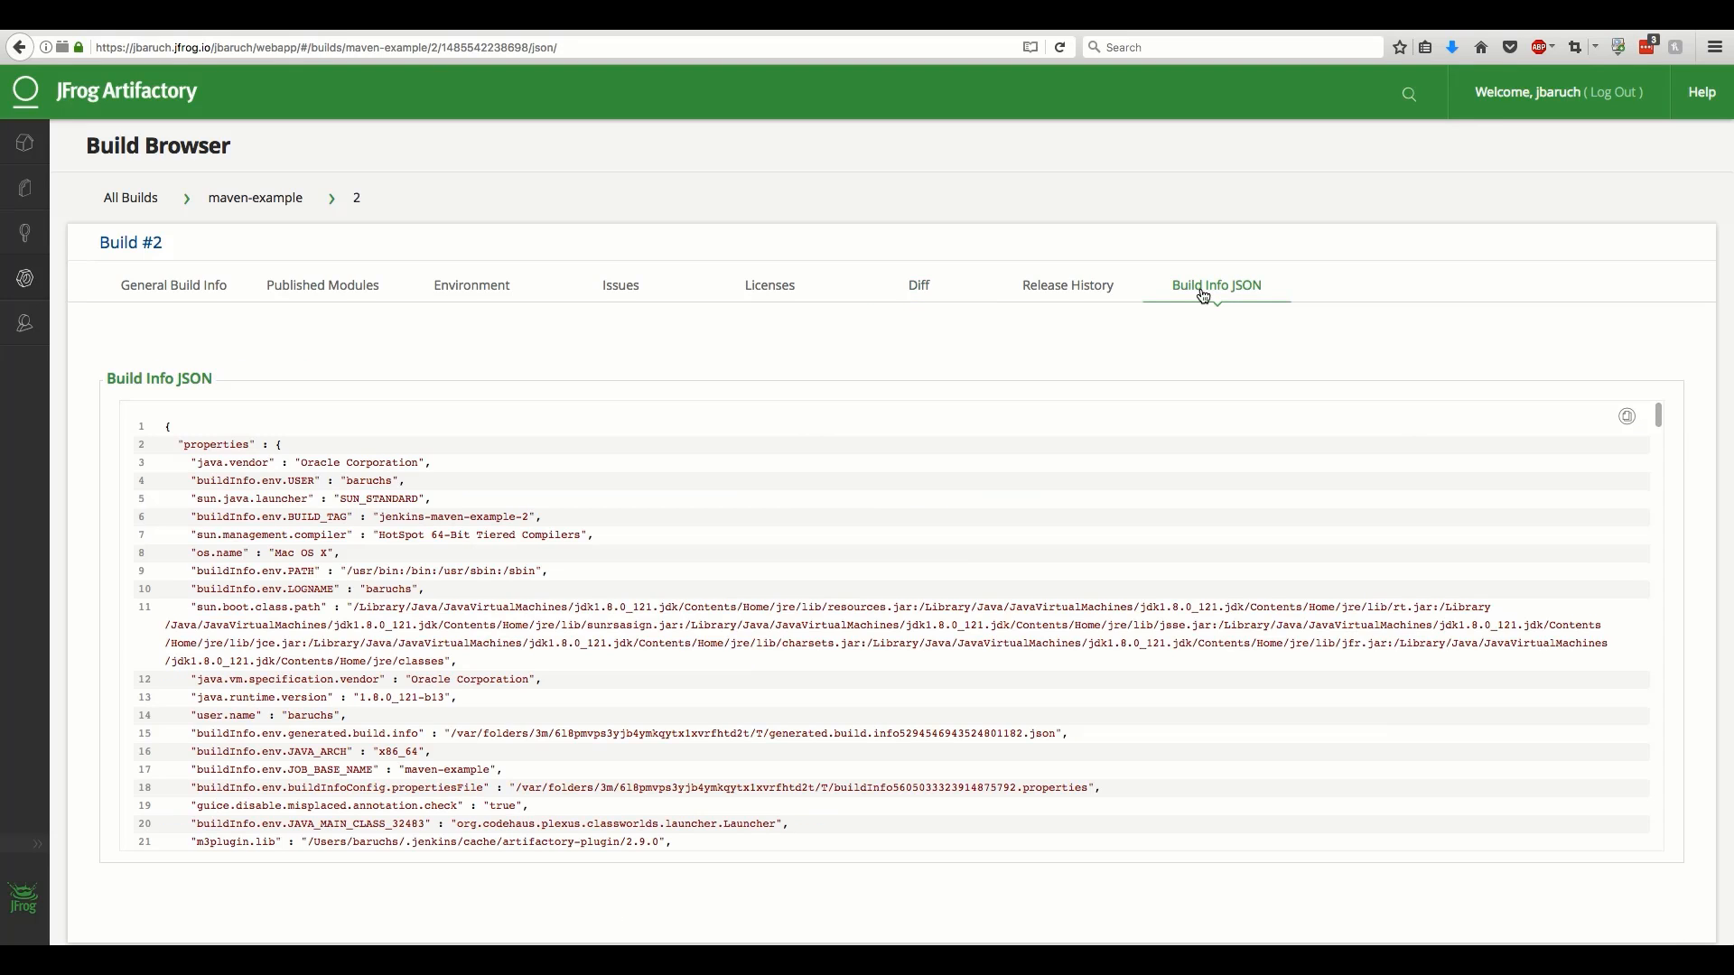
scroll("down", 3)
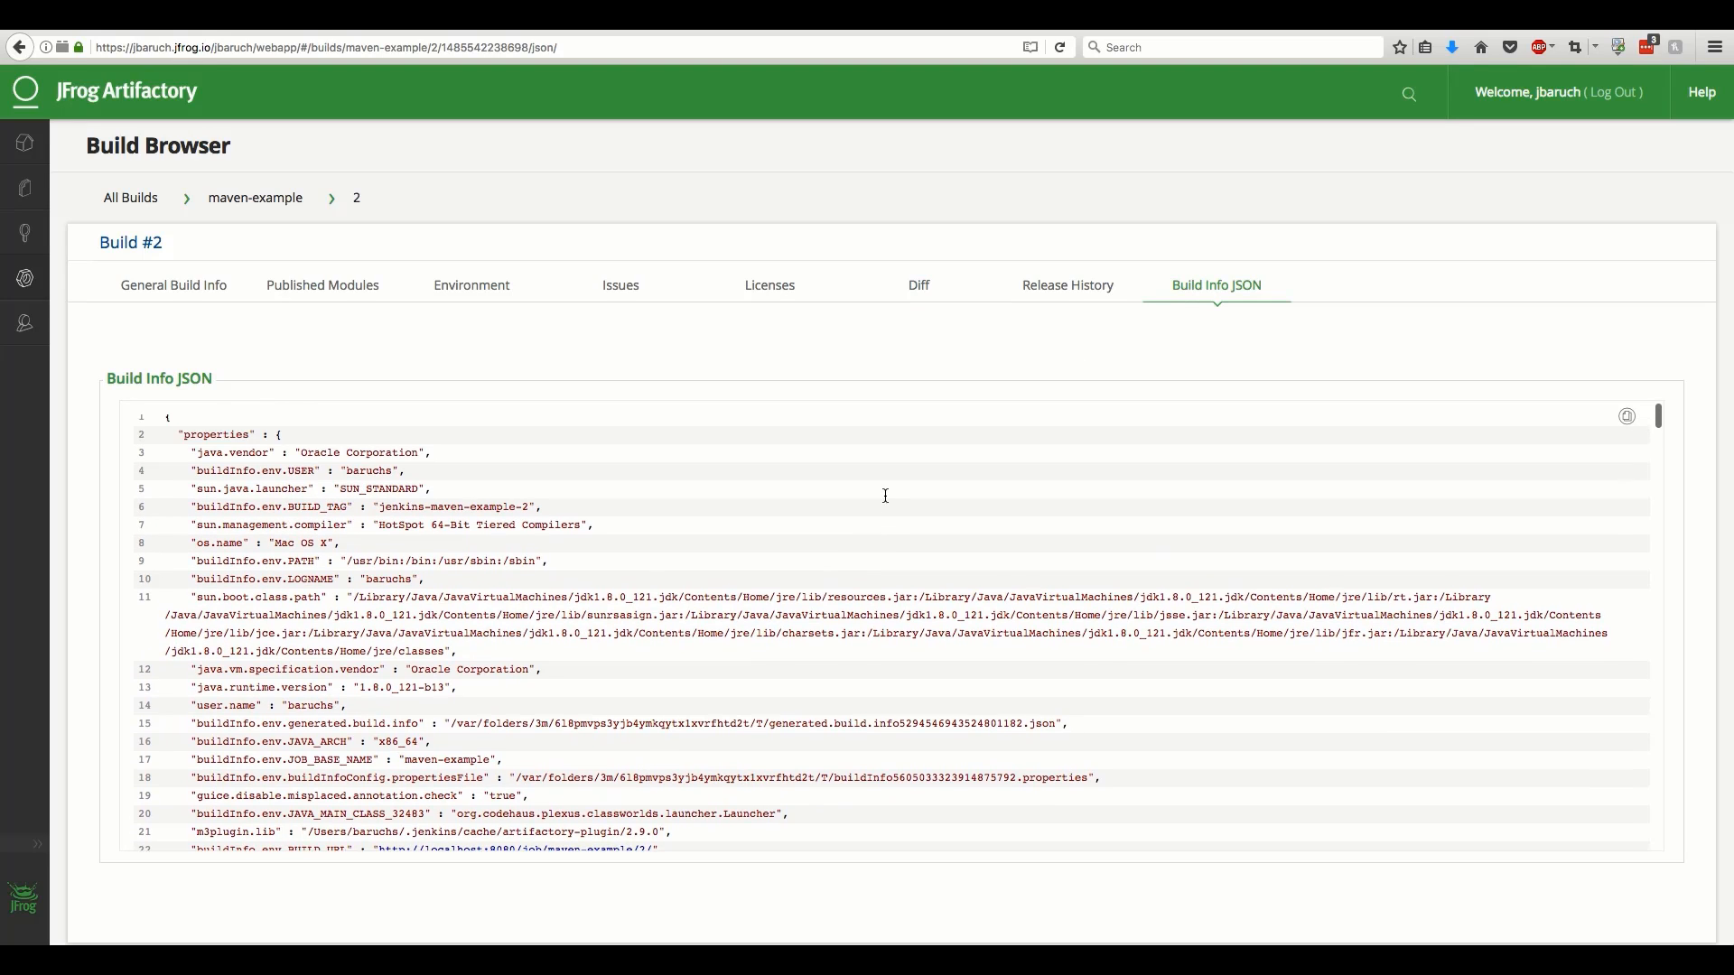
scroll("down", 3)
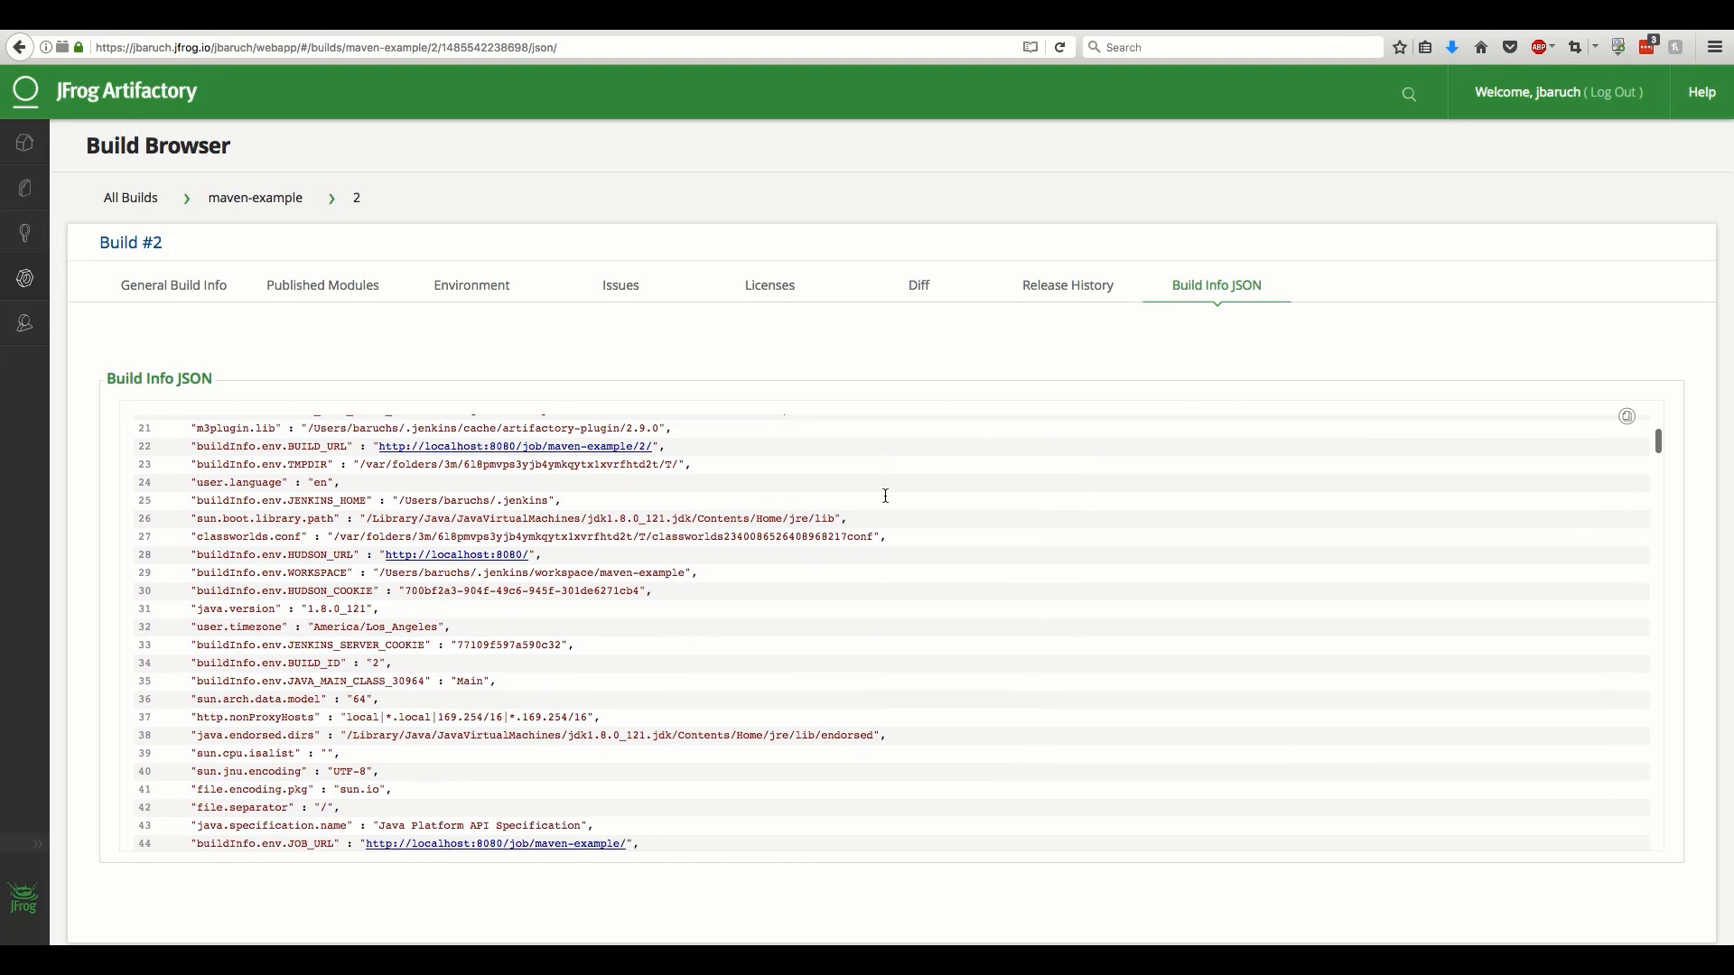
scroll("down", 3)
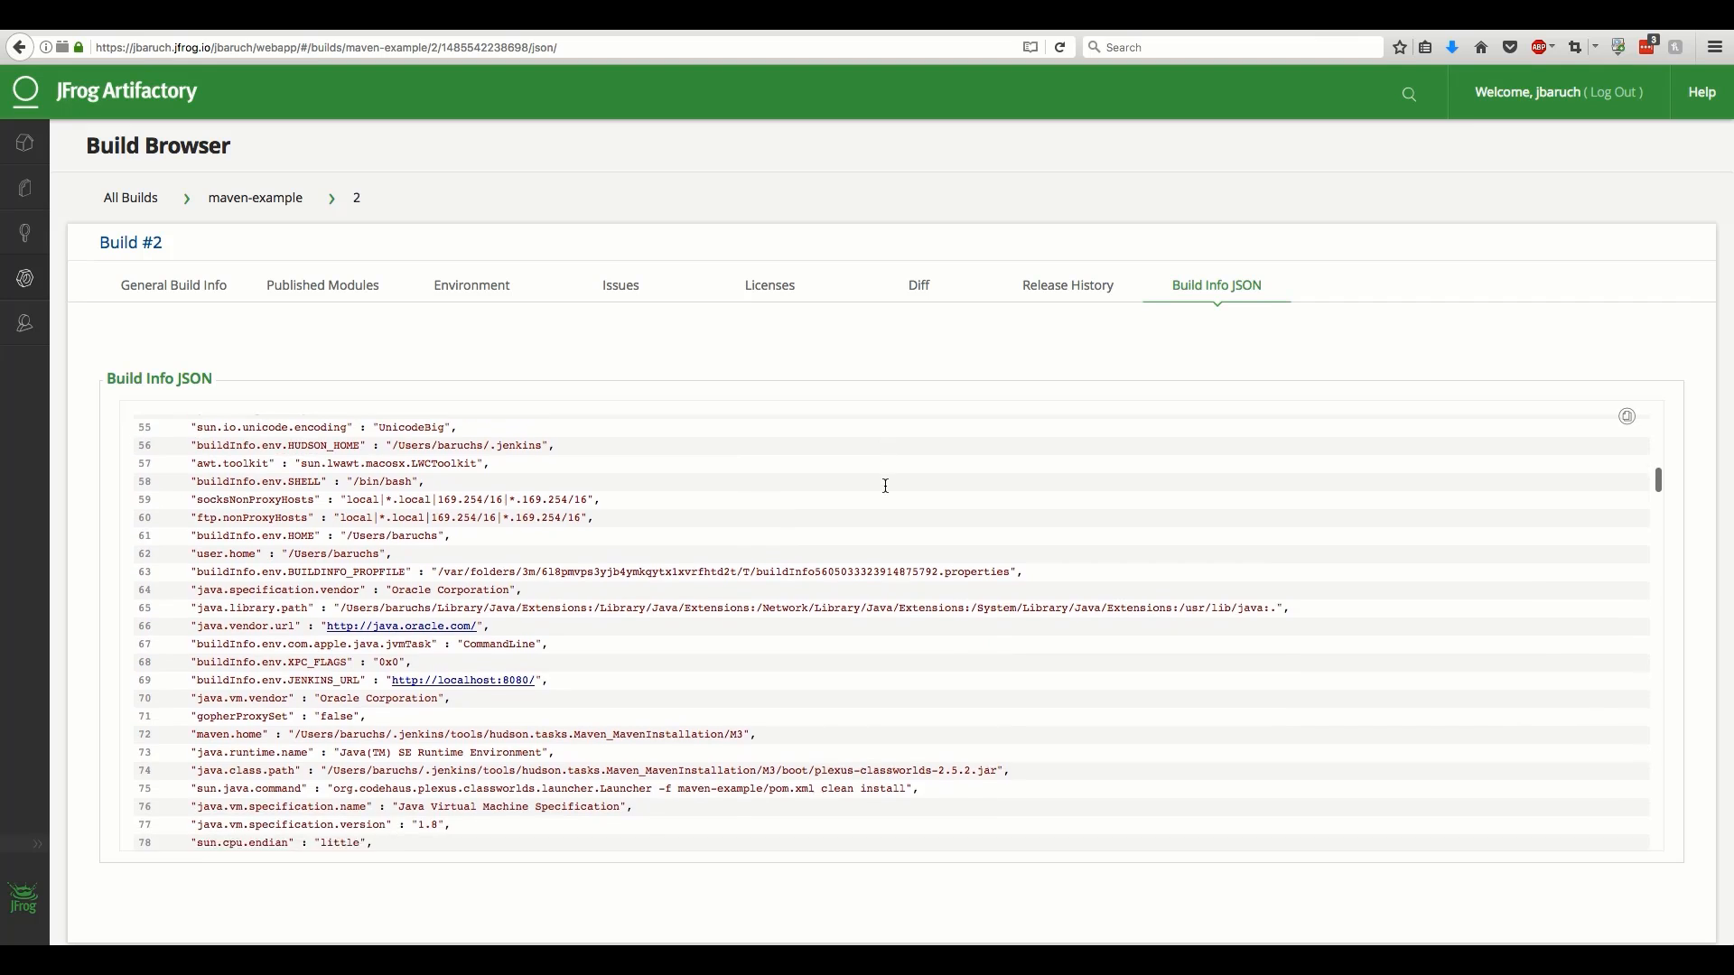
scroll("down", 3)
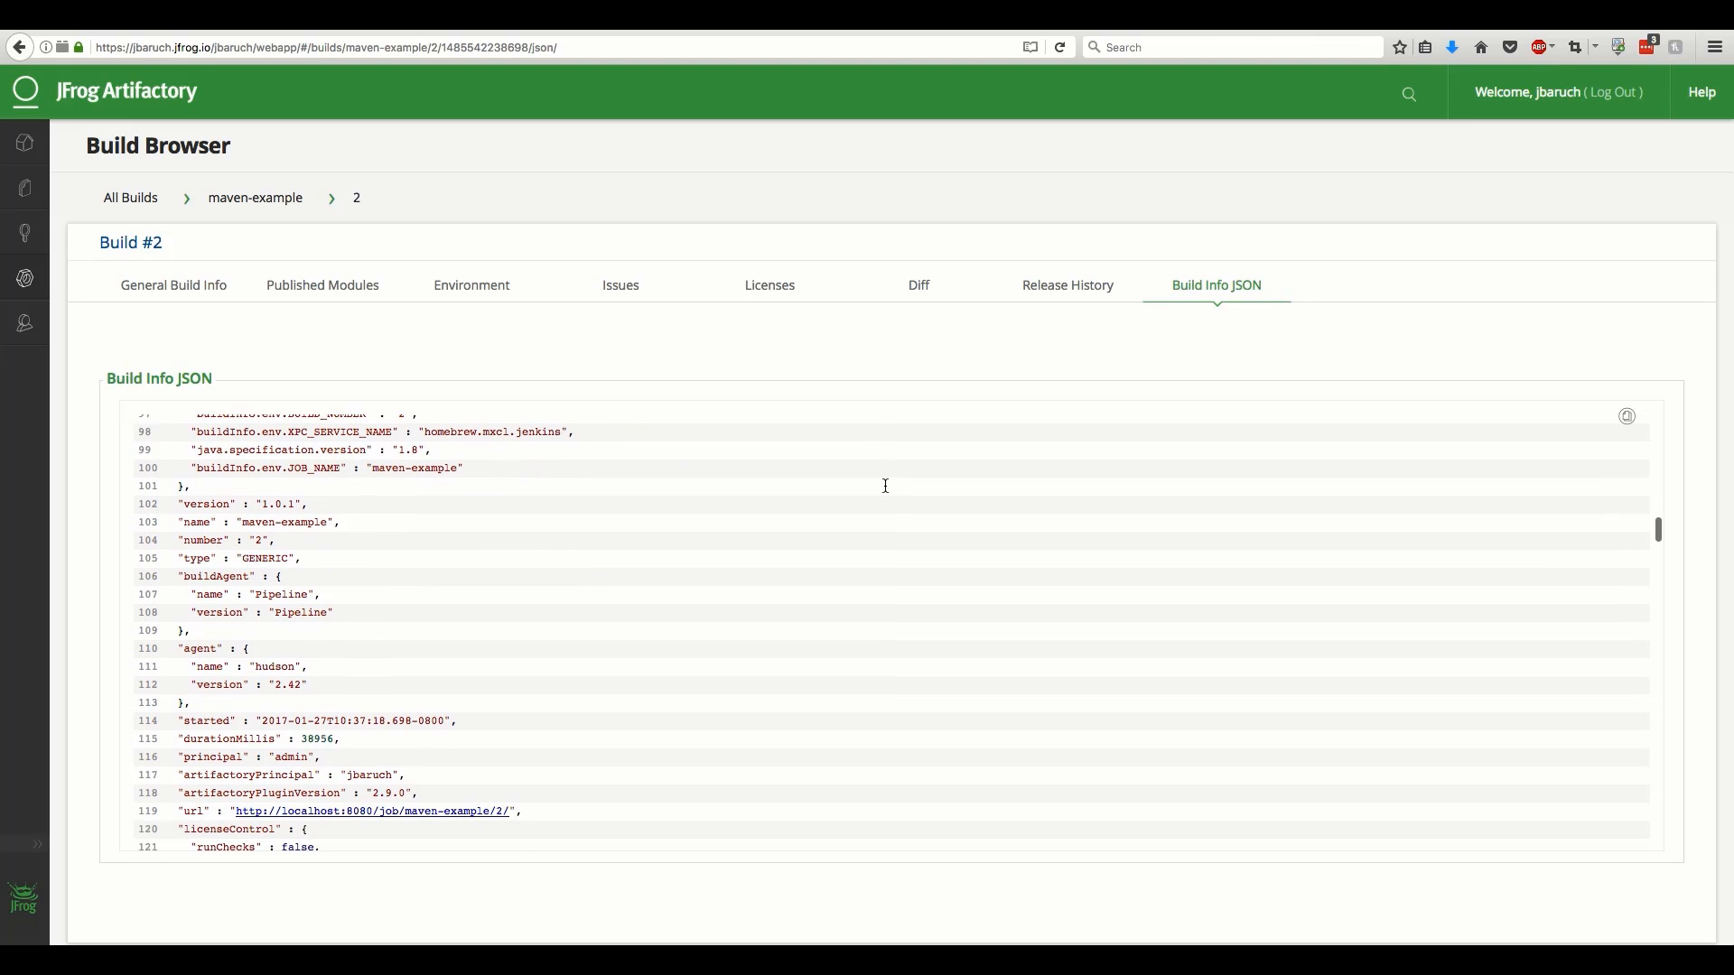
scroll("down", 3)
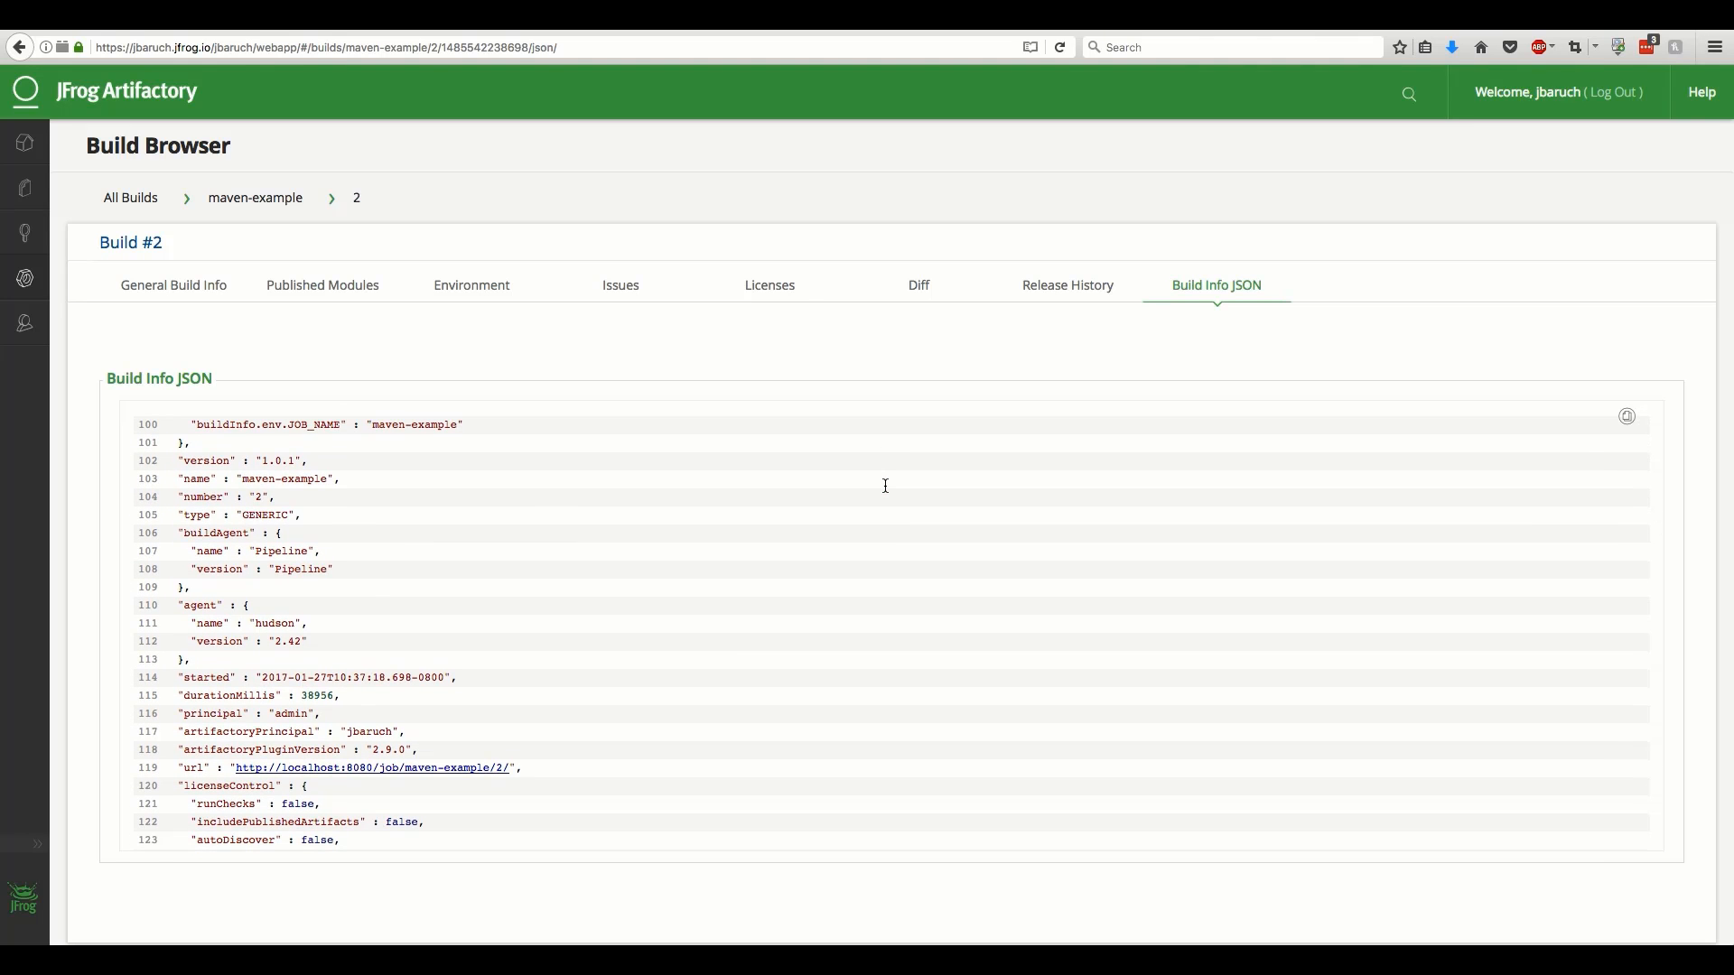
scroll("down", 3)
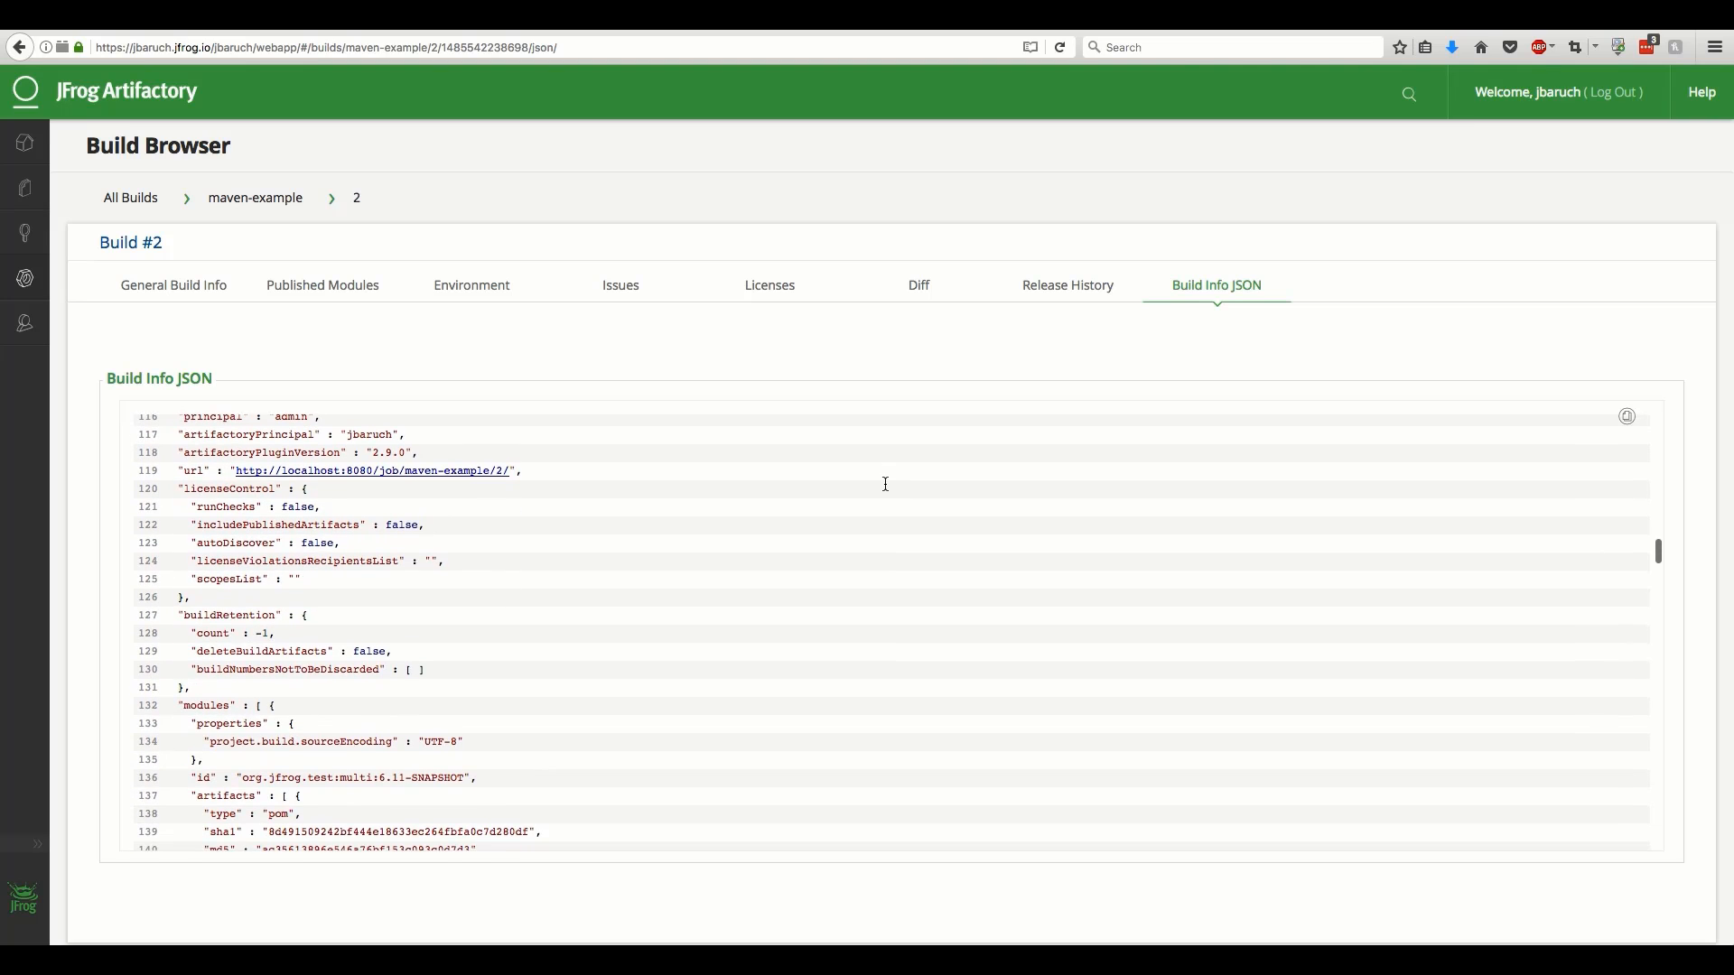
scroll("down", 3)
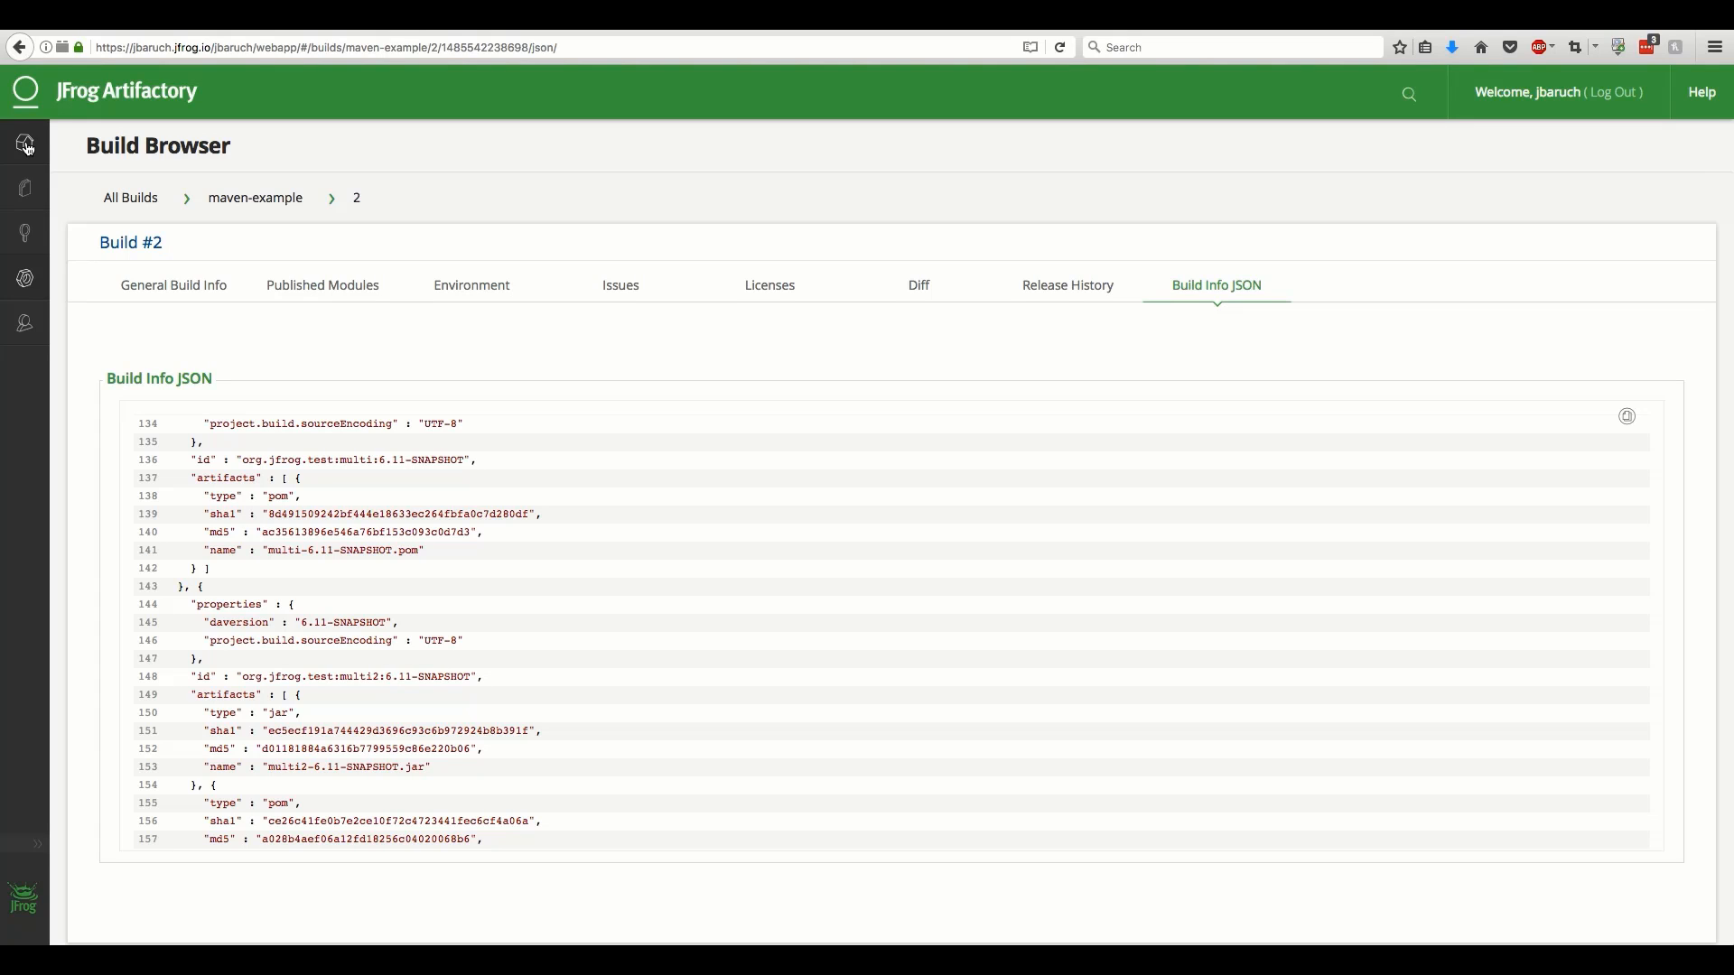
left_click(24, 143)
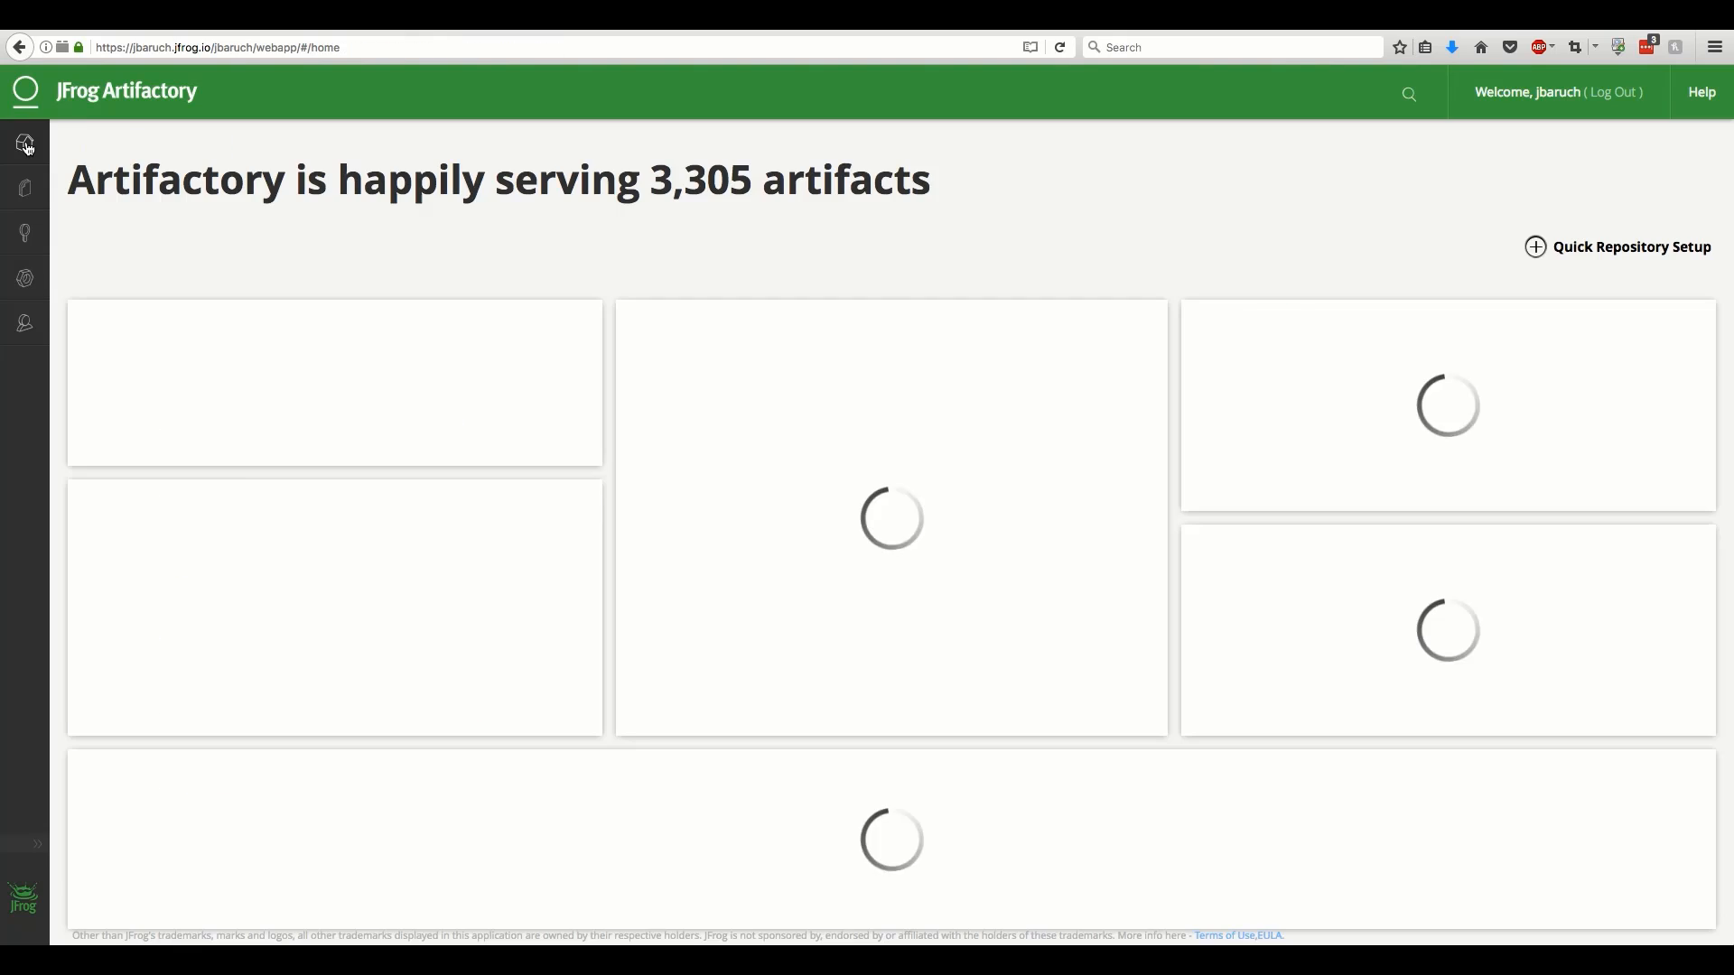